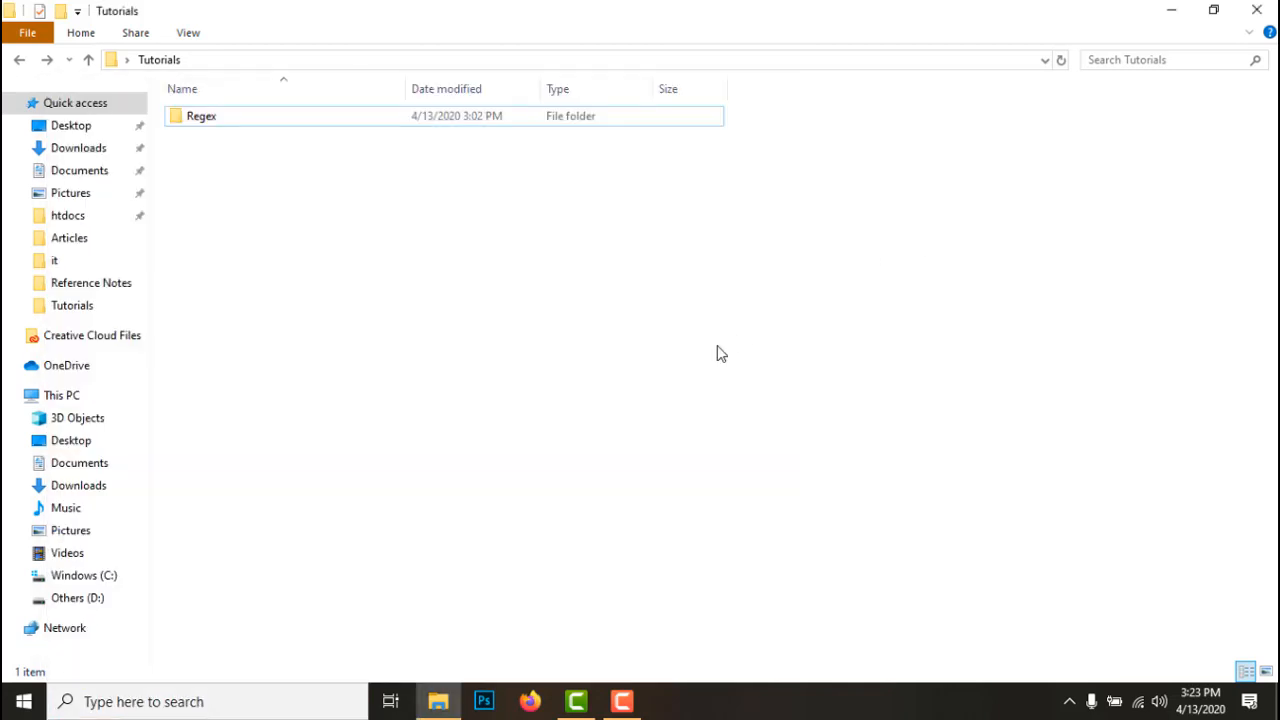
Add a new folder in Tutorials through New > Folder and name it file-upload
right_click(721, 352)
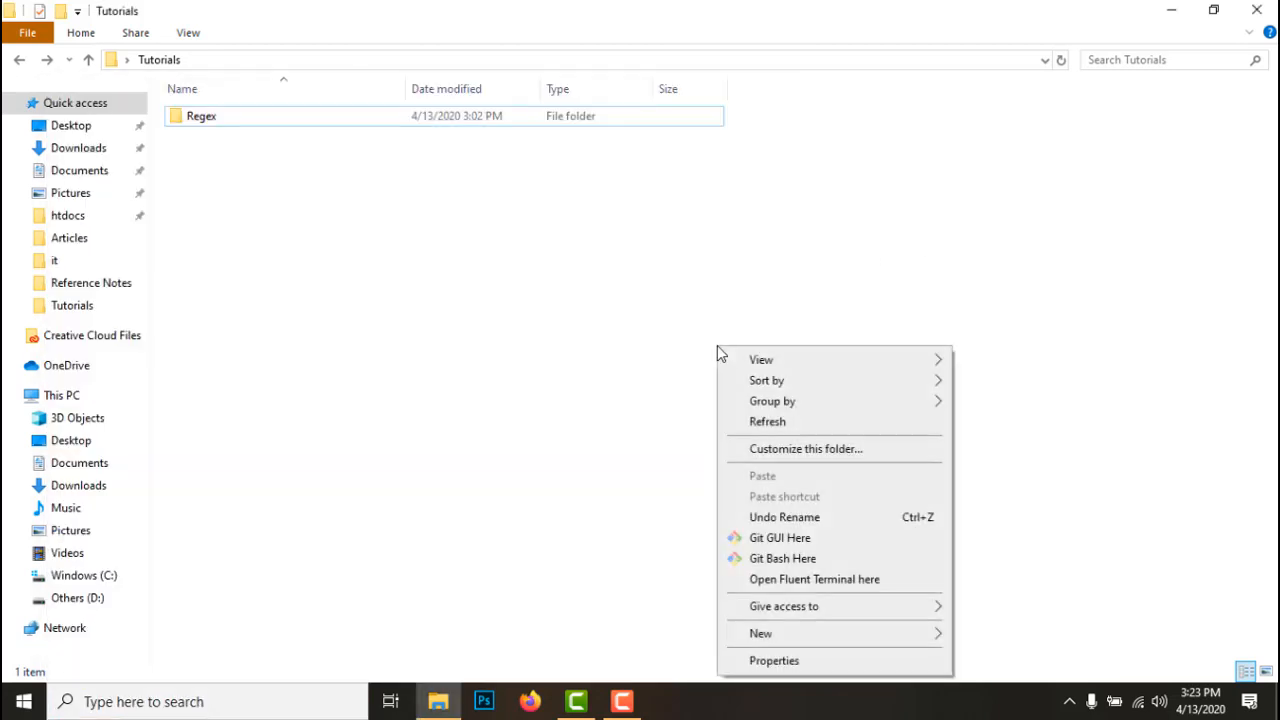
left_click(759, 633)
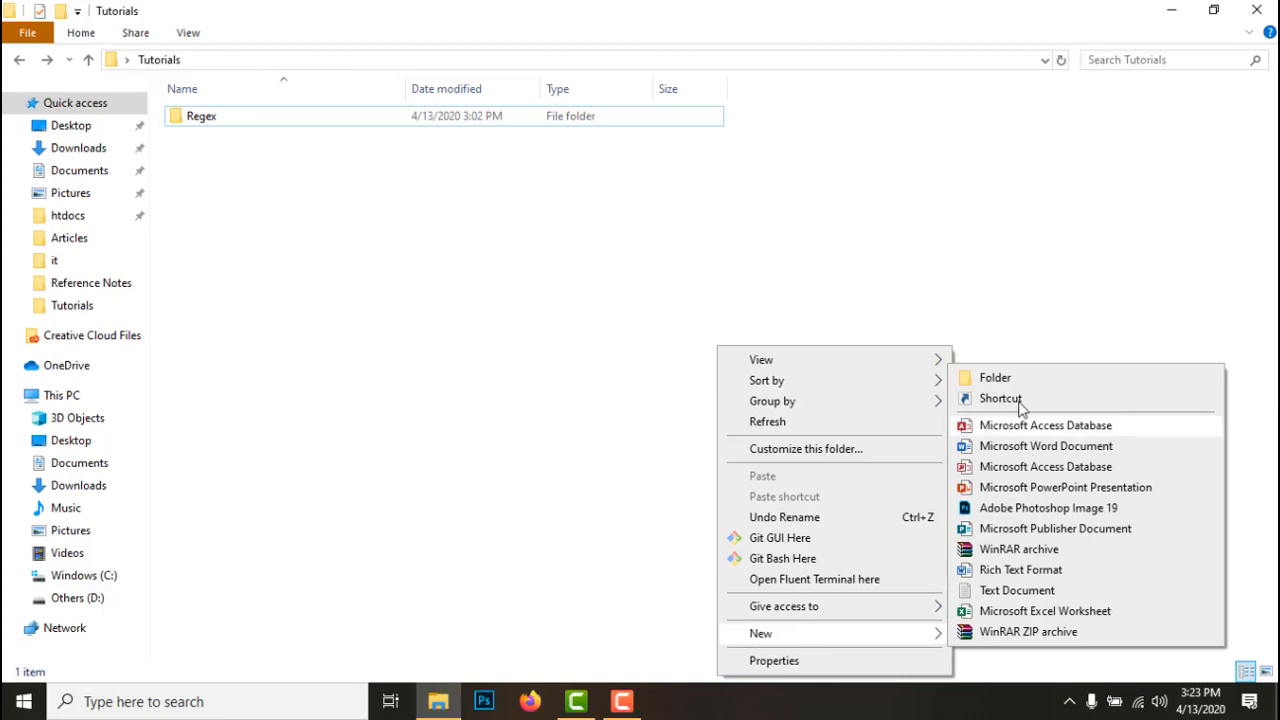
left_click(991, 377)
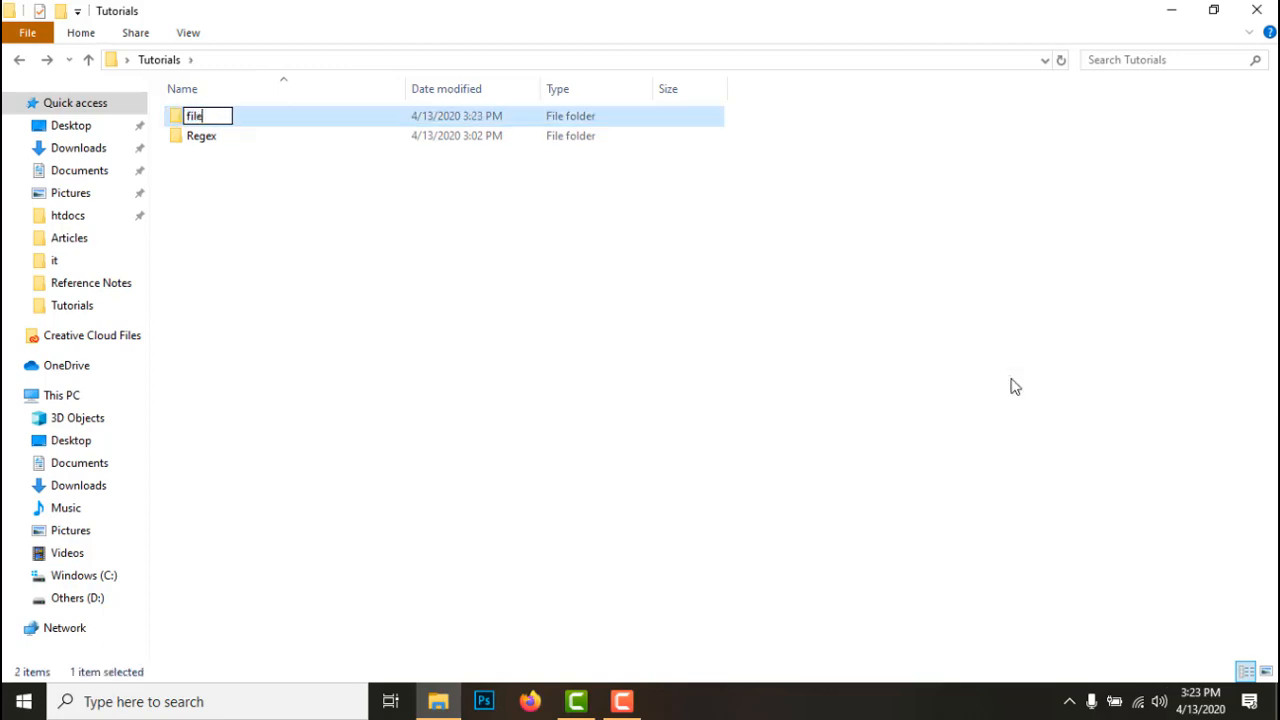
type("-upload")
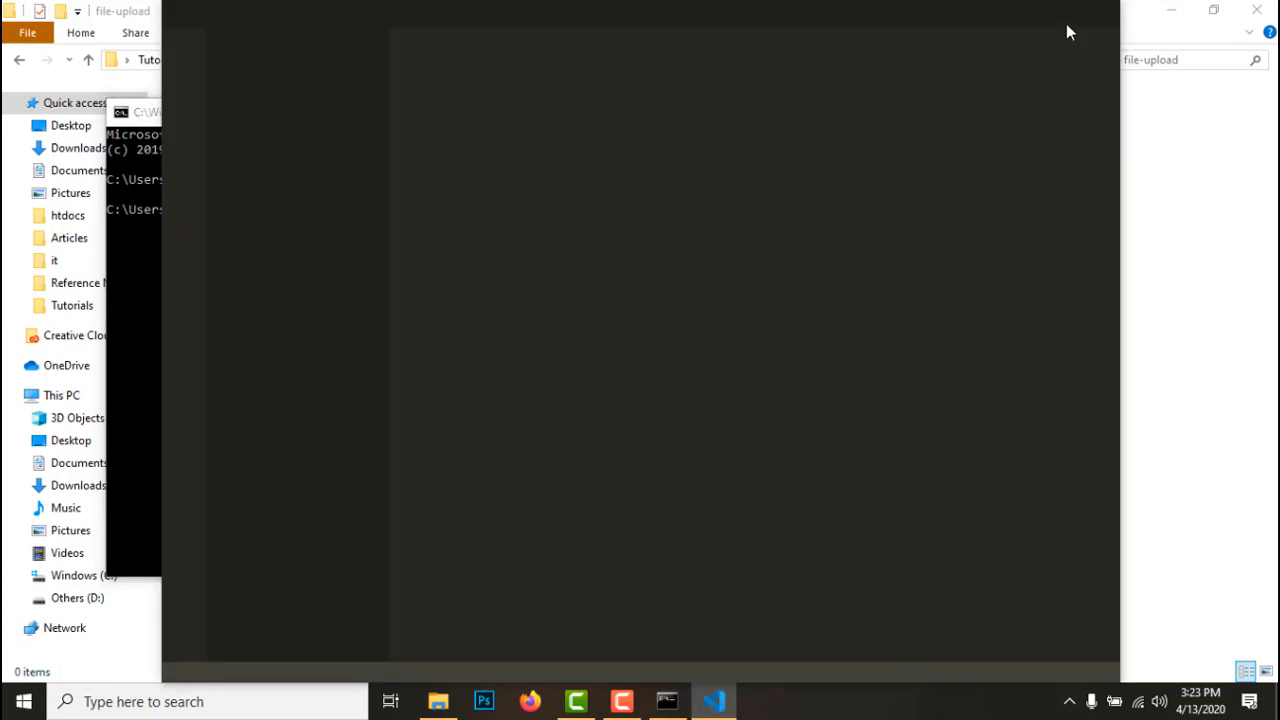
Open file-upload in VS Code, close Welcome, open a bash terminal and enter npm init
left_click(714, 700)
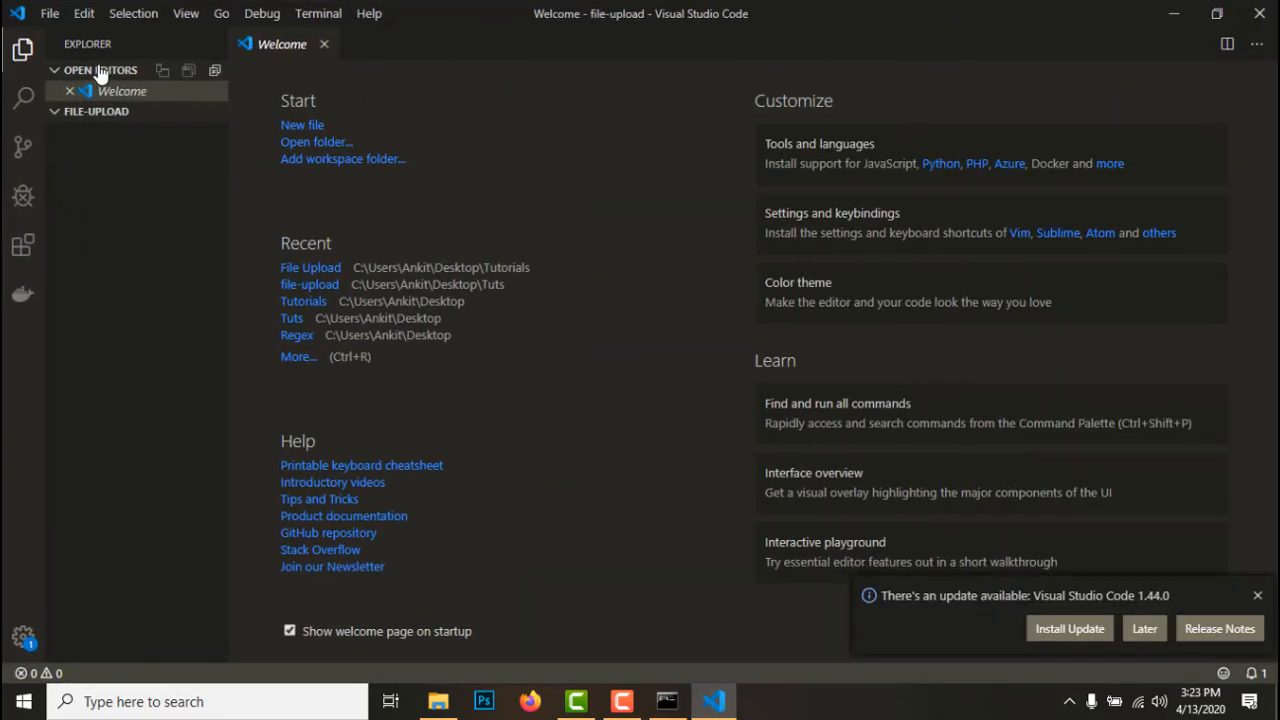
left_click(323, 43)
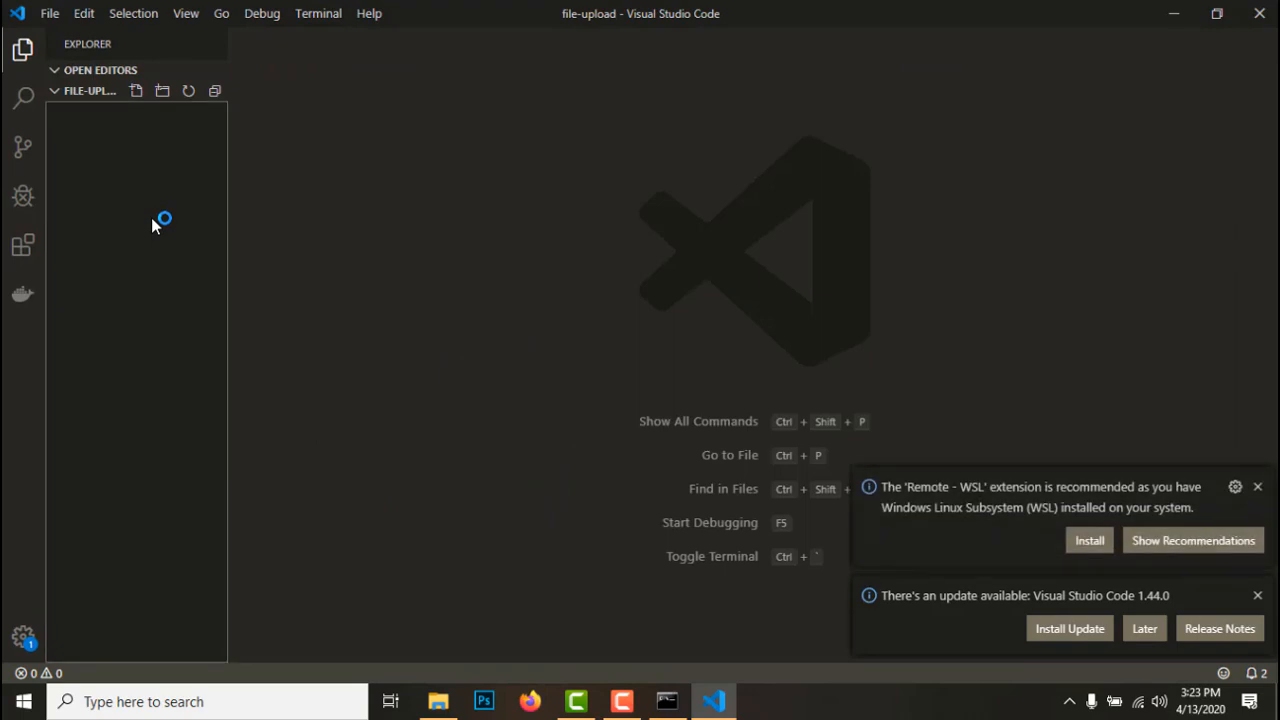
key("ctrl+`")
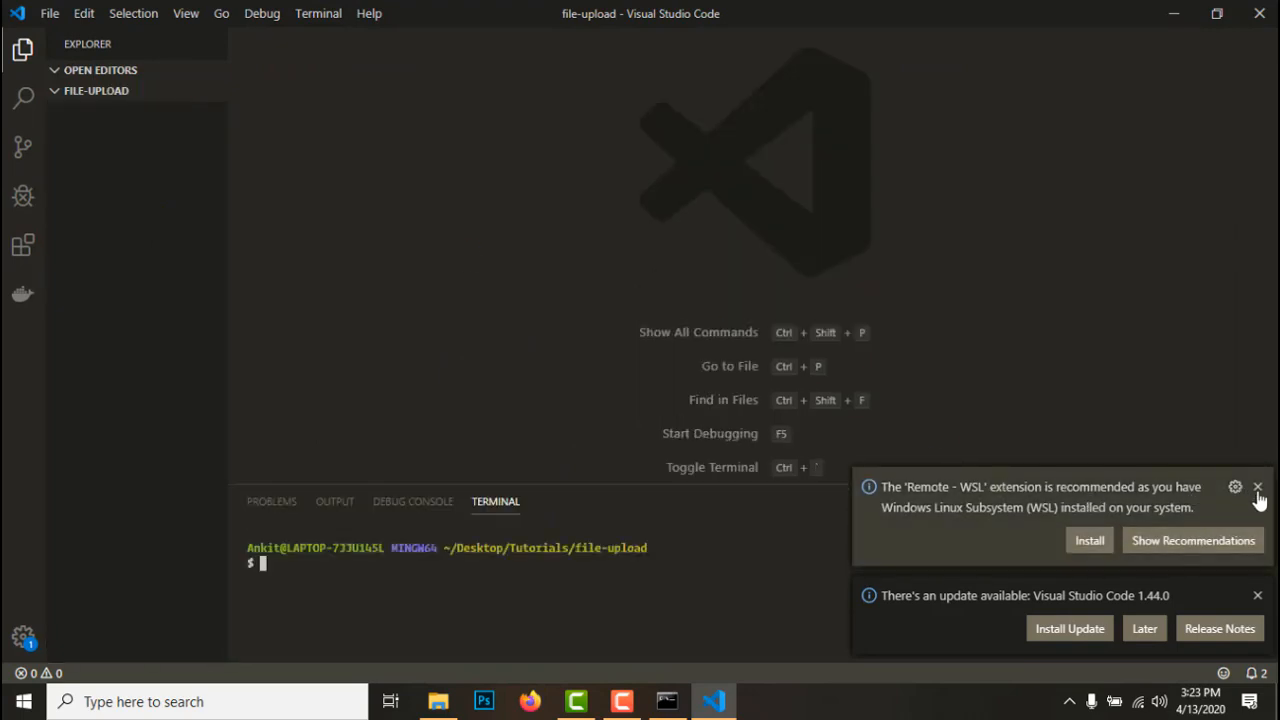
left_click(1258, 488)
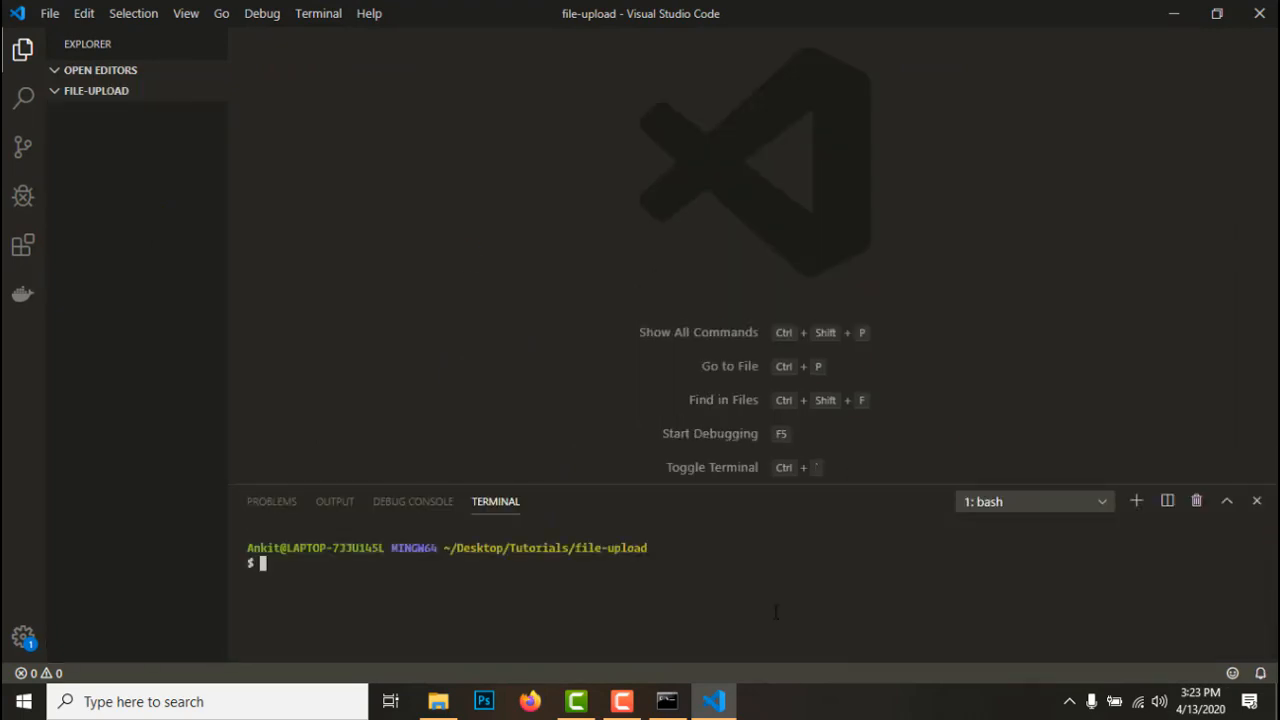
type("npm init -y")
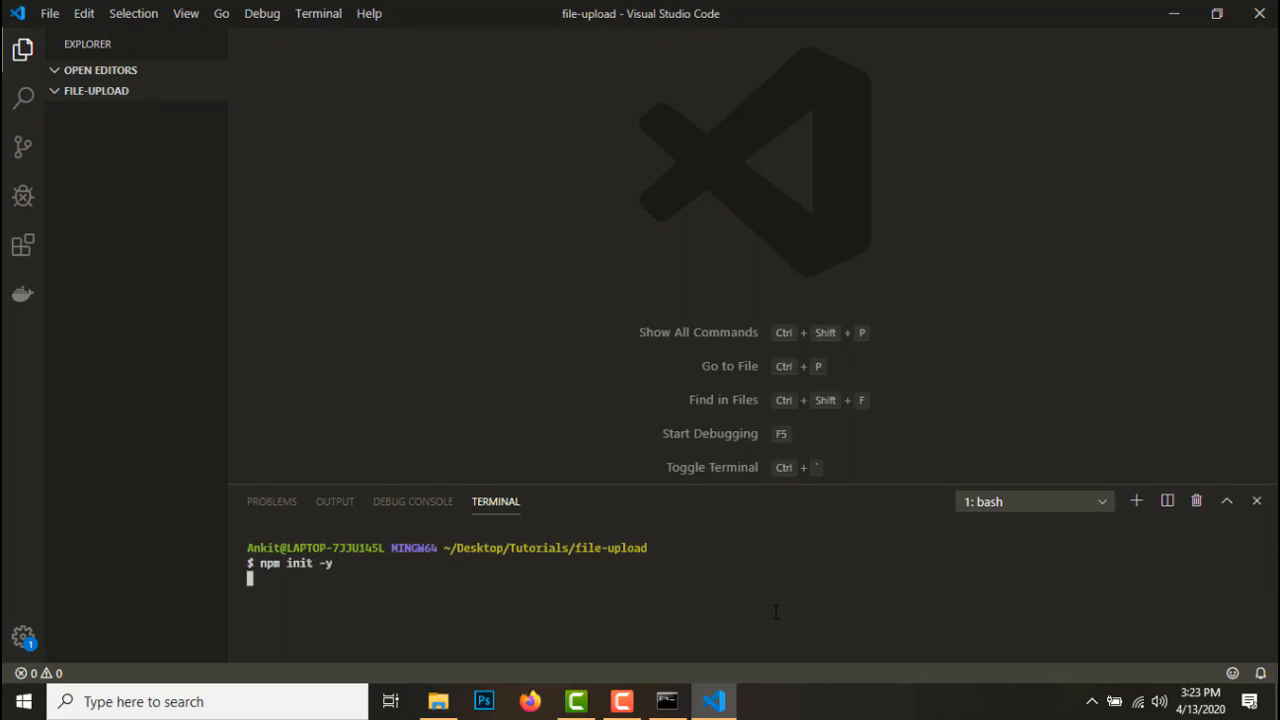
Run npm init -y, then npm install express express-fileupload
key("Enter")
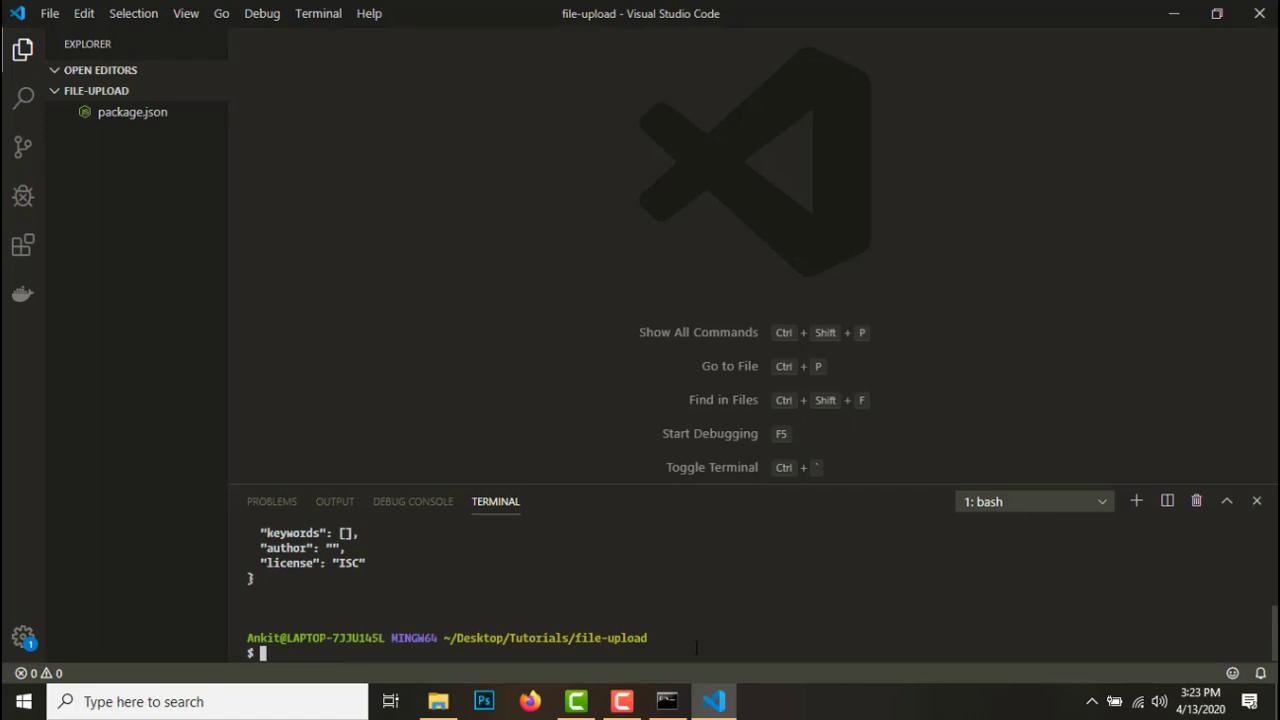
type("npm install express express-fileup")
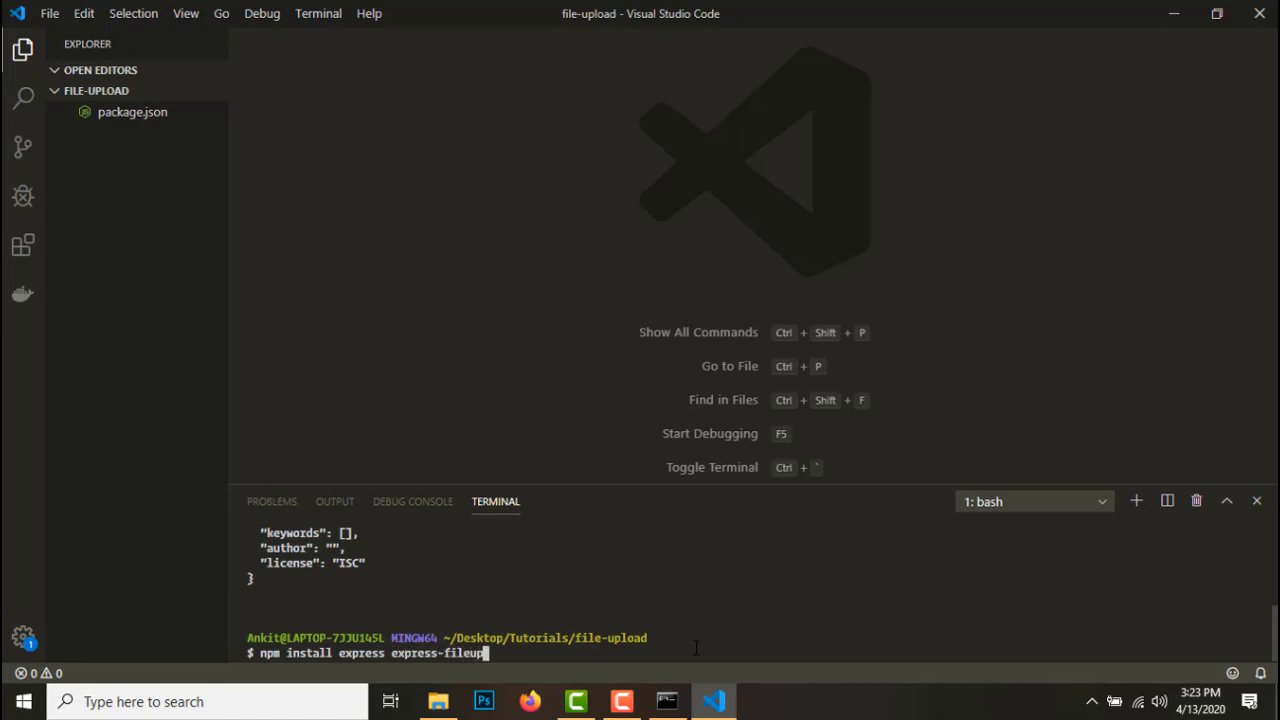
key("Enter")
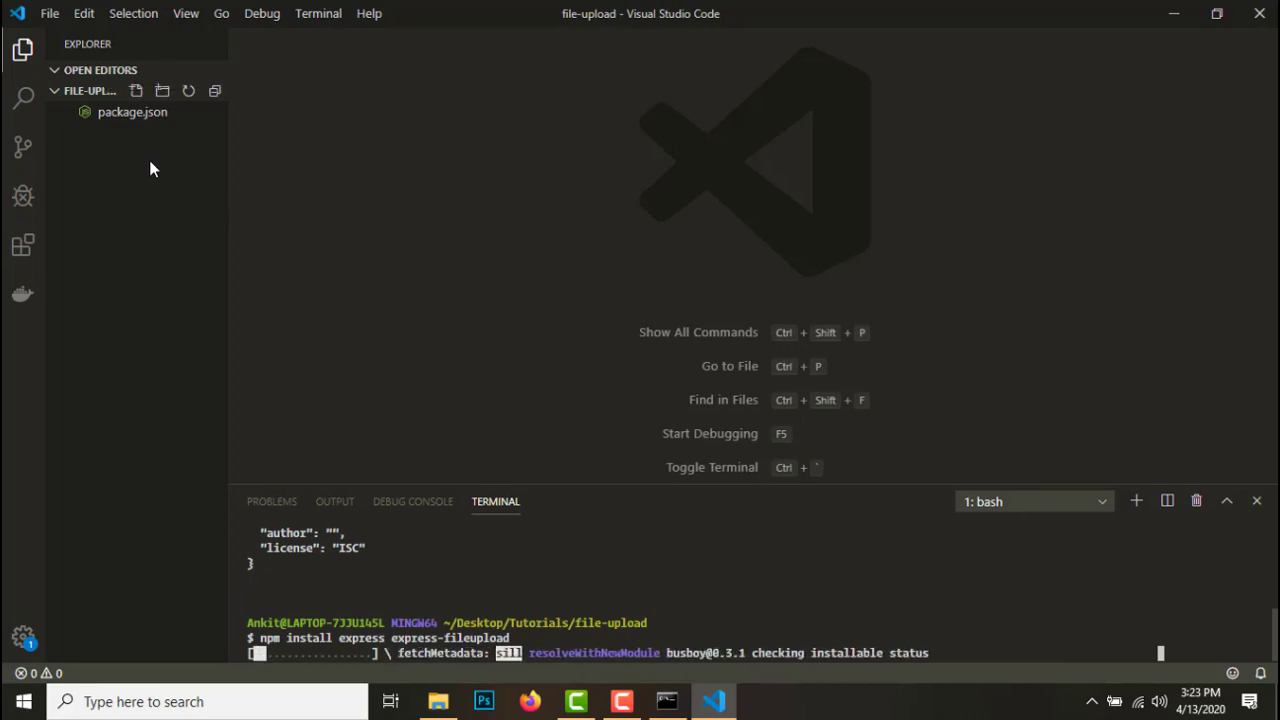
right_click(152, 168)
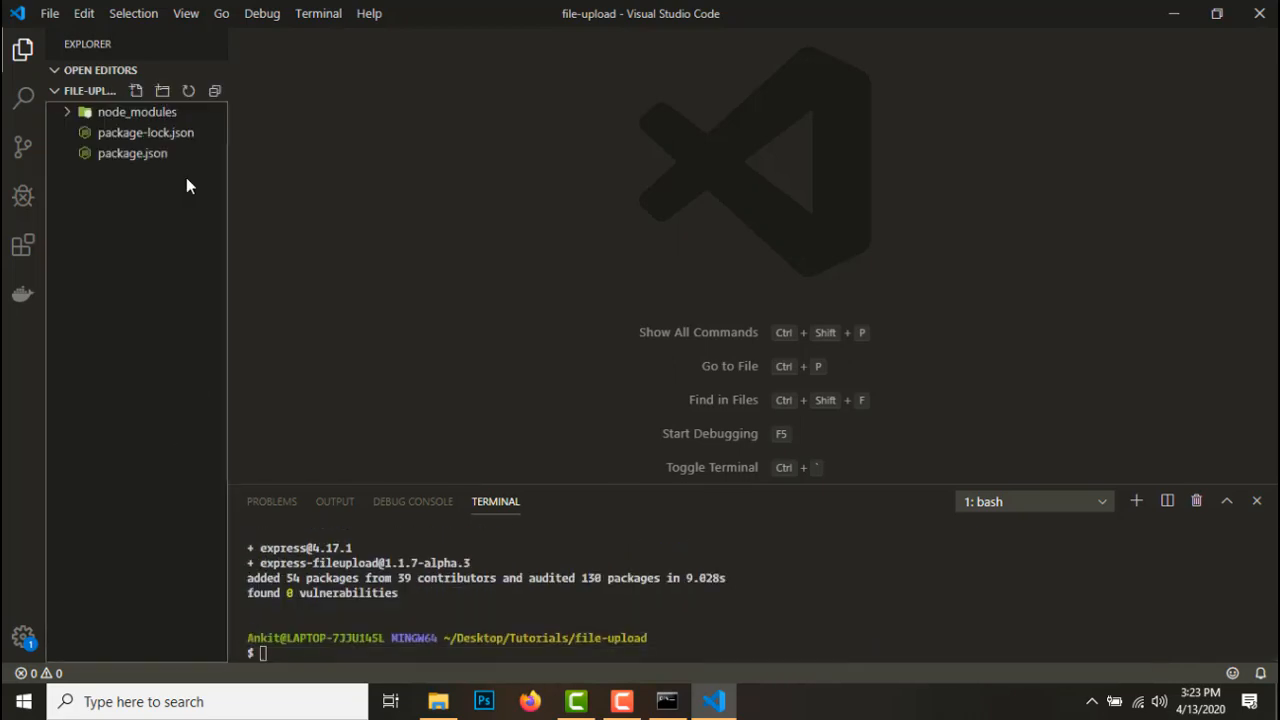
Create app.js requiring express and express-fileupload and creating the app
right_click(109, 153)
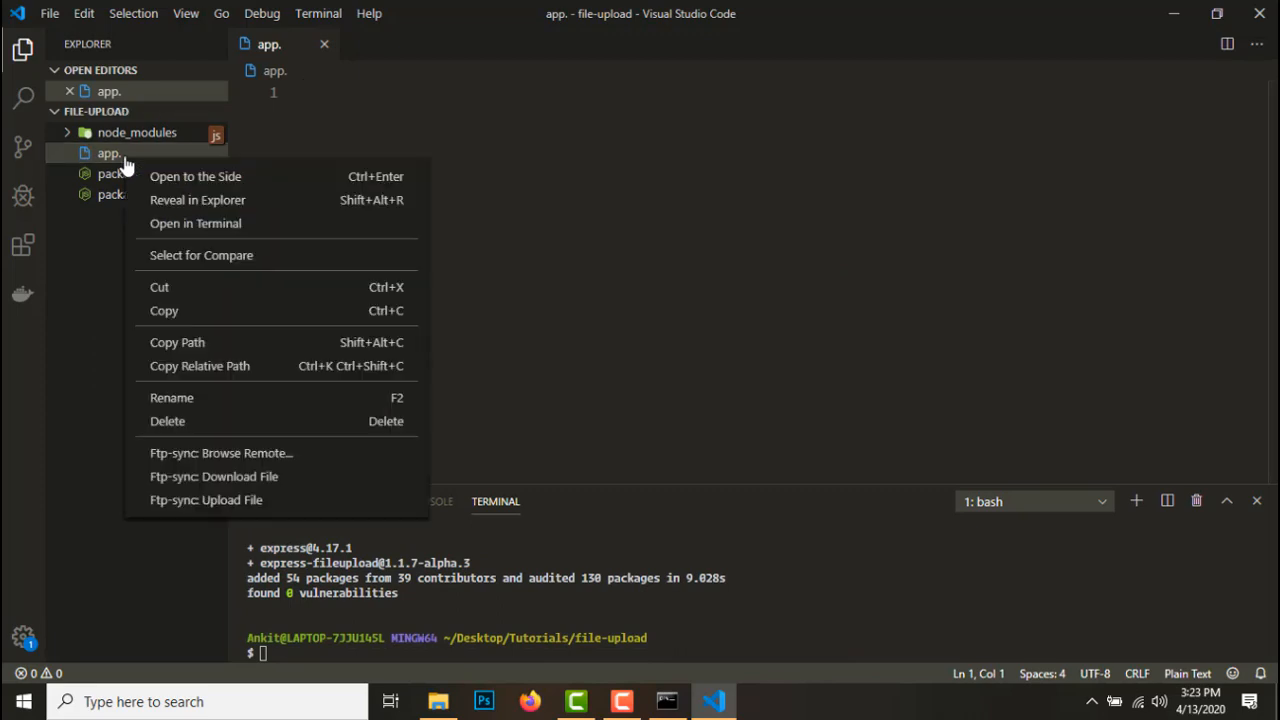
left_click(172, 397)
type("js")
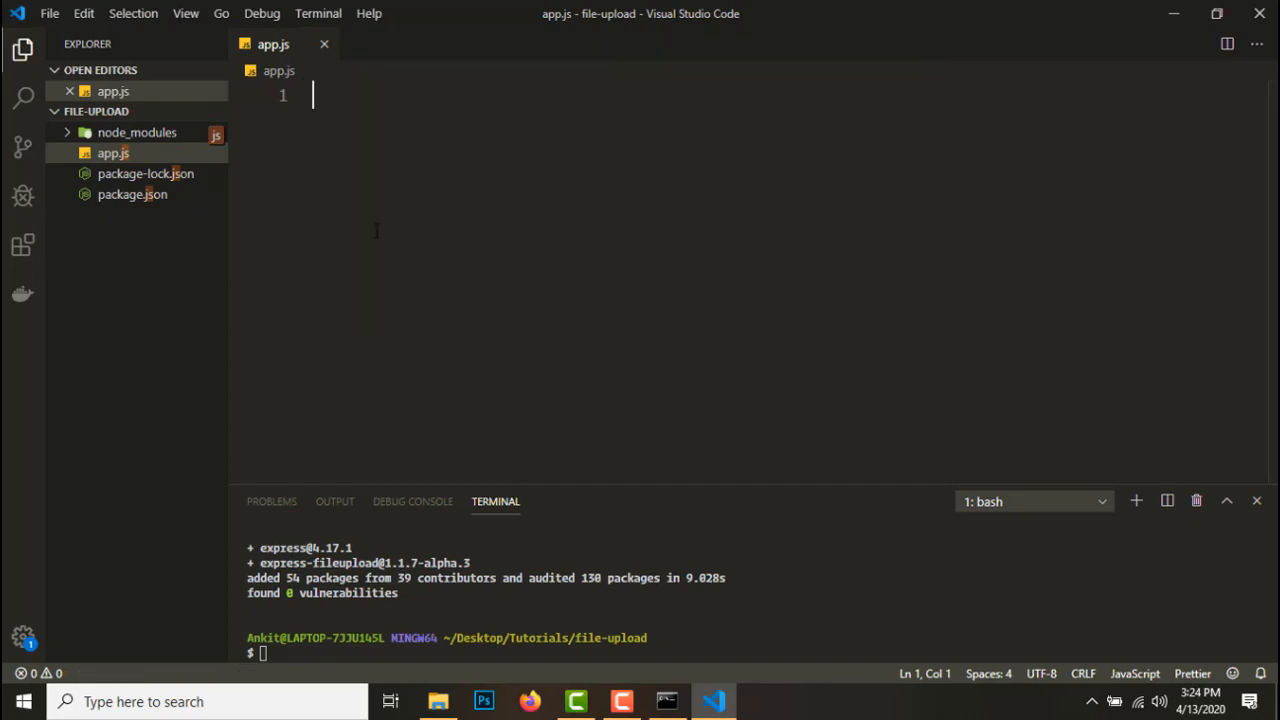
type("const")
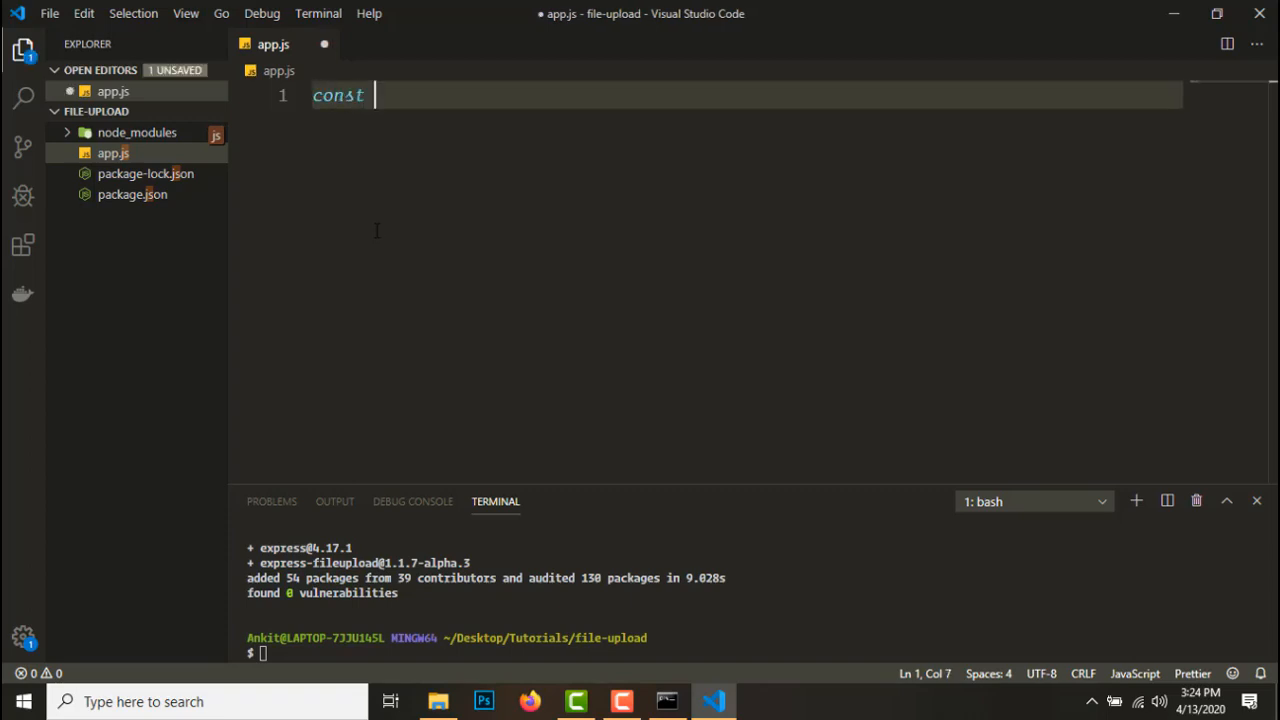
type("expres")
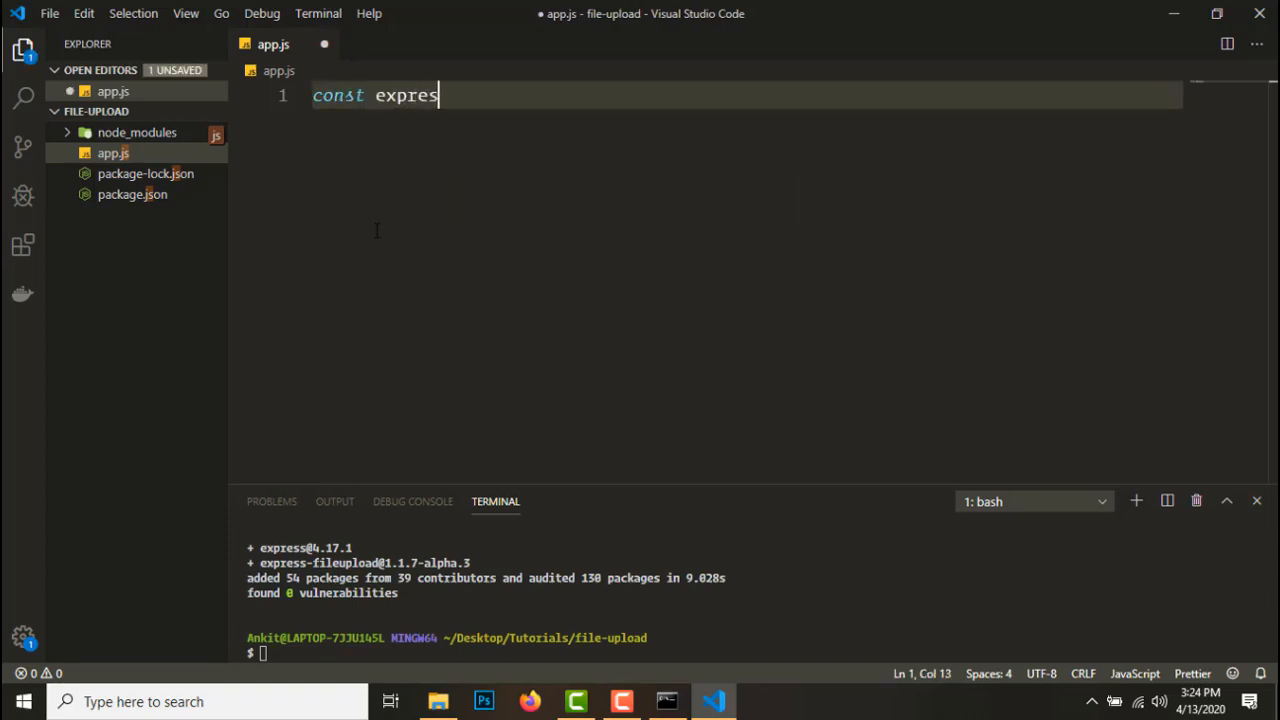
type("s = require('")
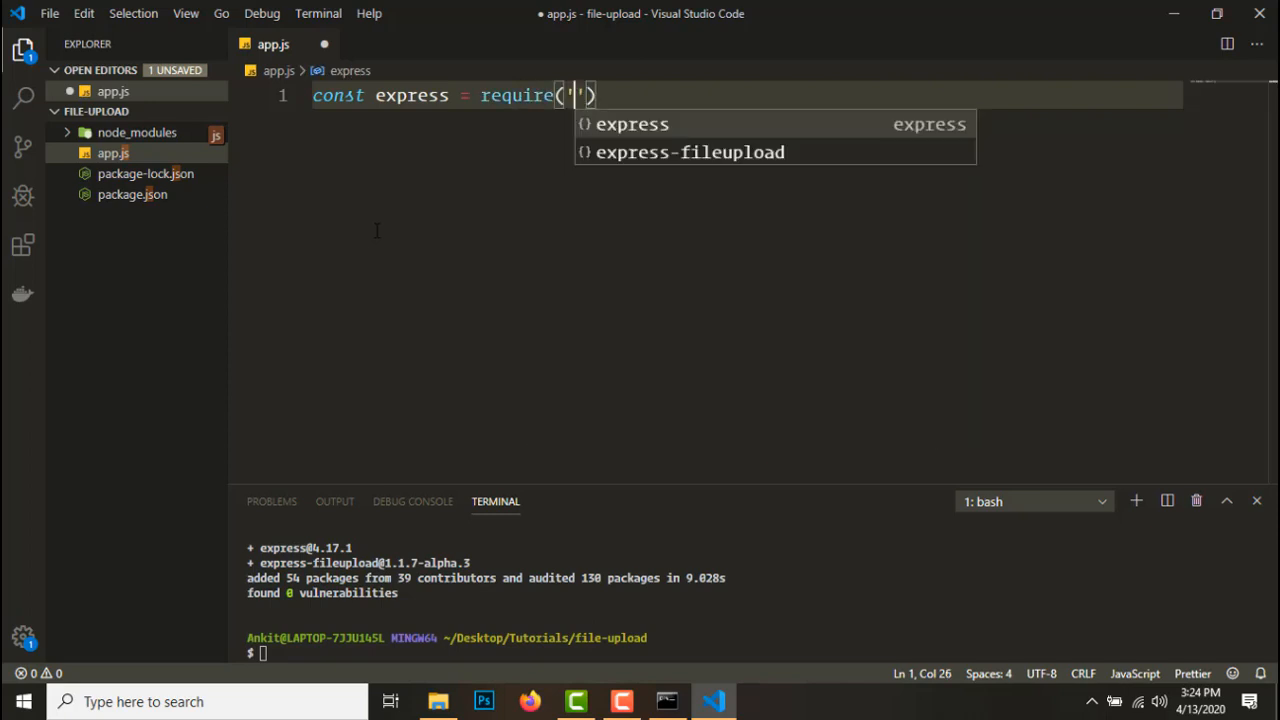
type("exp")
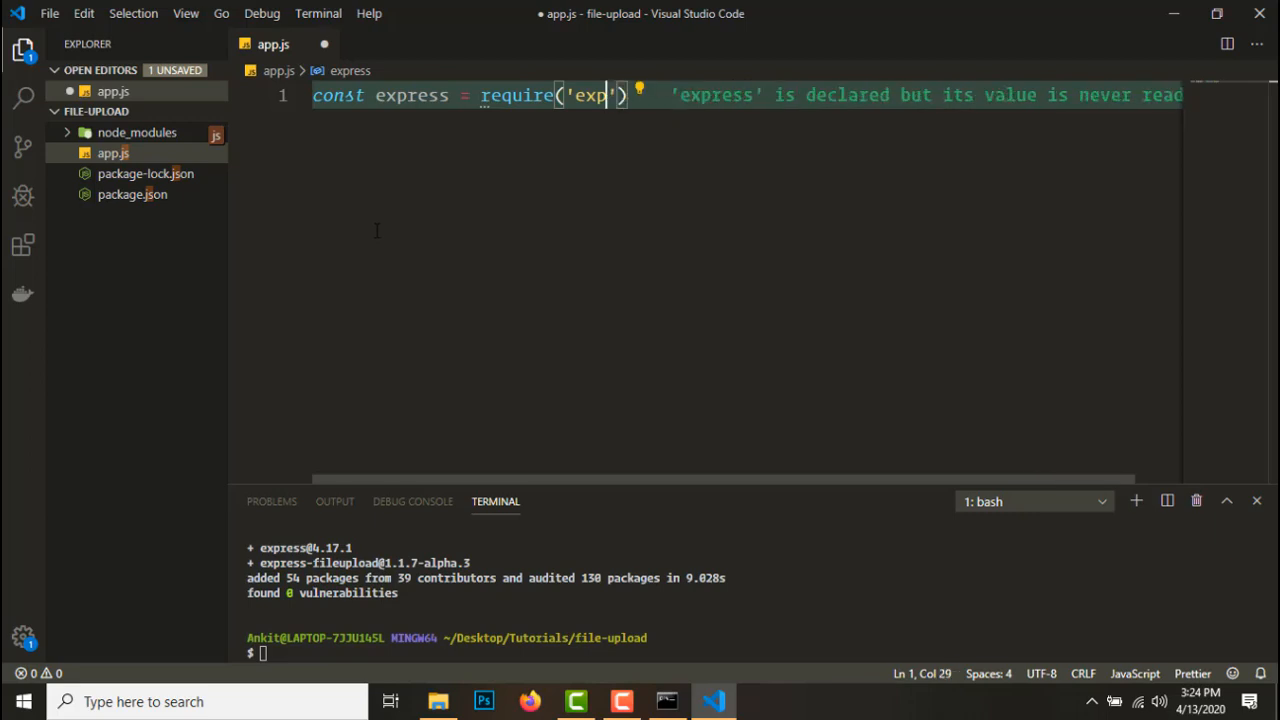
type("ress")
type("const fileUpload requir")
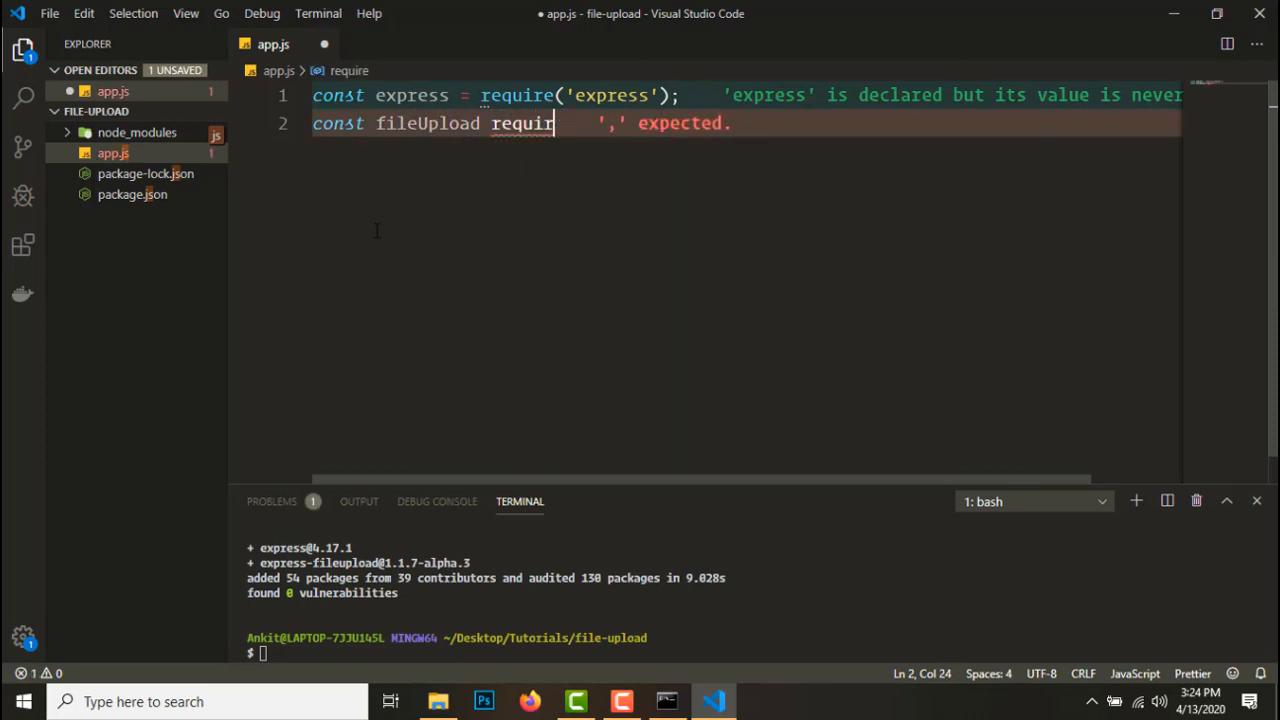
type("= re")
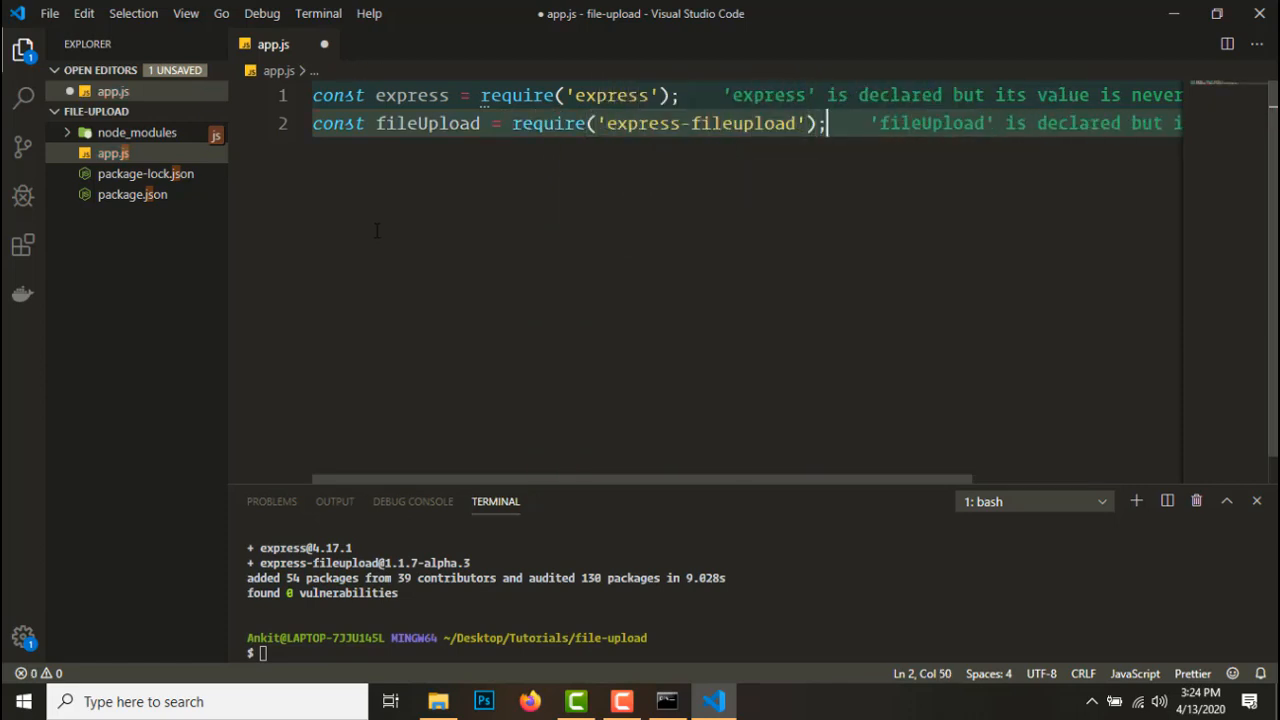
type("const app = express();")
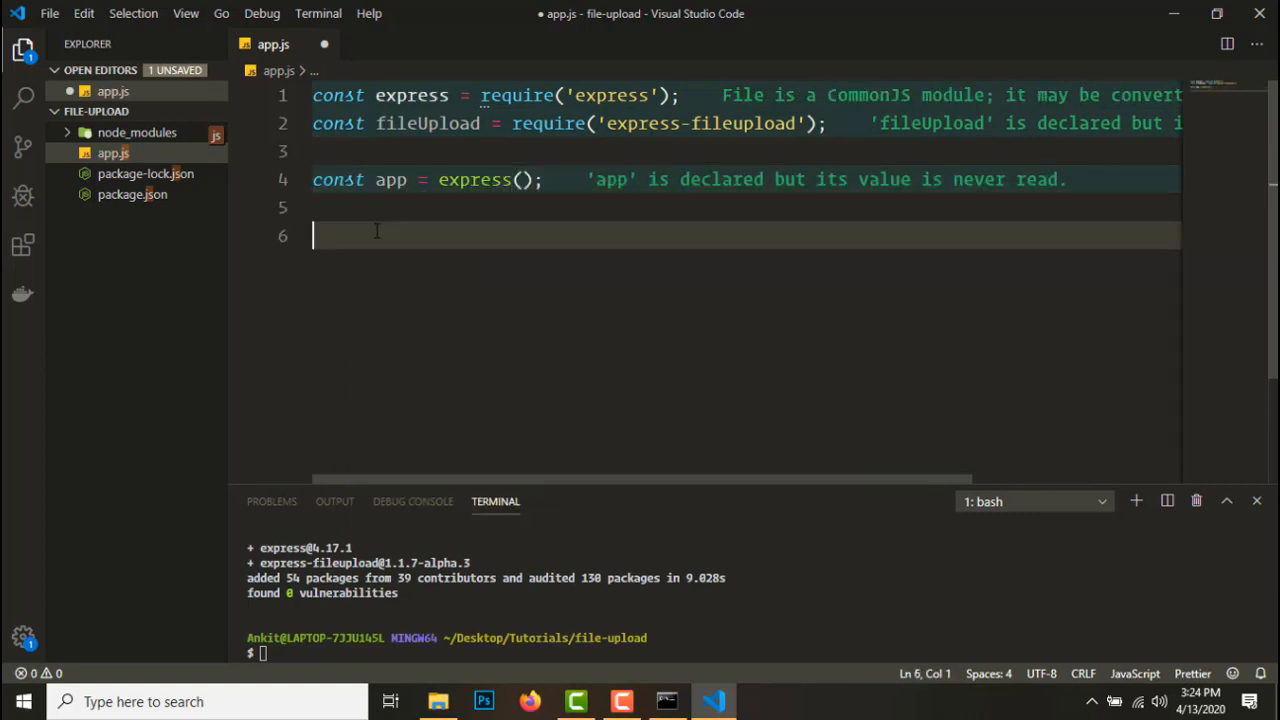
Add app.listen on port 8000 with a startup console.log, and save app.js
type("app.listen(8000,")
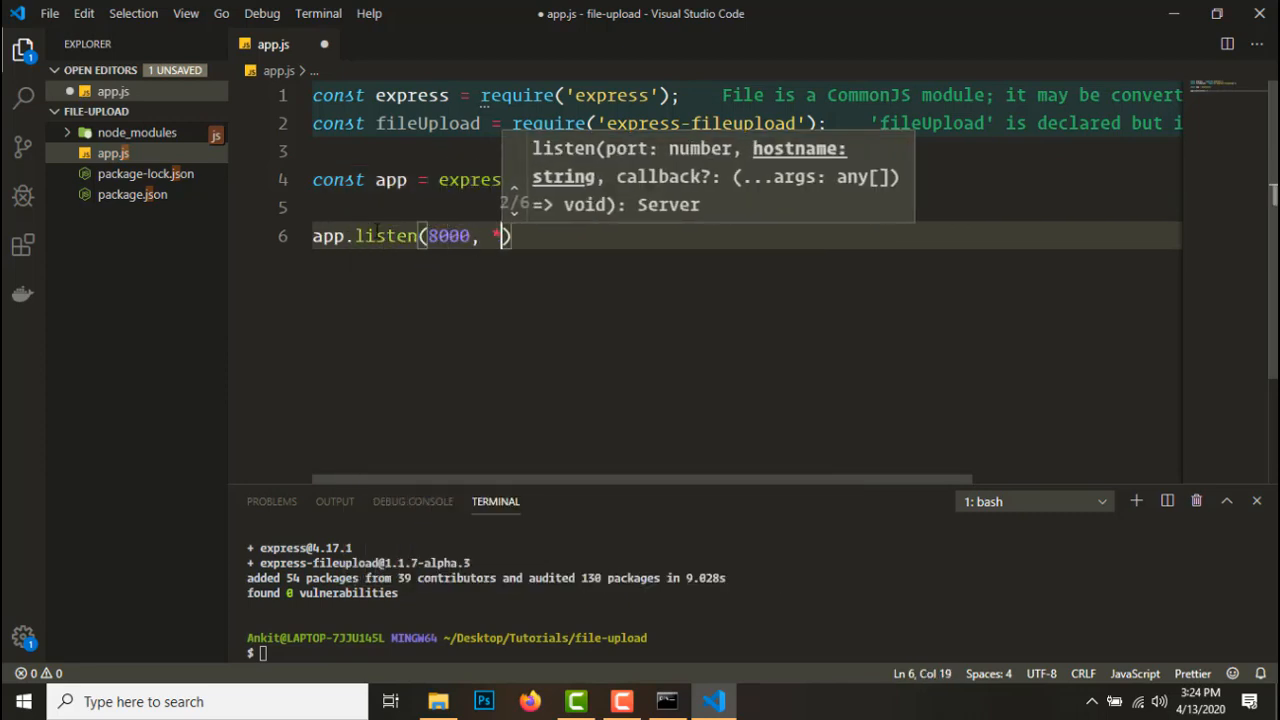
type("(")
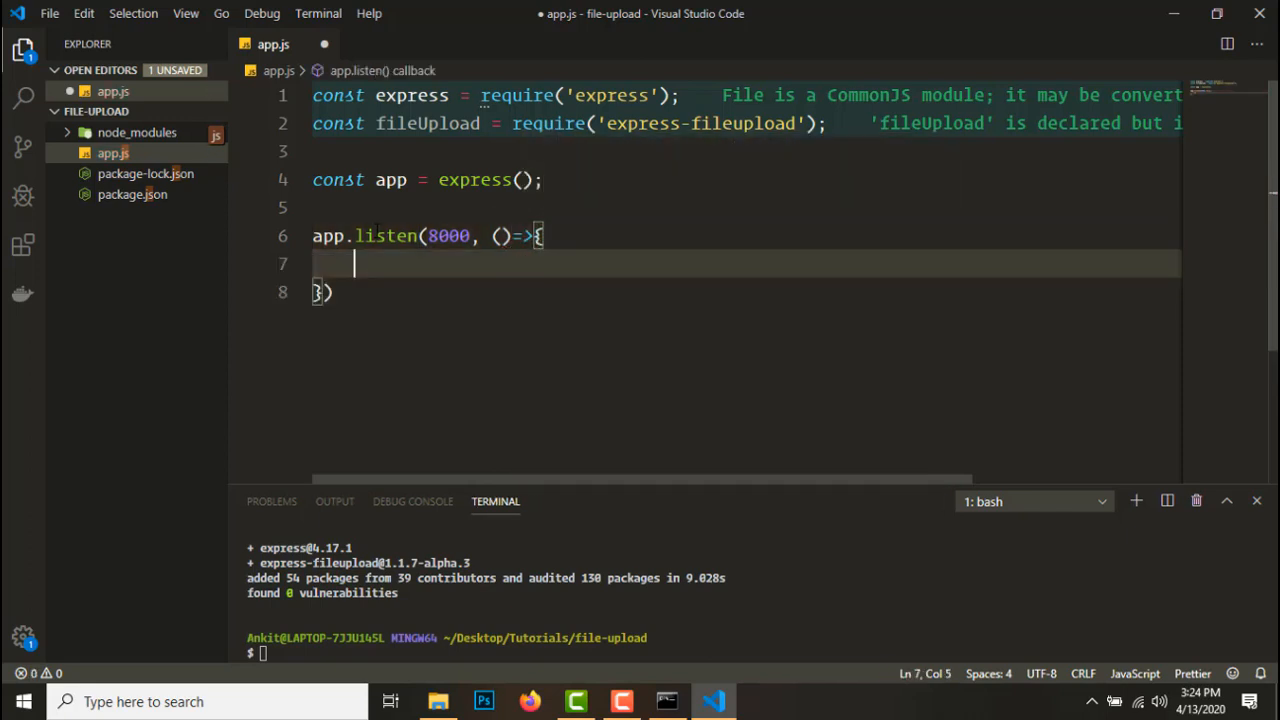
type("console.log")
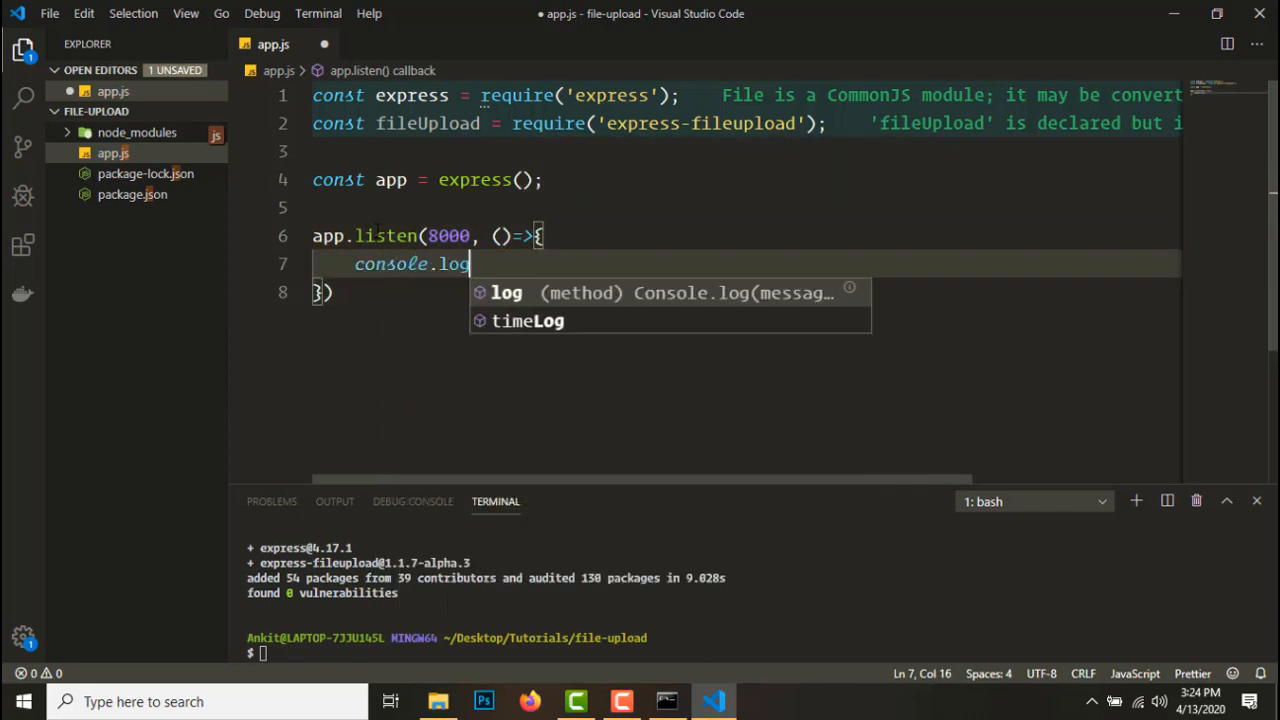
type("(\"Server l\")")
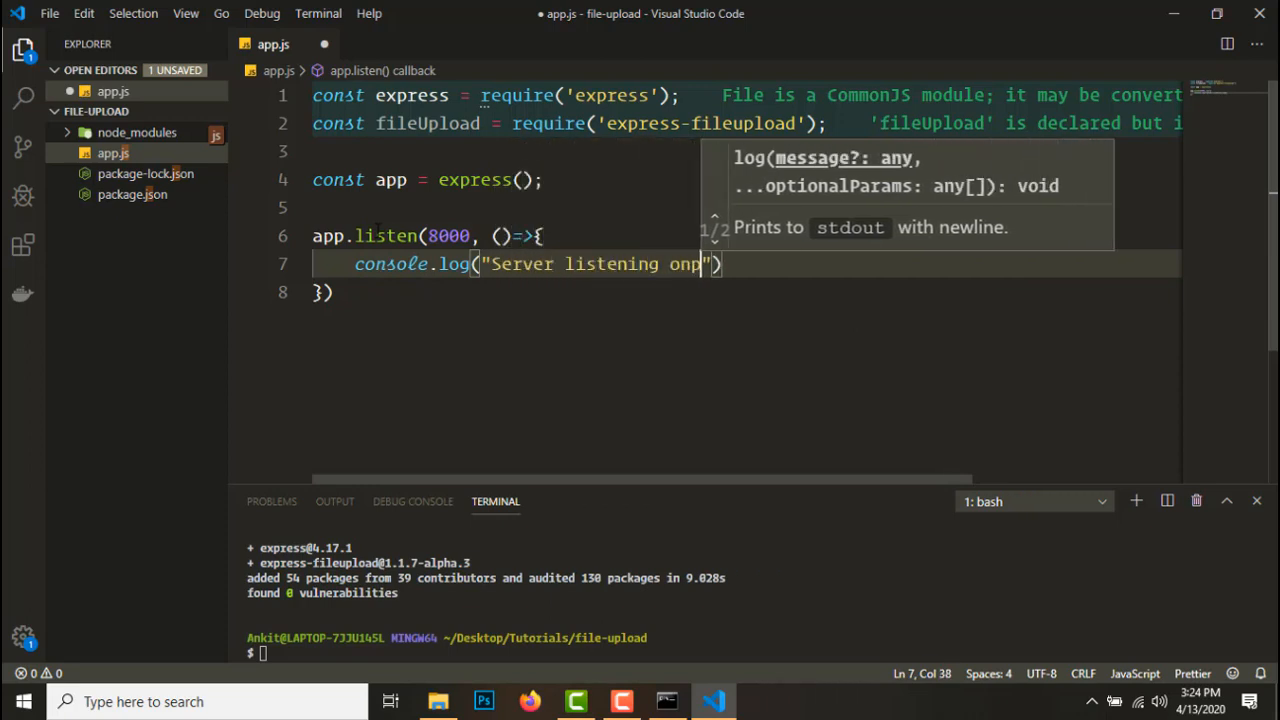
type("port 8000")
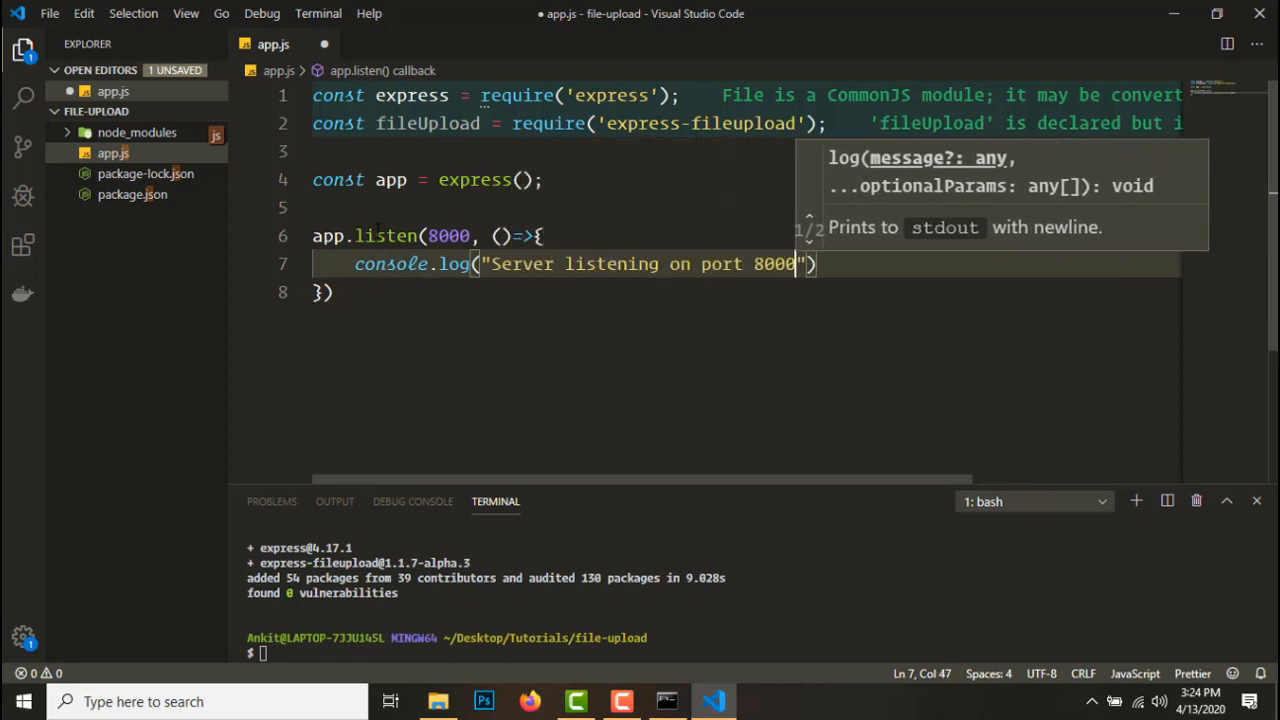
key("Ctrl+s")
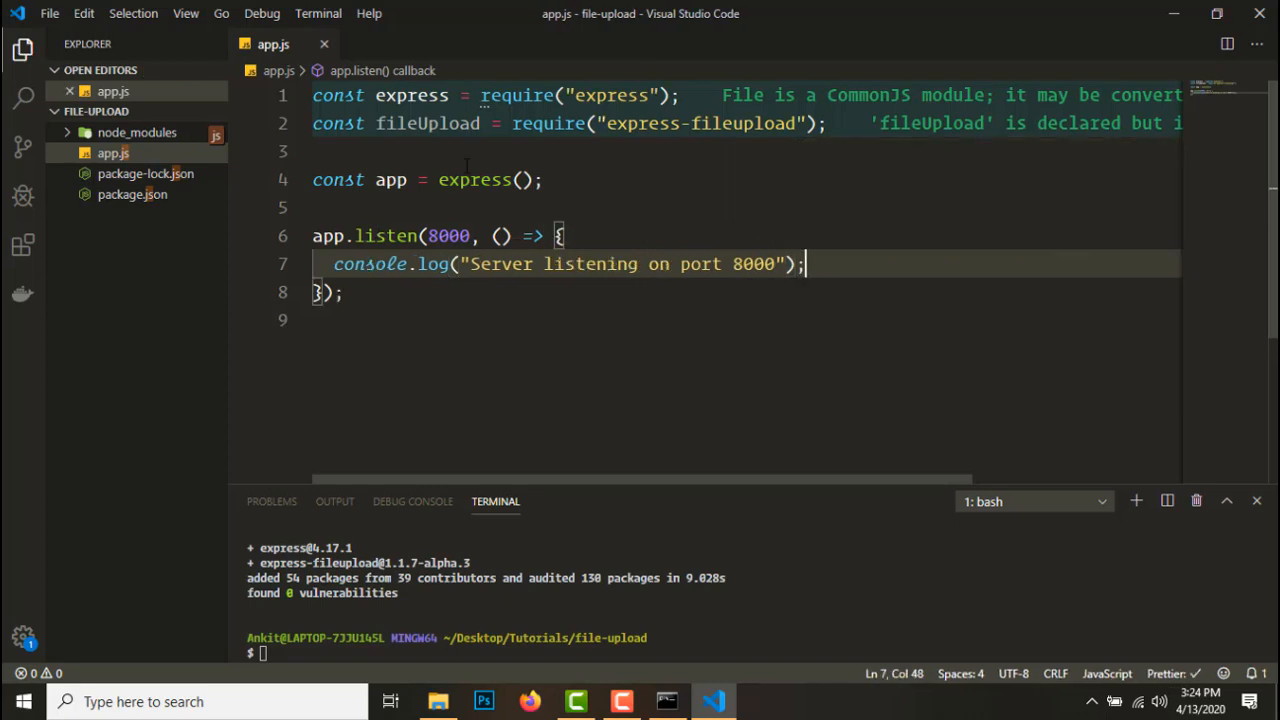
Insert app.use lines for express.json(), express.urlencoded({ extended: true }) and fileUpload()
left_click(553, 179)
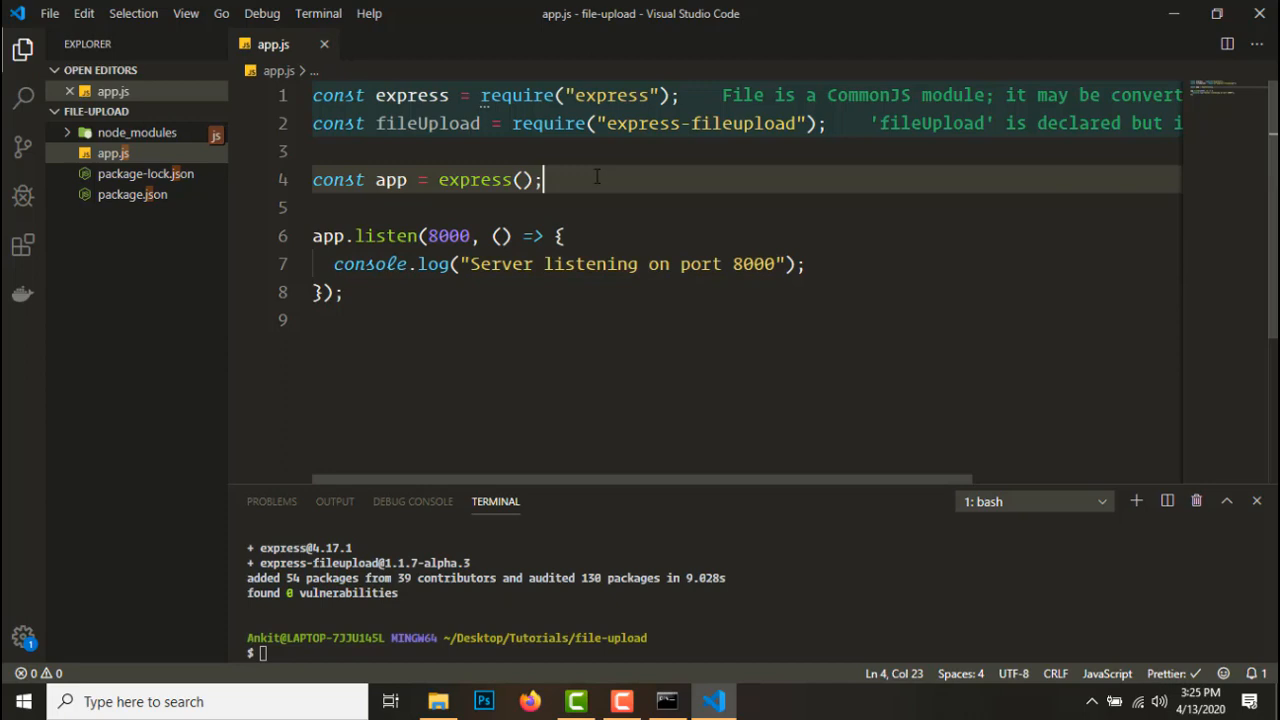
key("Enter")
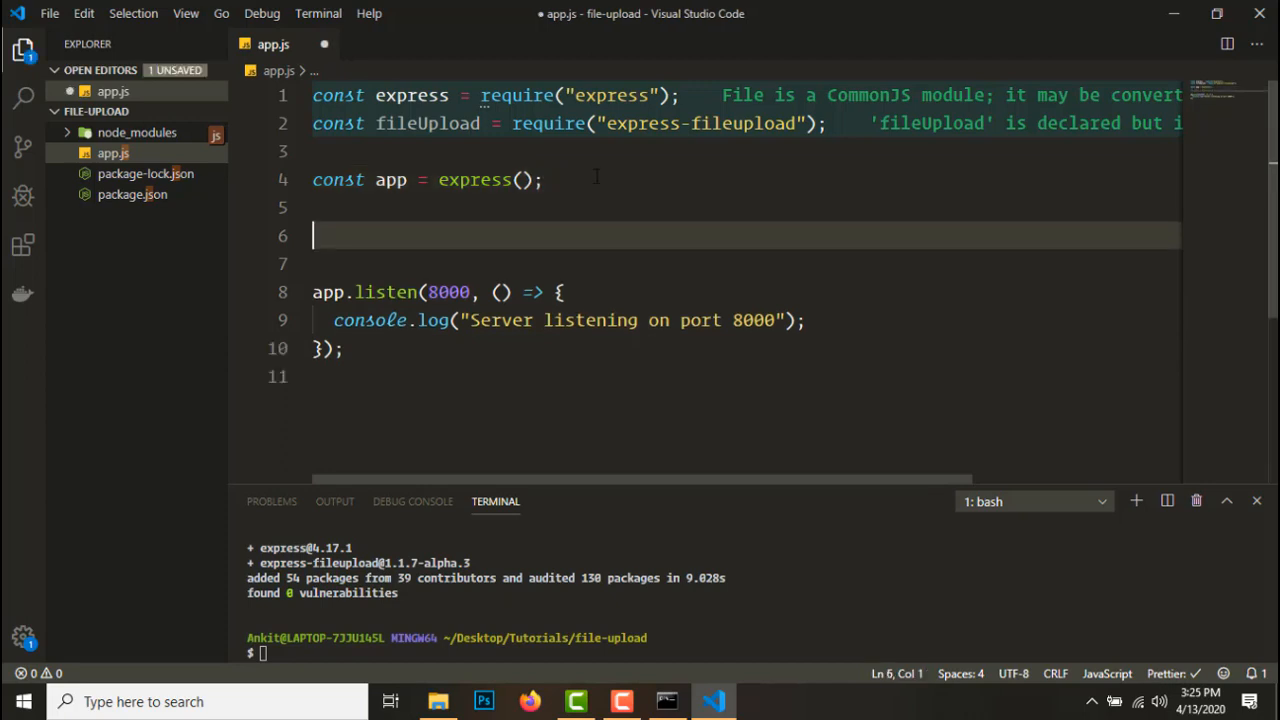
type("ap")
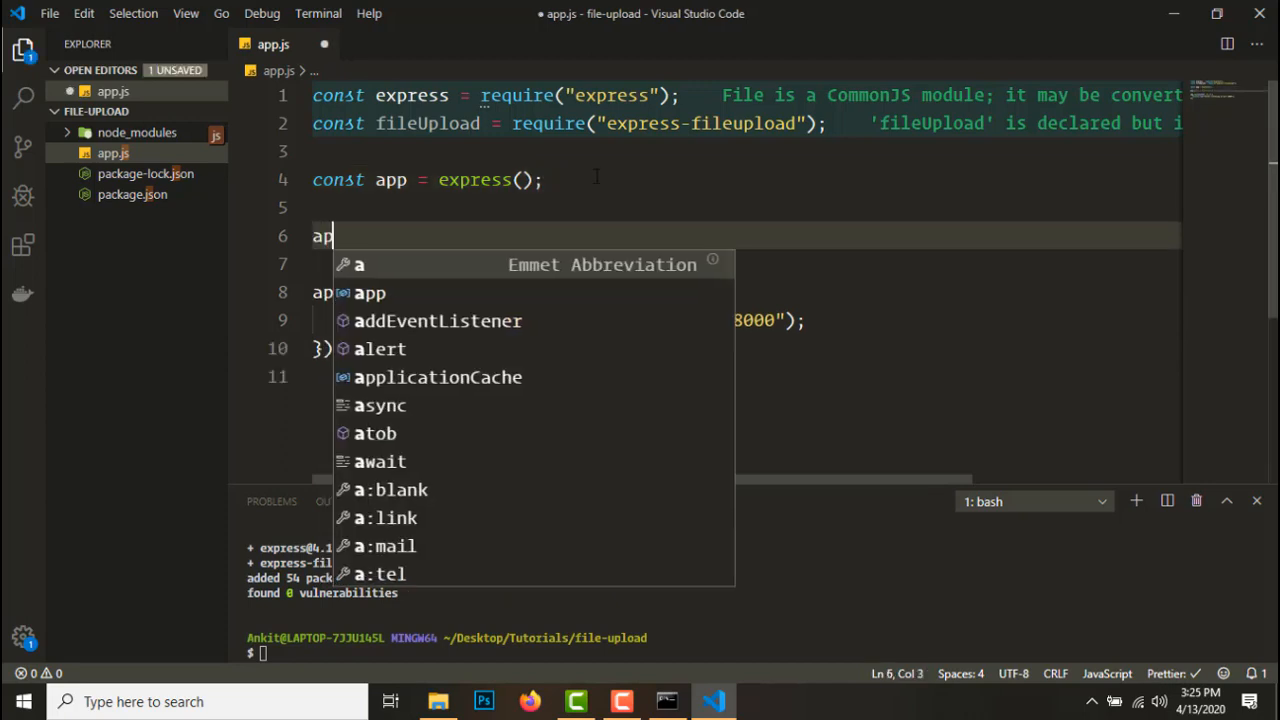
type("p.g")
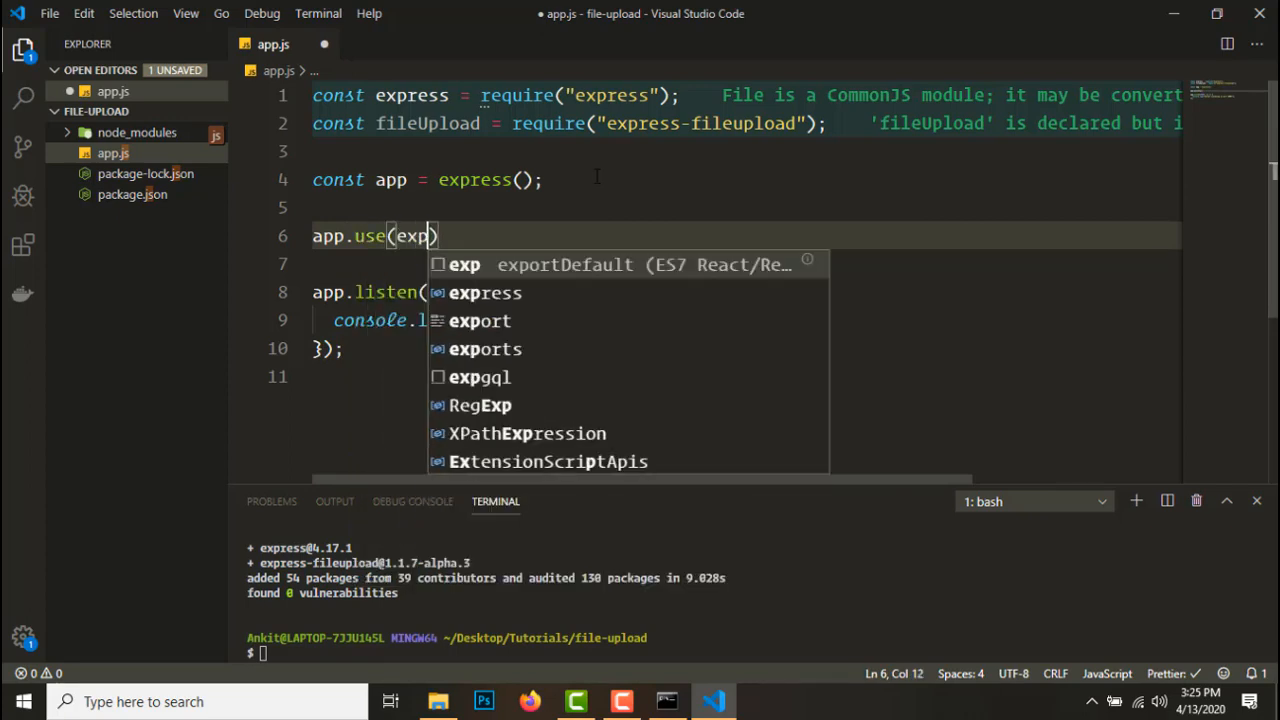
type("ress.jsn")
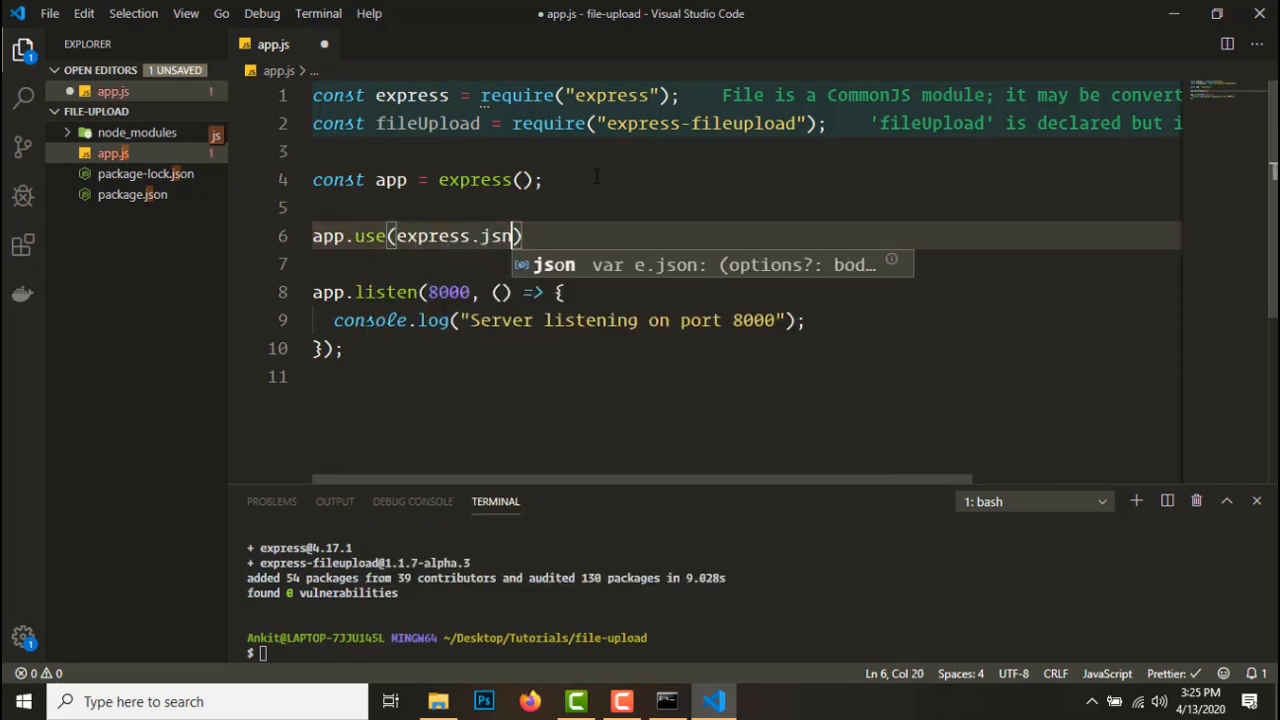
type("()")
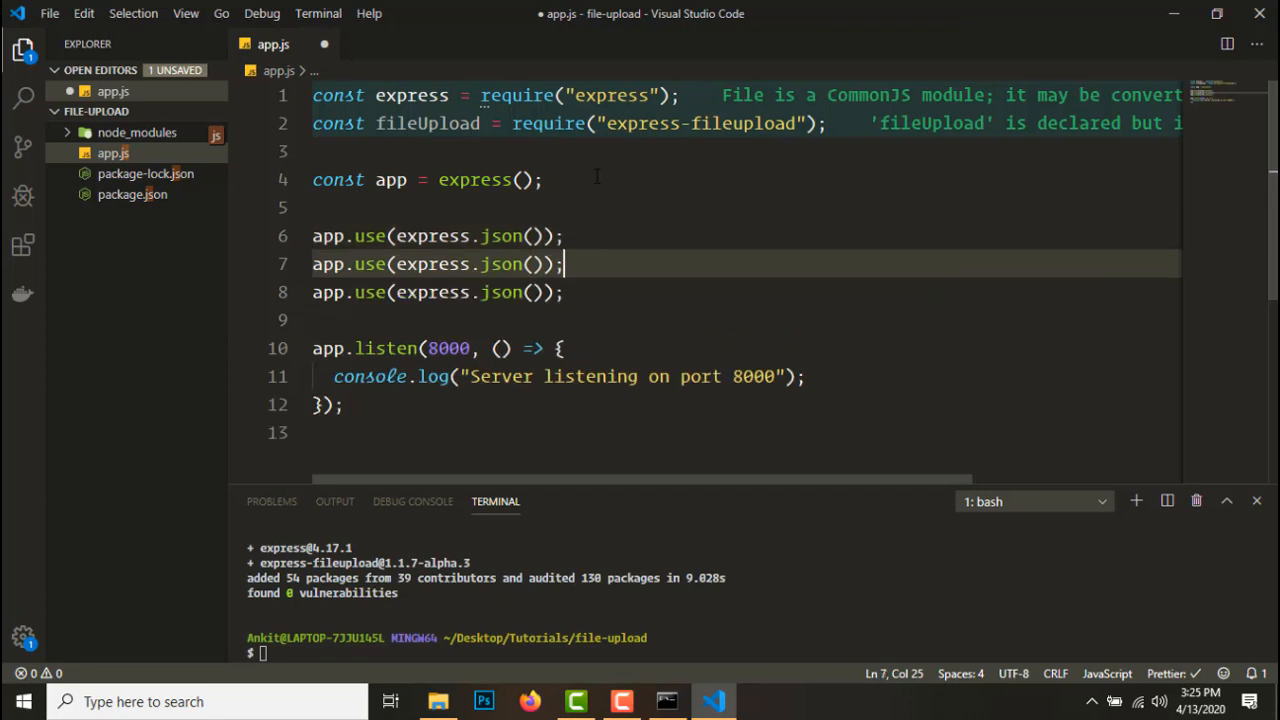
double_click(501, 263)
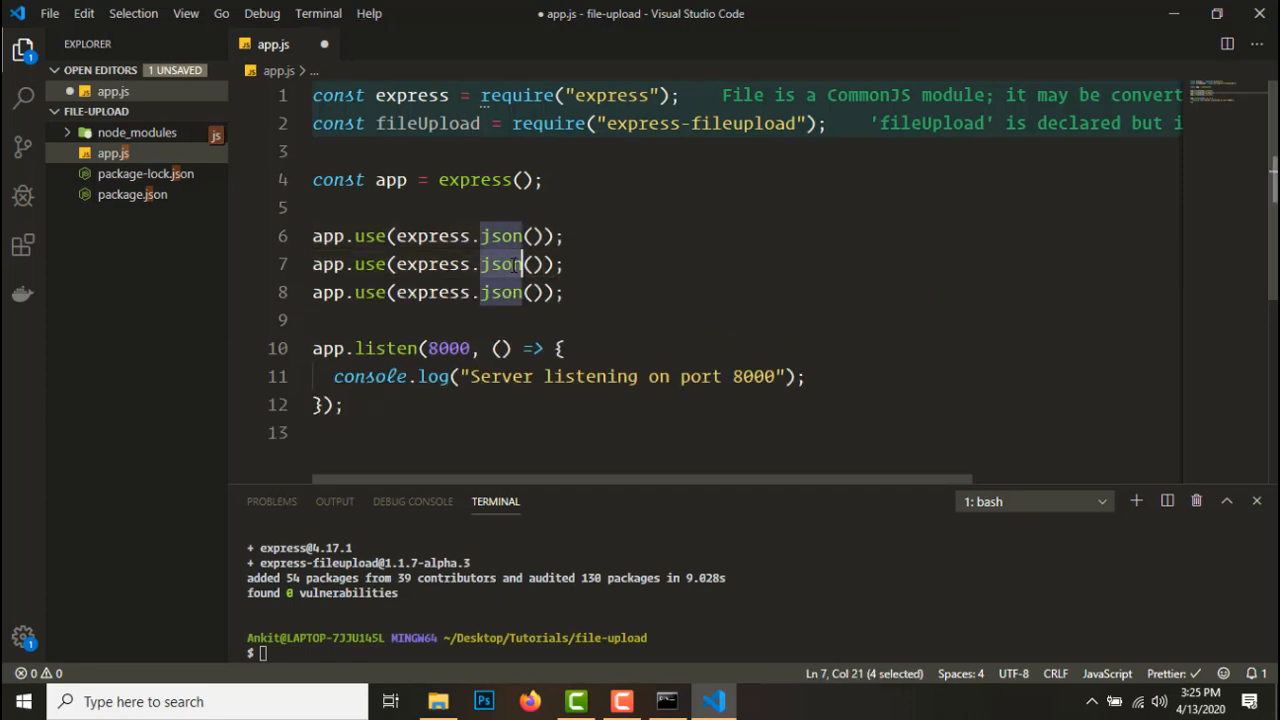
type("urlencoded({extended: true")
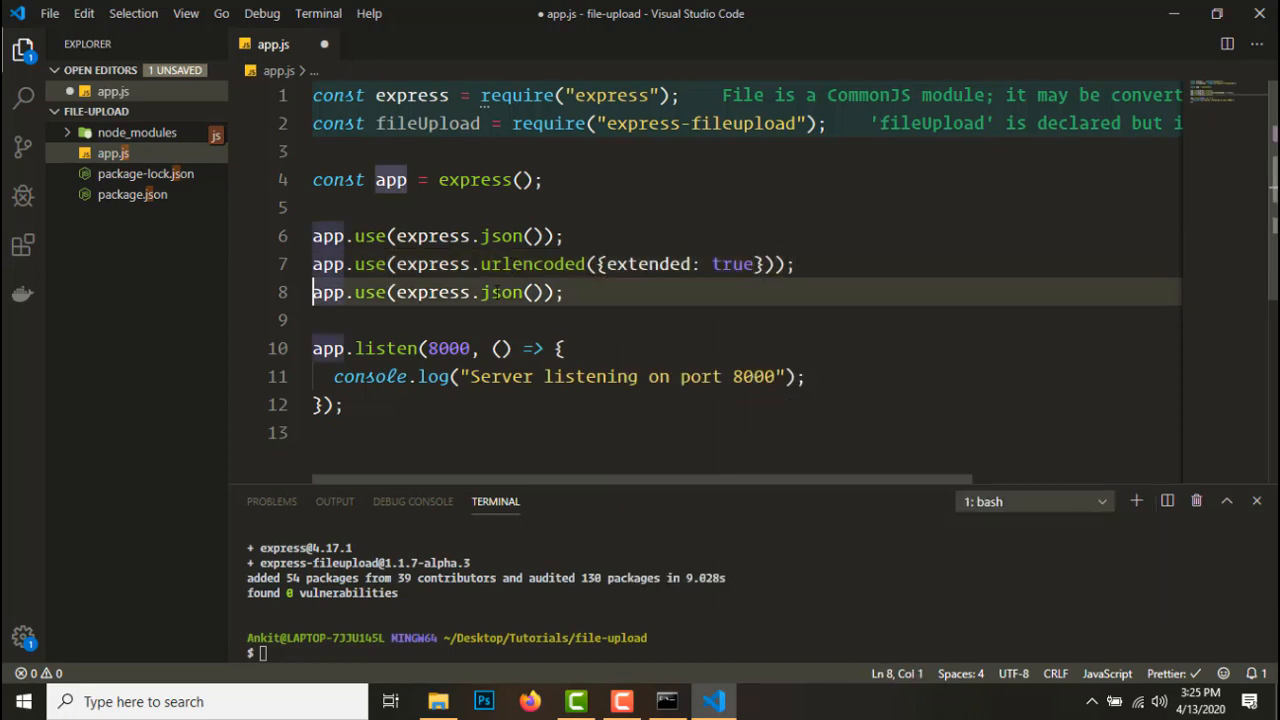
double_click(499, 292)
type("fileUpload")
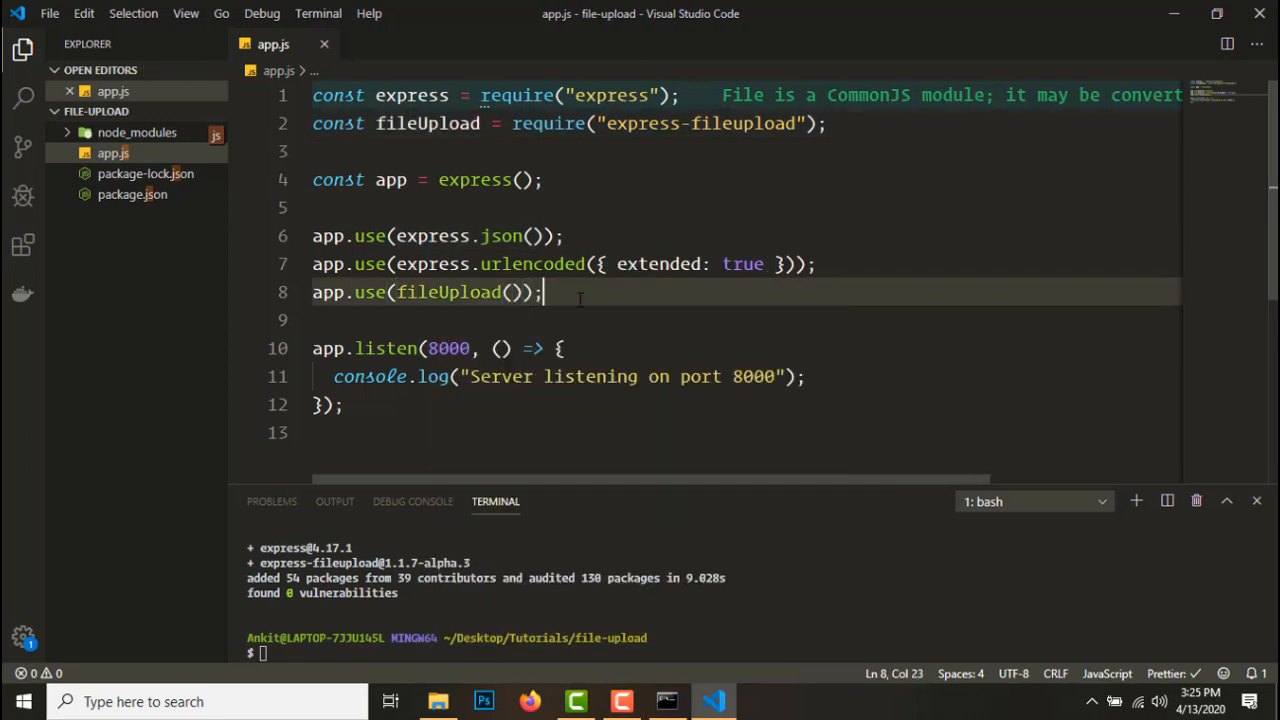
Type a scratch req.files.file line below the fileUpload middleware
key("Enter")
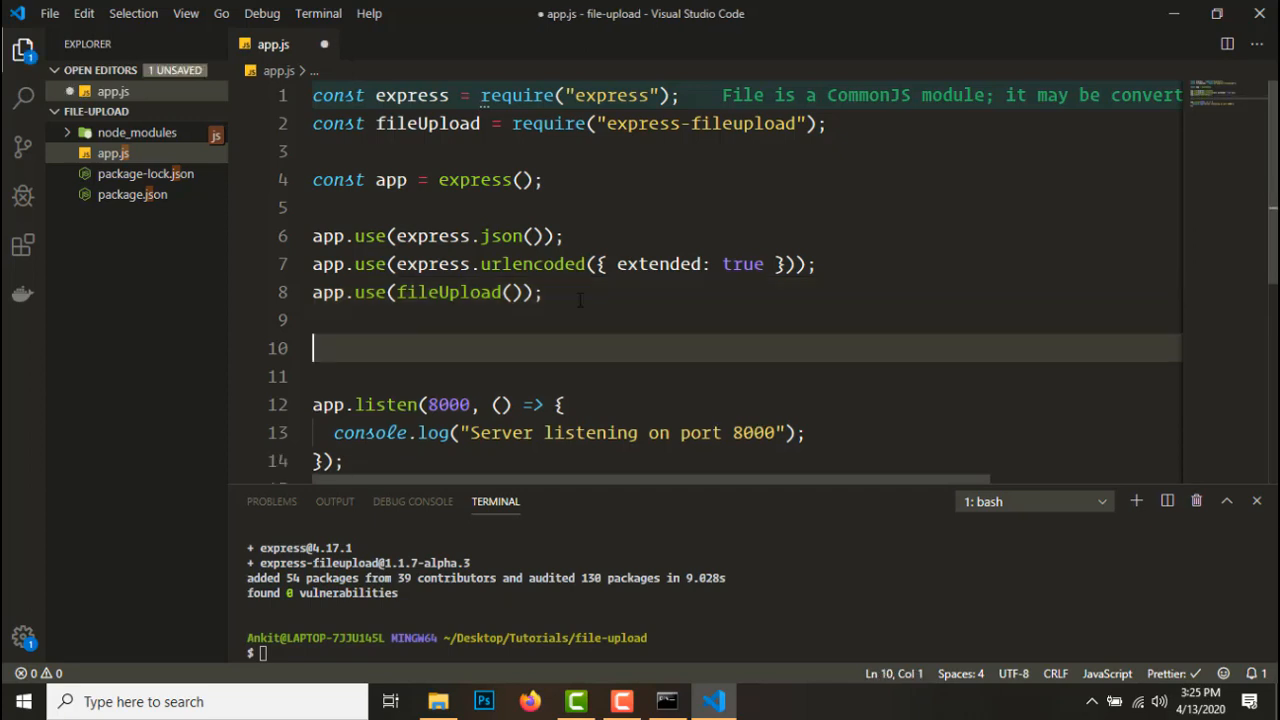
type("req.fi")
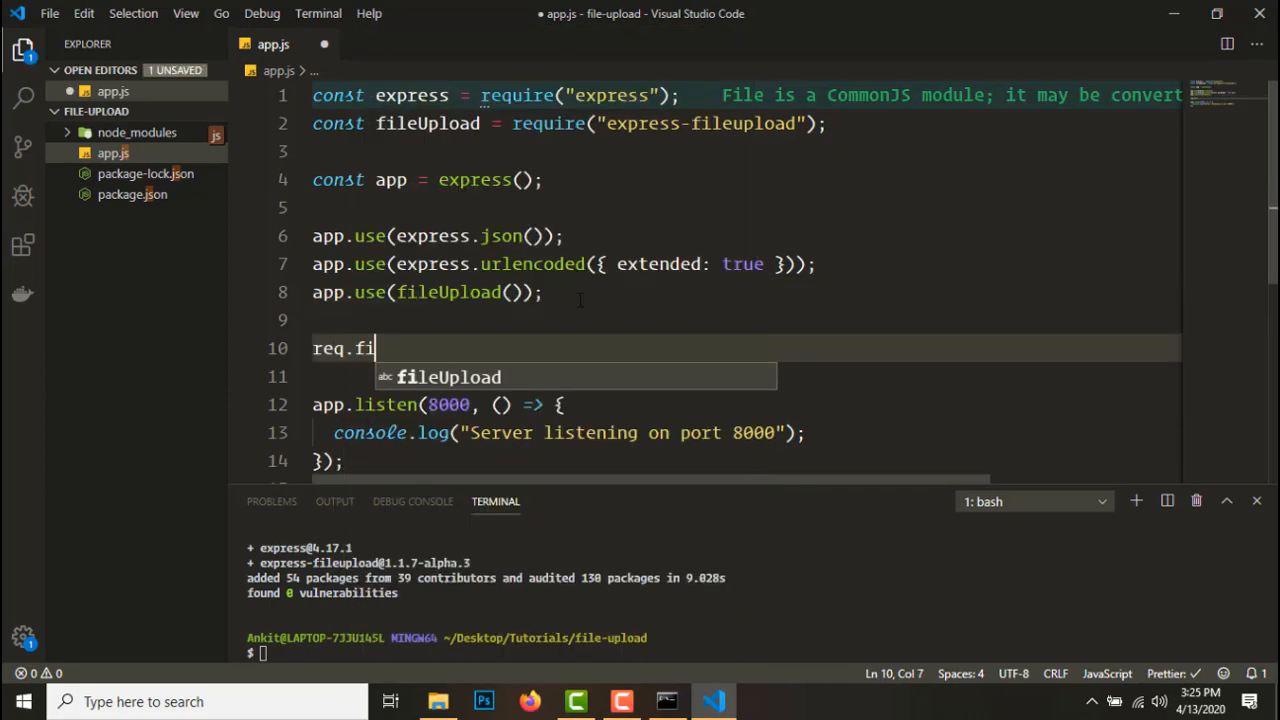
type("les.file")
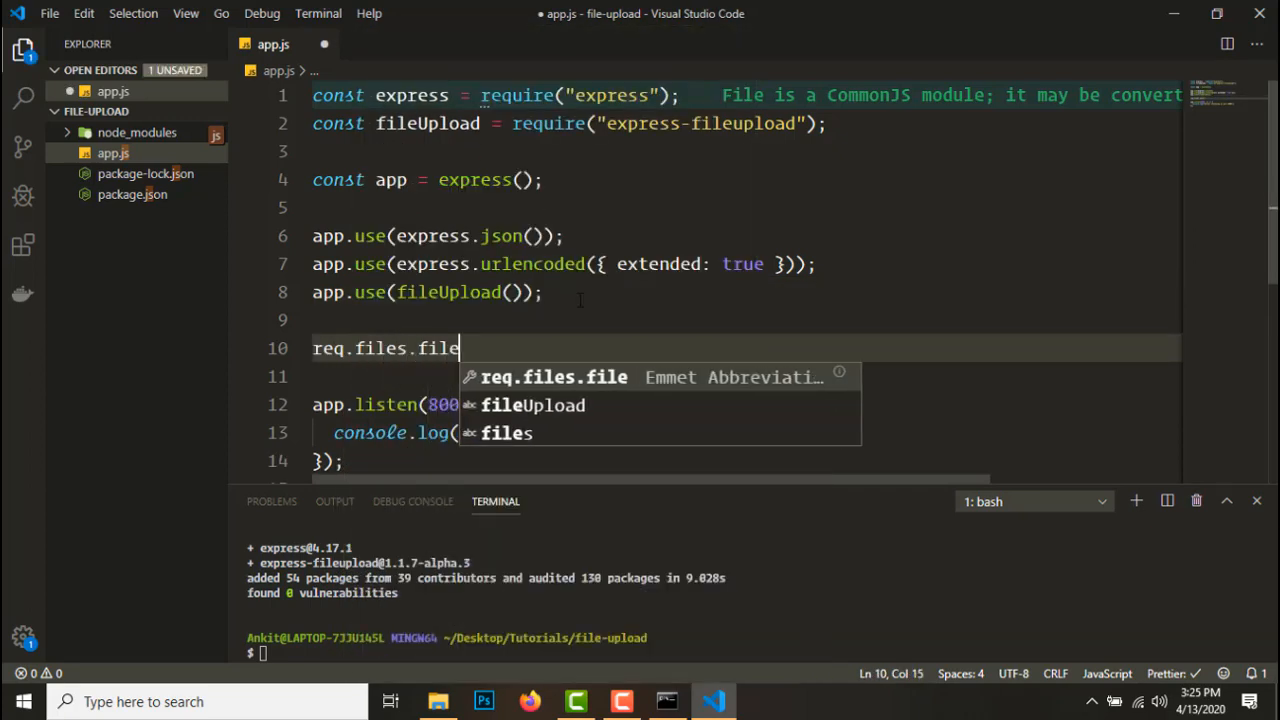
type("whatever")
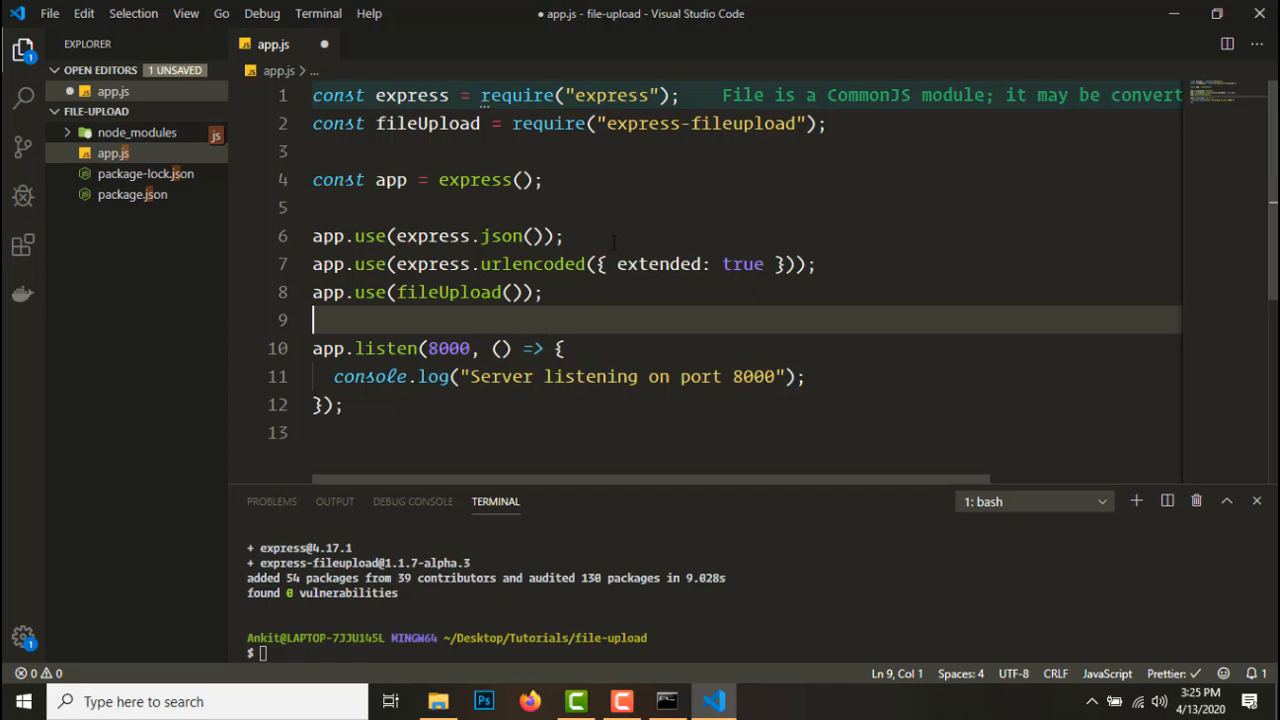
Replace the scratch note with a GET "/" route answering "hello", then enter nodemon
left_click(543, 292)
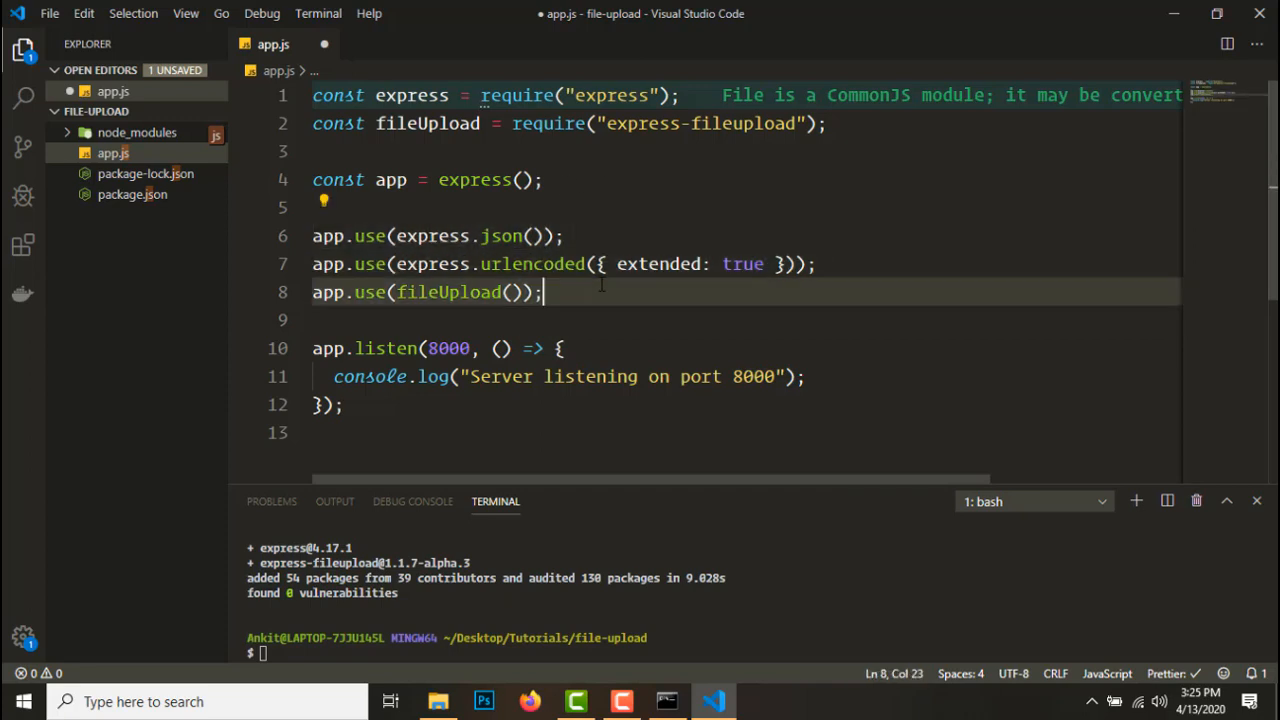
type("app.")
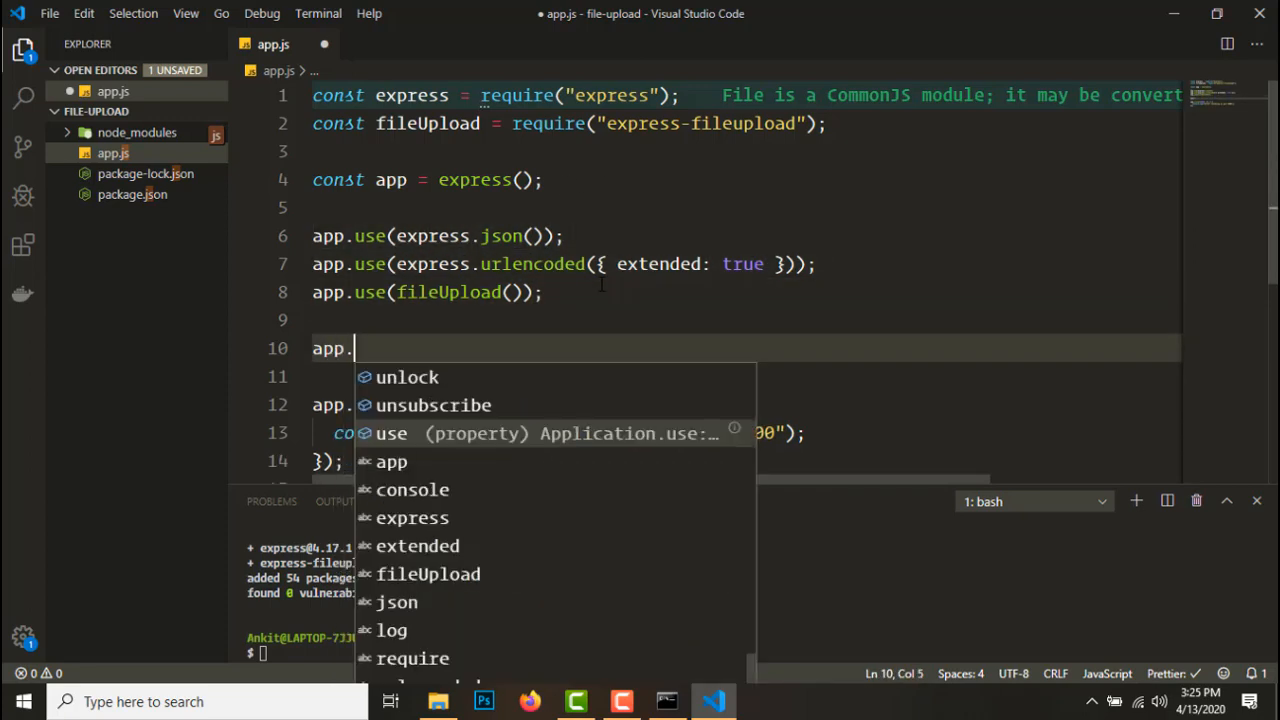
type("get(\"/\", (req,")
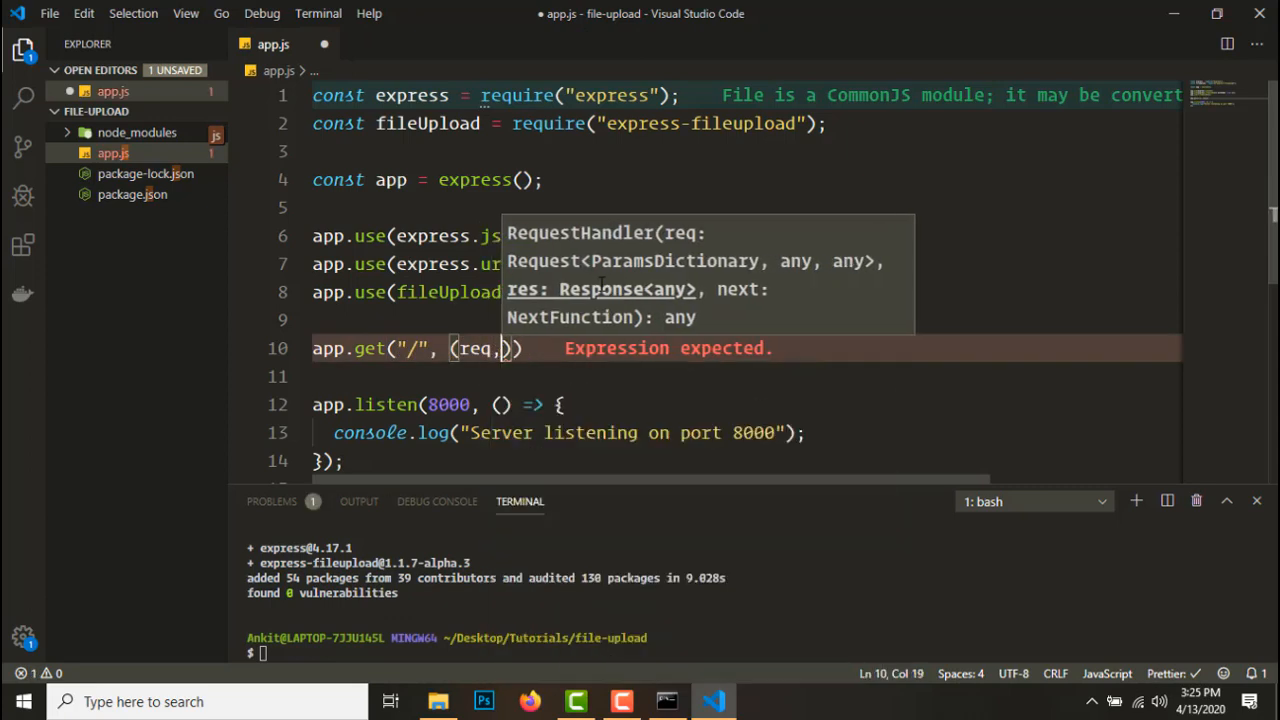
type("res) =")
type("res.s")
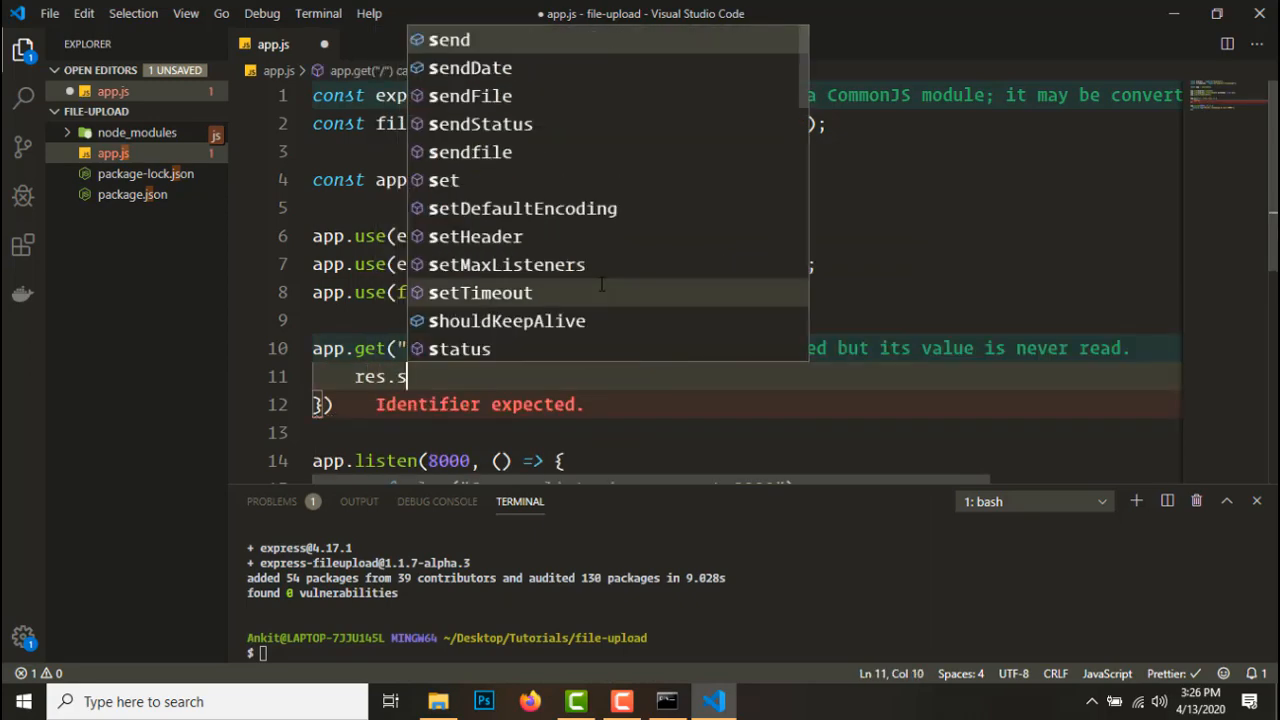
type("end(\"hello\");")
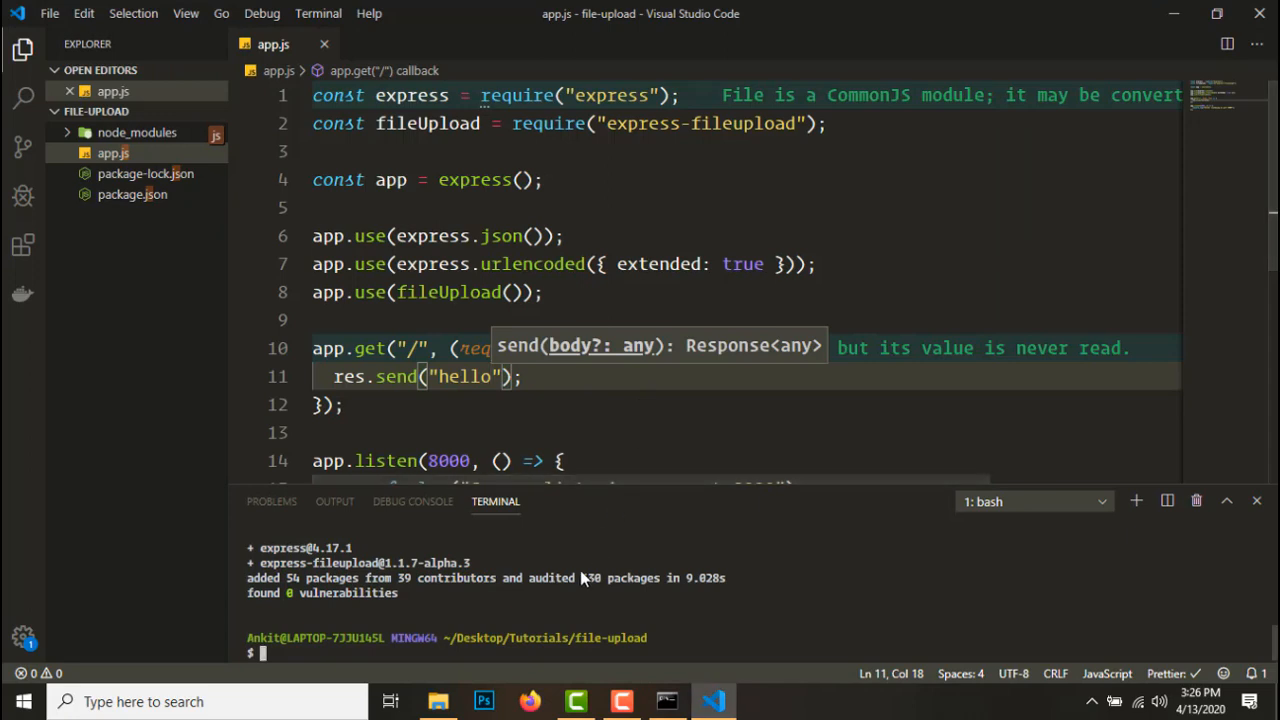
type("nodemon")
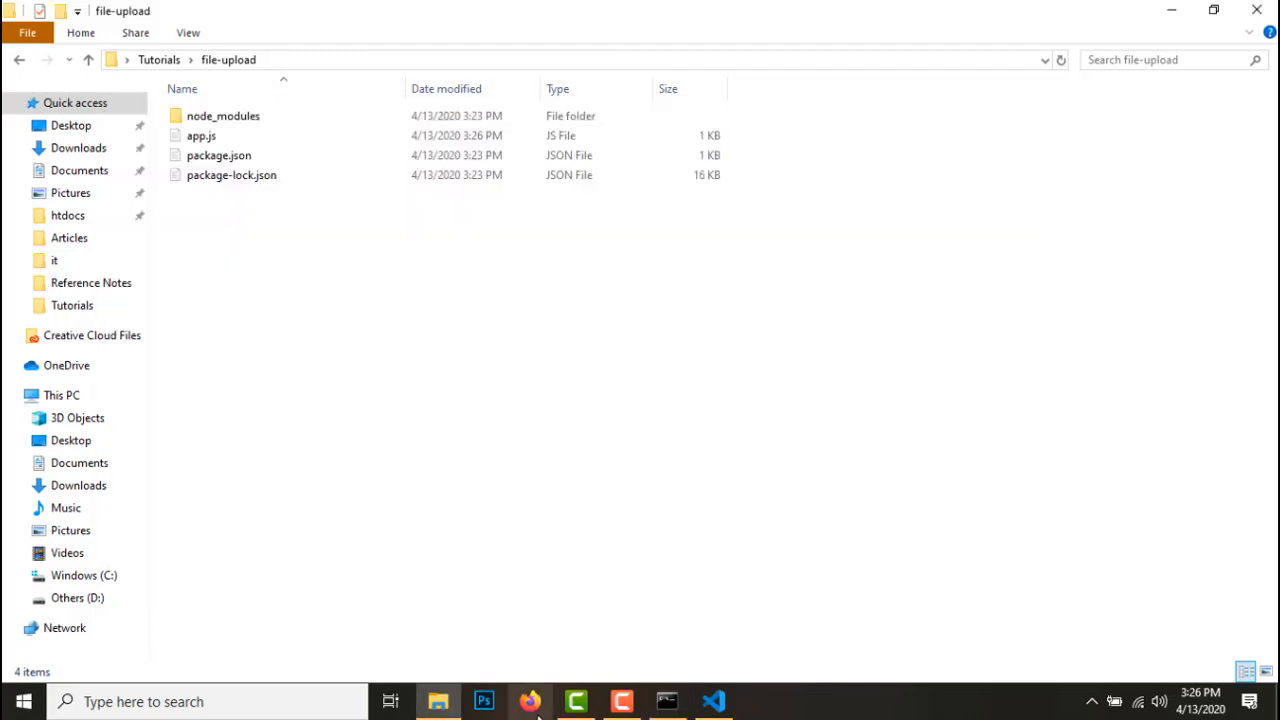
Start the server with node and visit localhost in Firefox to check it
left_click(526, 698)
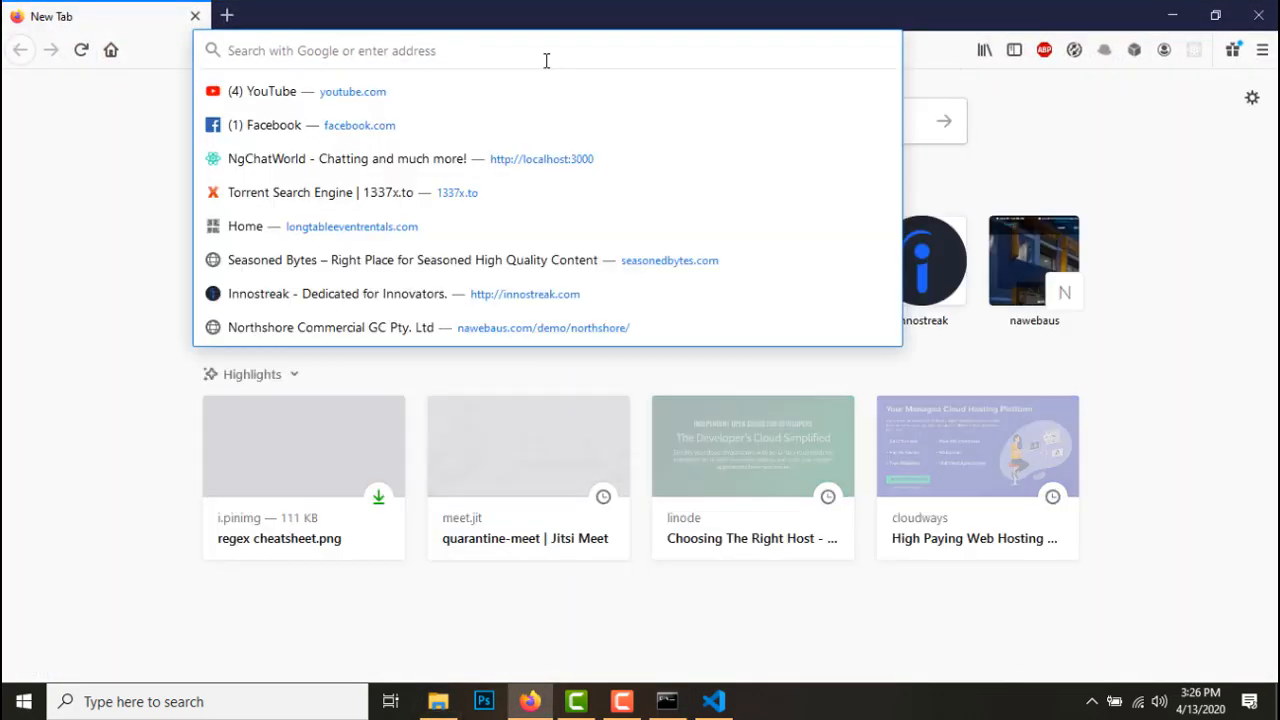
type("node")
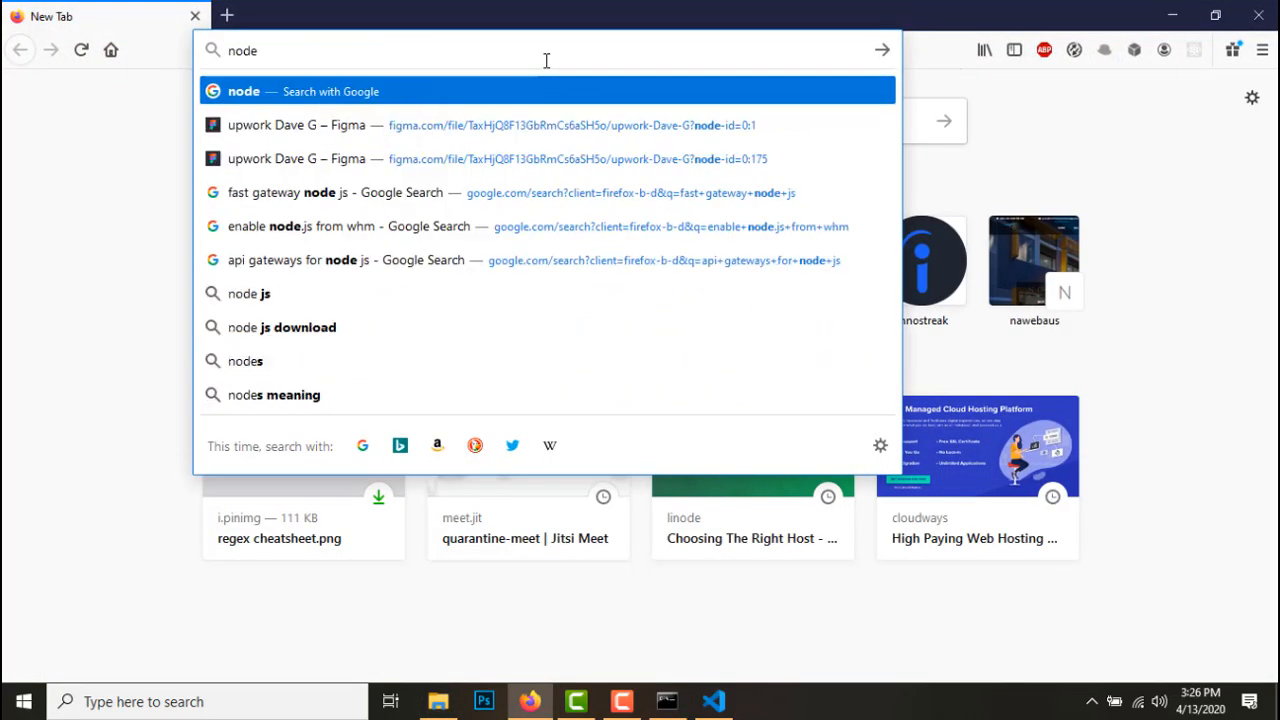
type("localhost:3000/")
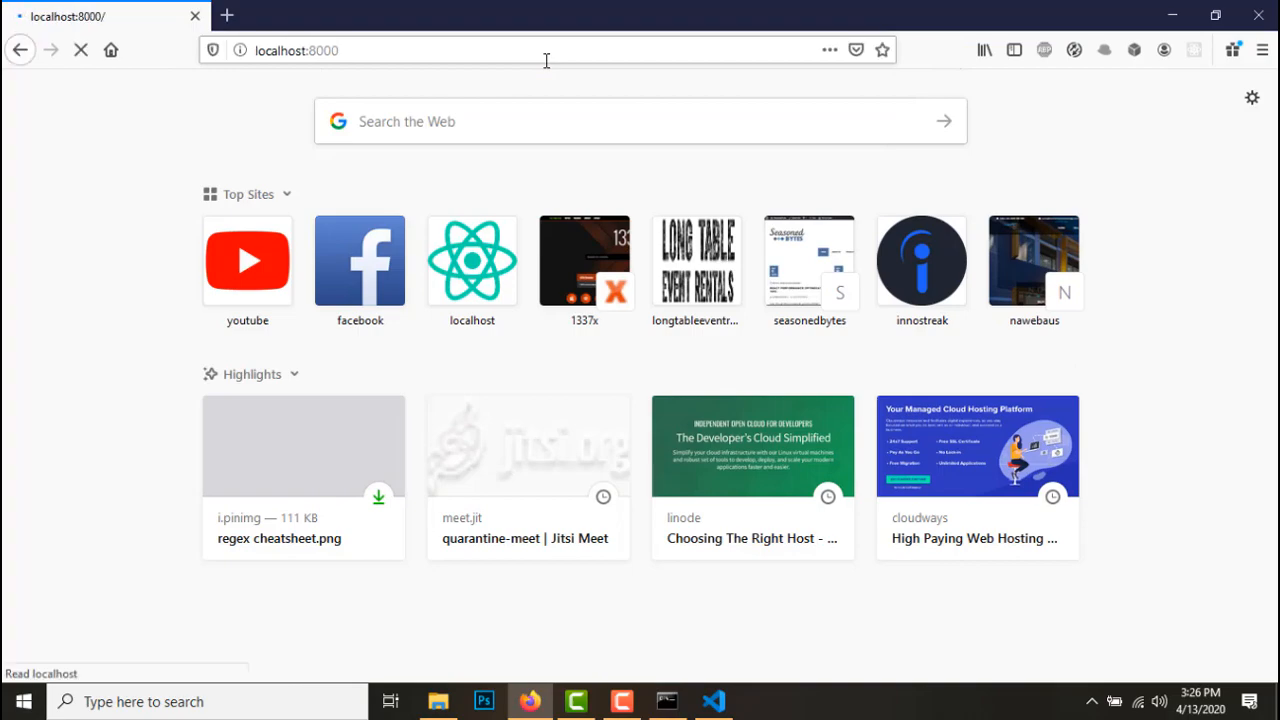
left_click(713, 701)
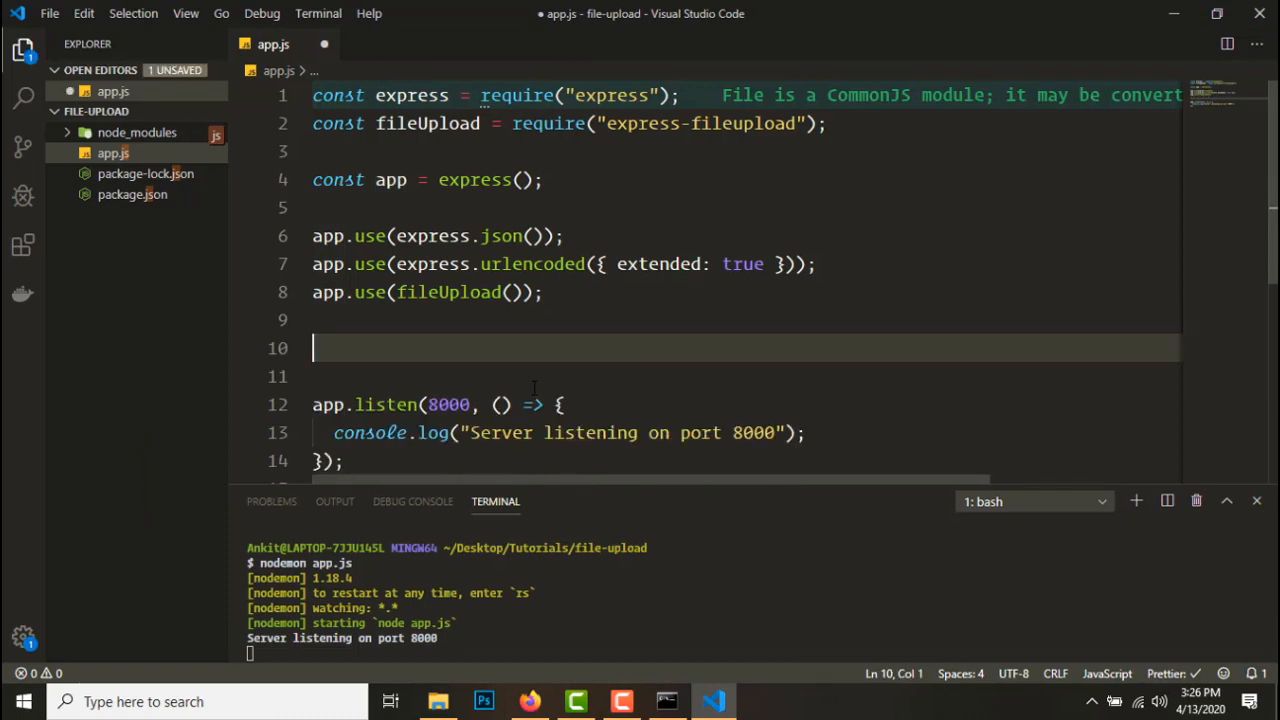
Start an app.post("/upload", (req, res)) route declaring file = req.files.file
type("app.")
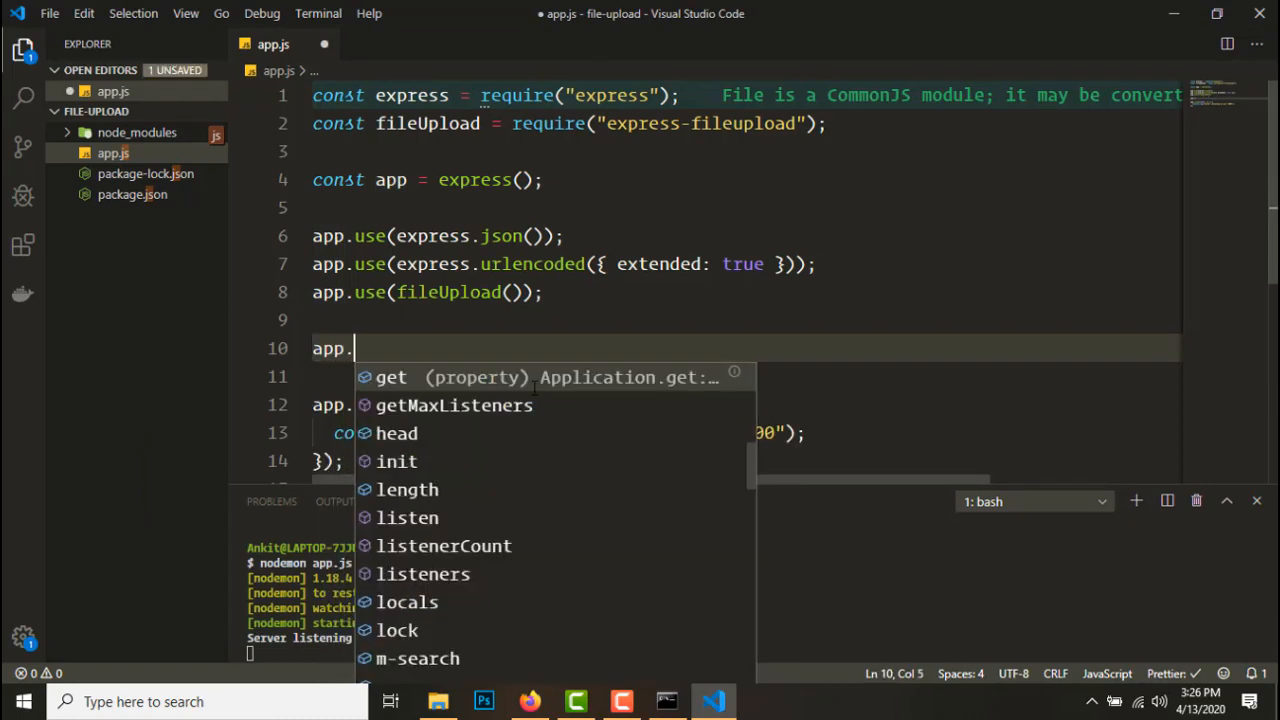
type("ge")
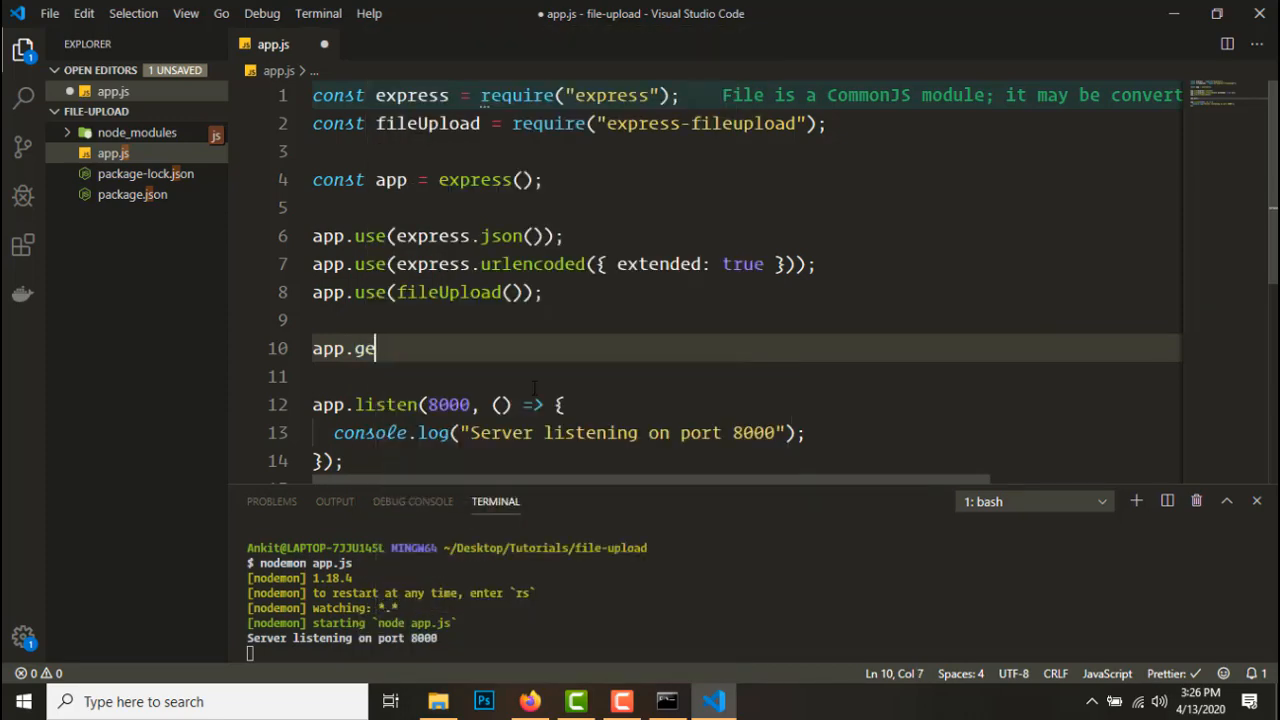
type("post(\"/\"")
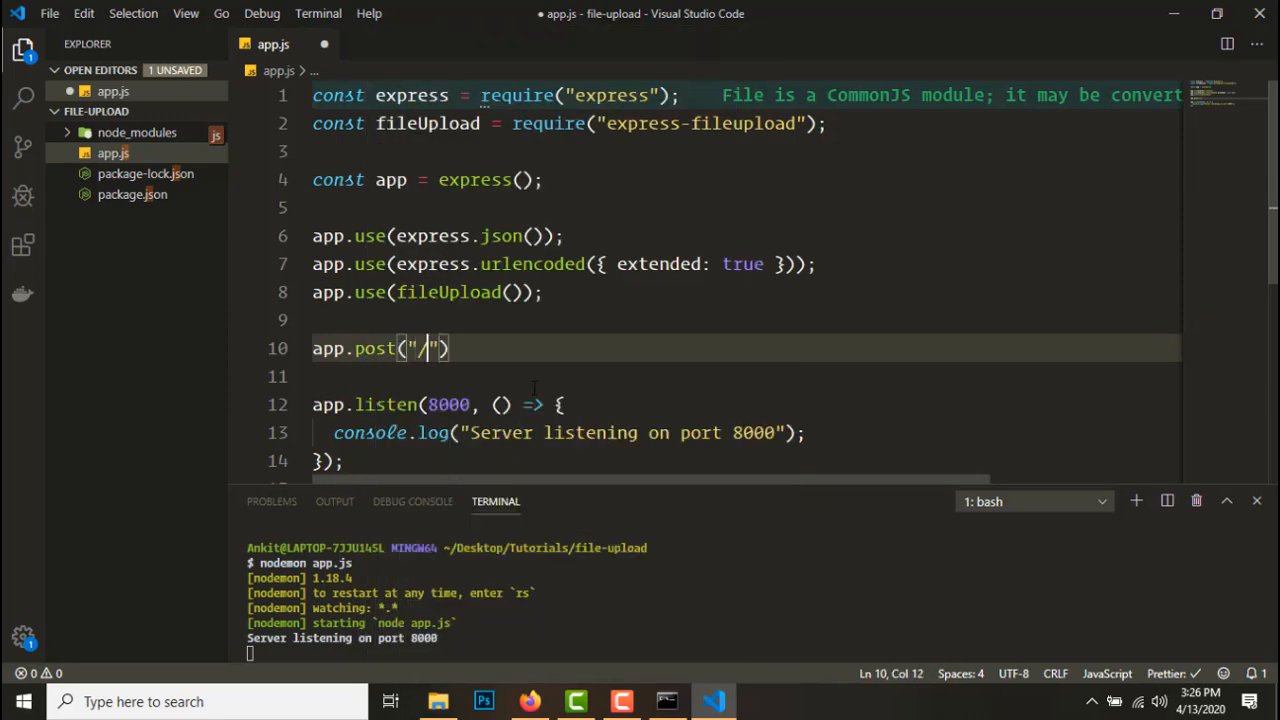
type("upload\",")
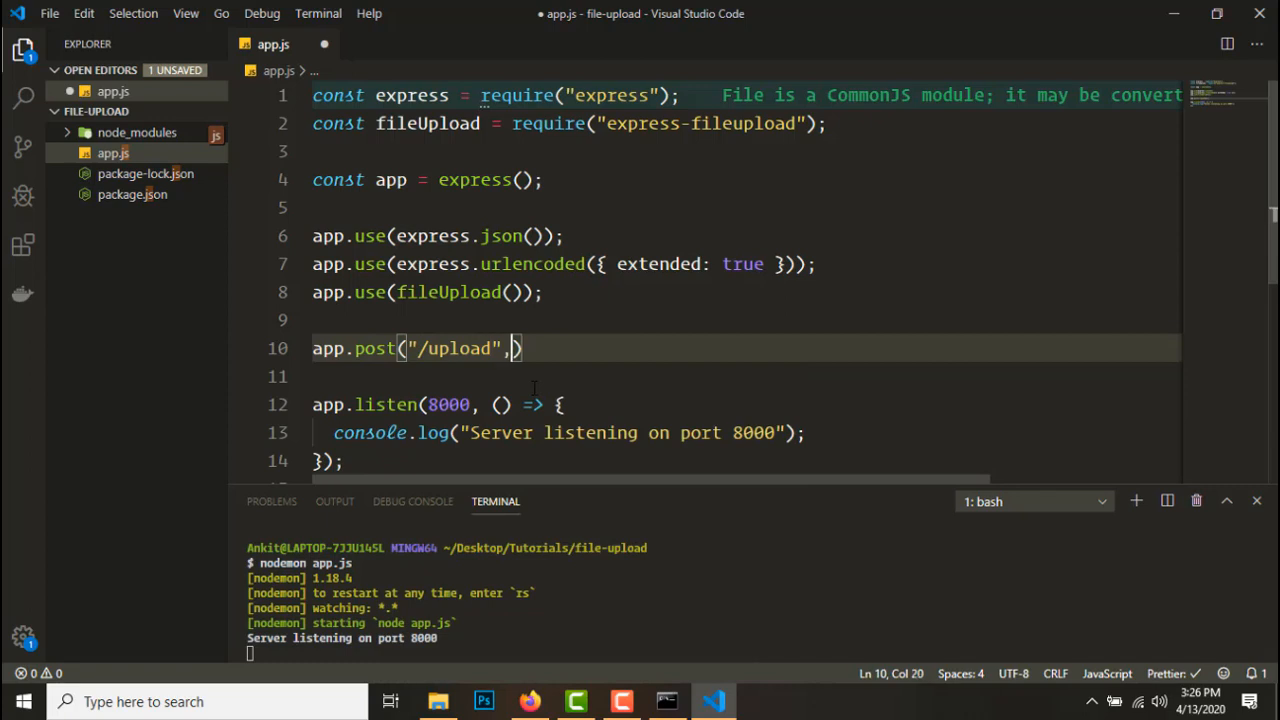
type("(req, res)")
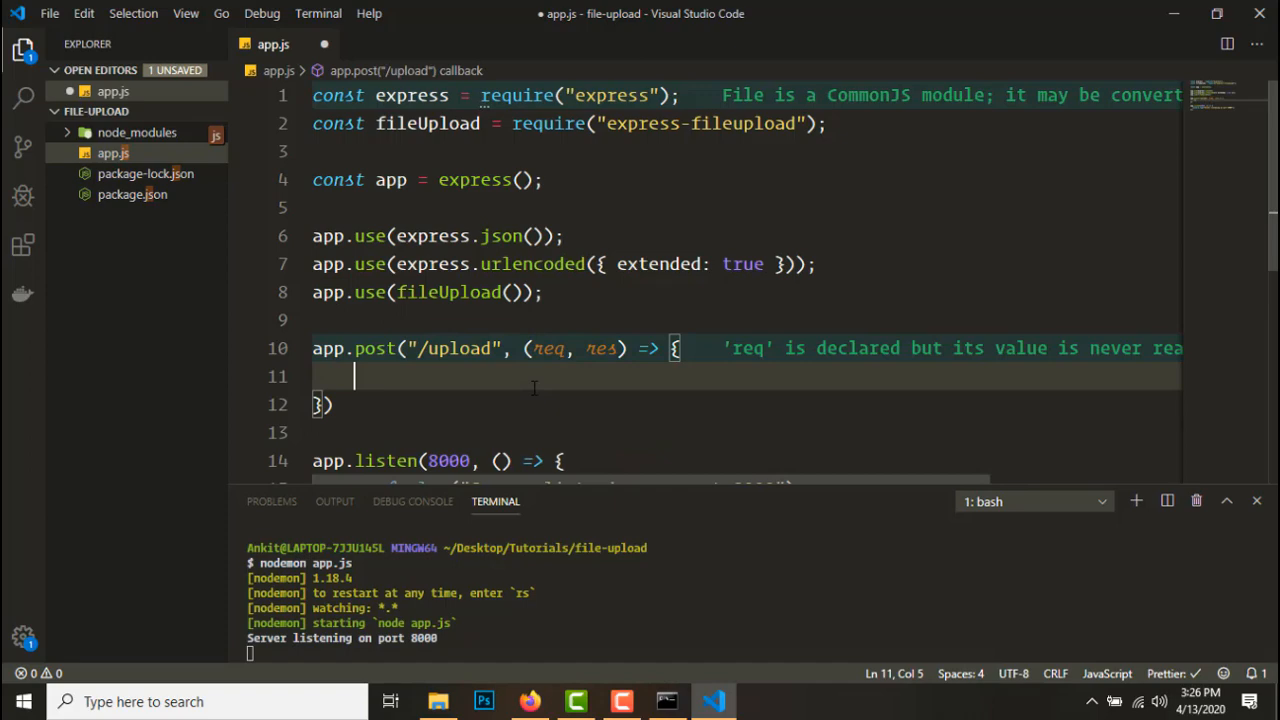
type("const file =")
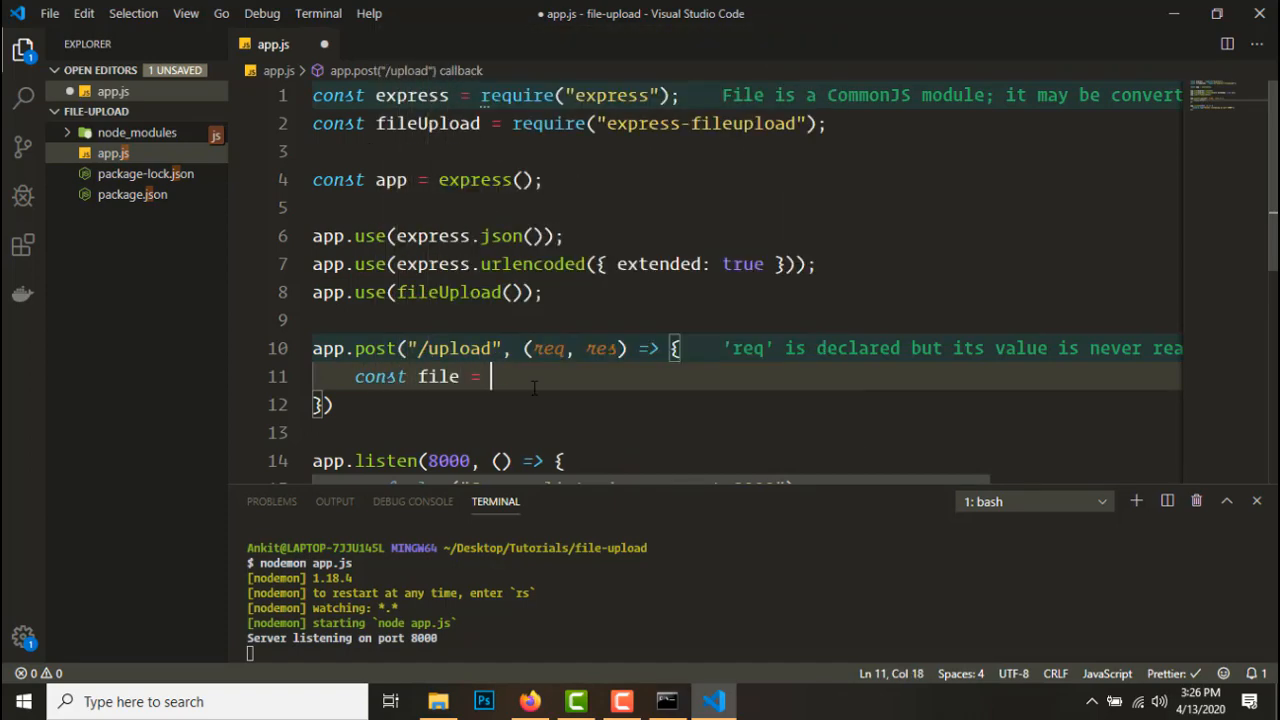
type("req.files.file;")
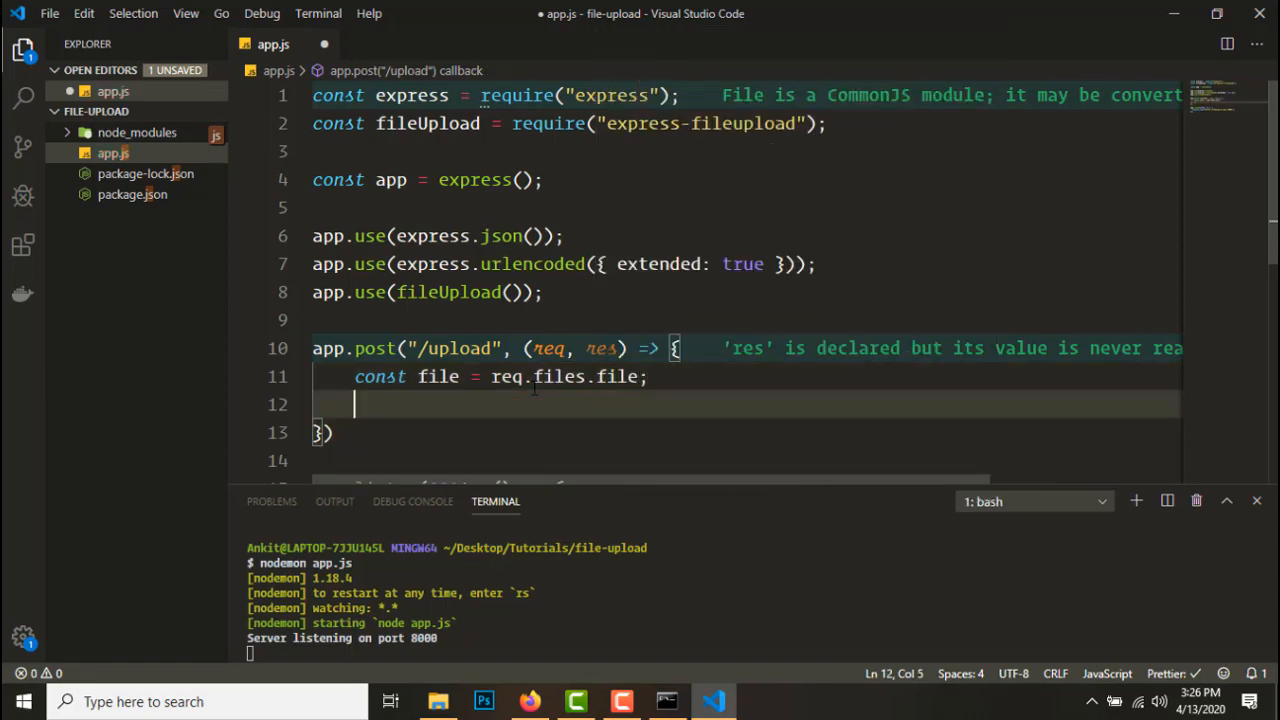
Declare fileName = file.name and size from the file data, and begin an extension variable
type("const")
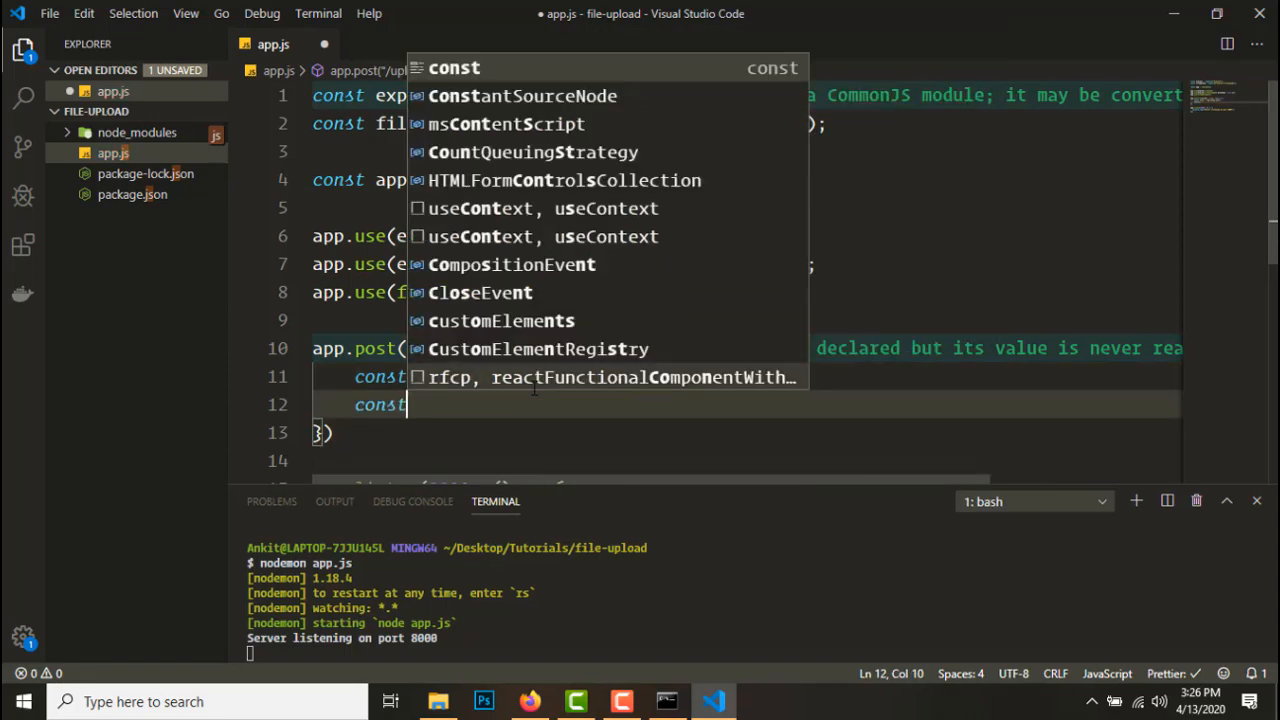
type("fileName =")
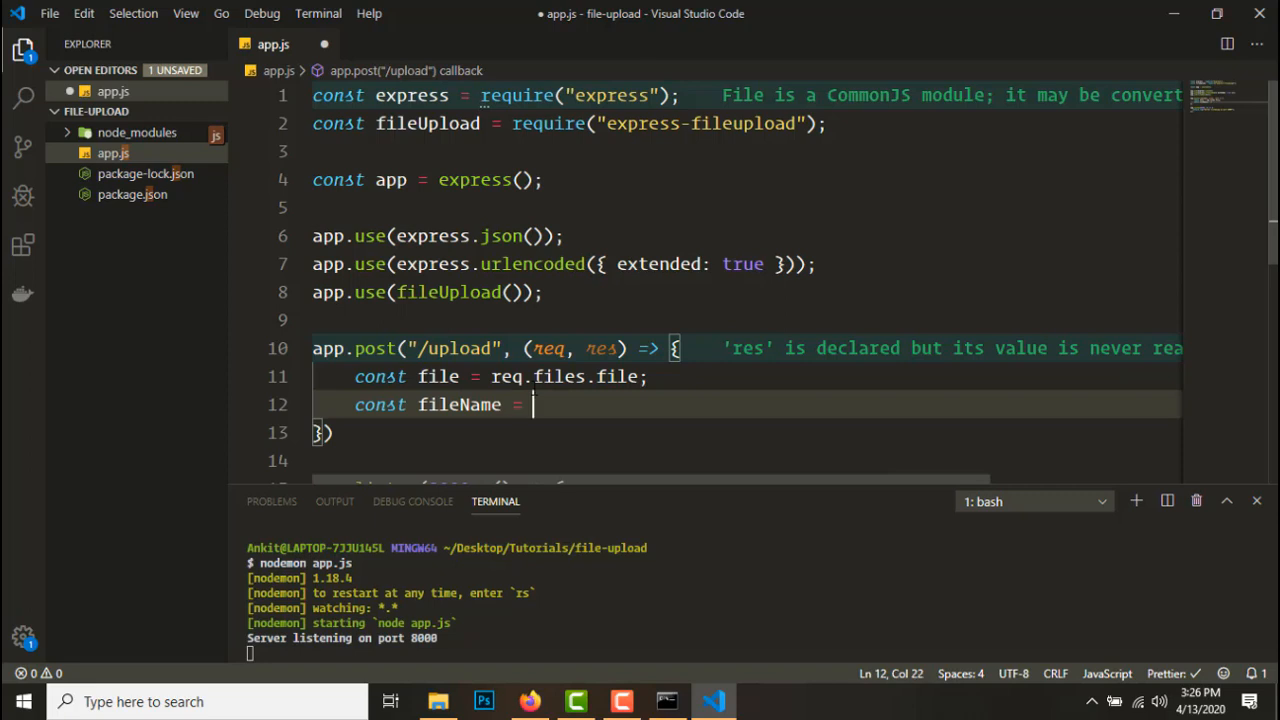
type("file.name;")
type("const")
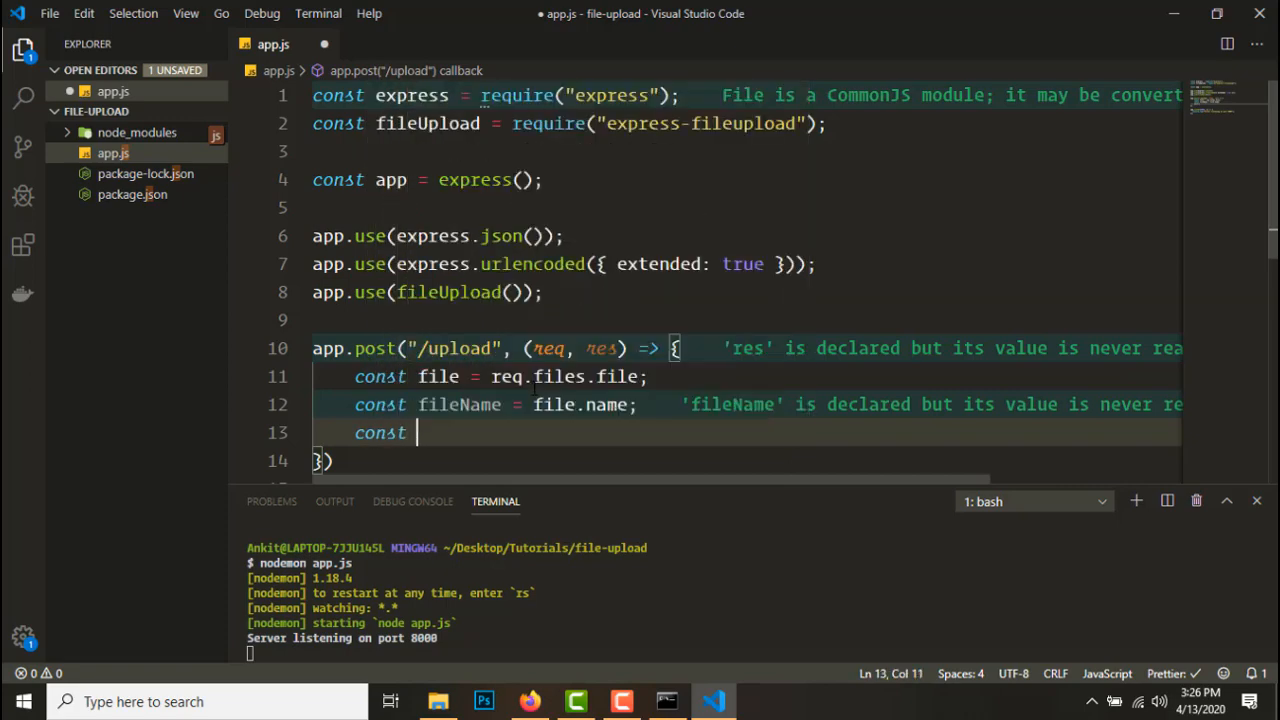
type("size = file.data.length;")
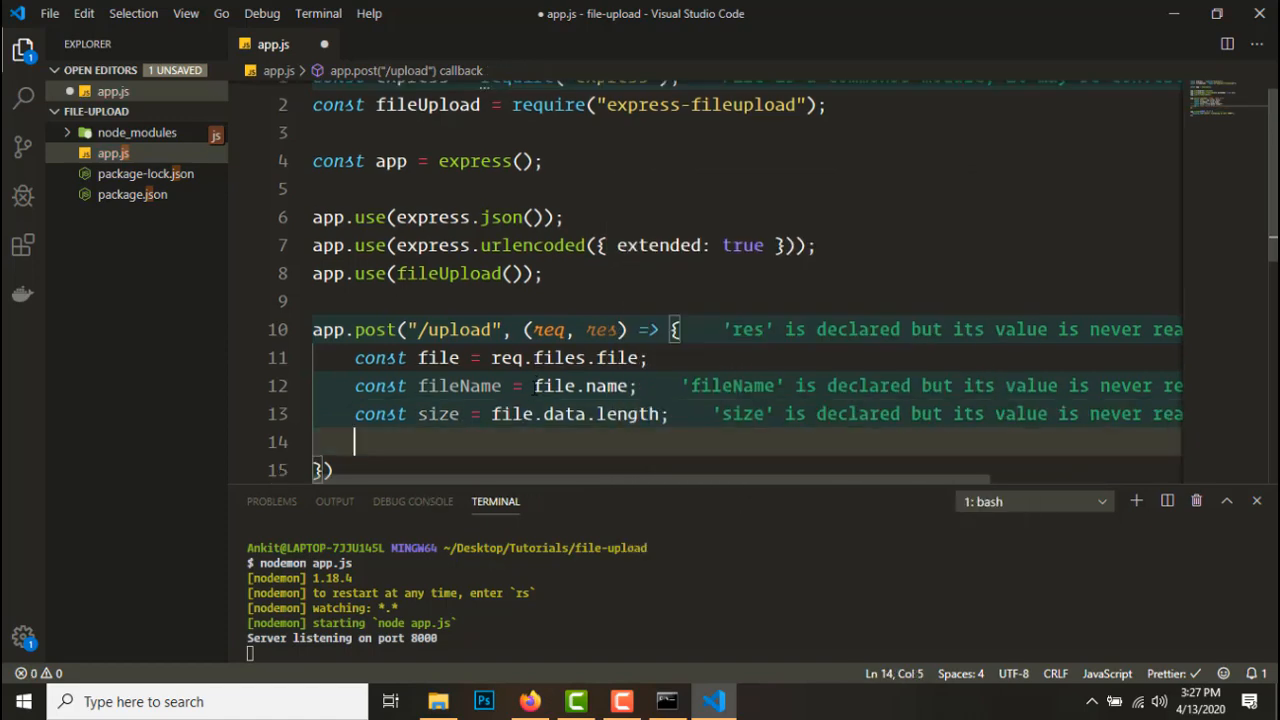
type("exe")
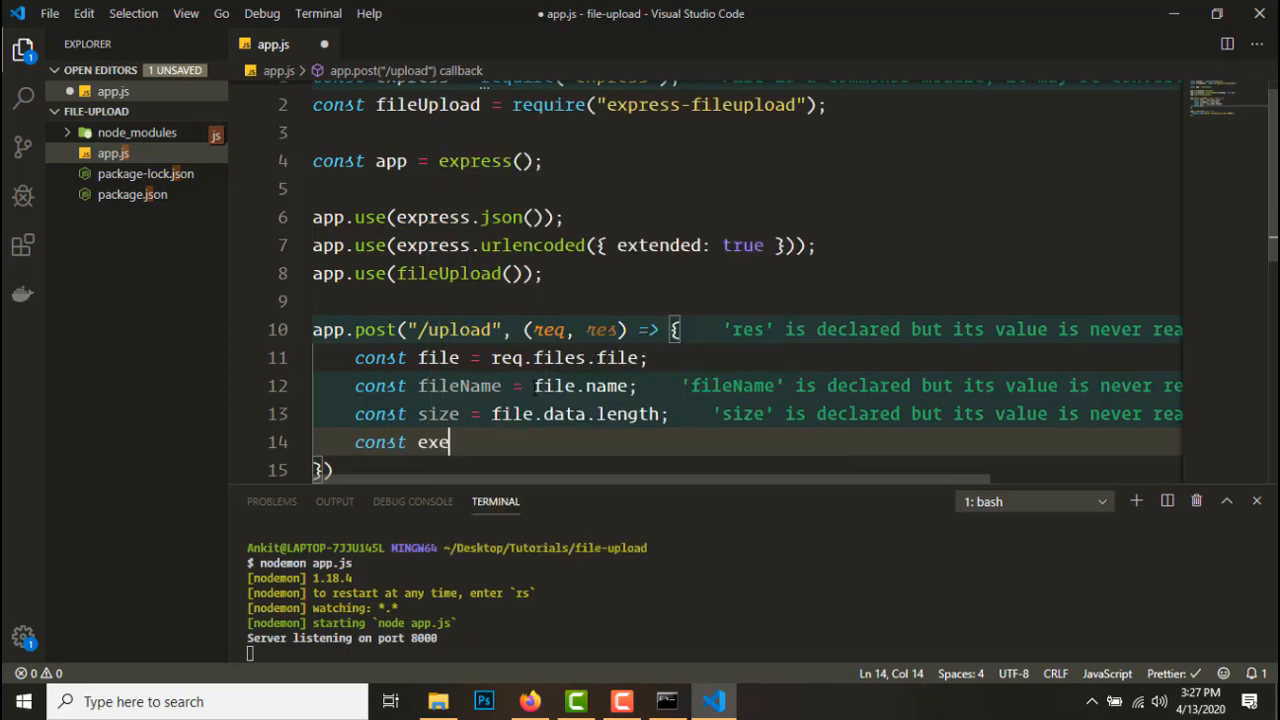
type("tension =")
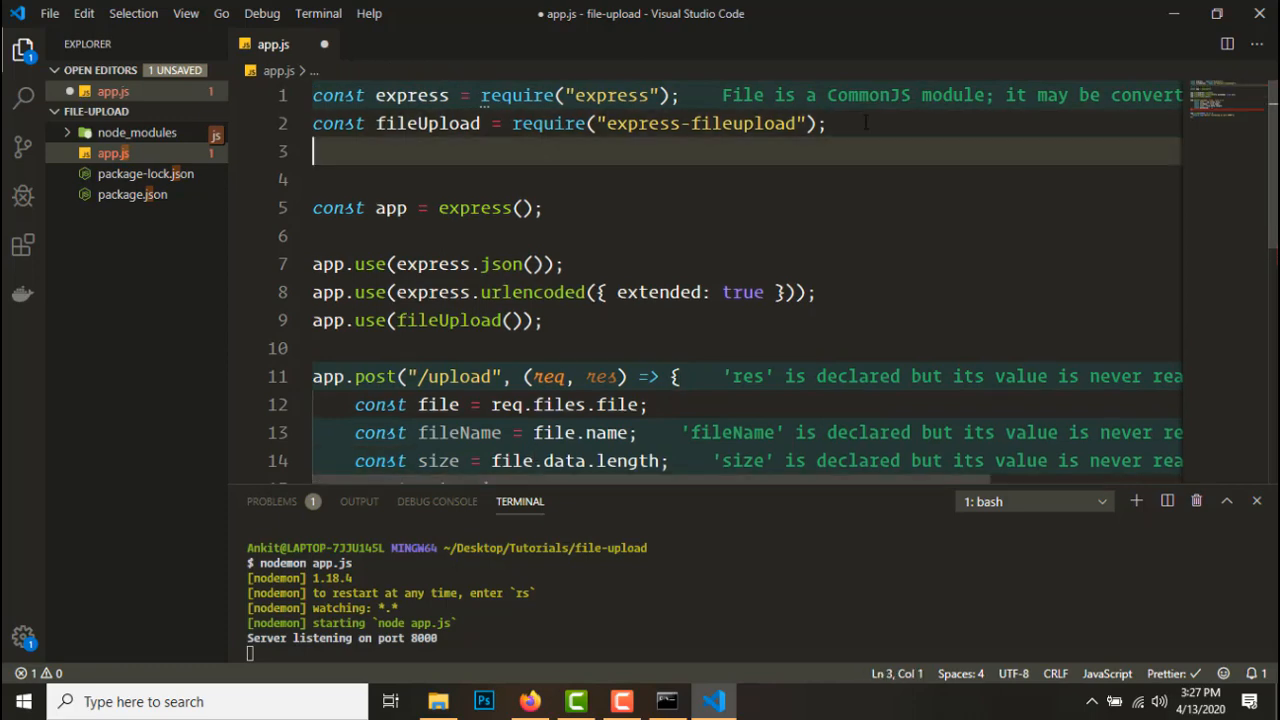
Add const path = require('path') and set extension using path.extname(fileName)
type("const path =")
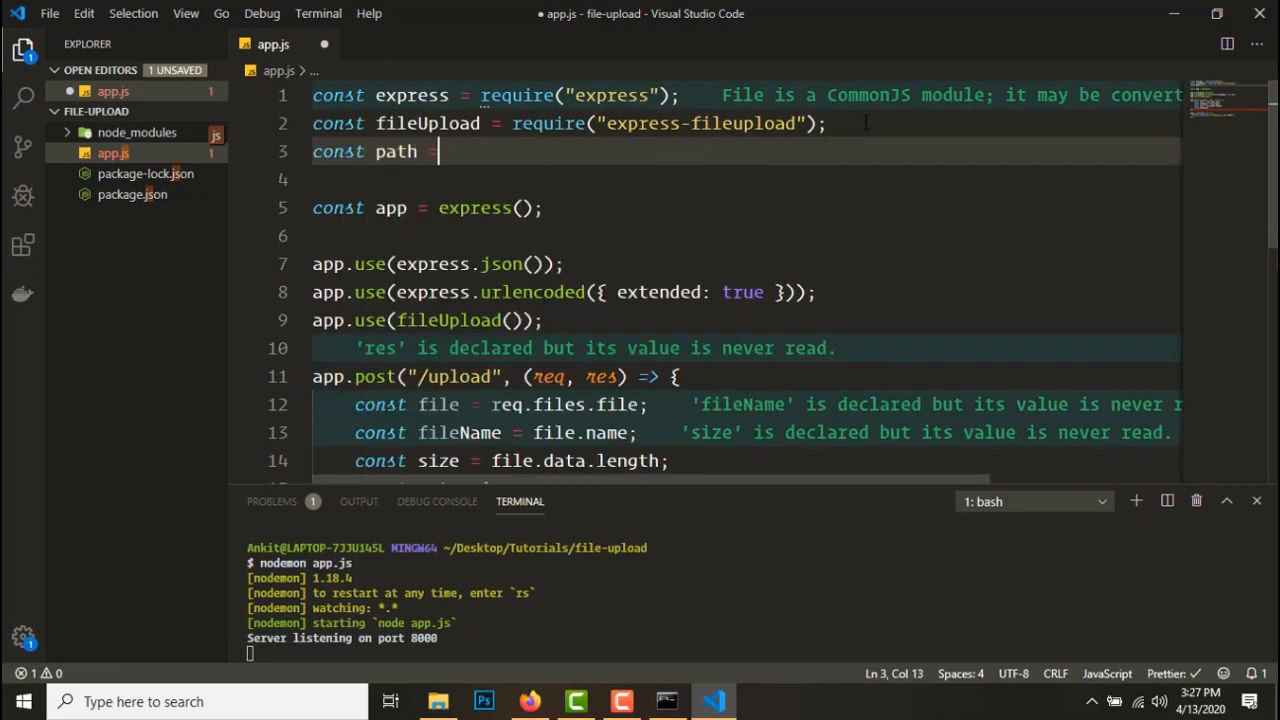
type("require()")
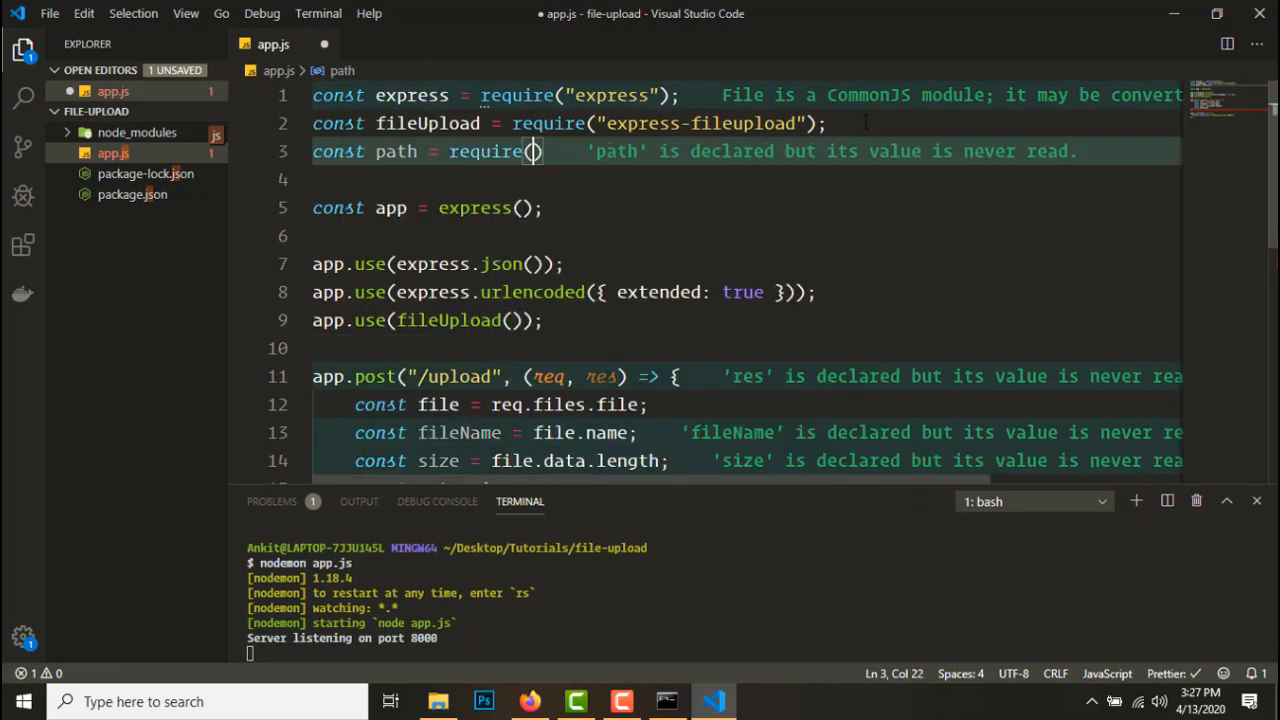
type("'path'")
type("const extension =")
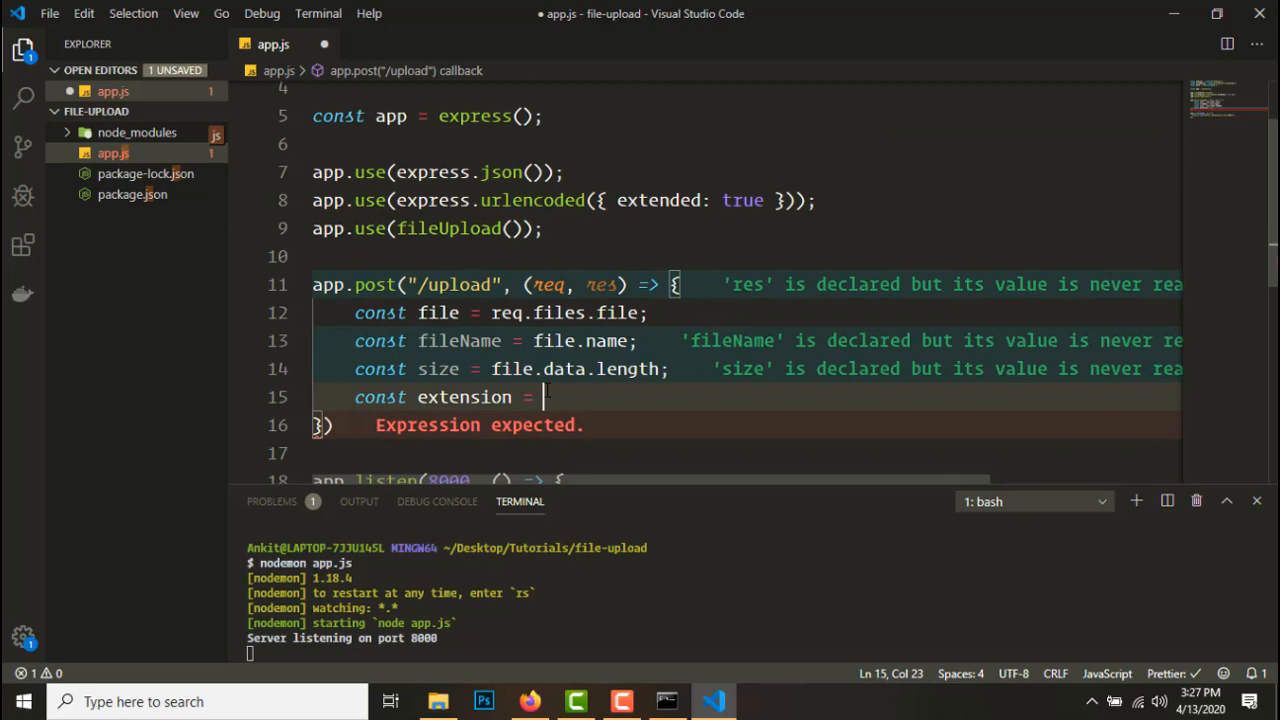
type("path.extname(")
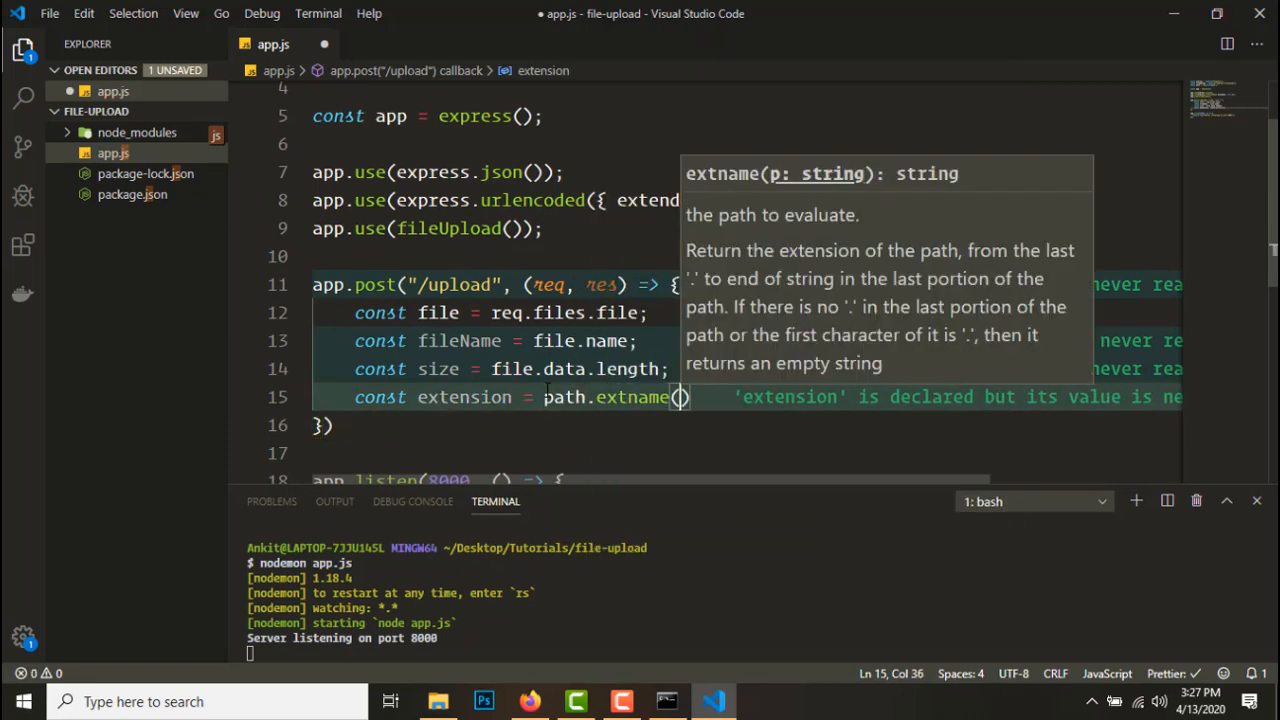
type("fileName")
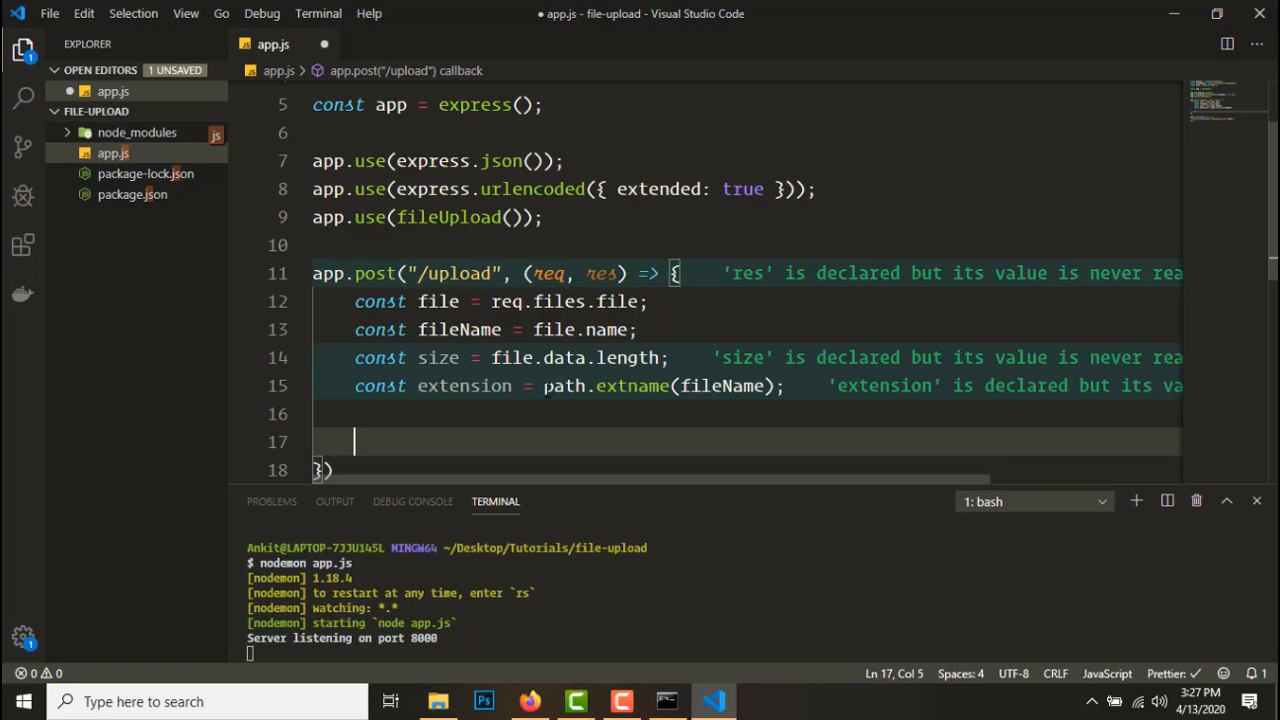
Define const allowedExtensions = /png|jpeg|jpg|gif/ in the upload route
type("const allowedE")
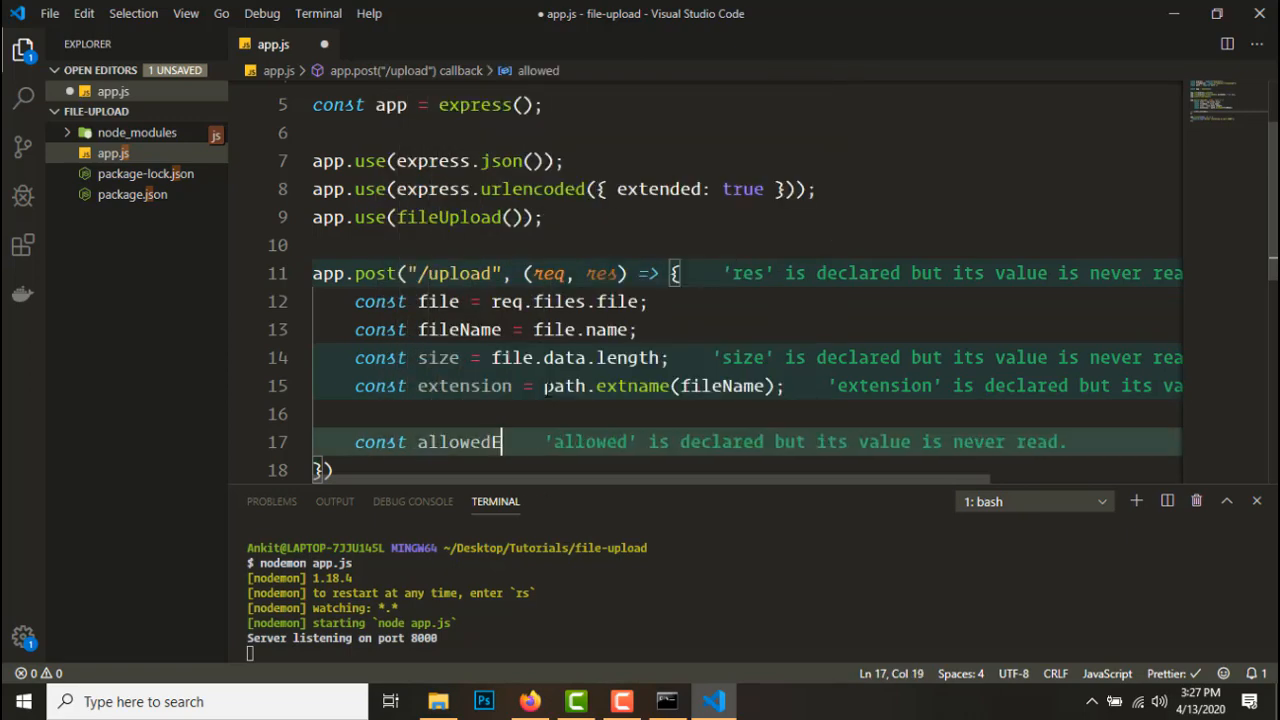
type("xtensions =")
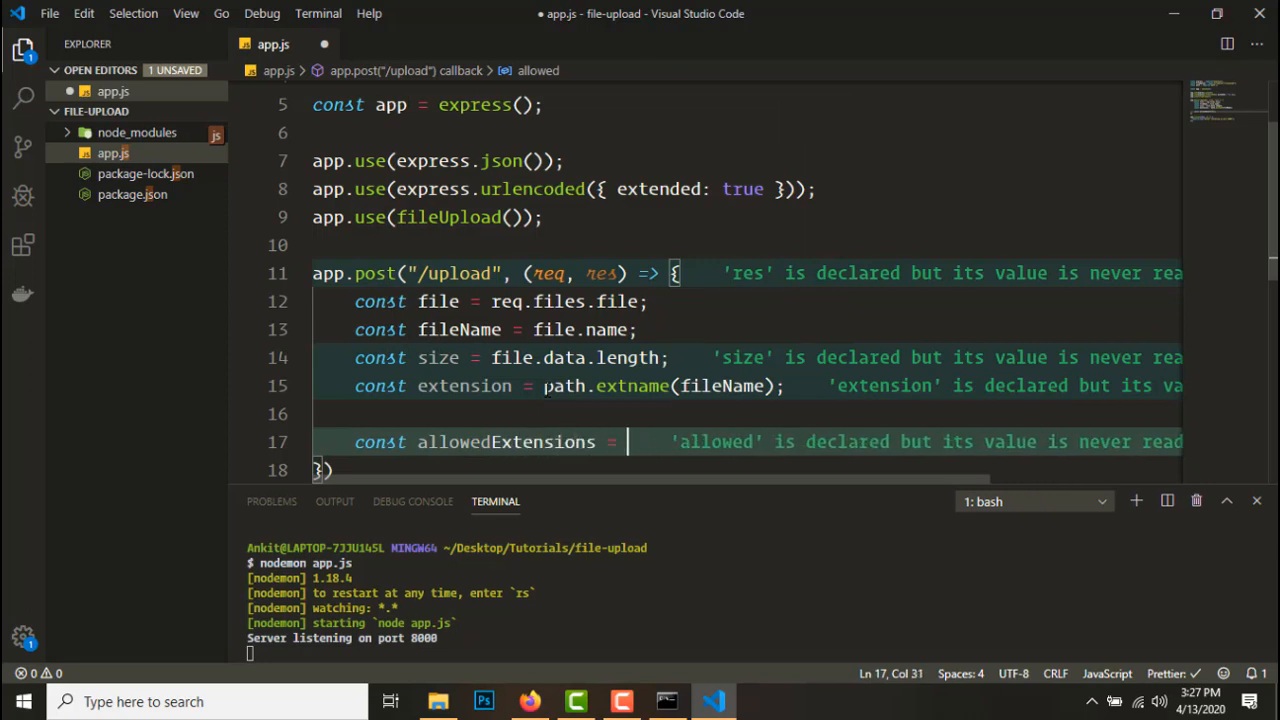
type("/png/")
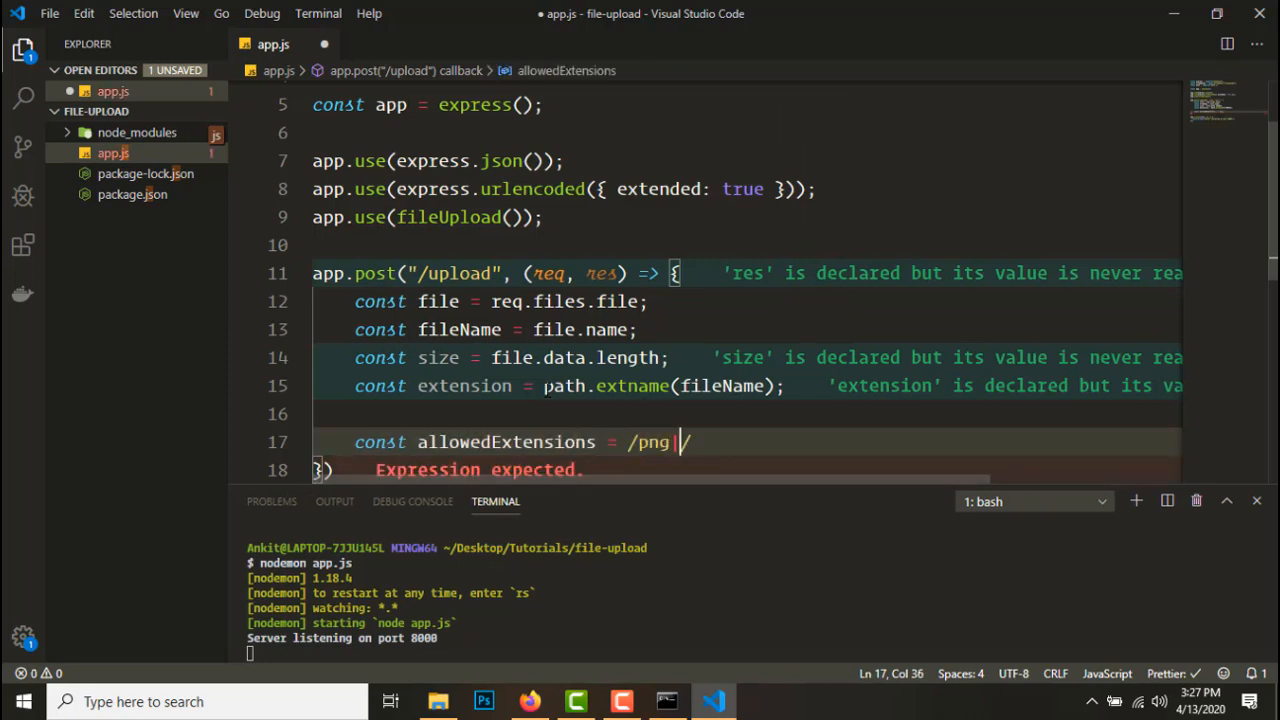
type("jpeg|j")
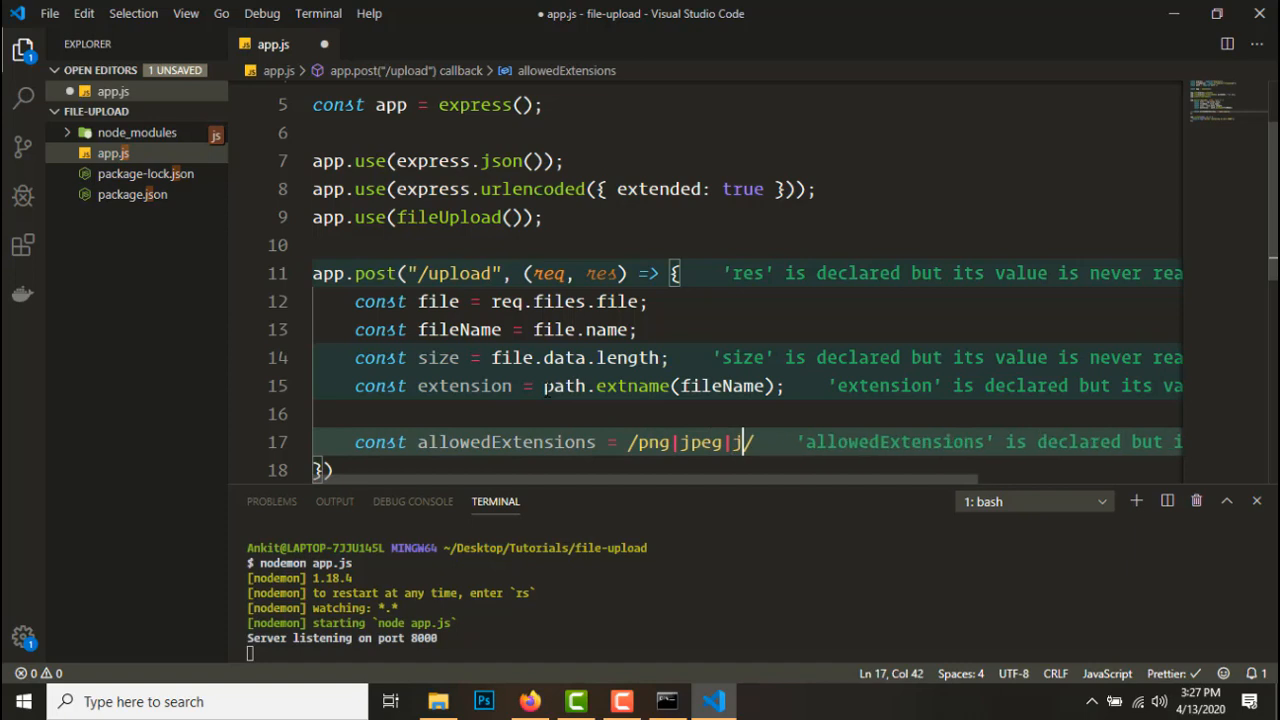
type("pg|gu")
type("if (")
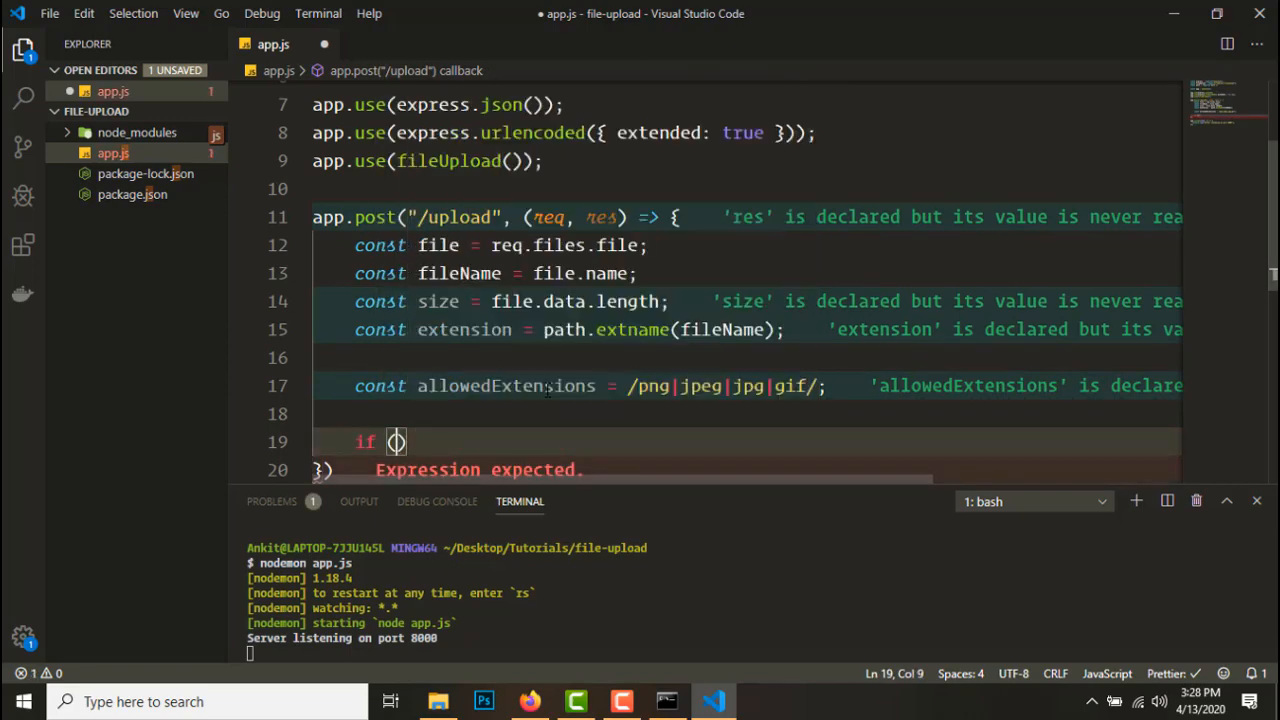
Throw "Unsupported extension!" when the extension fails the allowedExtensions test
type("!allowedExtensions.test(")
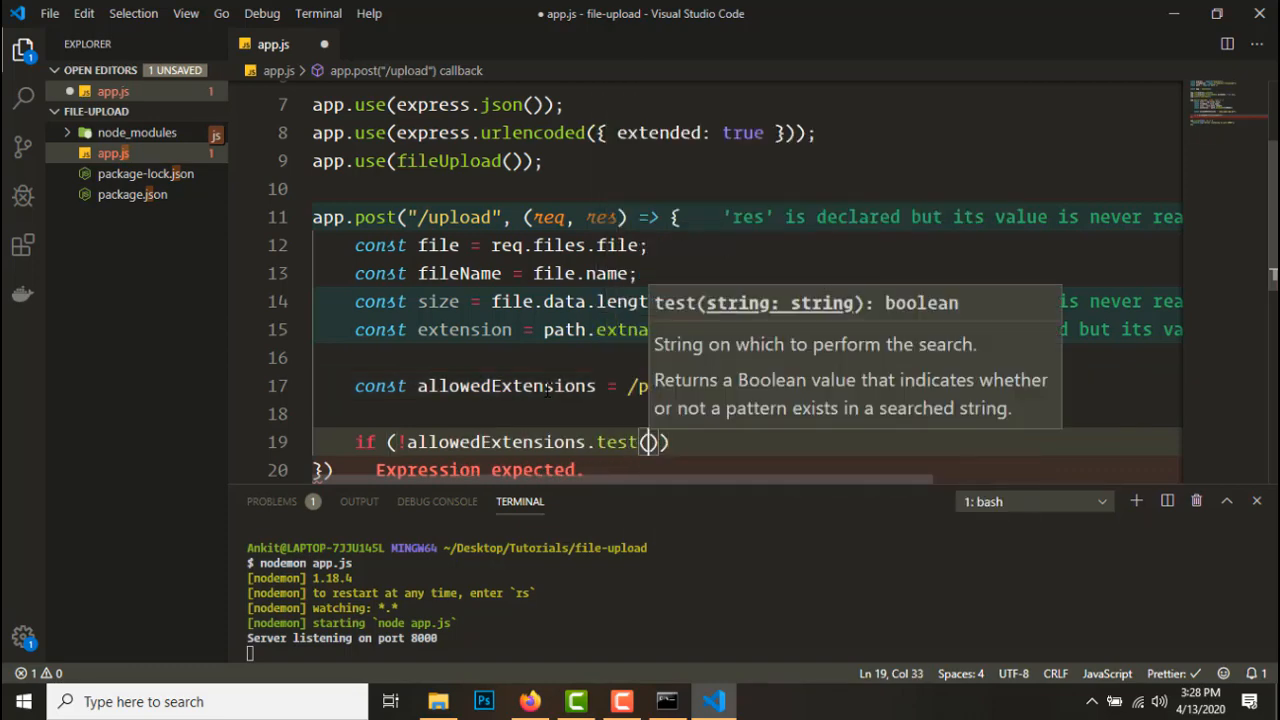
type("extension")
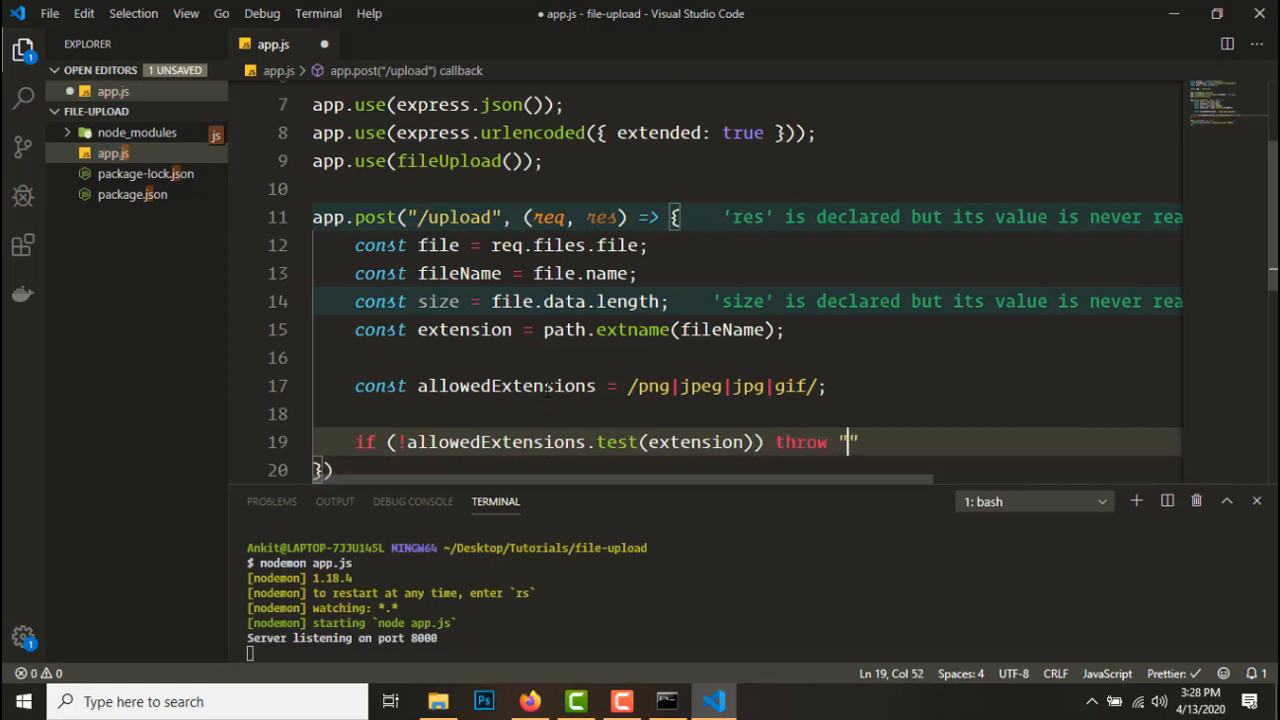
type("Unsuppor")
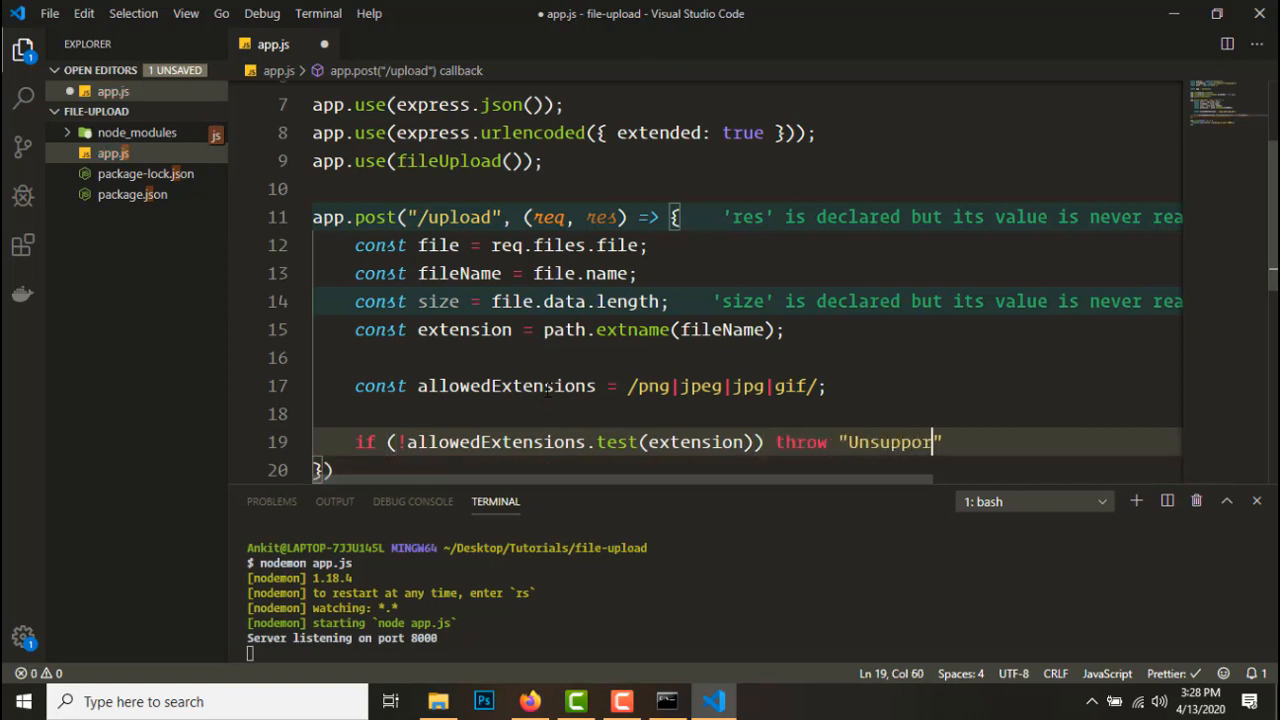
type("ted extension")
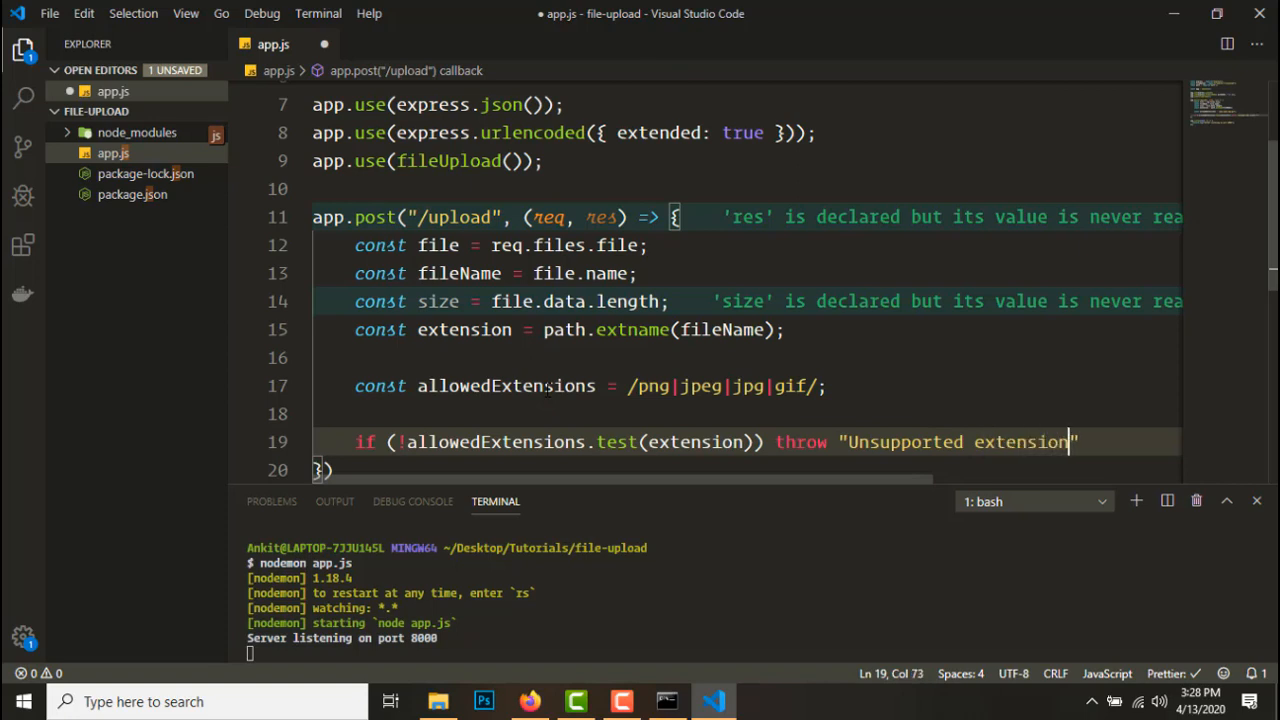
type("!\";")
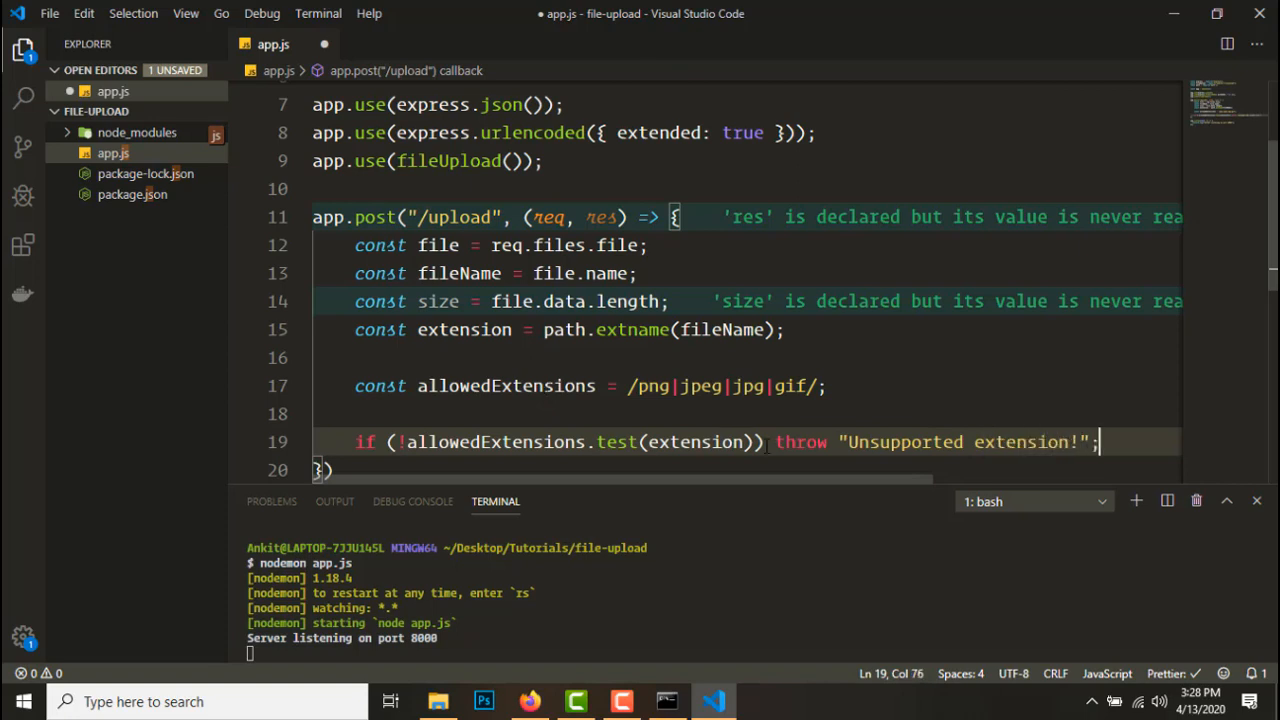
Wrap the upload route's throw statement in a try block with a catch clause
left_click_drag(775, 441, 1097, 441)
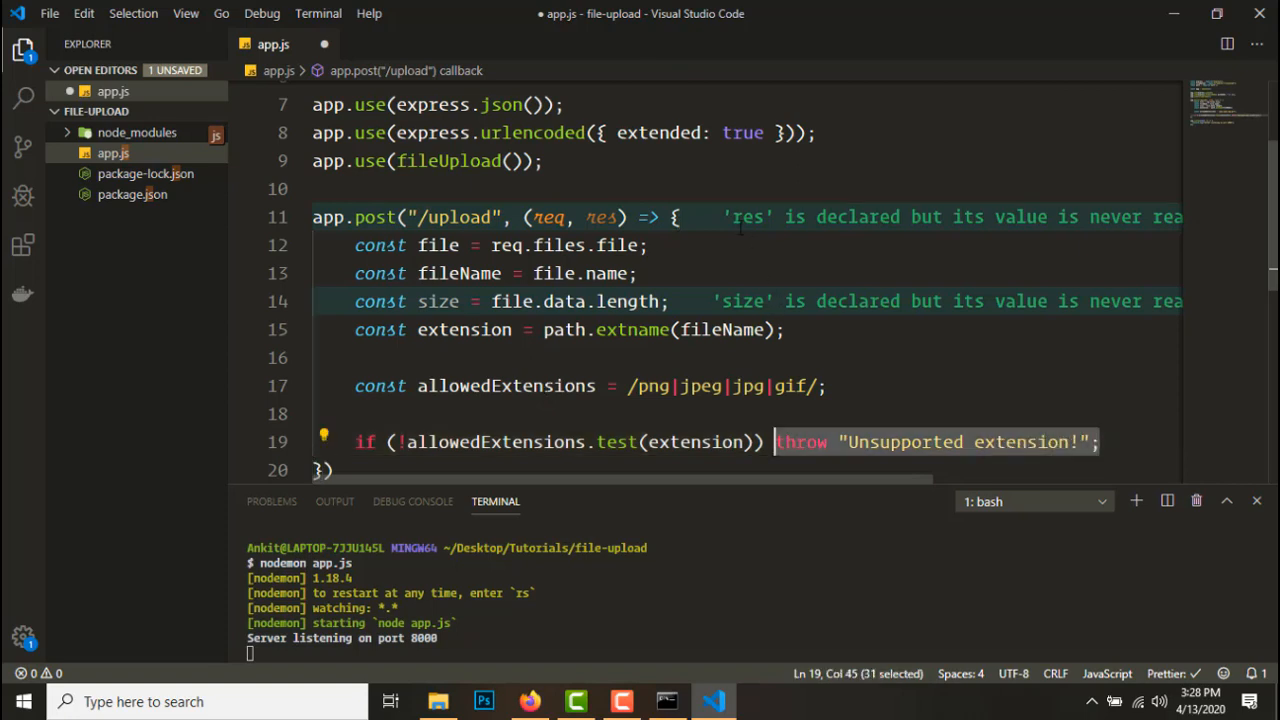
type("try {")
type("}")
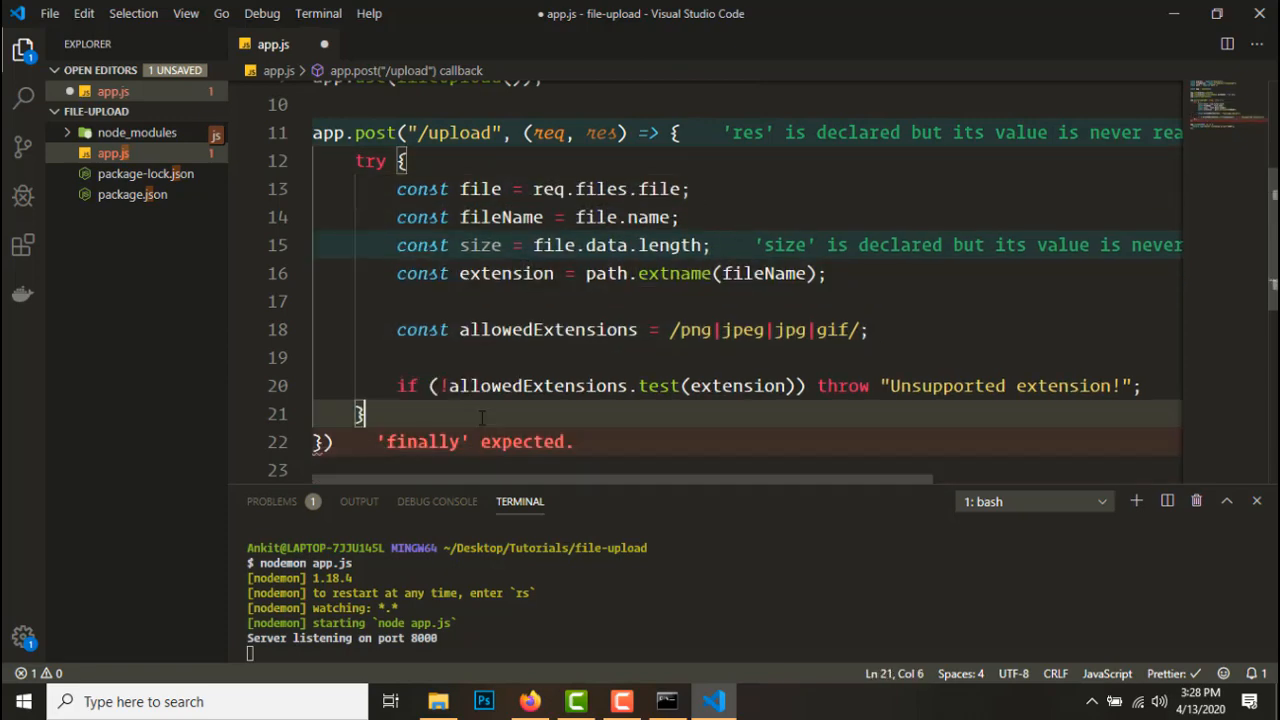
type("catch(err){")
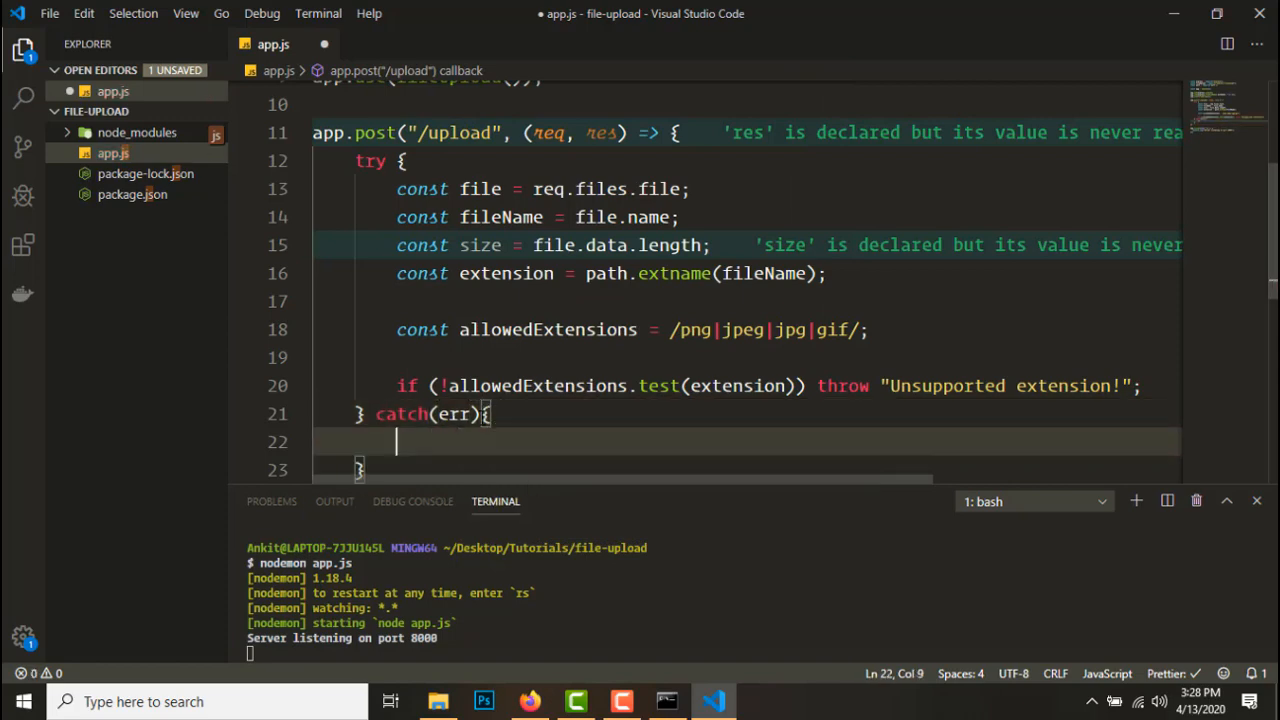
In the catch, log err and respond with status 500 and json message err
type("console.log(err);")
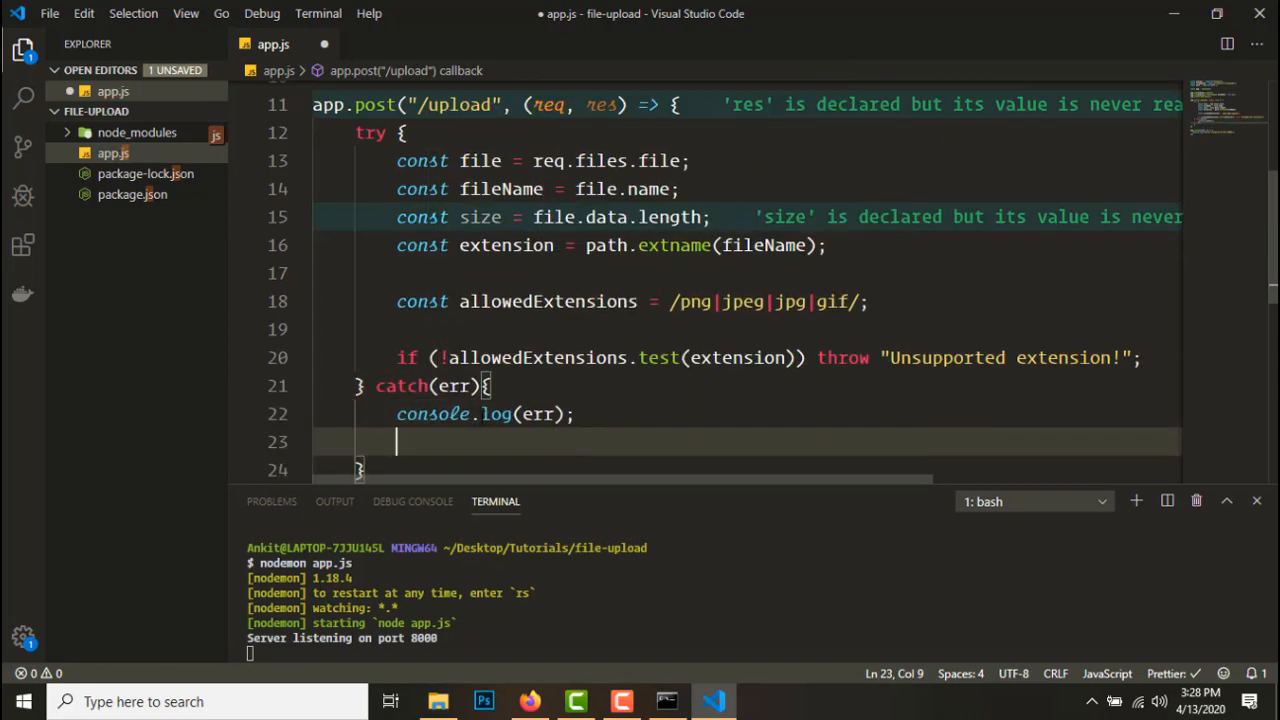
type("res.status(")
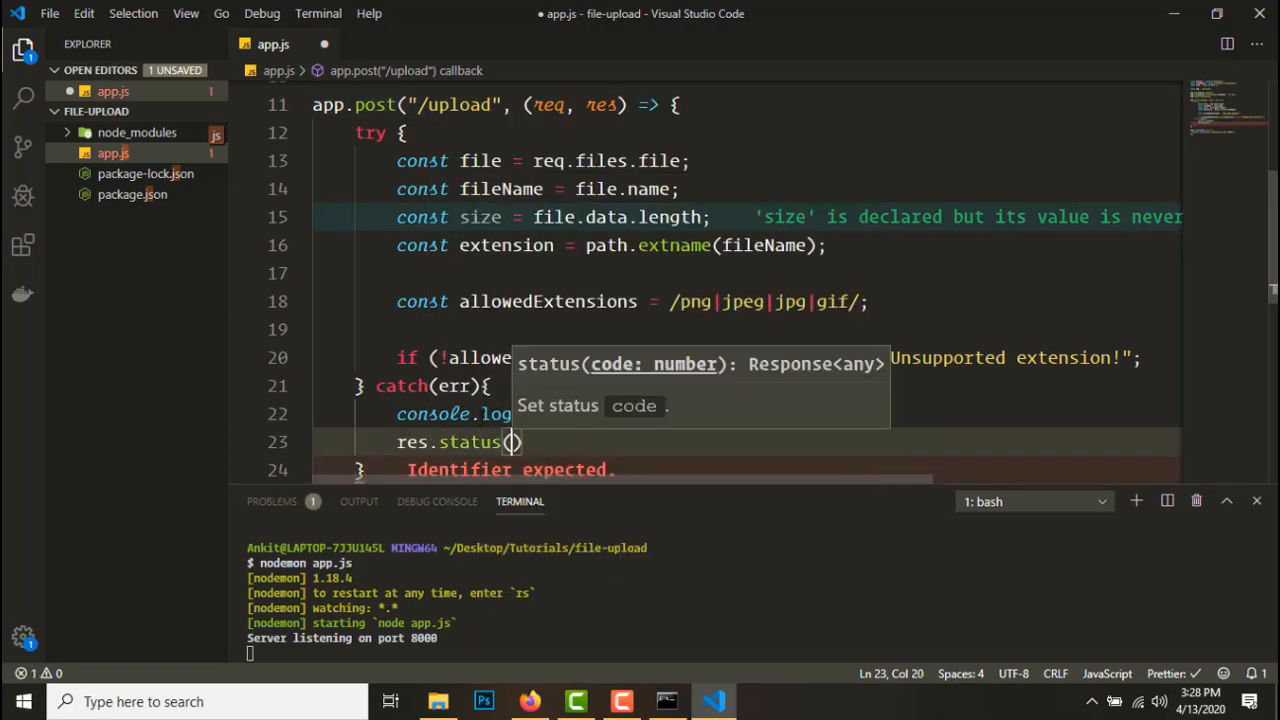
type("500")
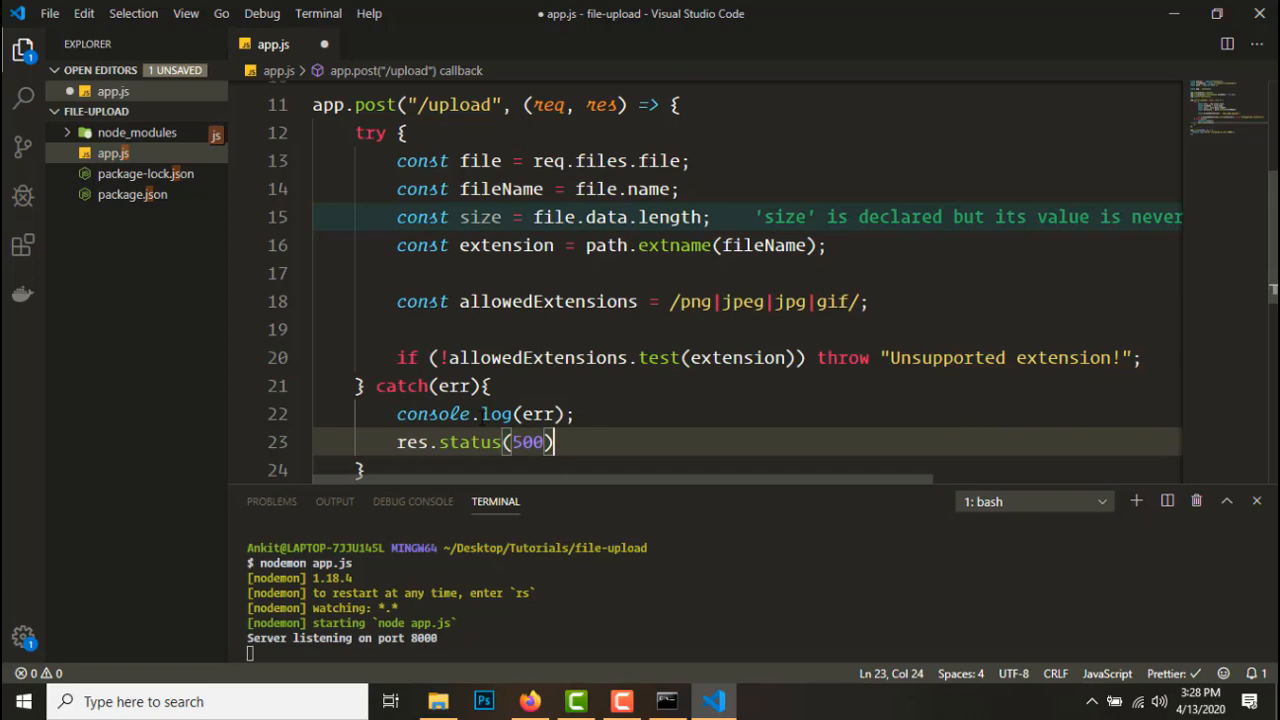
type(".json({")
type("message:")
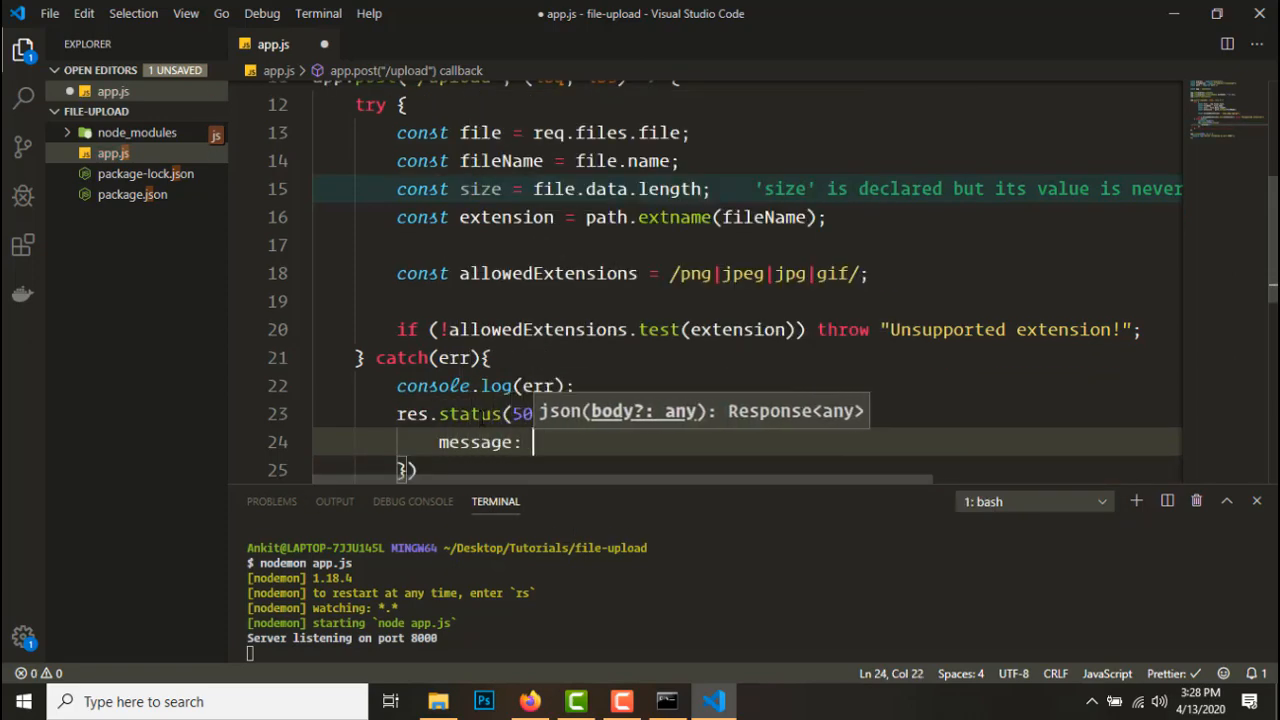
type("err,")
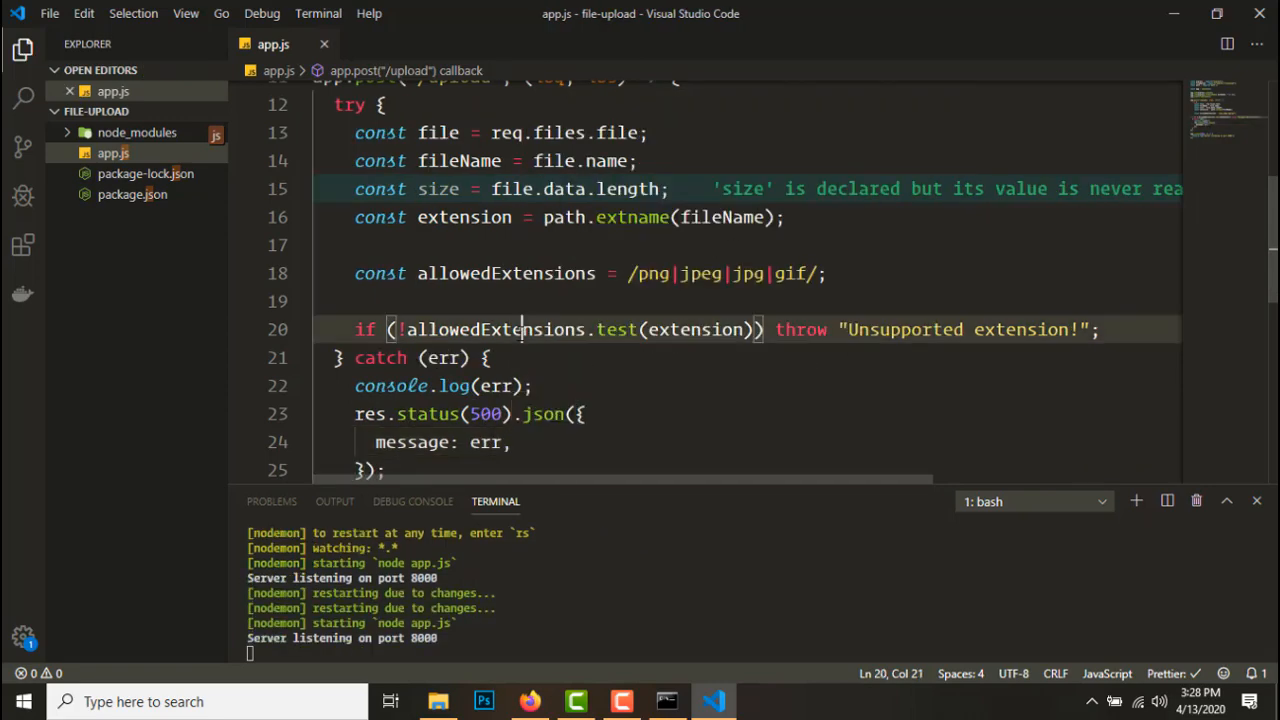
double_click(497, 329)
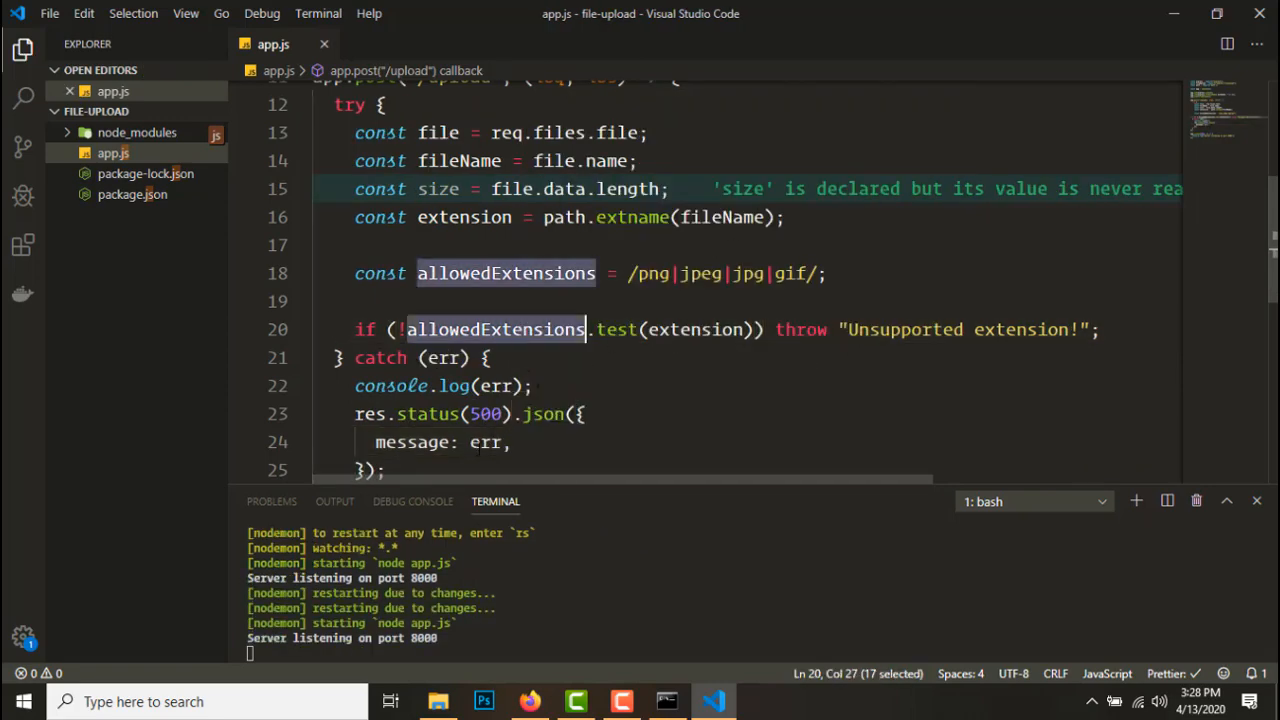
Add if (size > 5000000) throw "File must be less than 5MB" below the extension check
key("Enter")
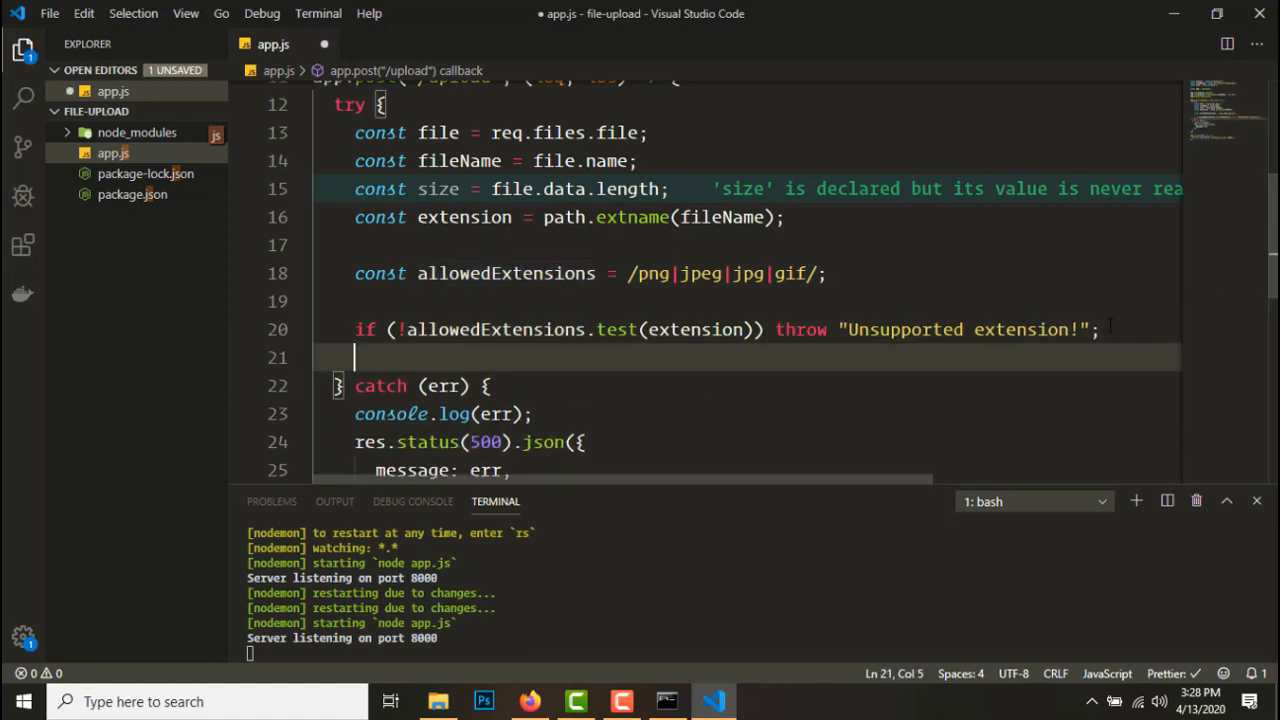
type("if ()")
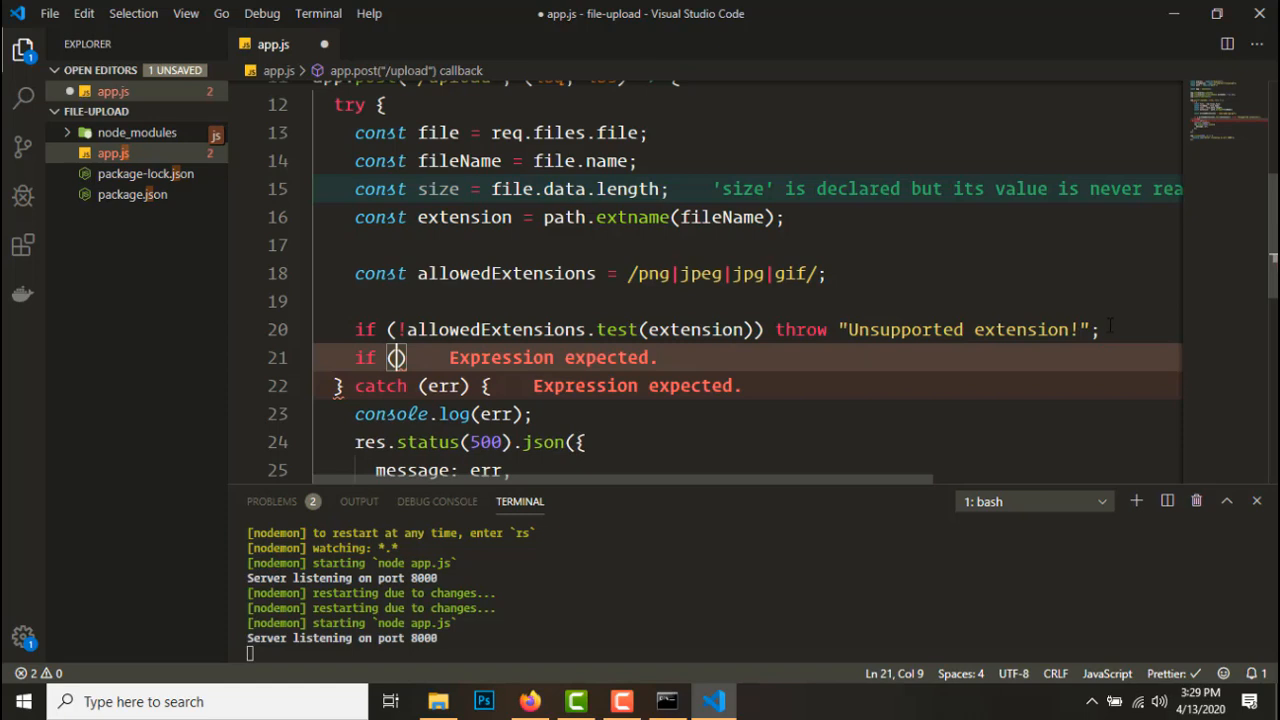
type("size > 5")
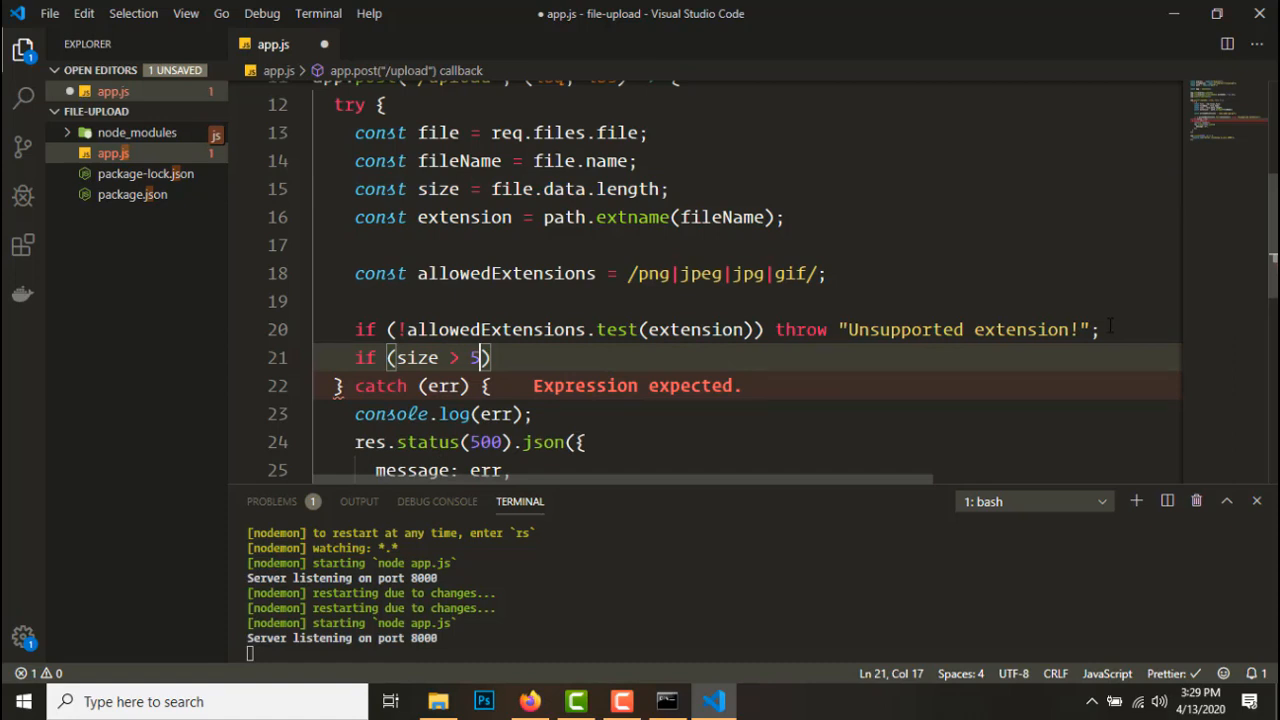
type("000")
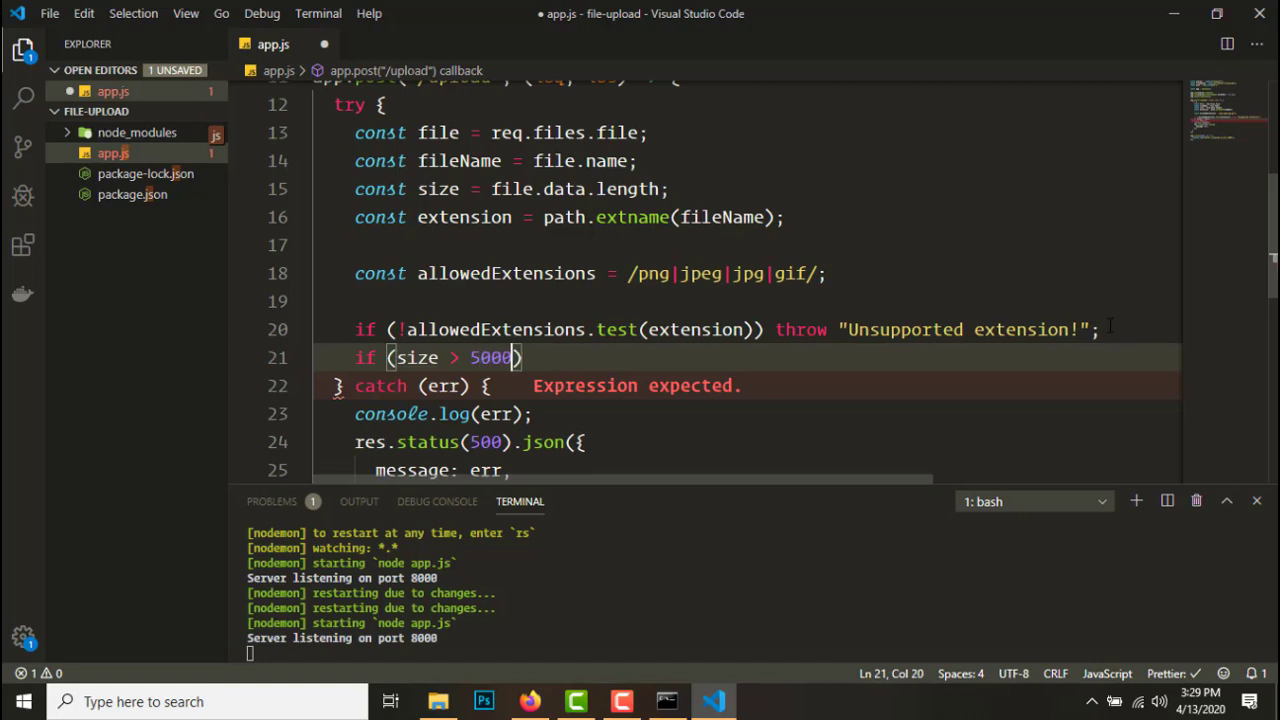
type("000")
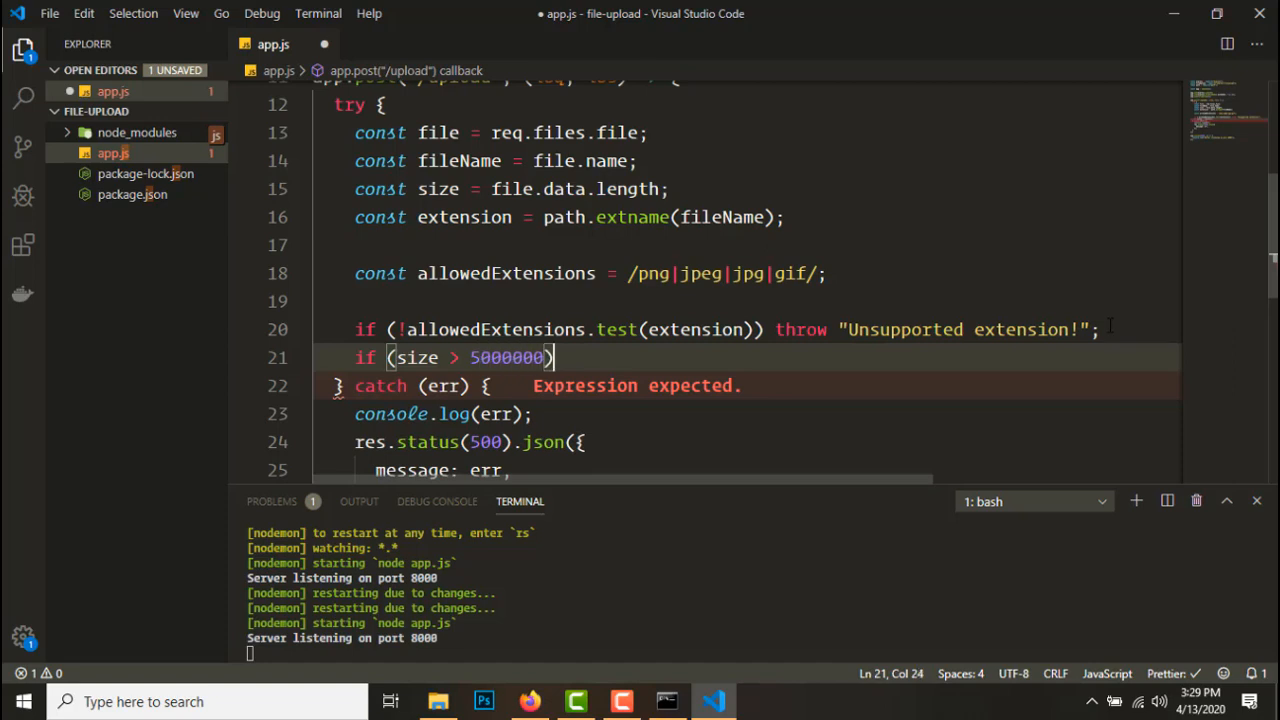
type("throw \"File must be less than 5MB\";")
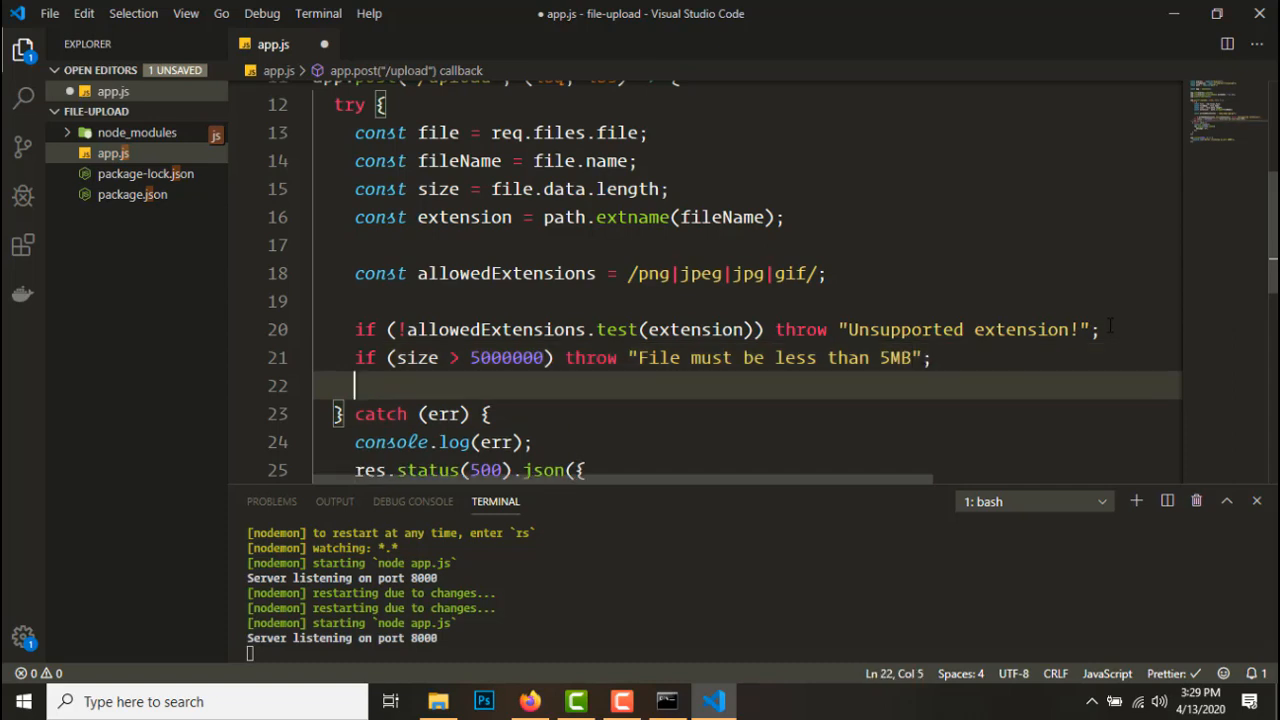
key("Enter")
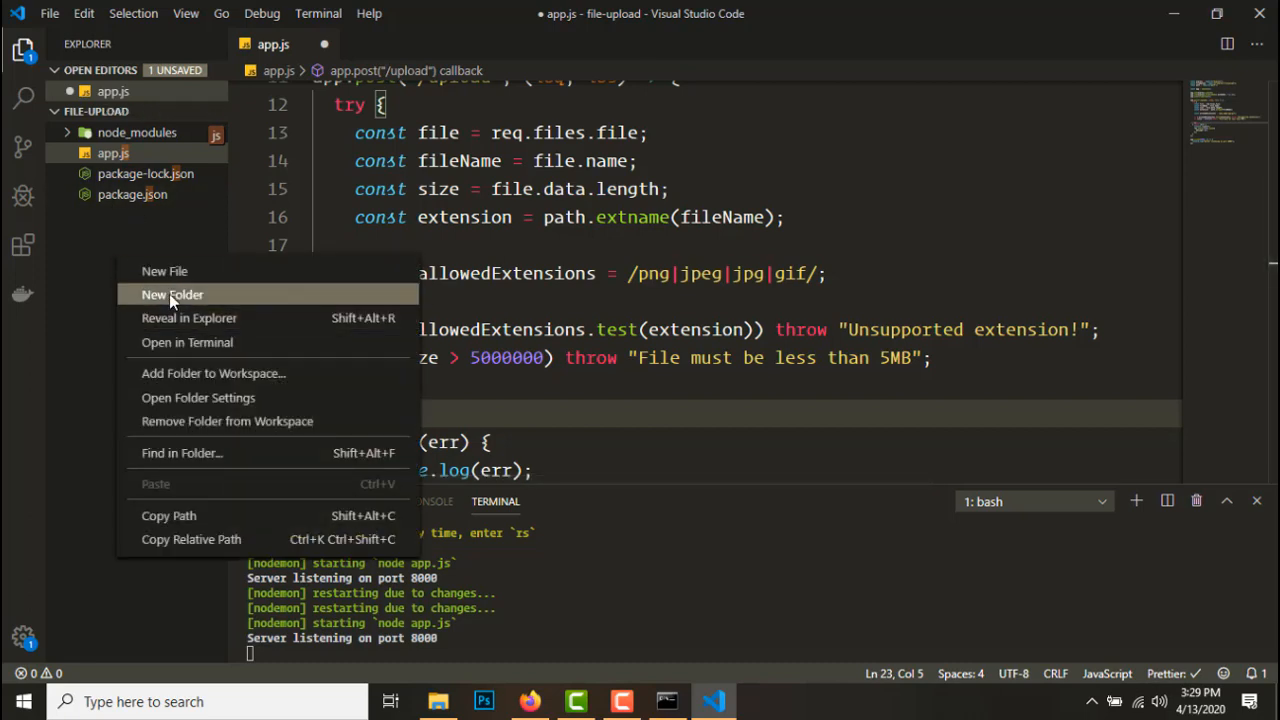
Create a public folder containing an uploads subfolder in the Explorer
left_click(171, 294)
type("public")
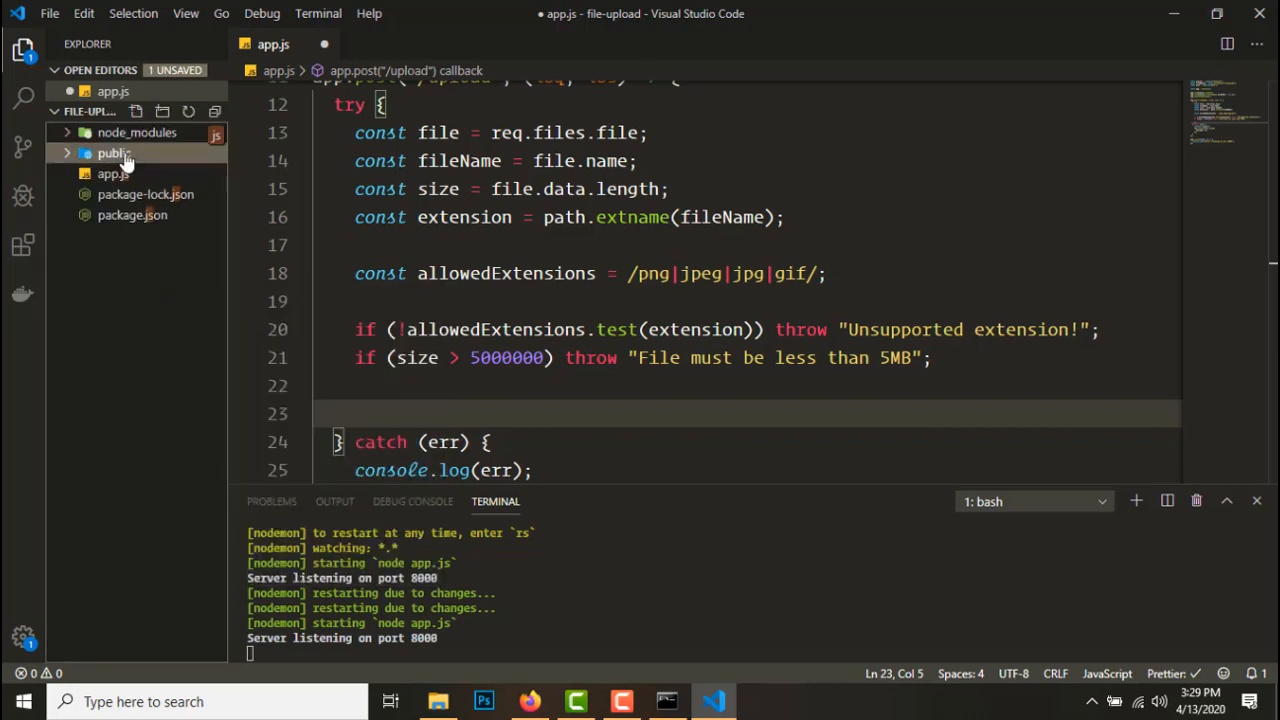
type("up")
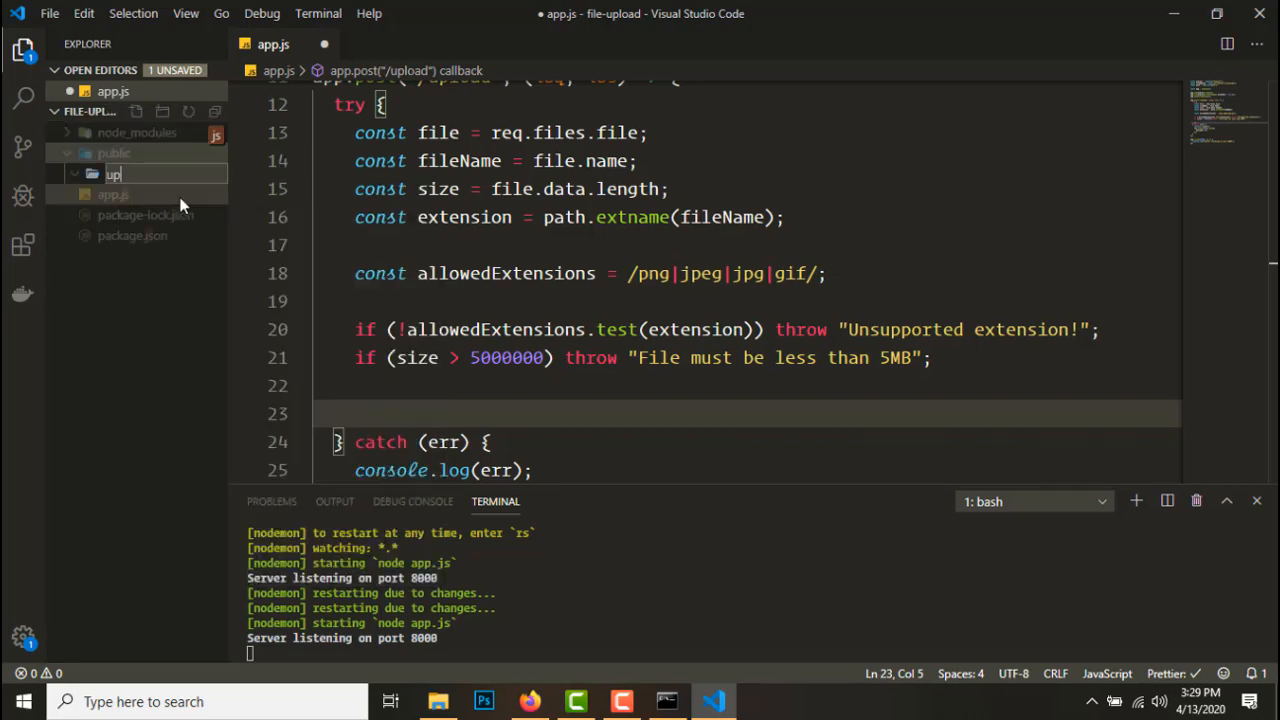
key("Enter")
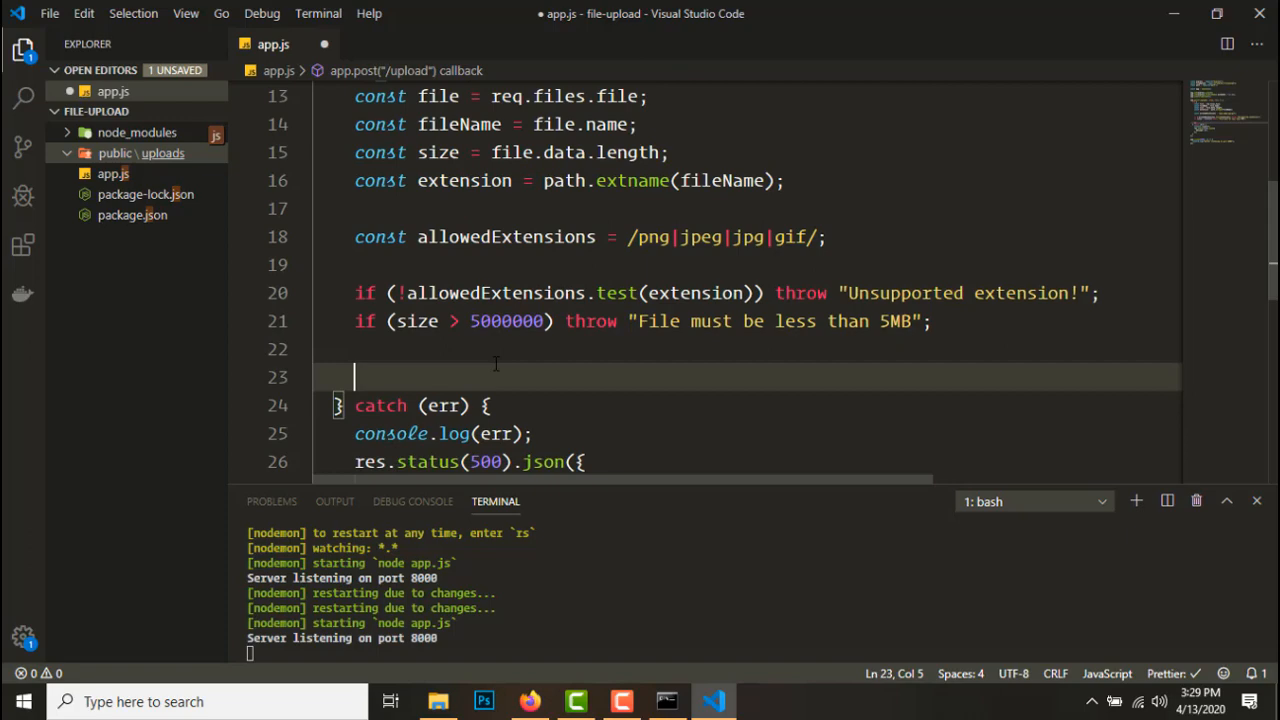
Add const md5 = file.md5 and const URL = "/uploads/" + md5 + extension
type("cons")
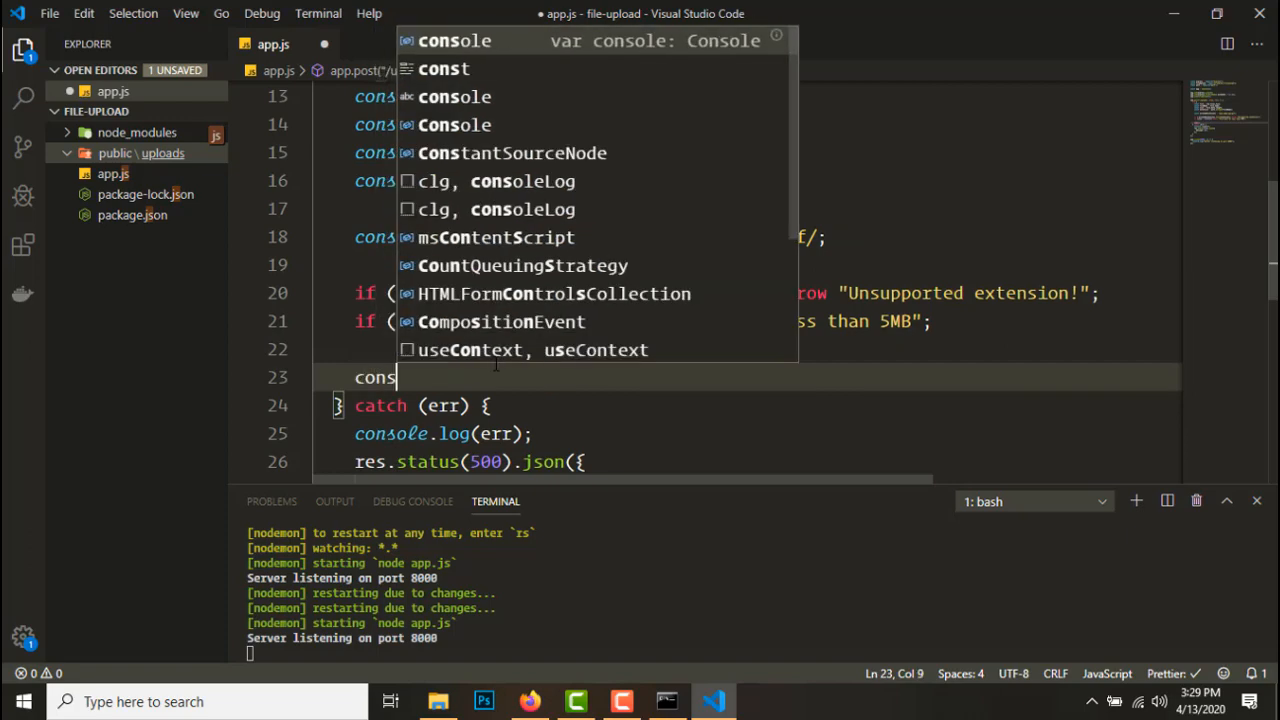
type("md5 = file.md5;")
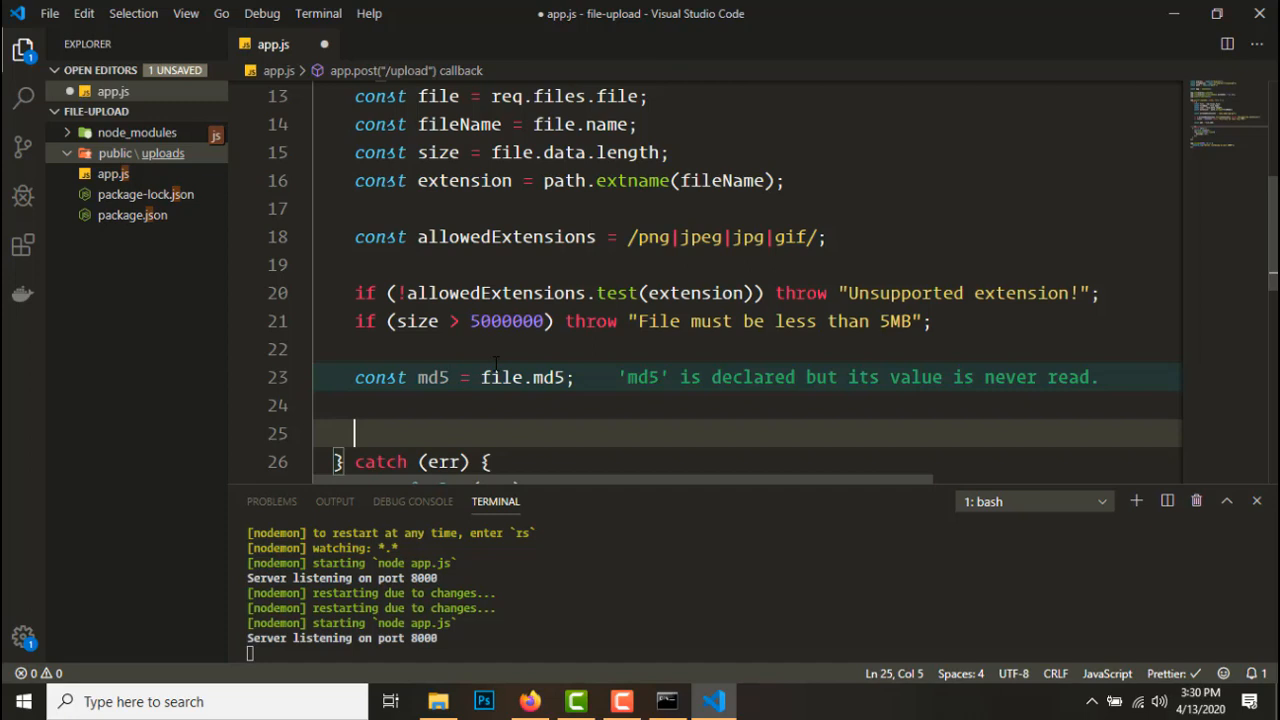
type("const URL")
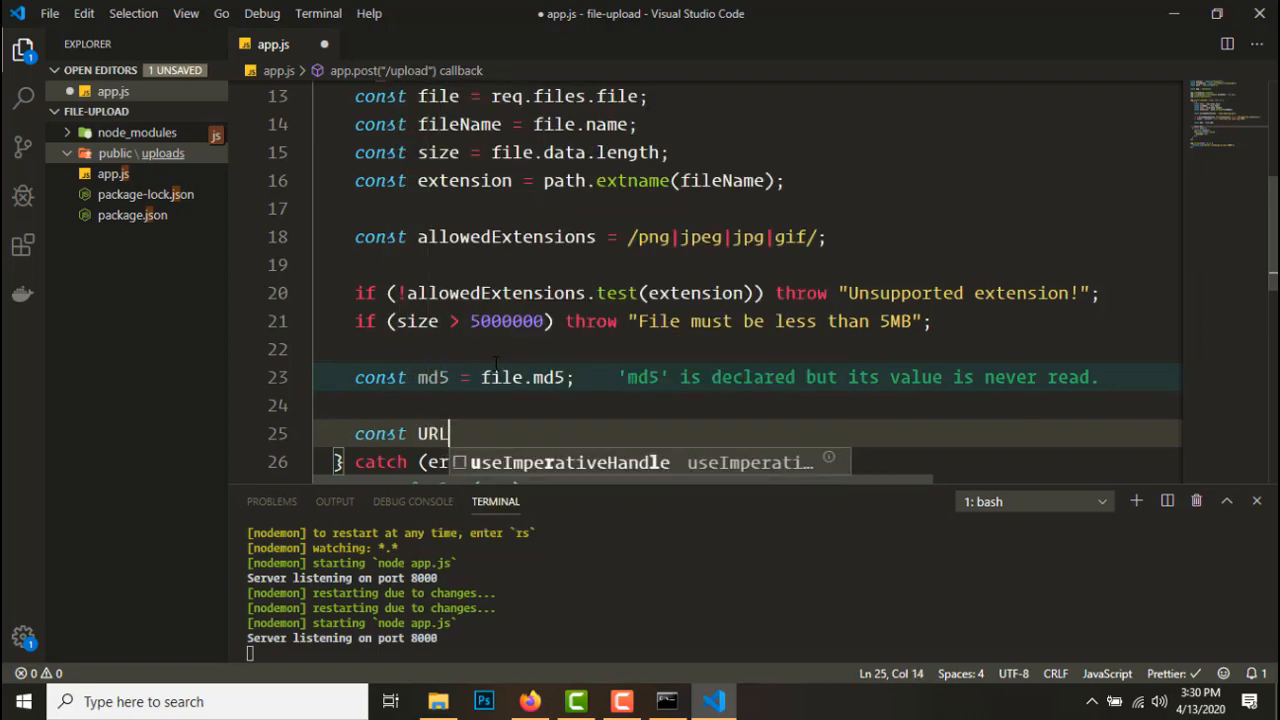
type("= \"\"")
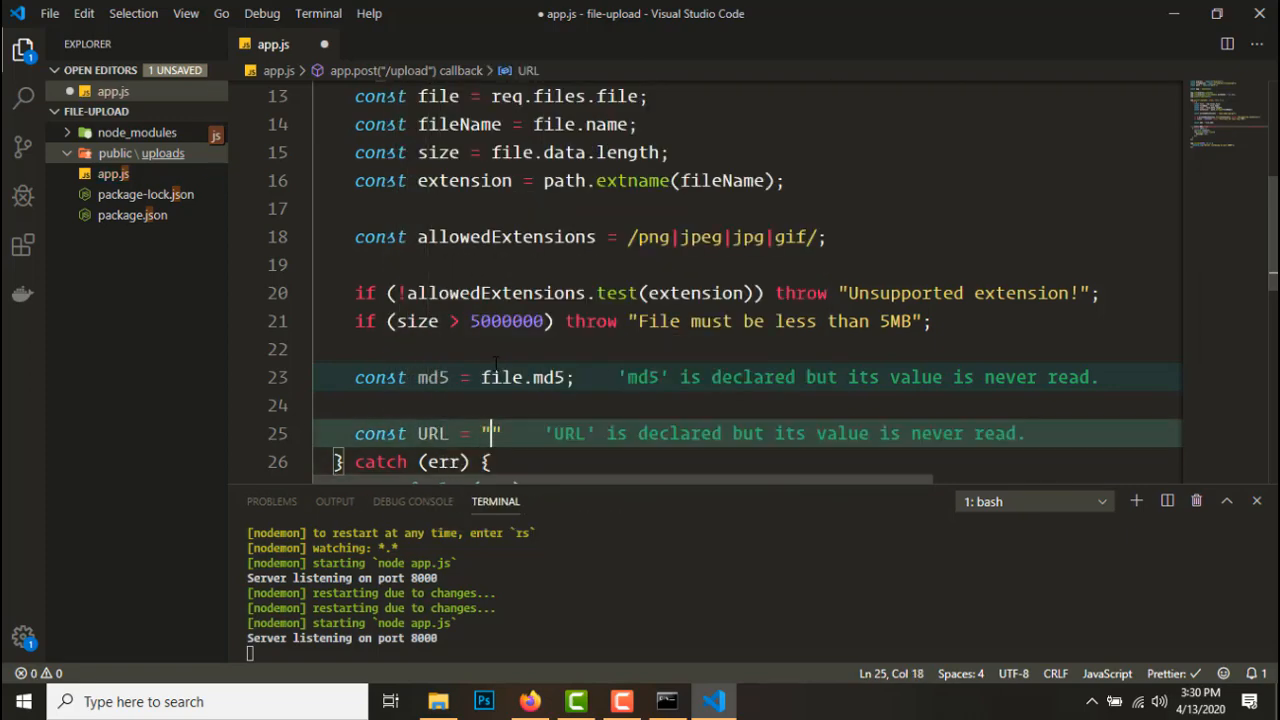
type("/upl")
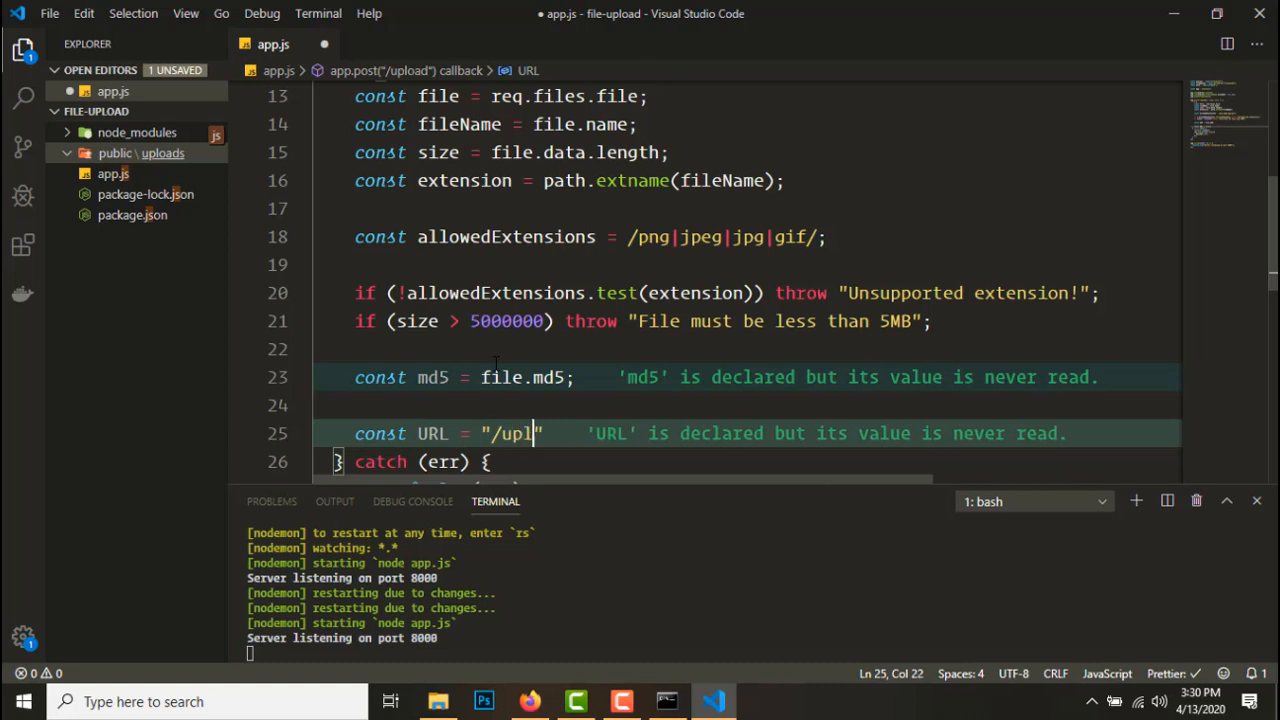
type("oads/")
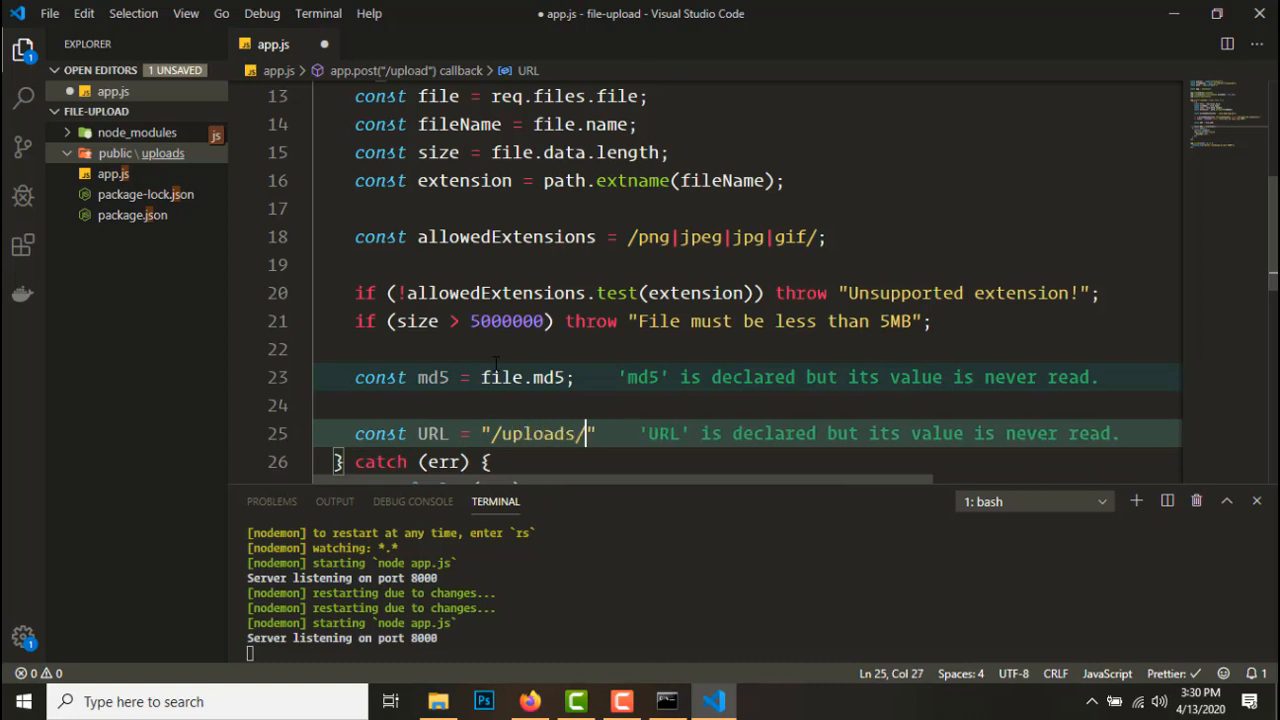
type("+ m")
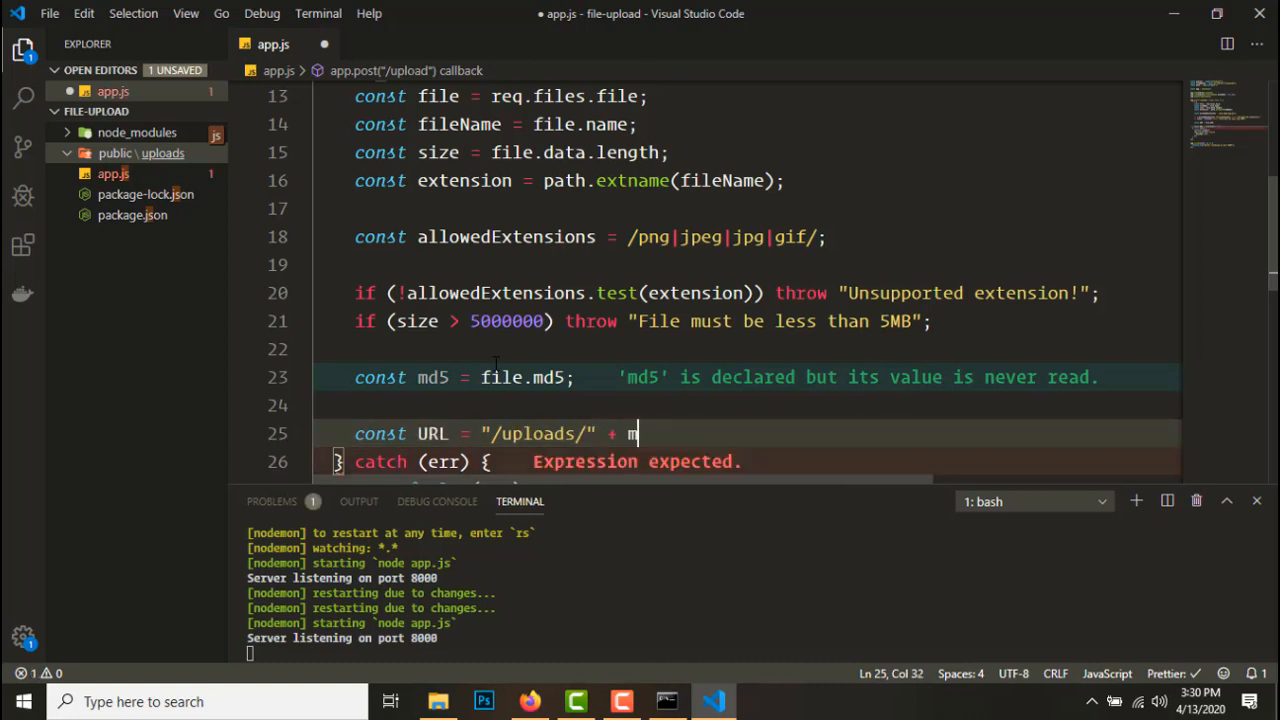
type("d5 +")
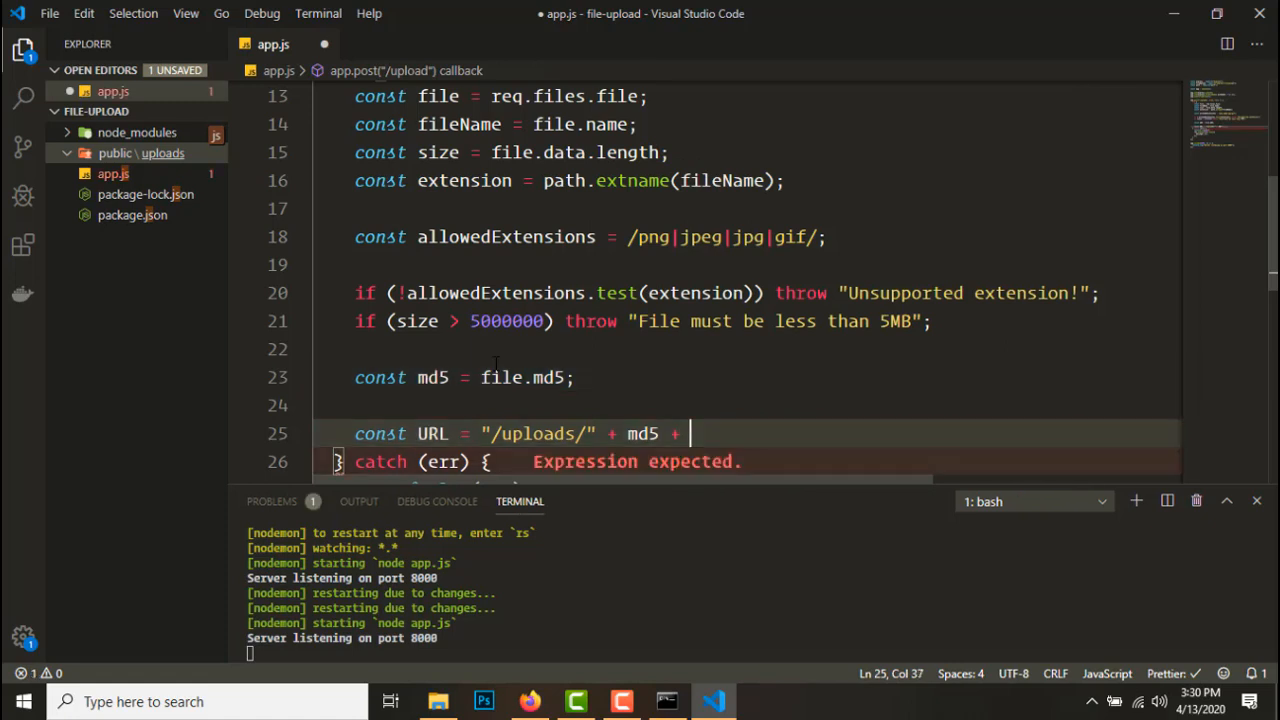
type("extension")
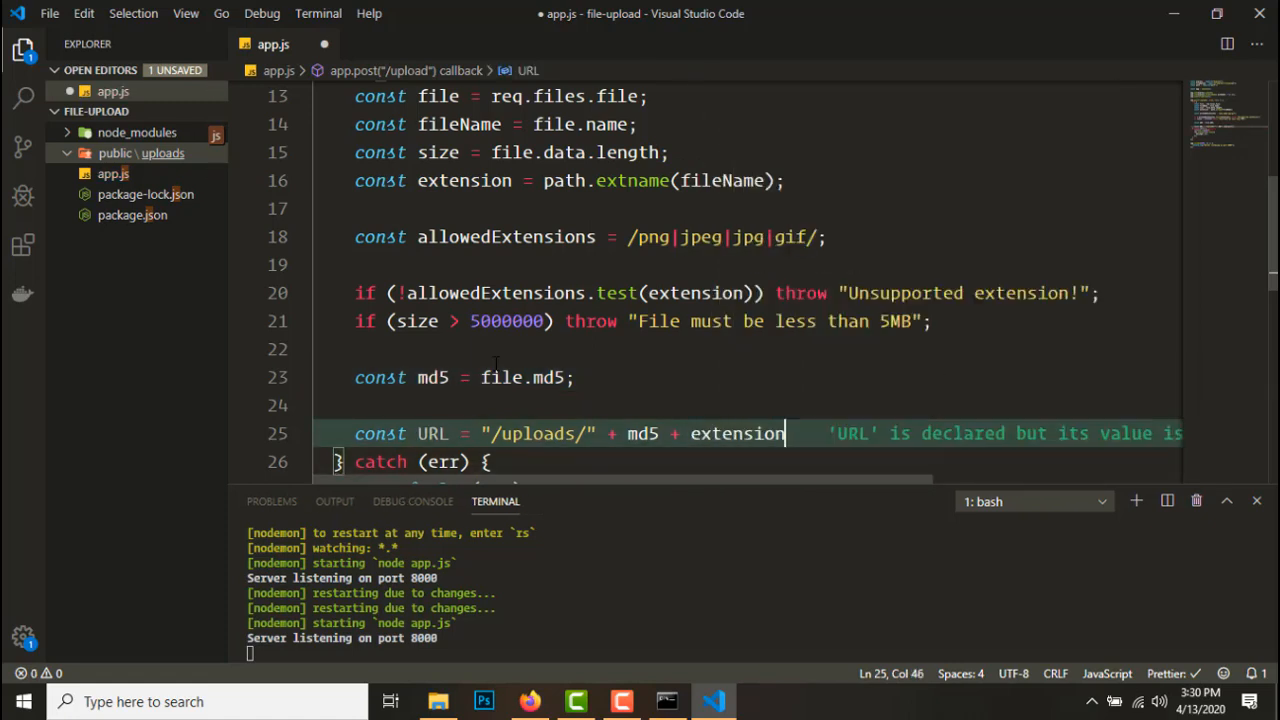
key("Enter")
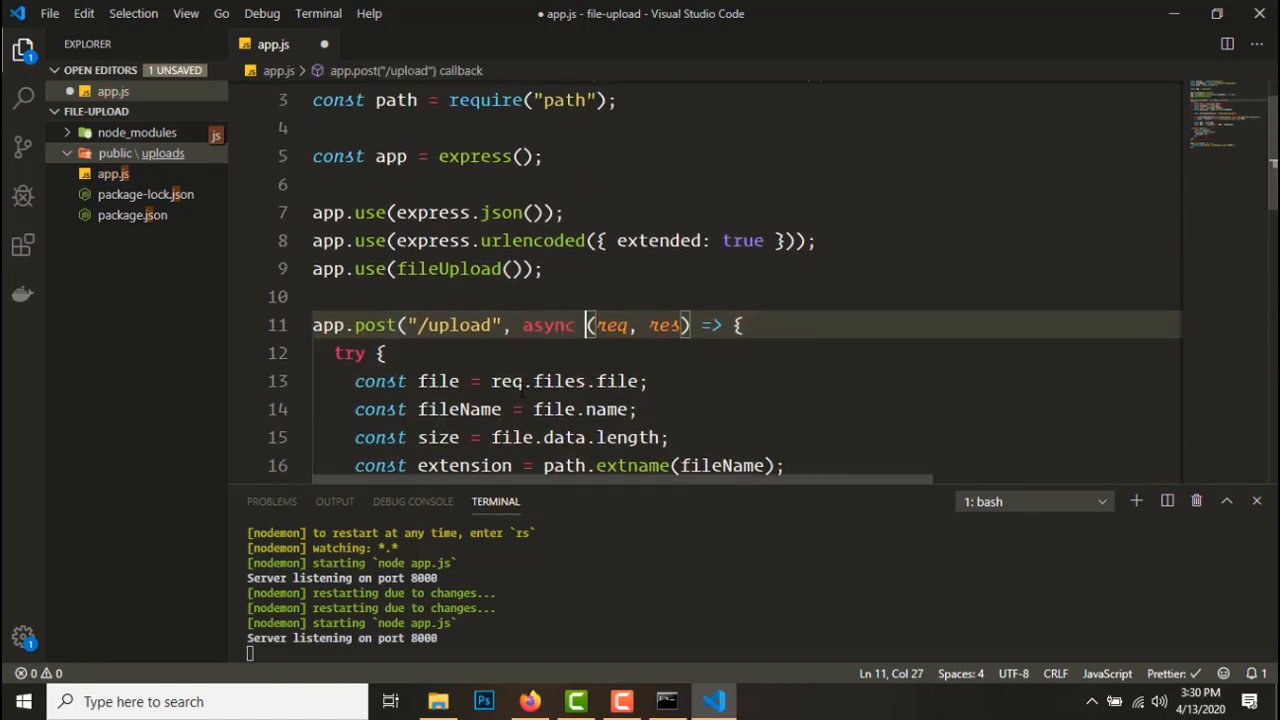
Add const util = require('util'); among the requires at the top of app.js
scroll("up", 3)
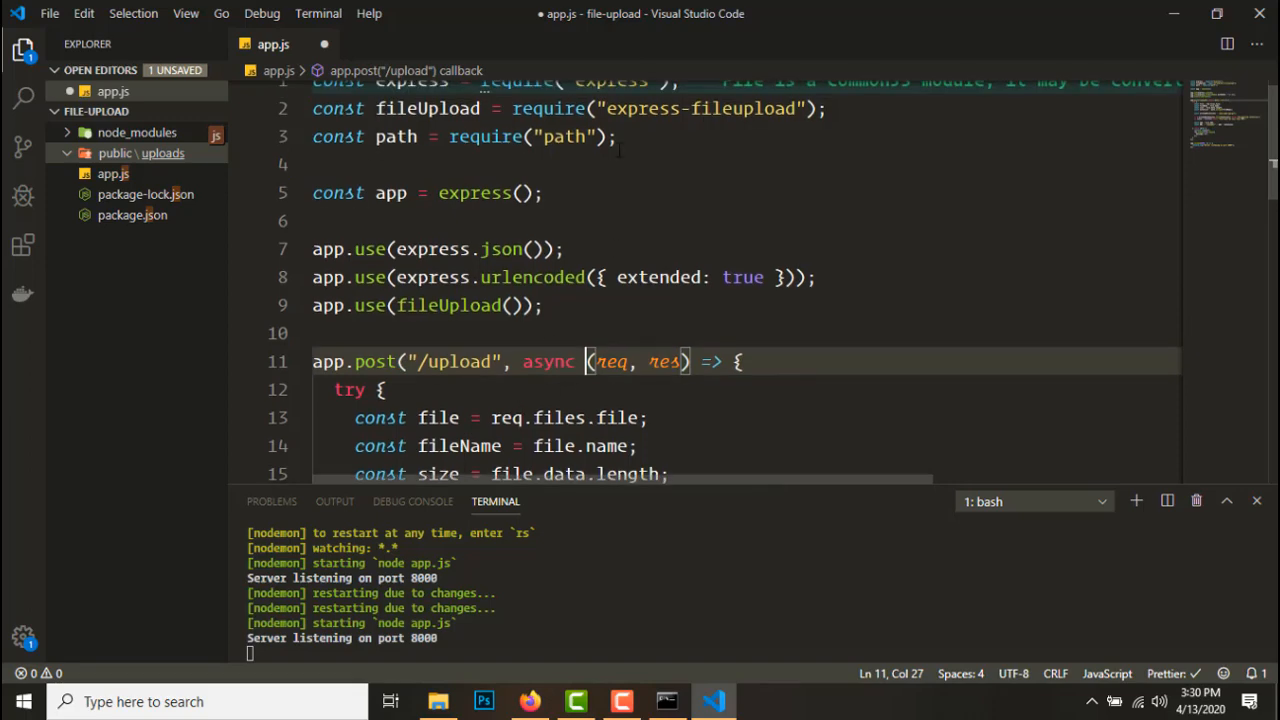
type("const")
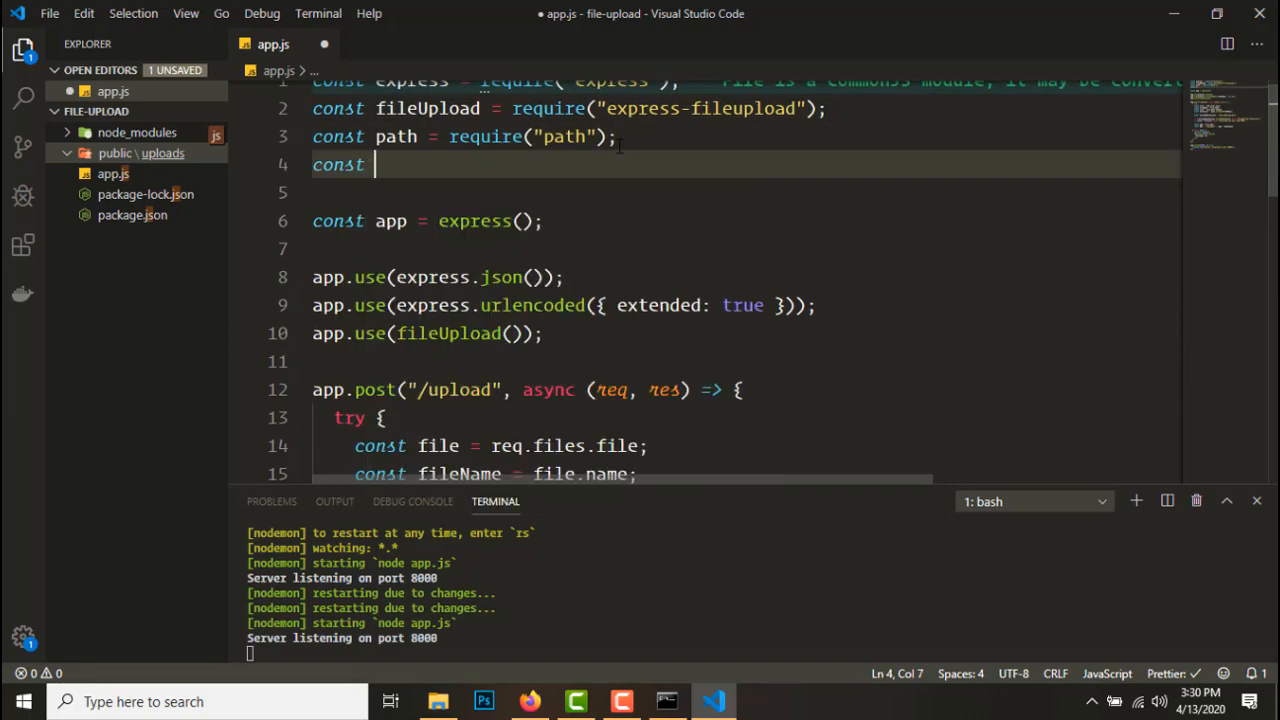
type("util =")
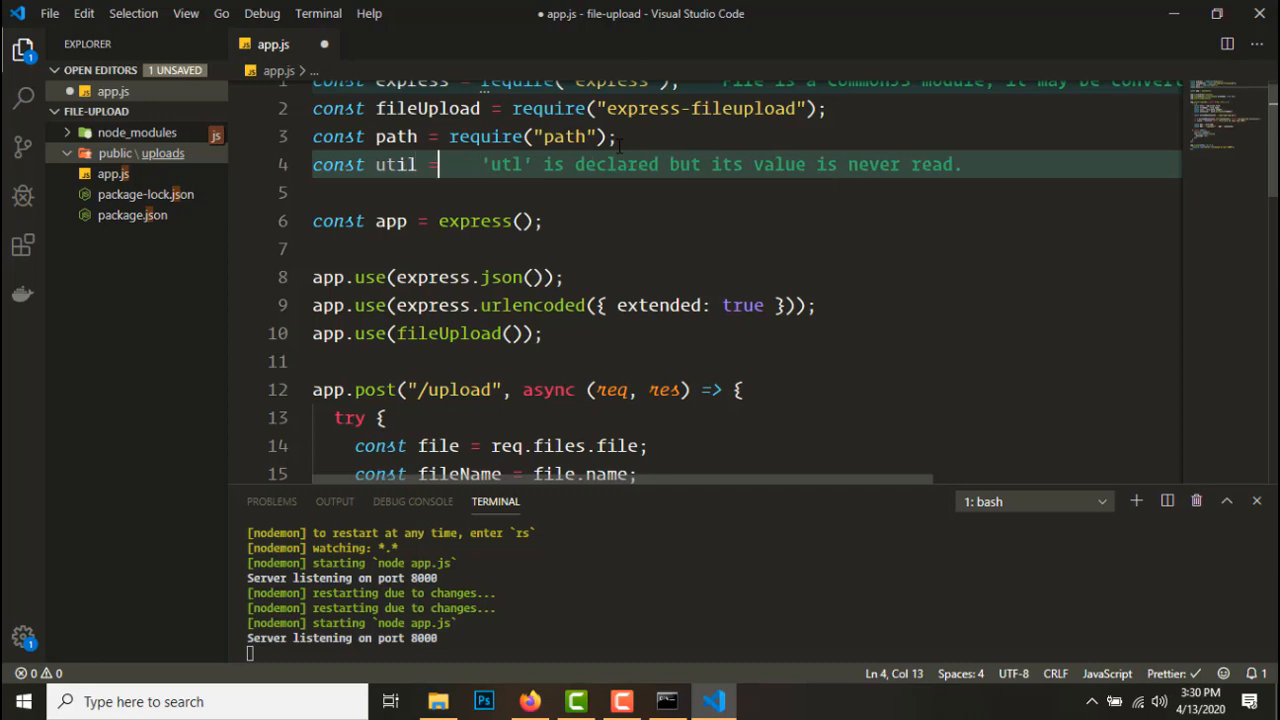
type("require('')")
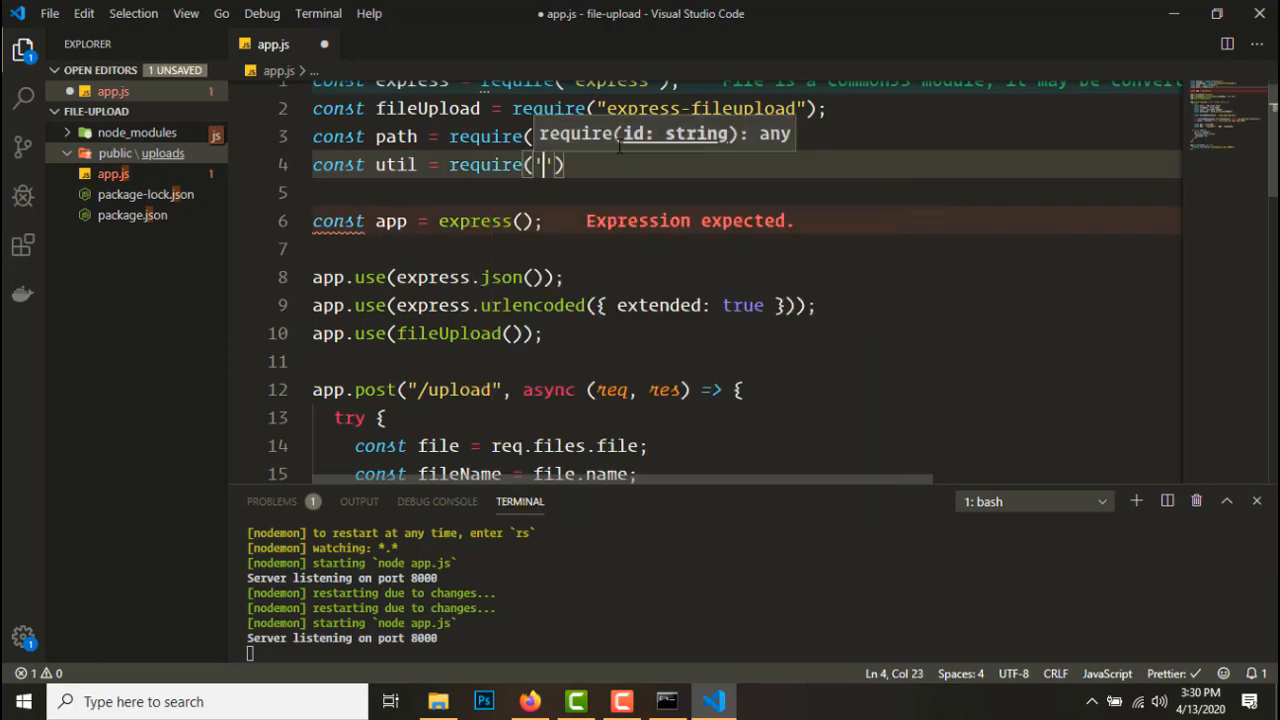
type("util');")
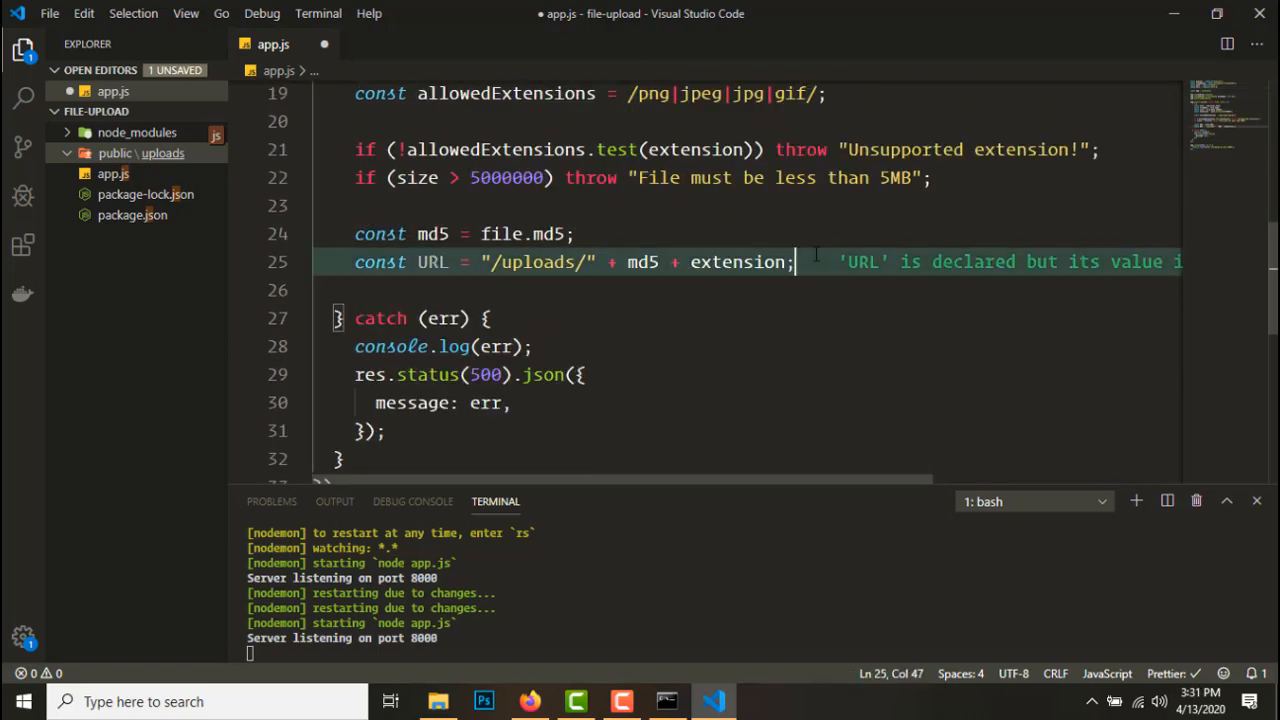
Move the file with await util.promisify(file.mv)("./public" + URL)
type("file.")
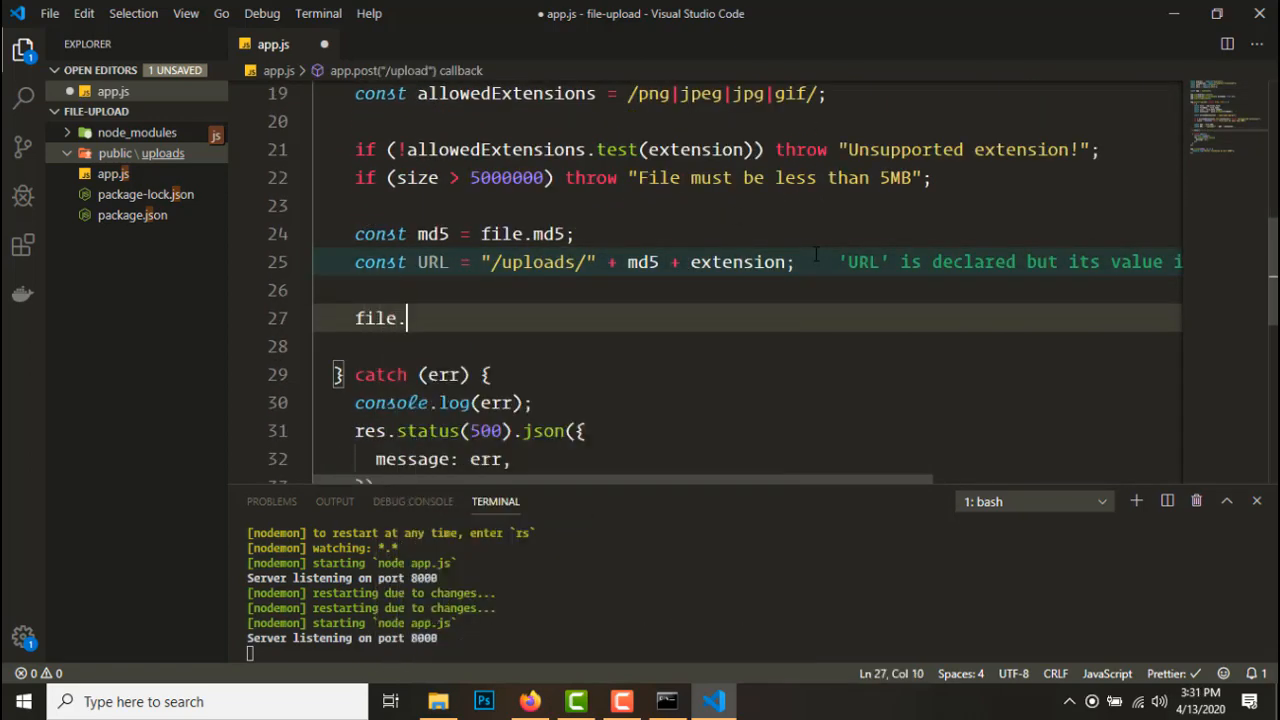
type("mv(directory)")
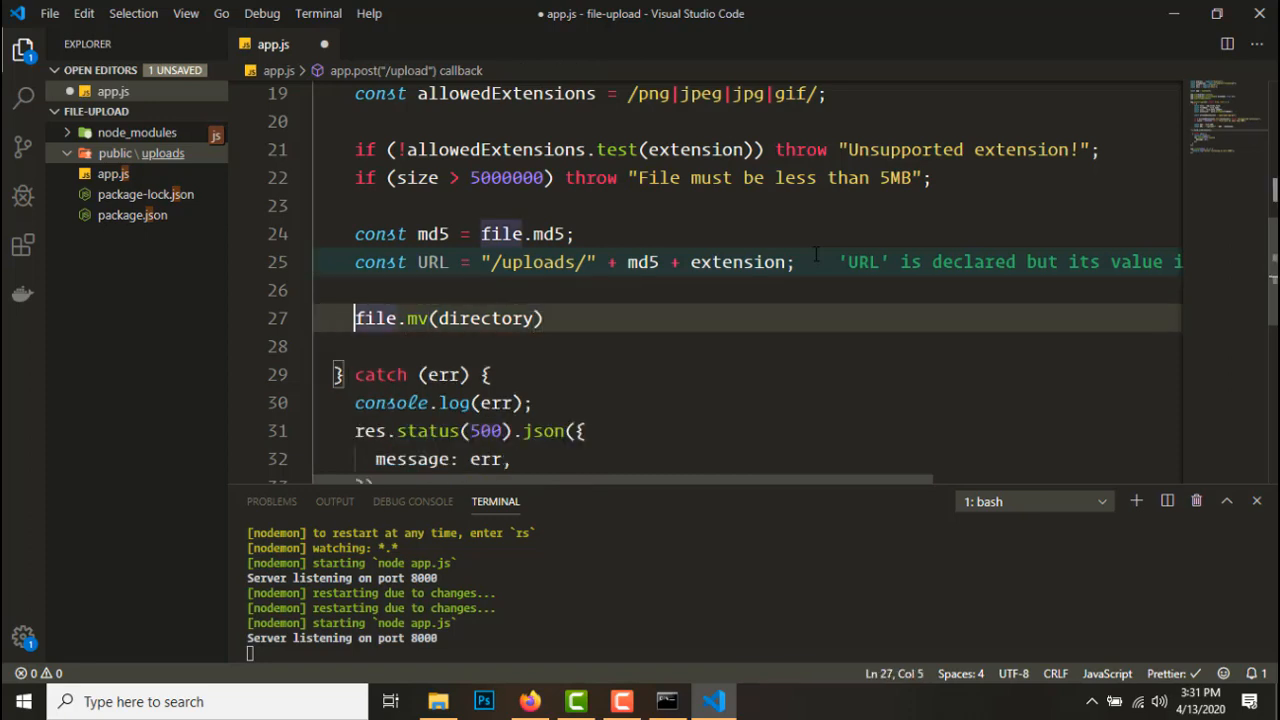
type("util.promisify(")
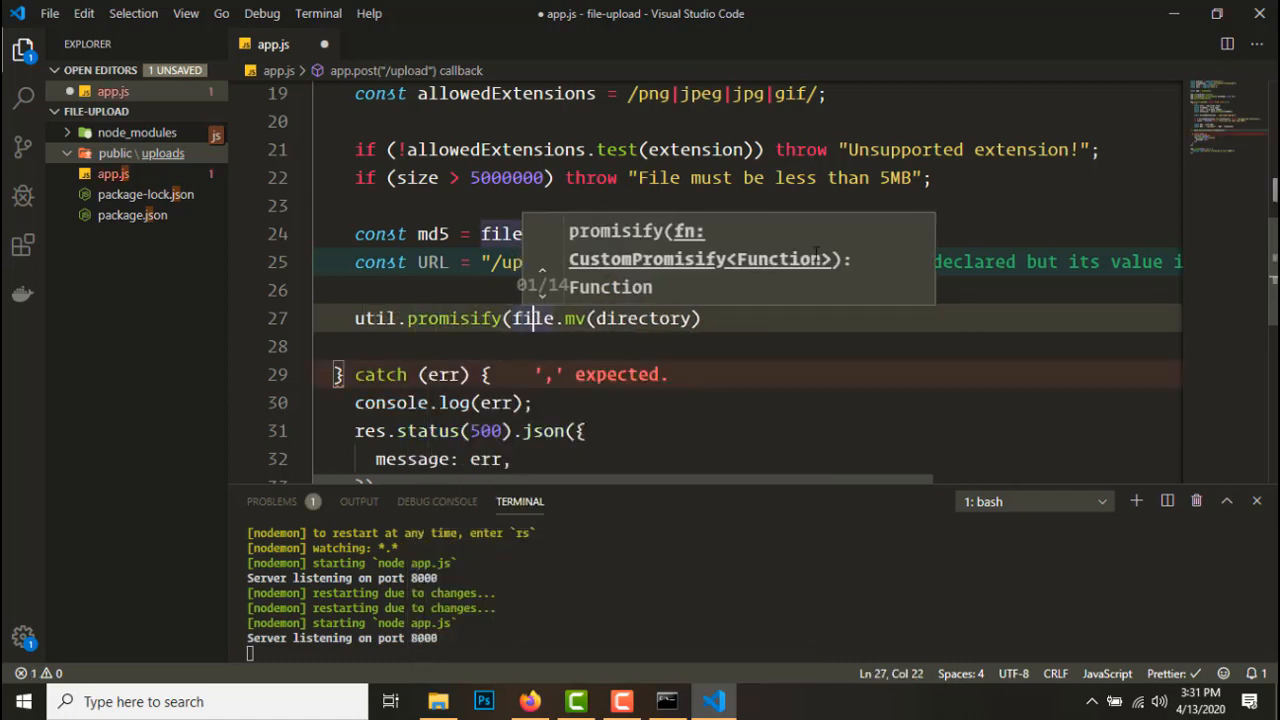
type(")")
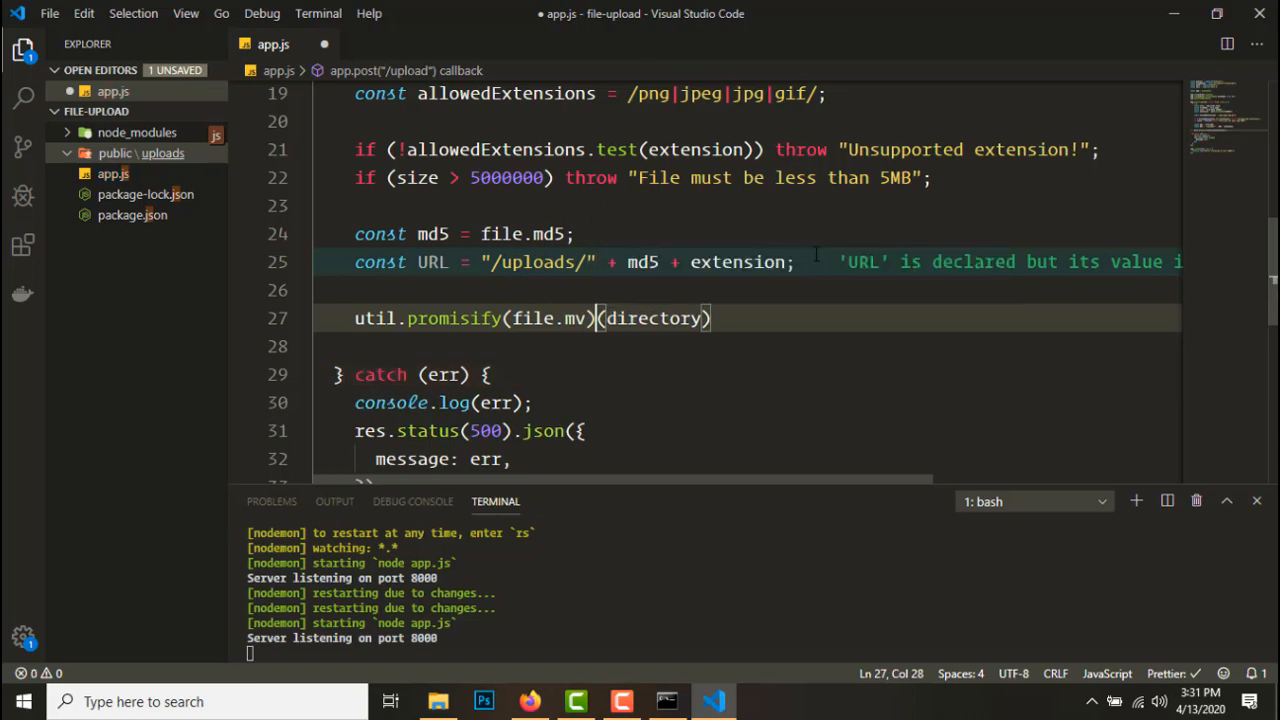
type("a")
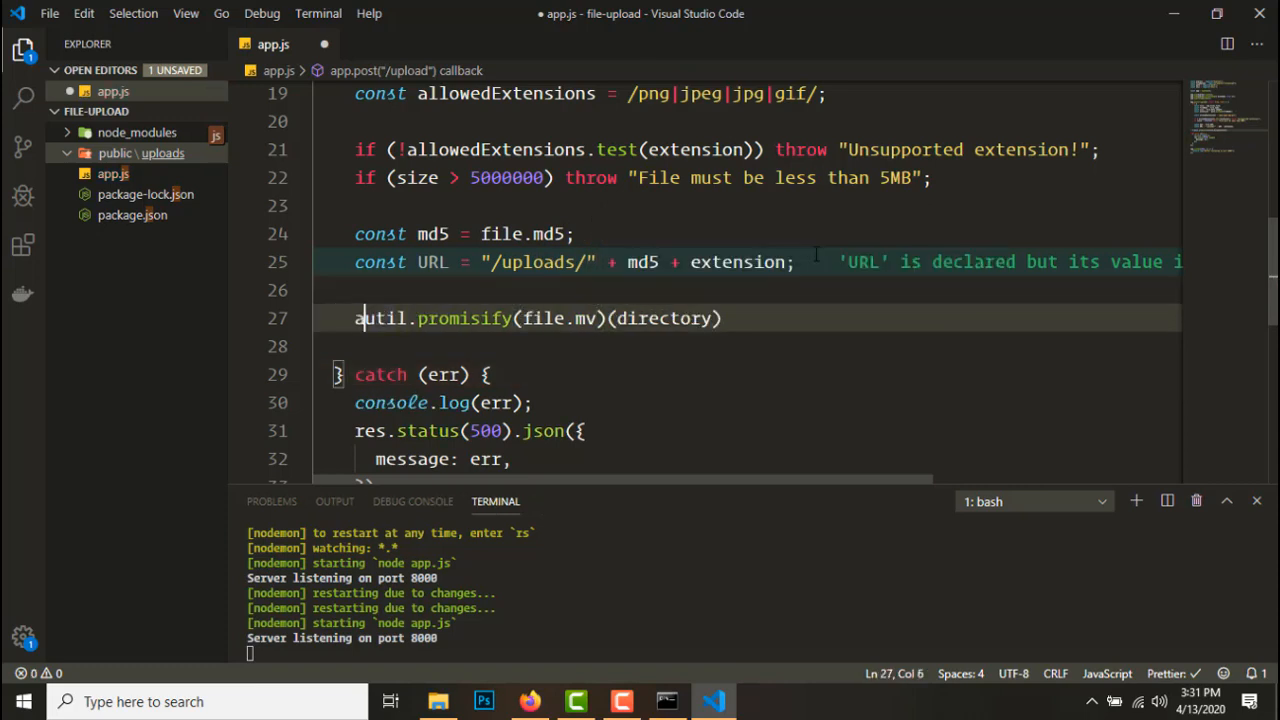
type("wait")
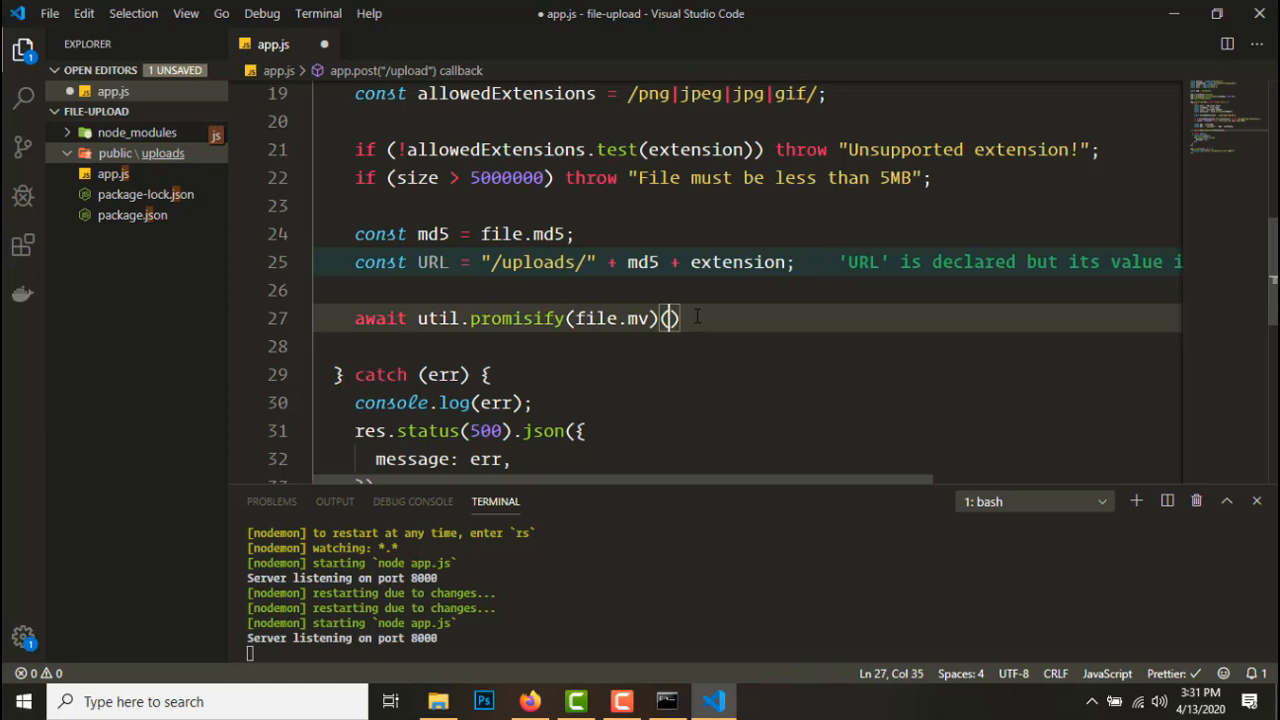
type("\"\"")
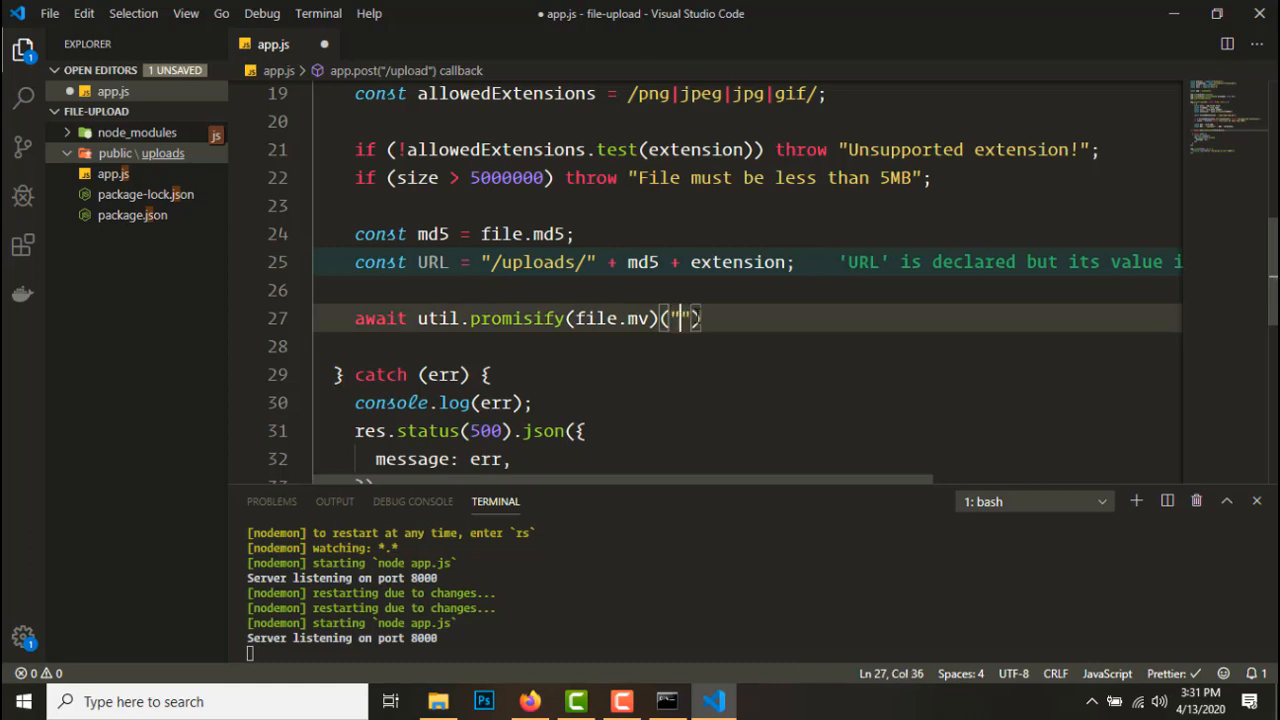
type("./publ")
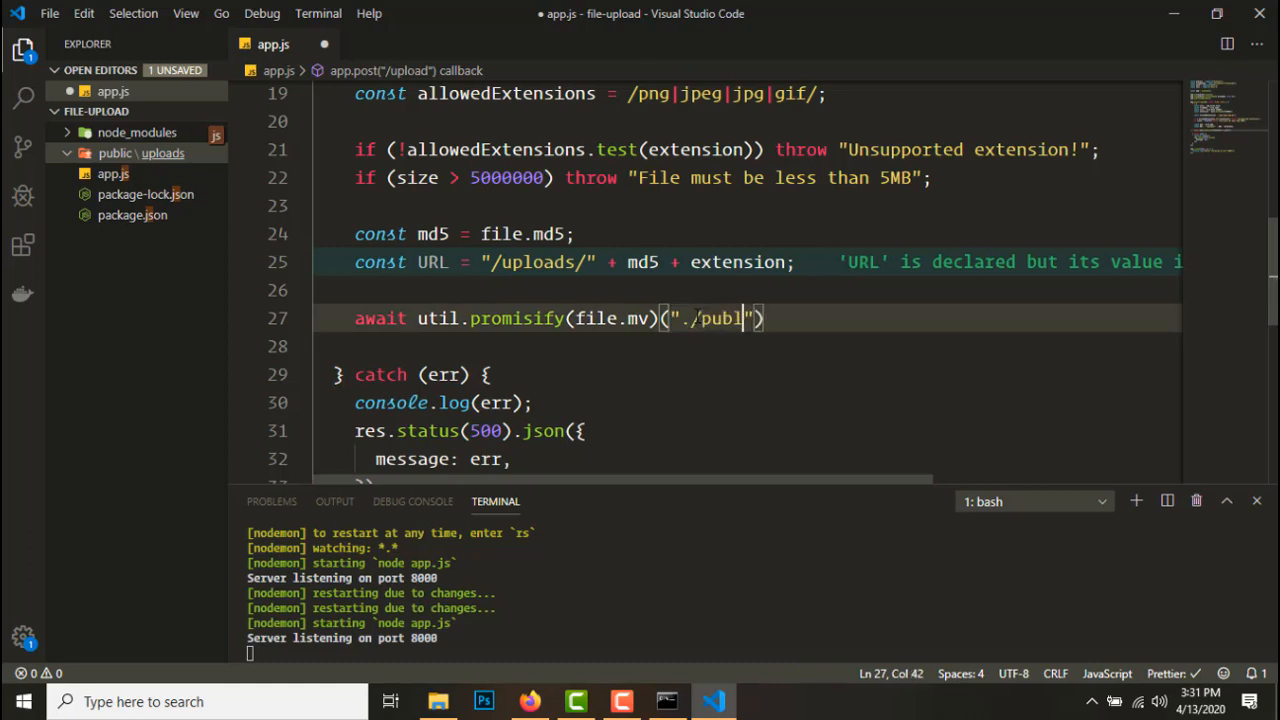
type("ic\"")
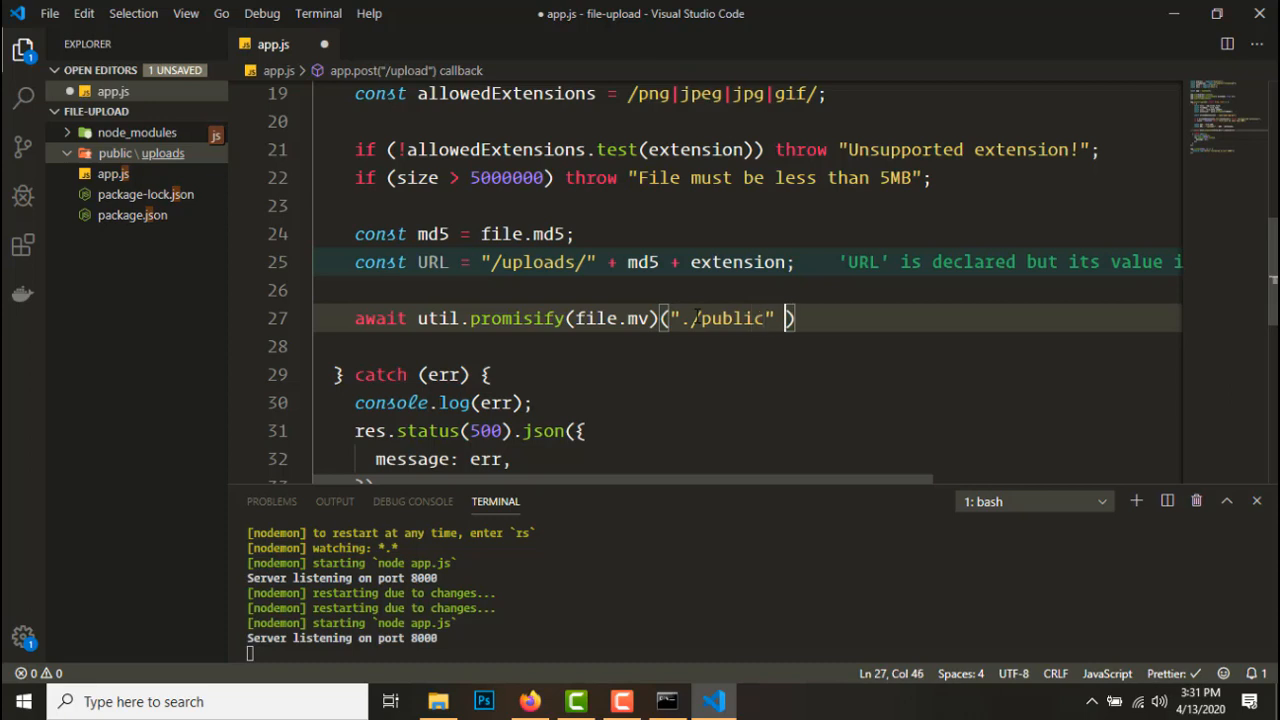
type("+")
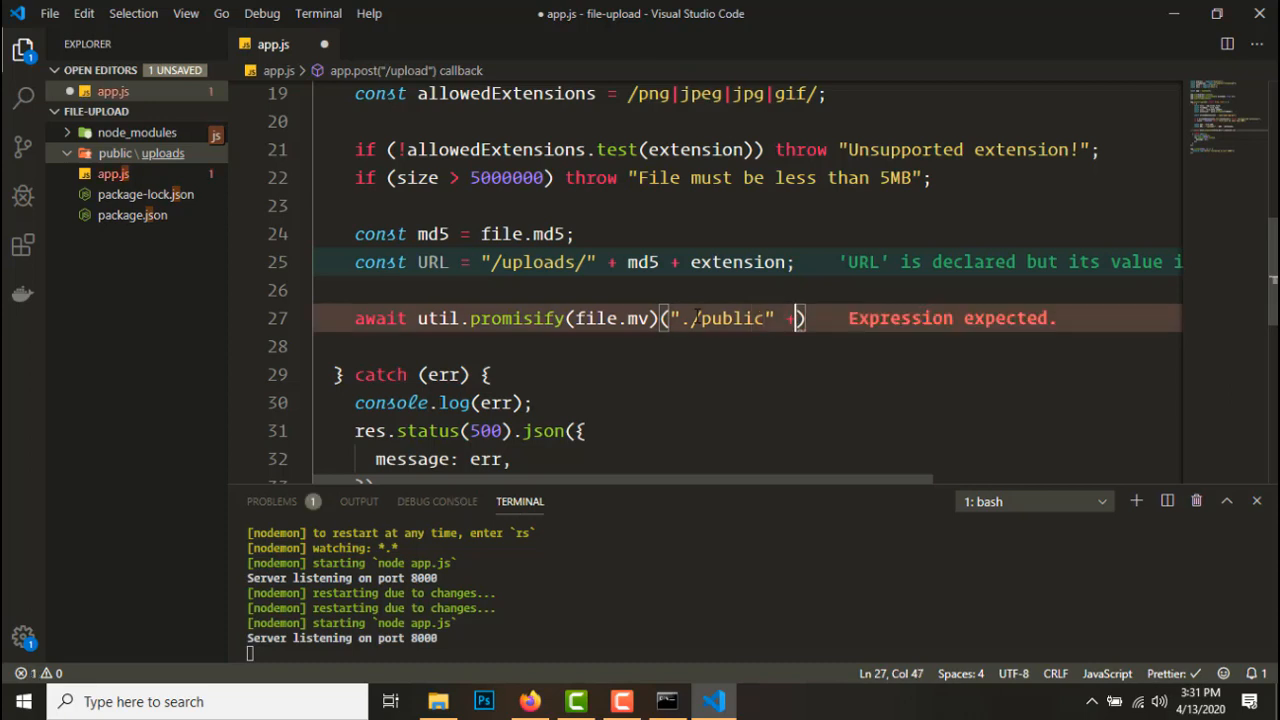
type("URL")
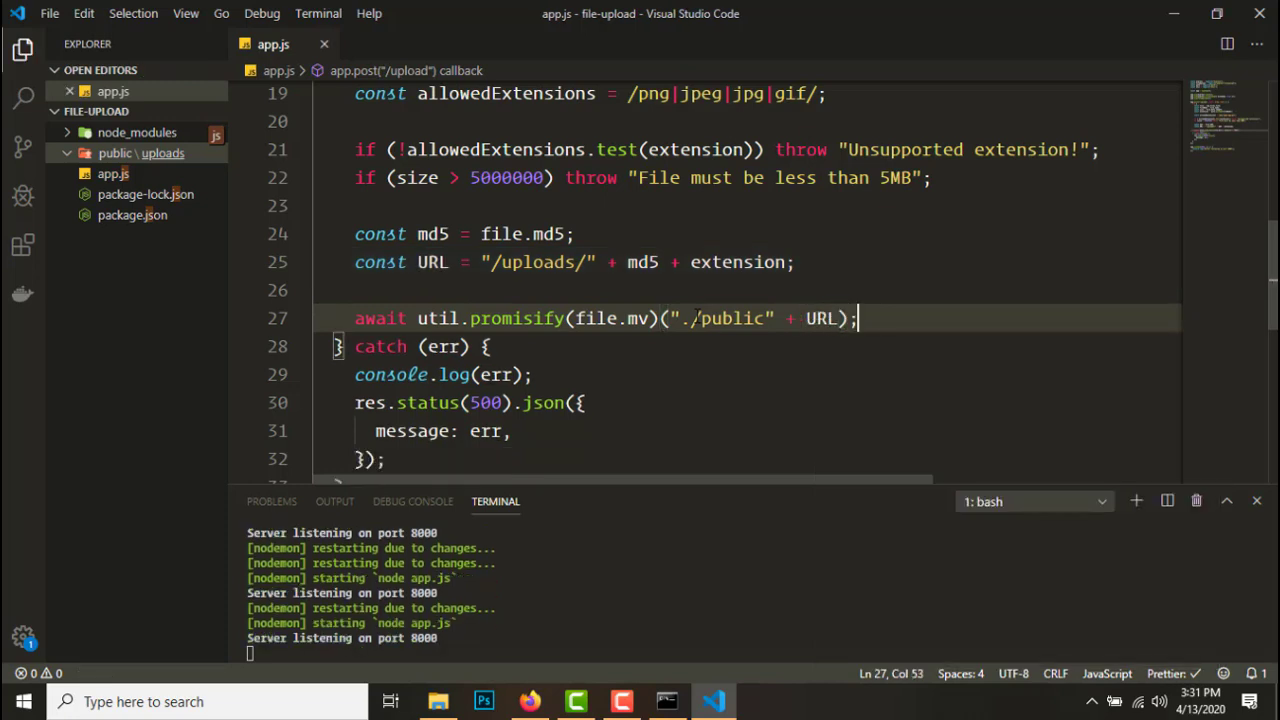
Respond with res.json message "File uploaded successfully!"
type("res.json({")
type("message: \"")
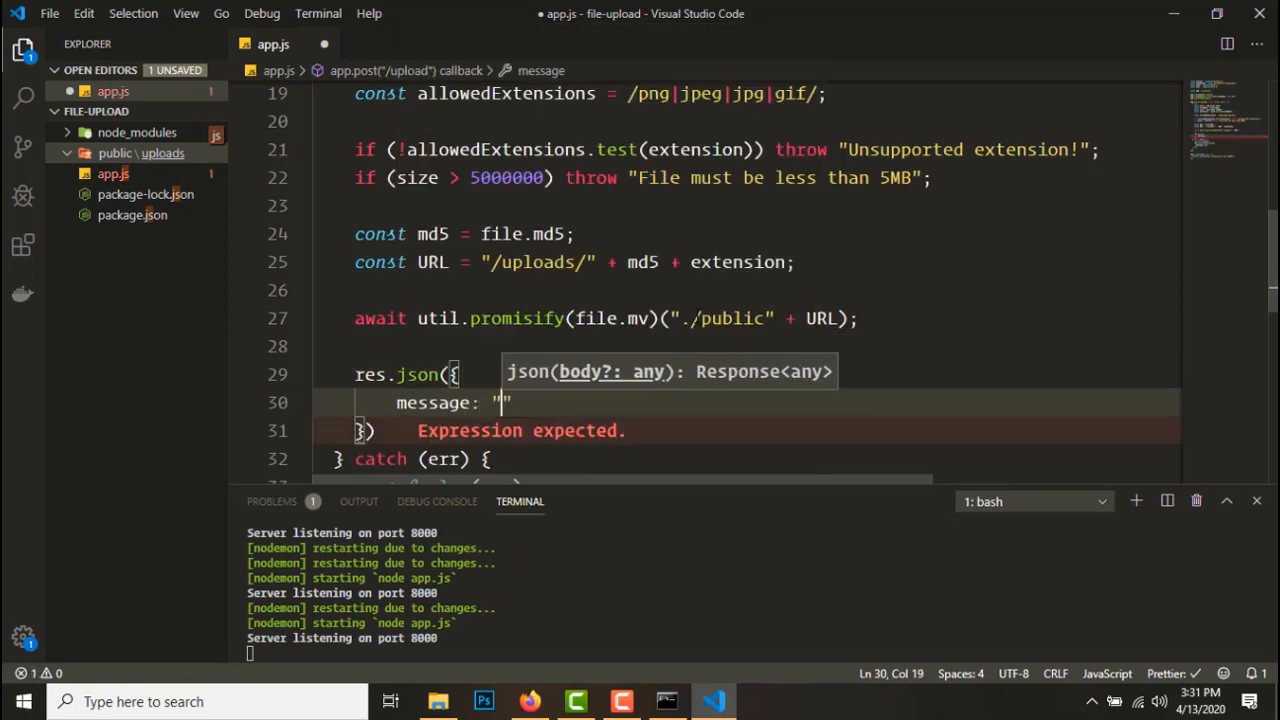
type("File uploaded successfully!")
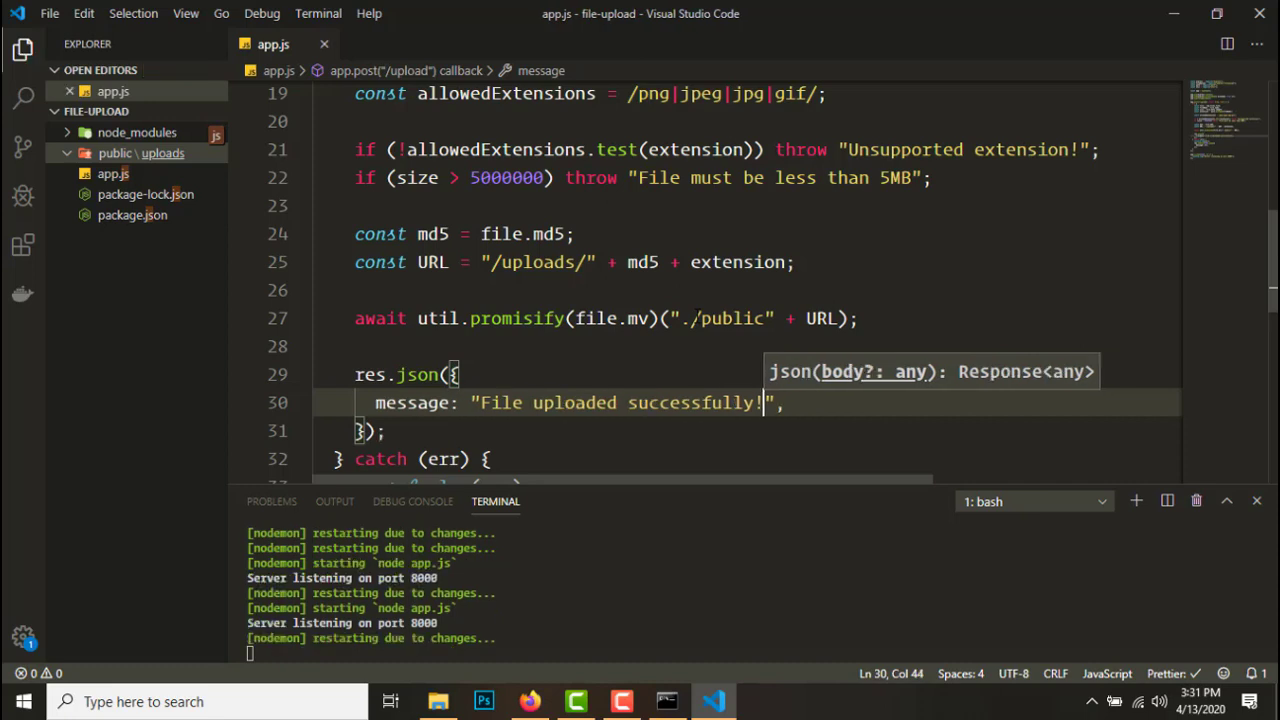
scroll("down", 3)
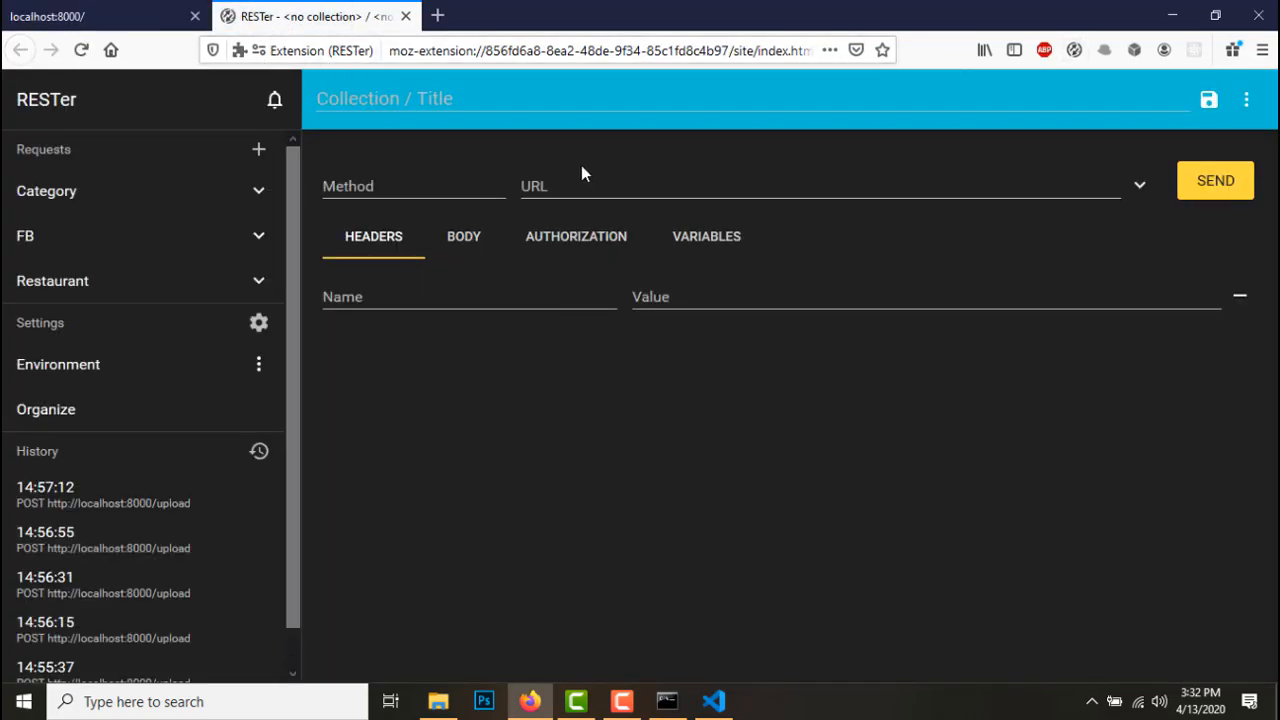
left_click(410, 185)
type("POST")
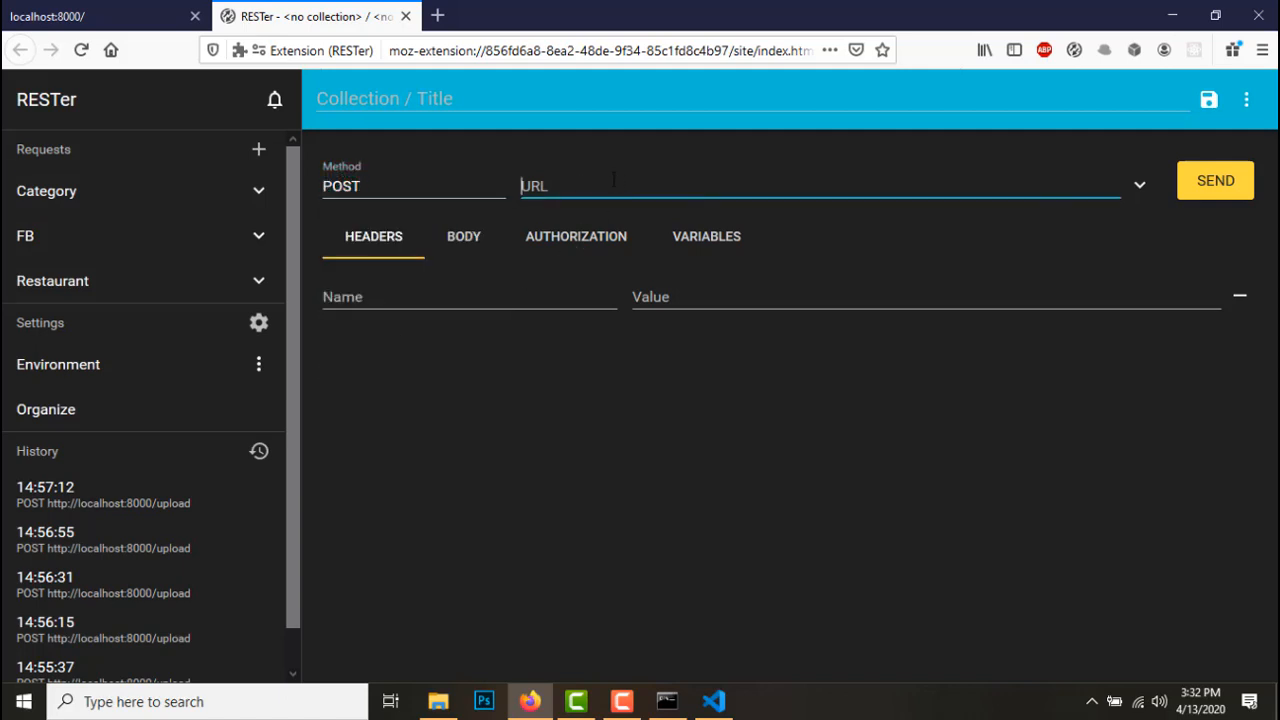
type("http://")
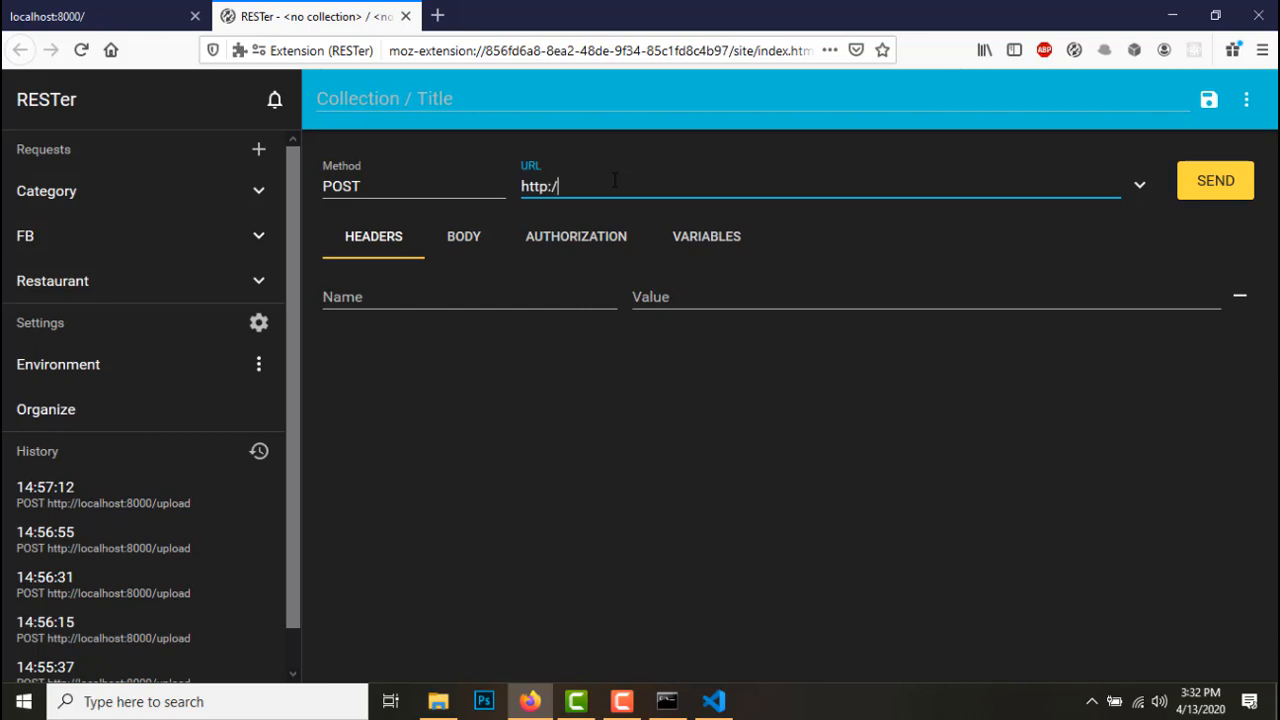
type("/")
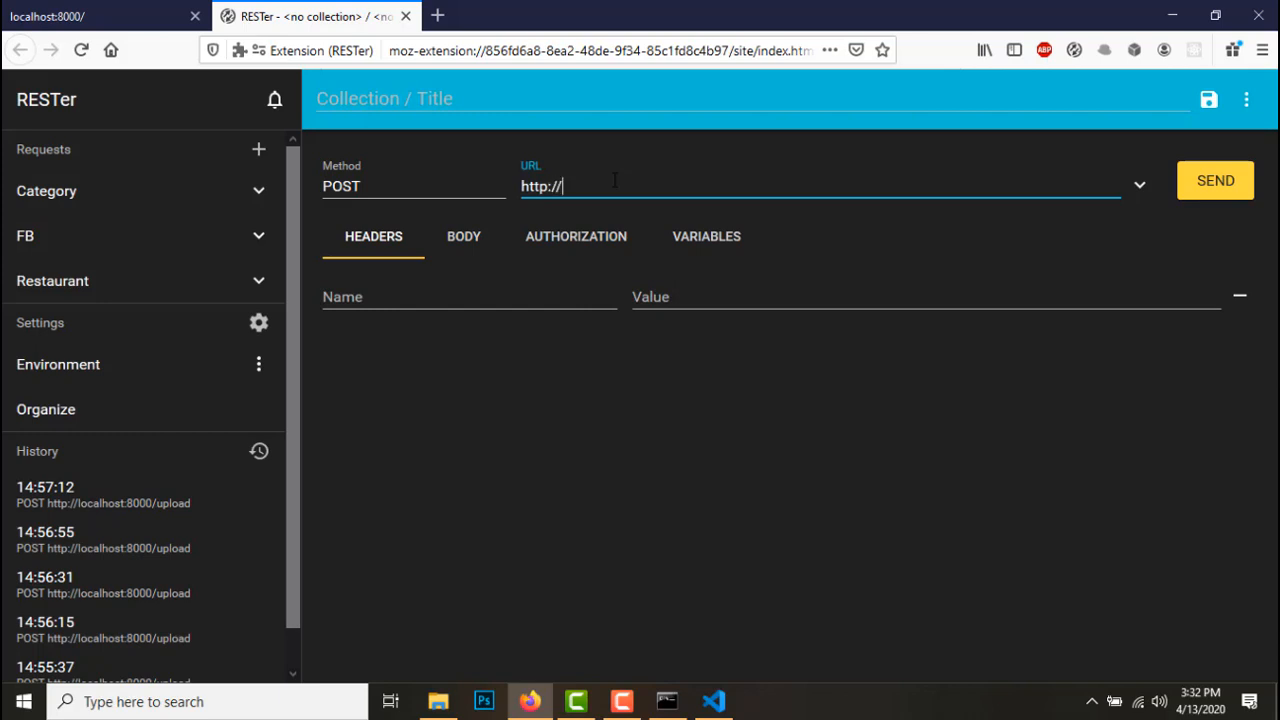
type("localhost")
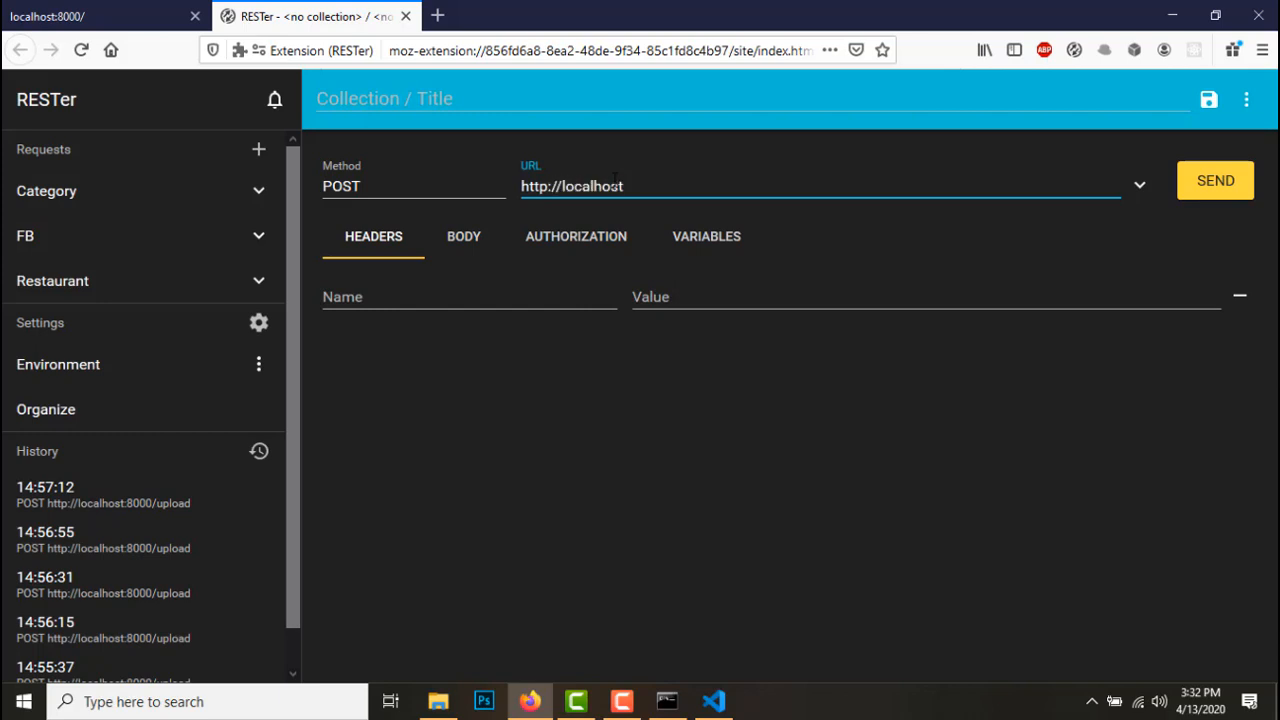
type(":8000/upload")
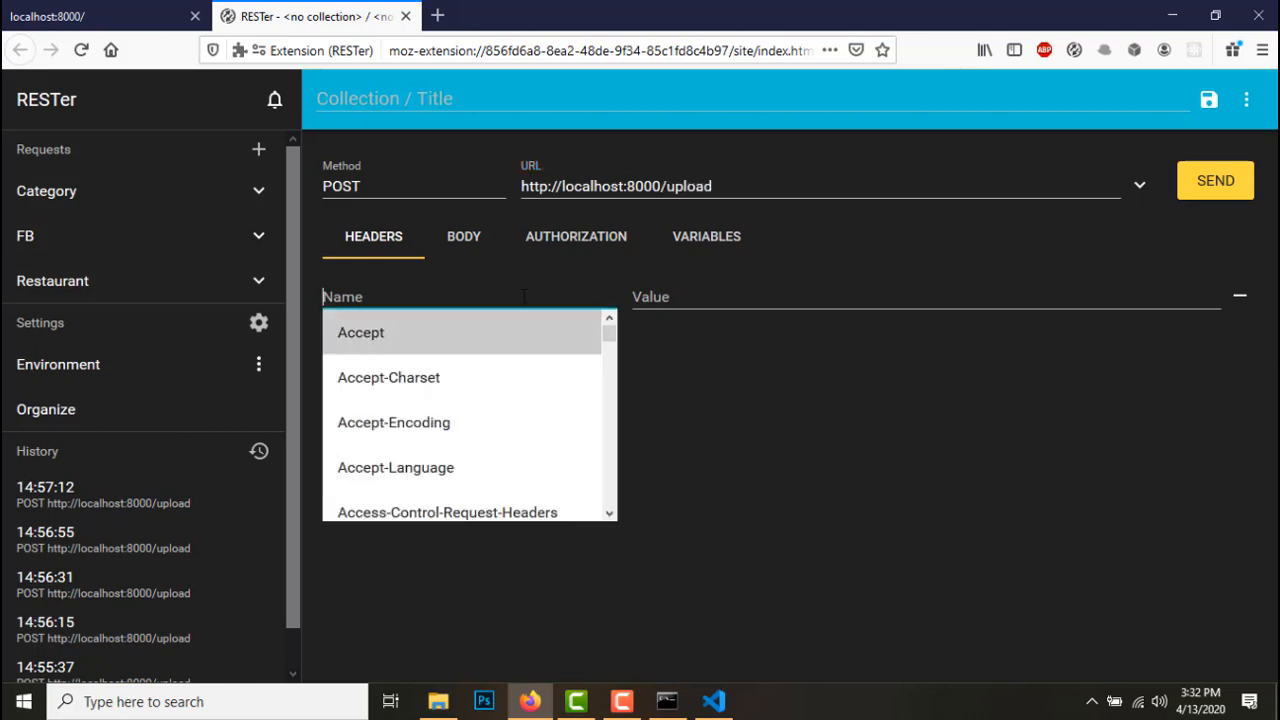
Add a Content-Type: multipart/form-data header and show the request's body fields
type("Content-Type")
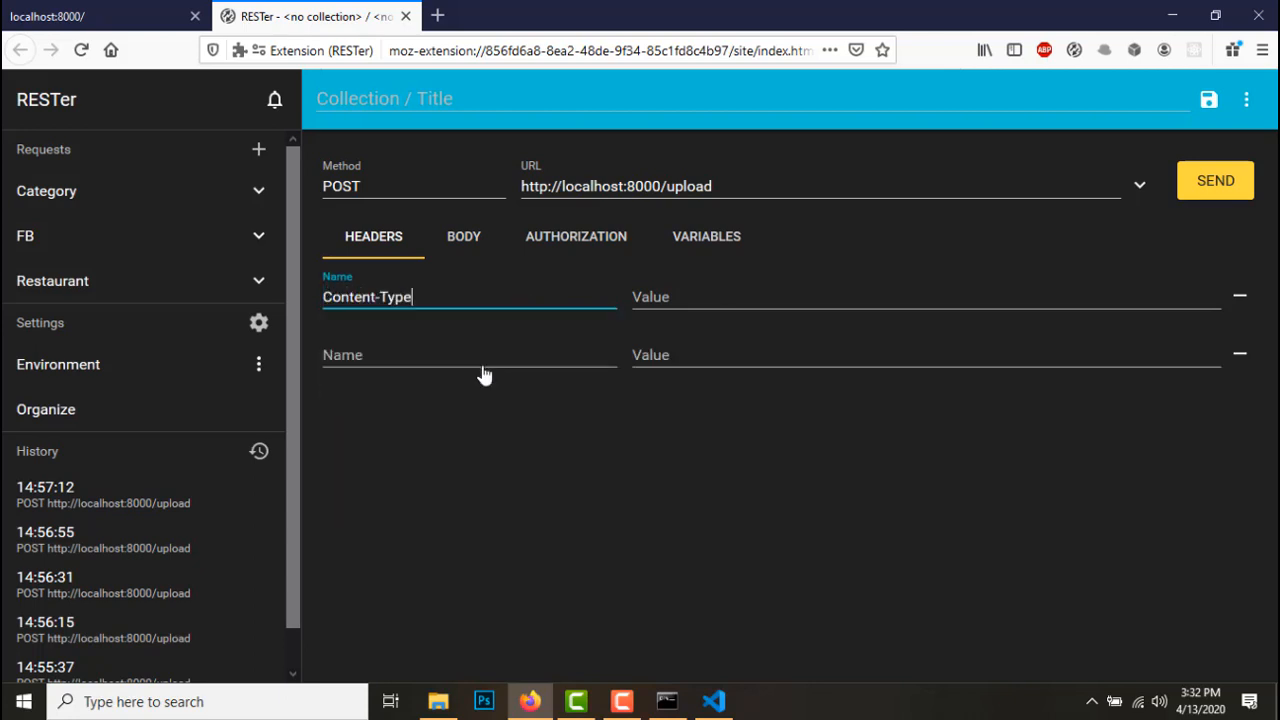
type("mult")
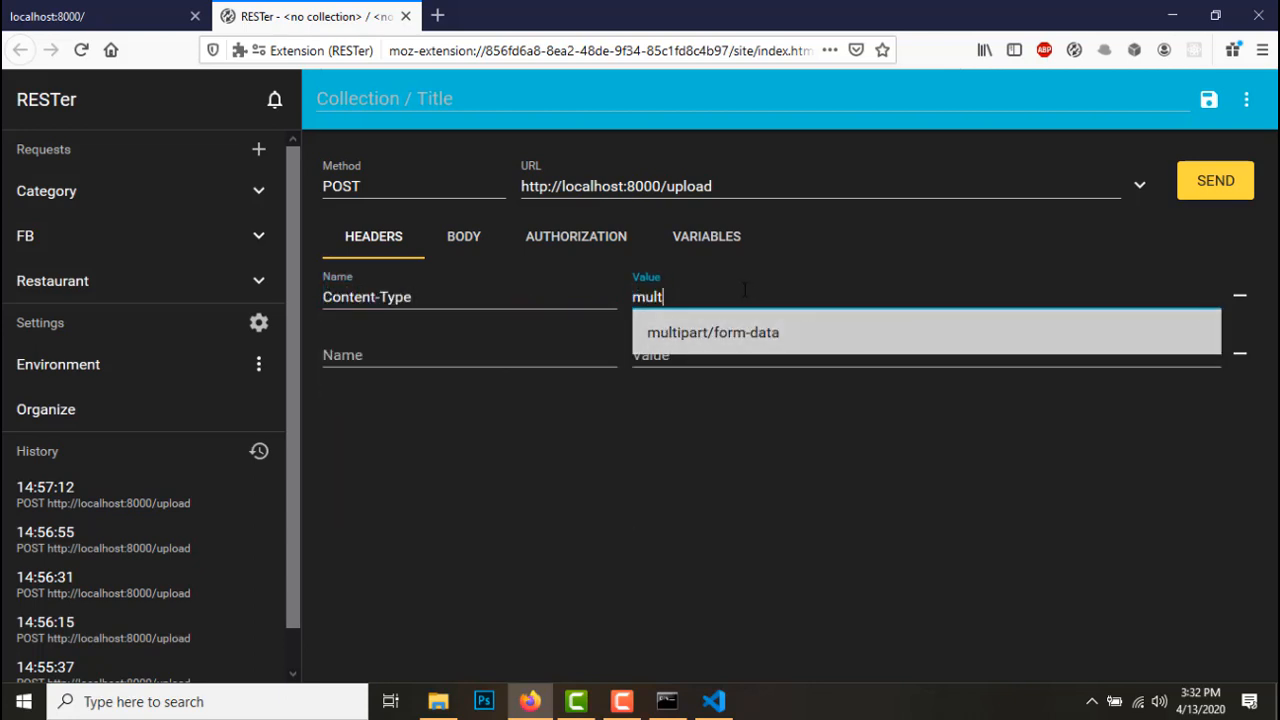
left_click(463, 236)
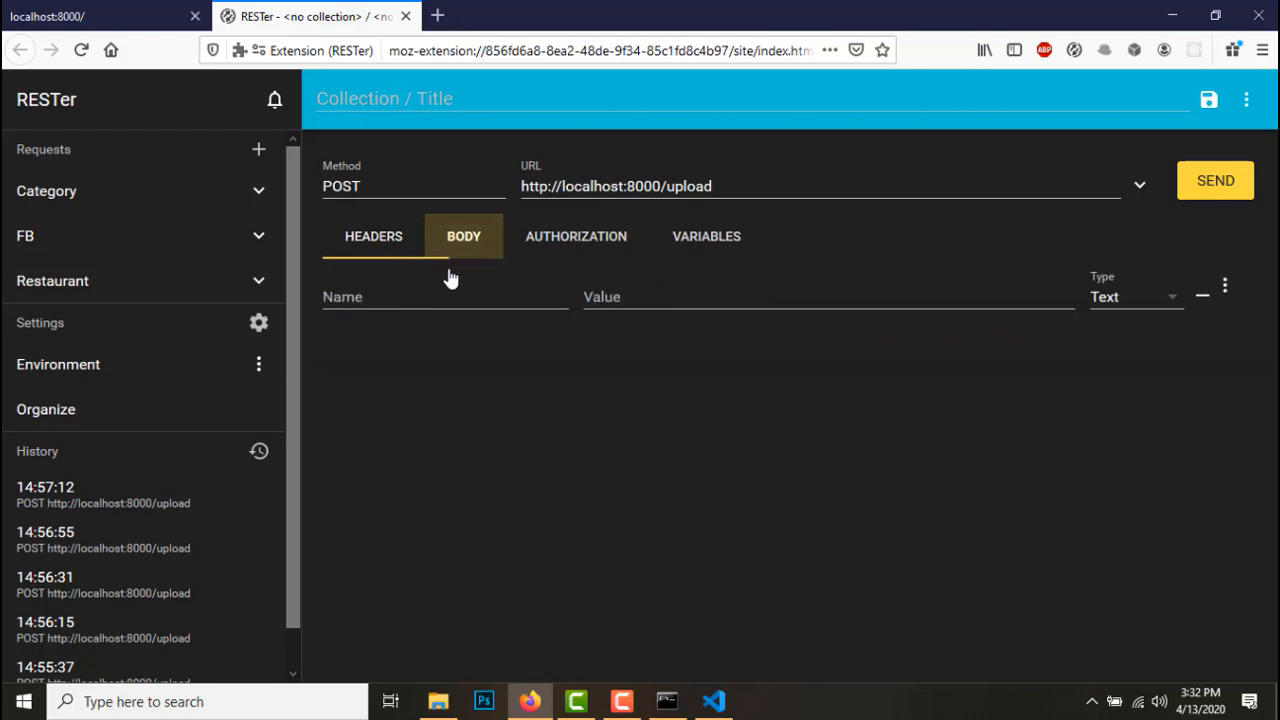
key("alt+tab")
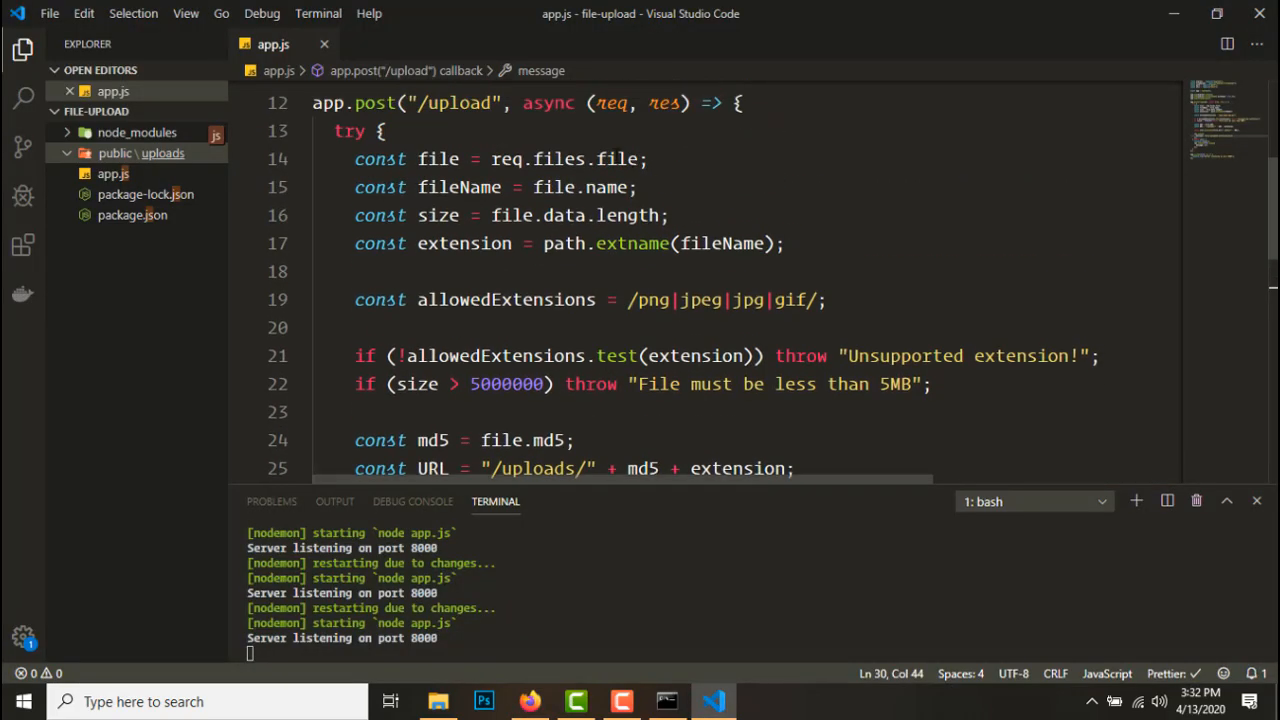
Name the request body field and set its type to File
double_click(561, 158)
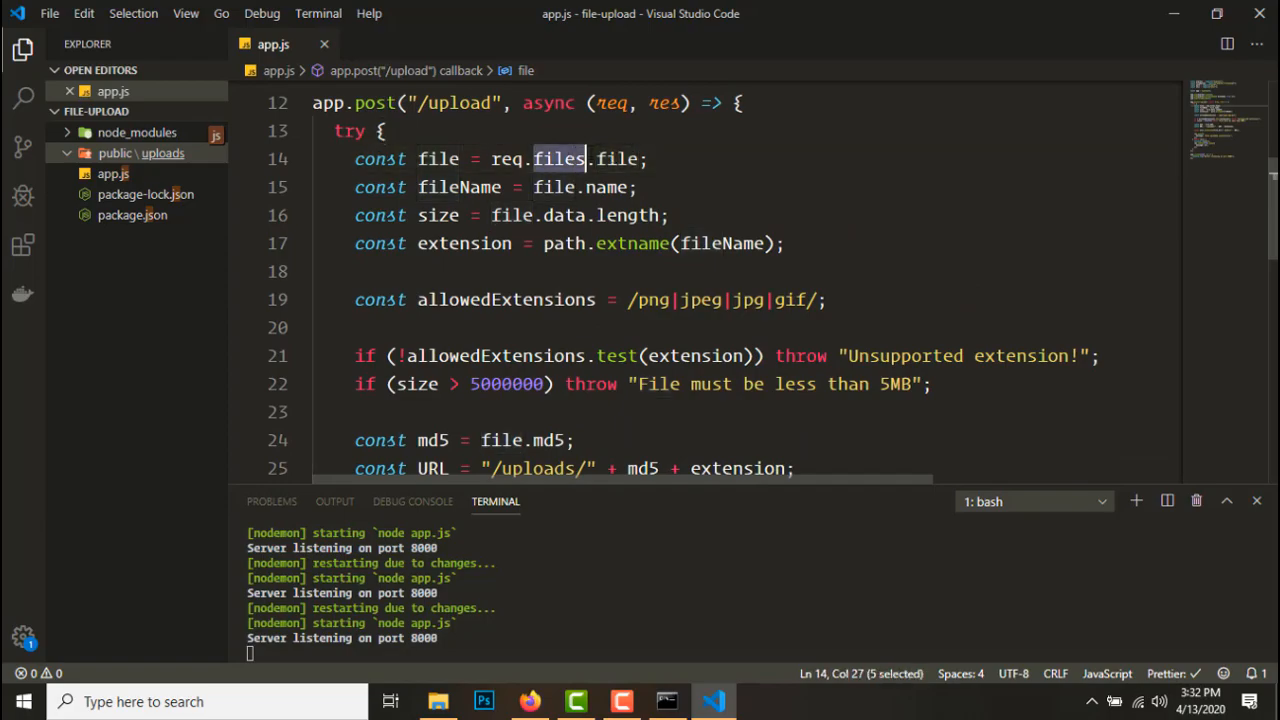
left_click(530, 701)
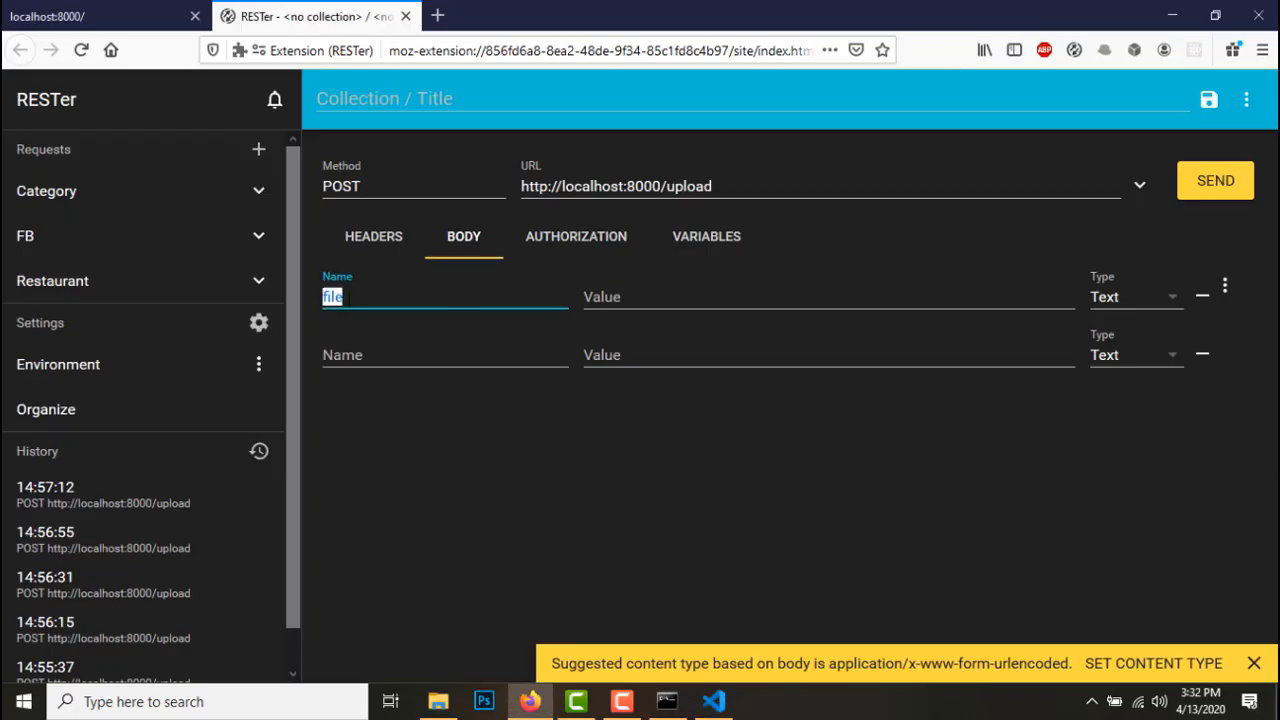
type("xyz")
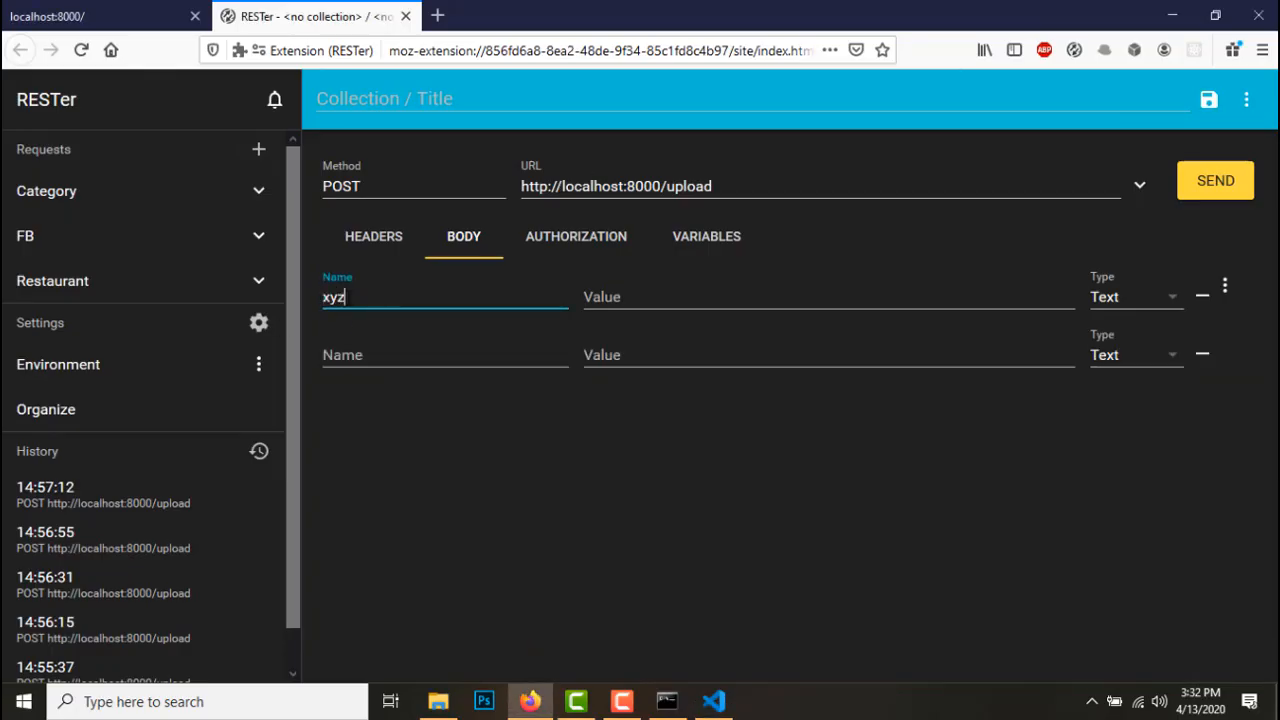
left_click(713, 701)
type("file")
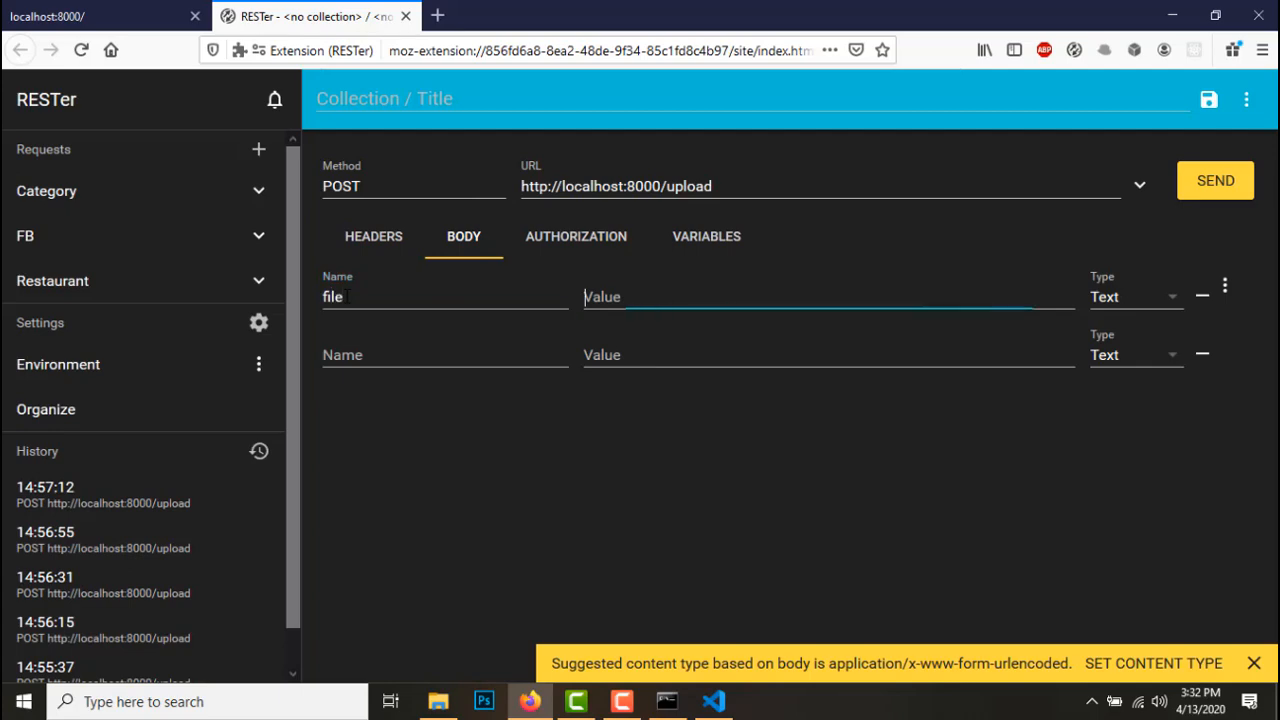
left_click(1130, 298)
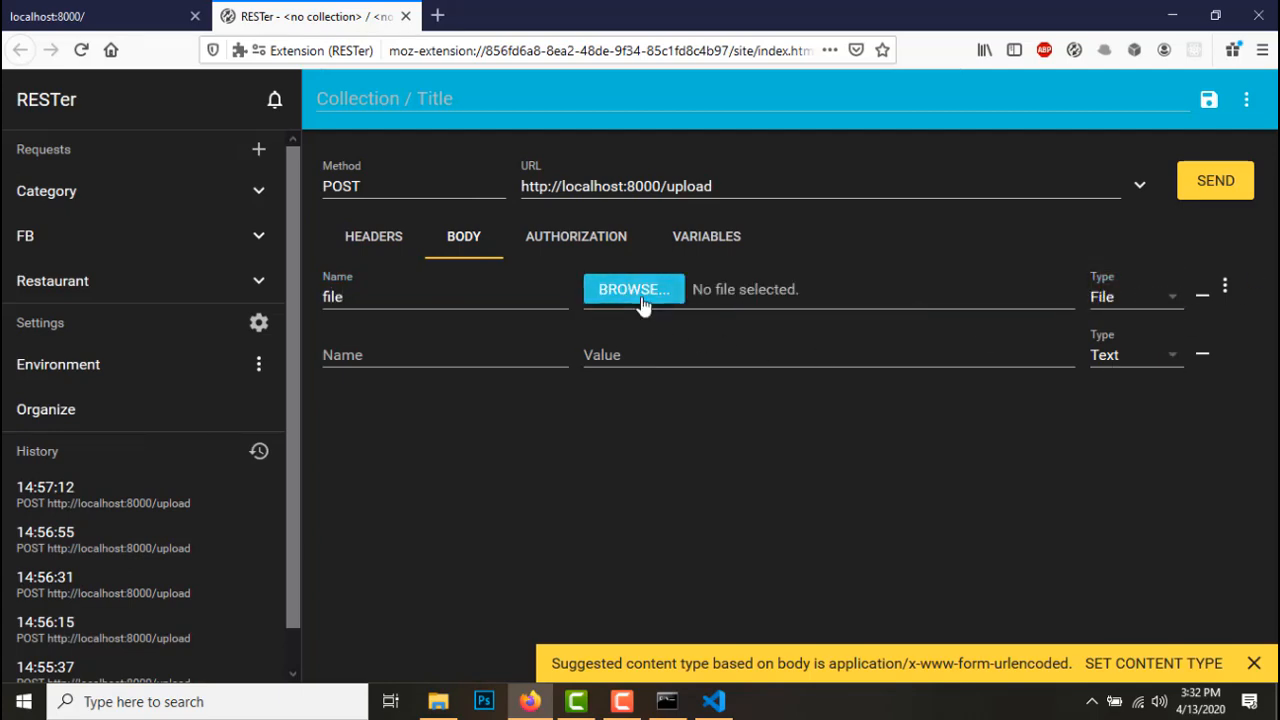
Attach avatar.png to the body field and send the upload request
left_click(633, 289)
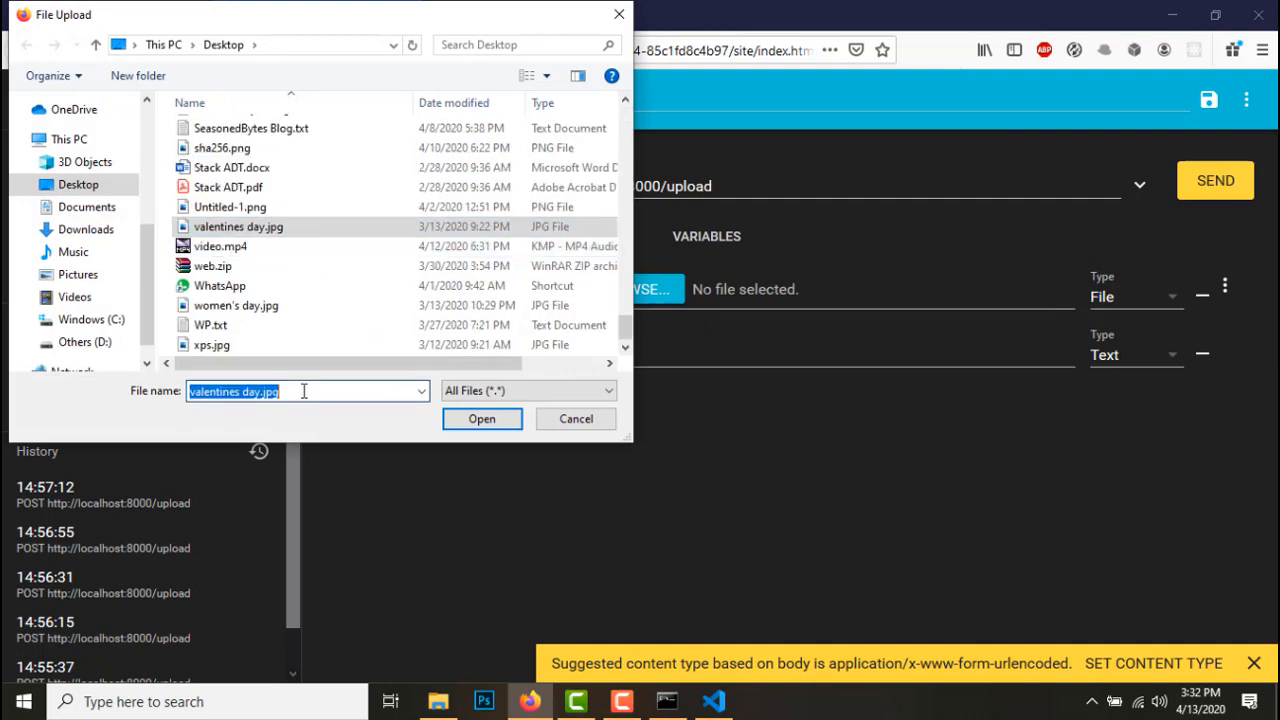
type("ava")
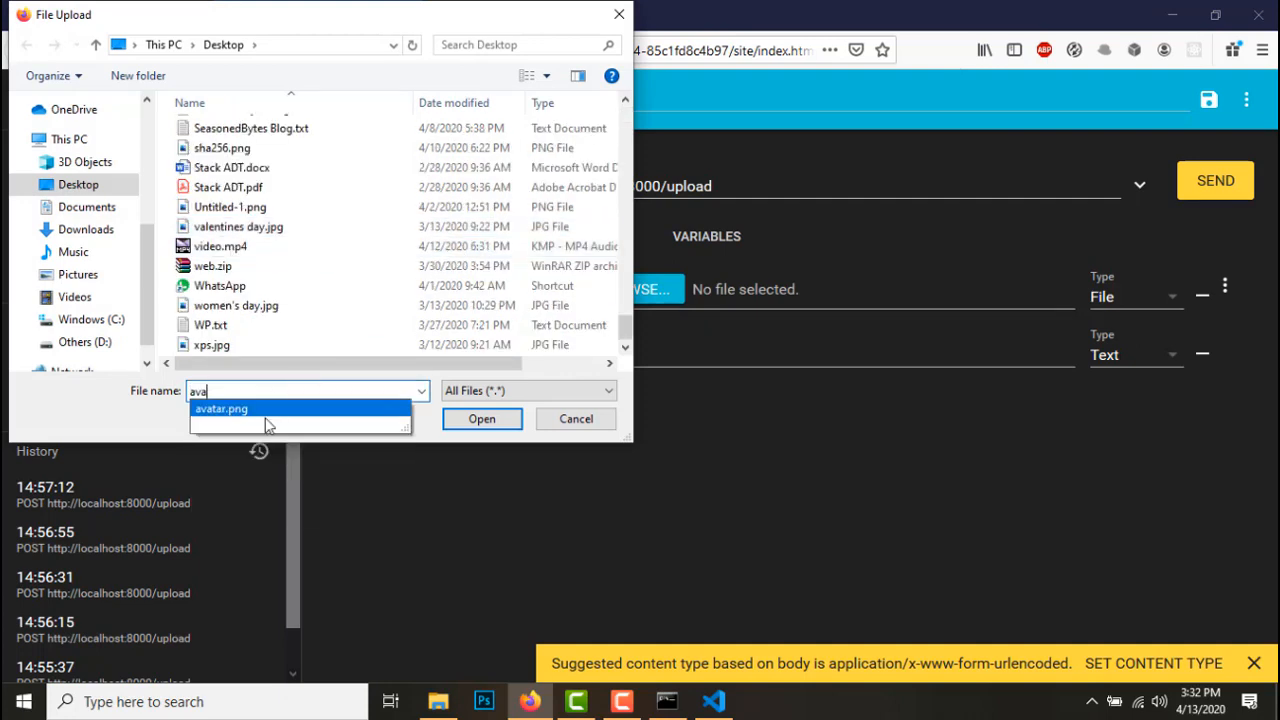
left_click(221, 407)
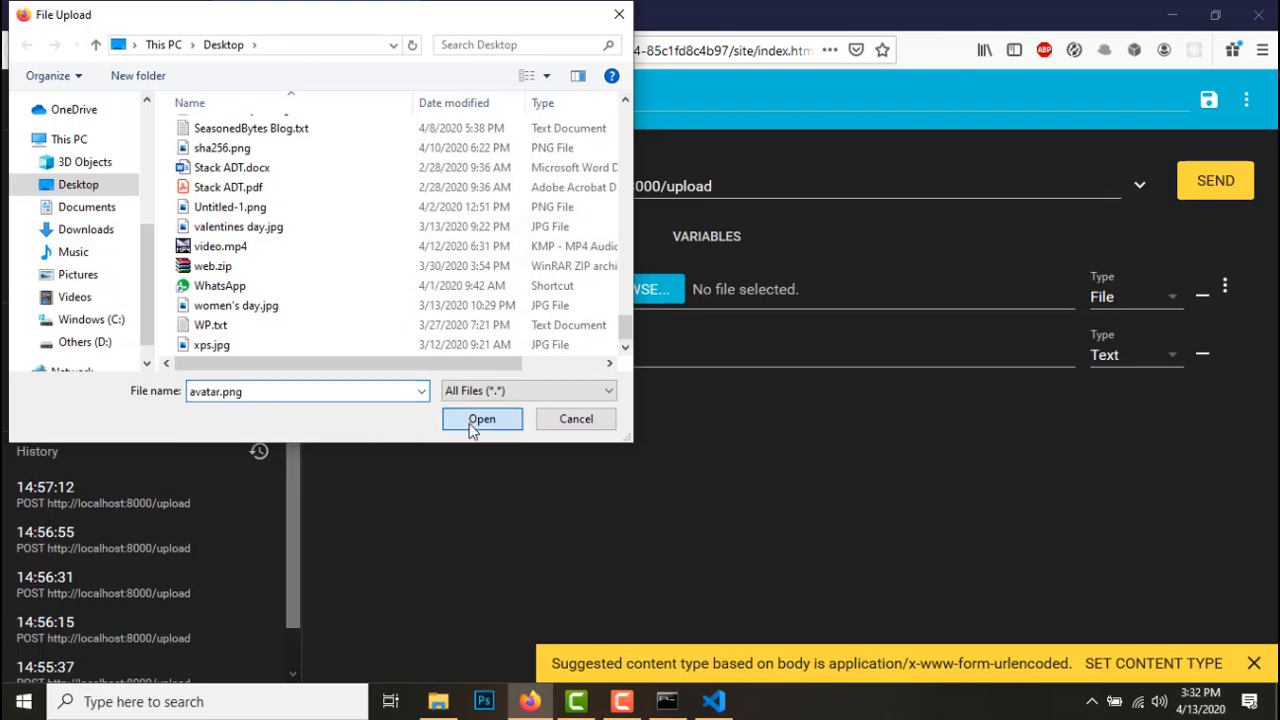
left_click(481, 418)
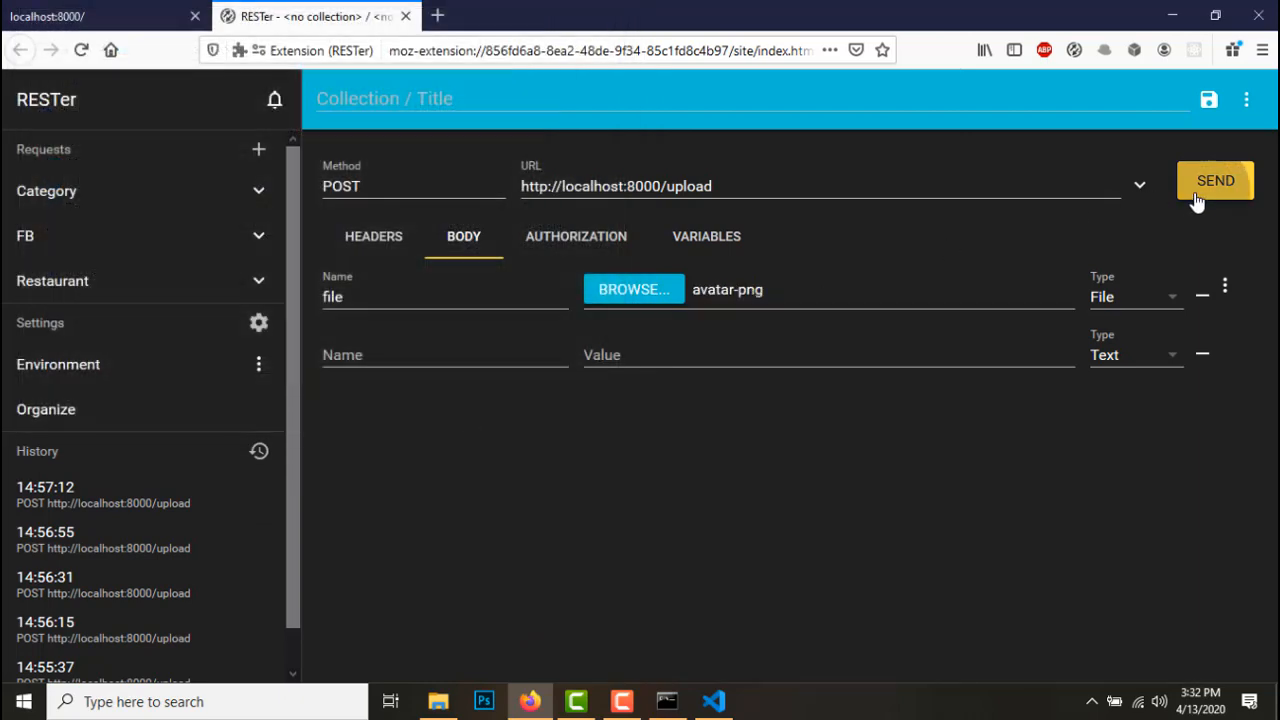
left_click(713, 701)
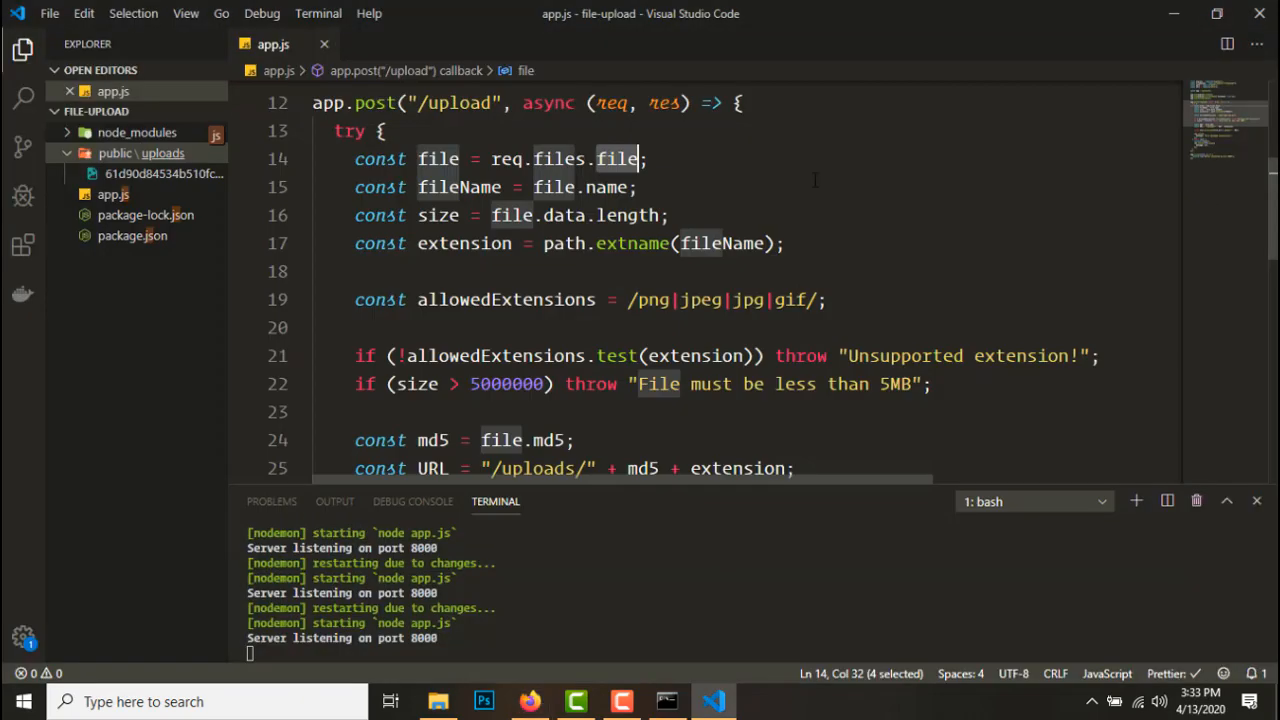
Preview the uploaded avatar PNG, then add url: URL to the res.json response
left_click(163, 194)
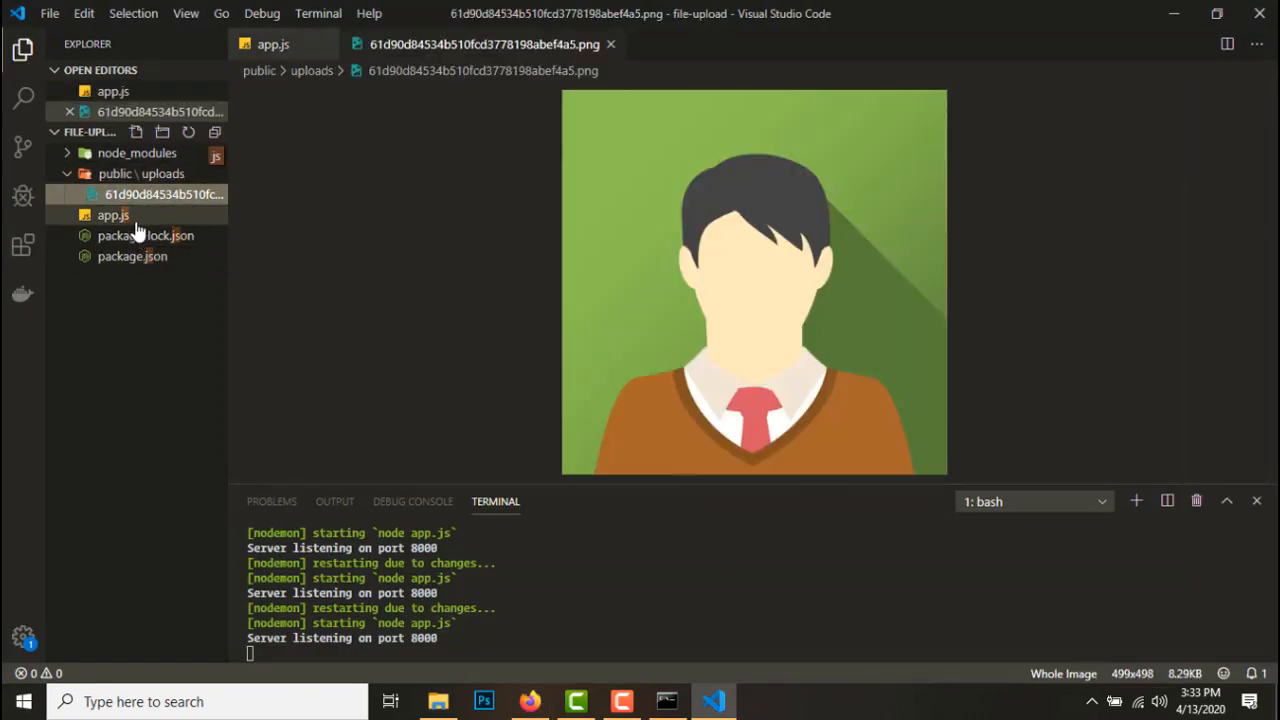
left_click(112, 214)
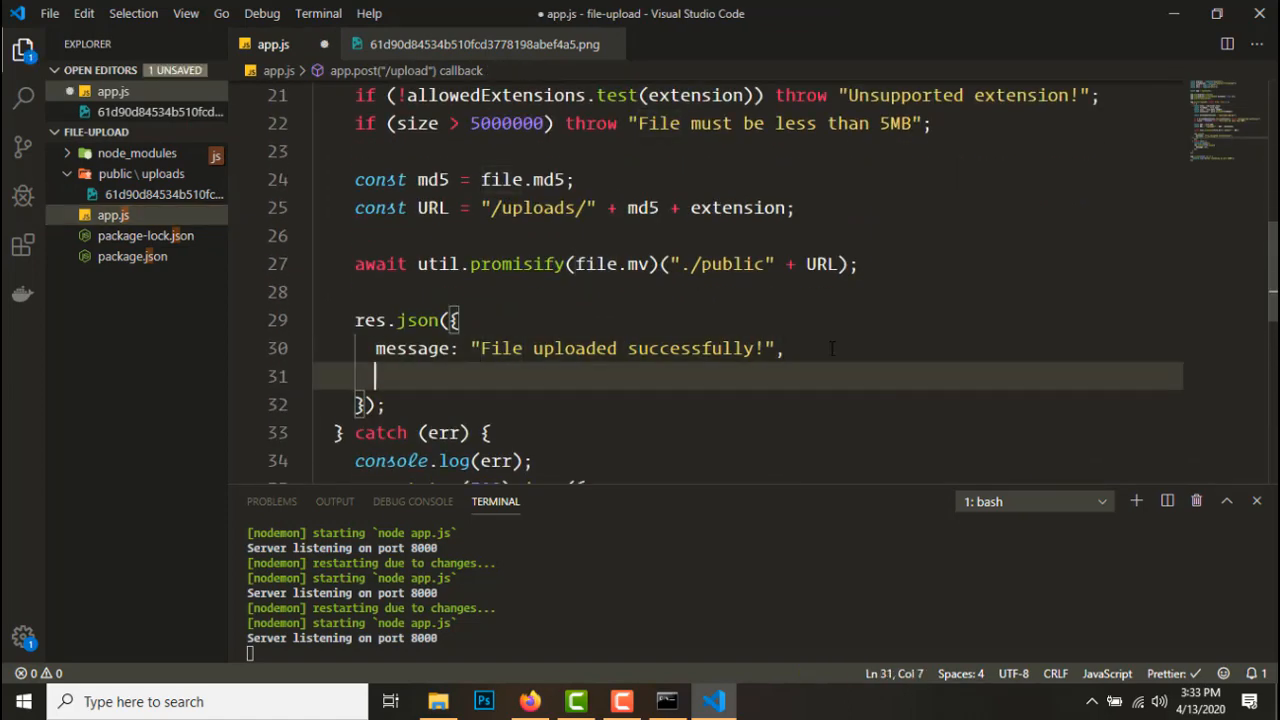
type("url:")
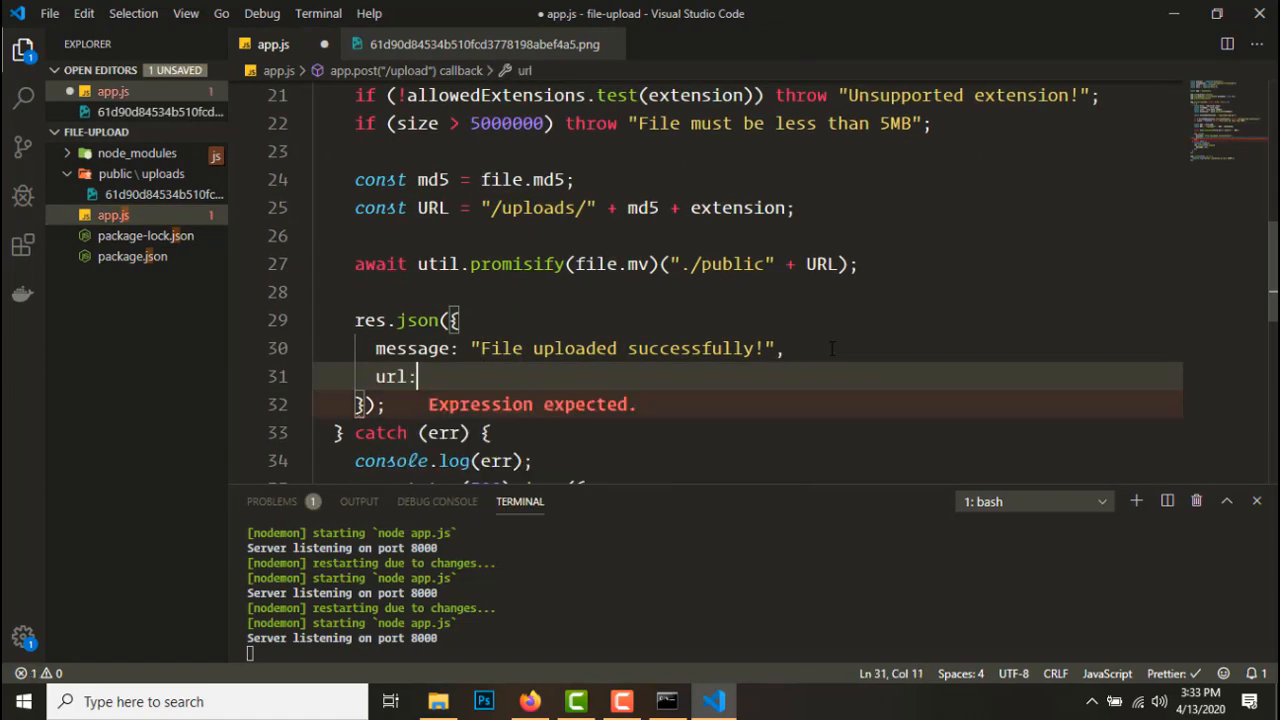
type("U")
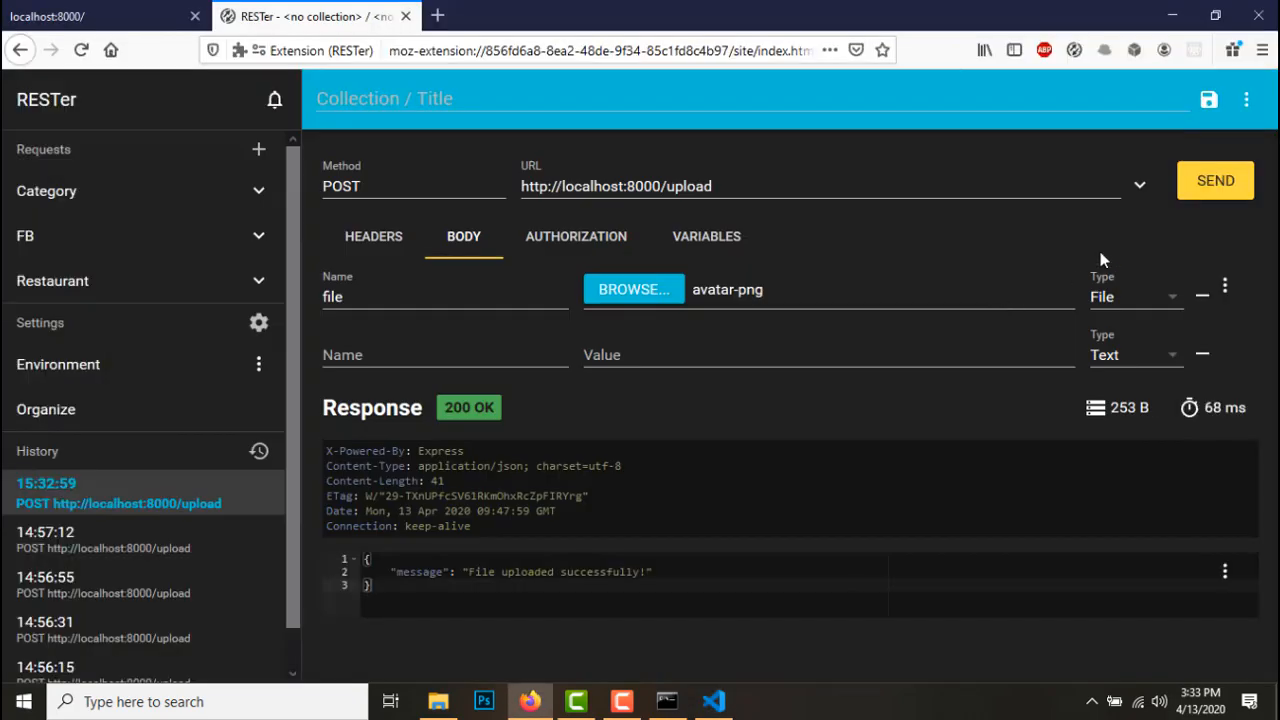
Resend the upload request in RESTer to confirm the returned /uploads/ URL
left_click(1214, 180)
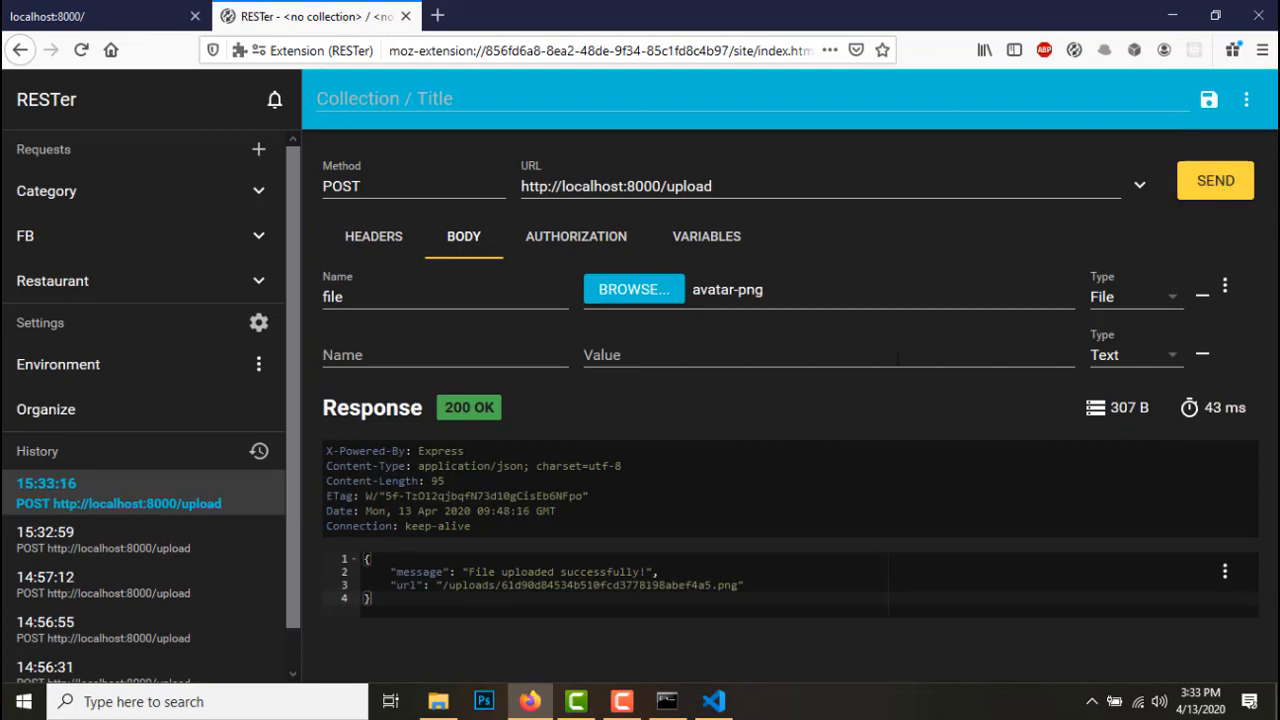
left_click(712, 701)
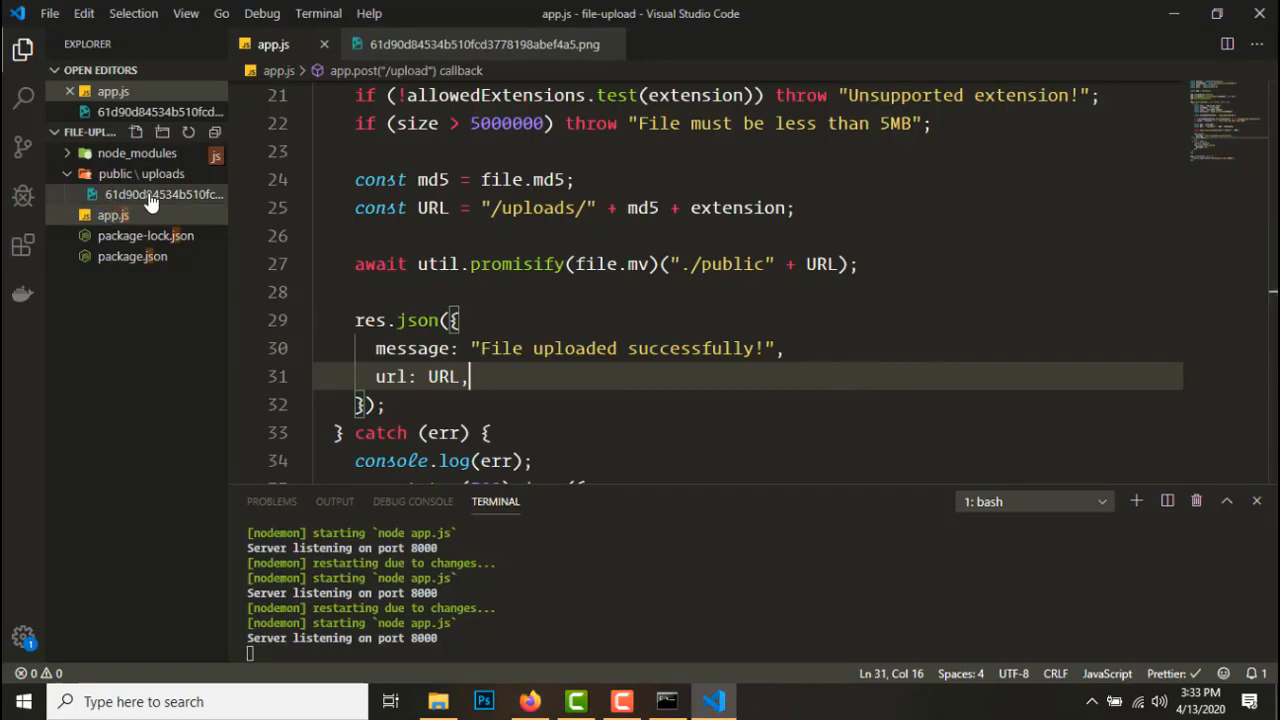
mouse_move(180, 215)
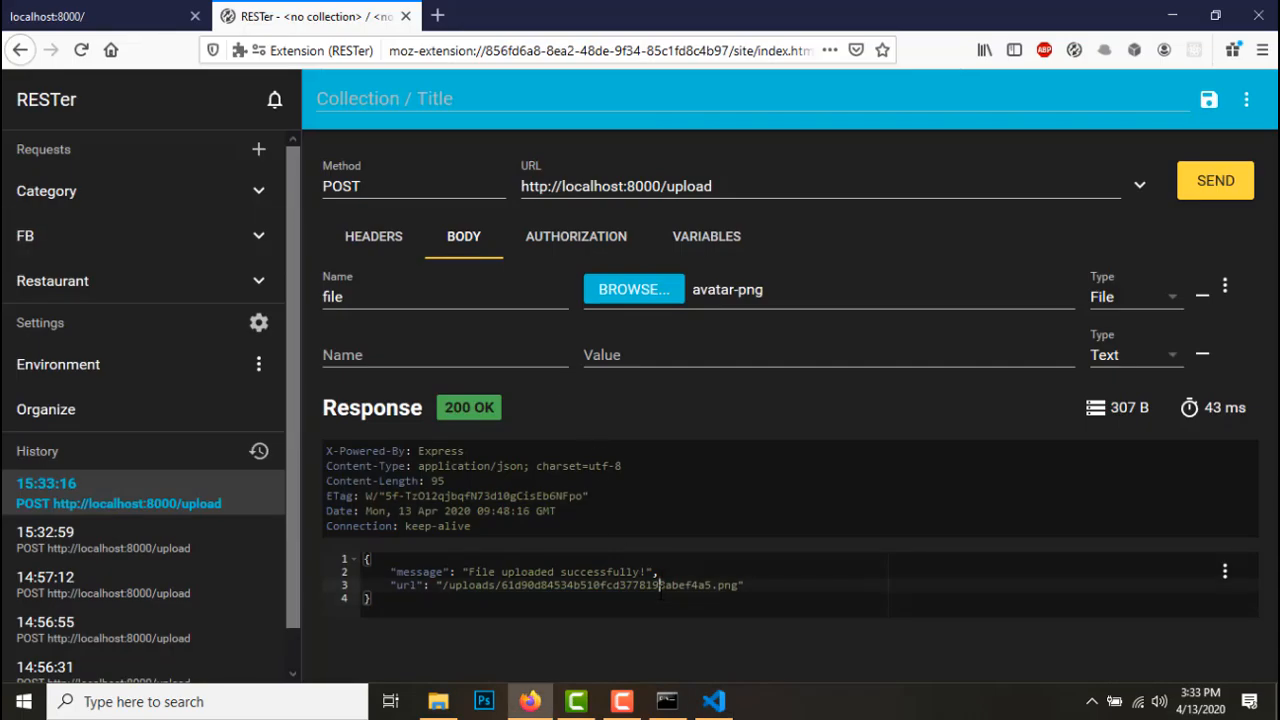
left_click(714, 701)
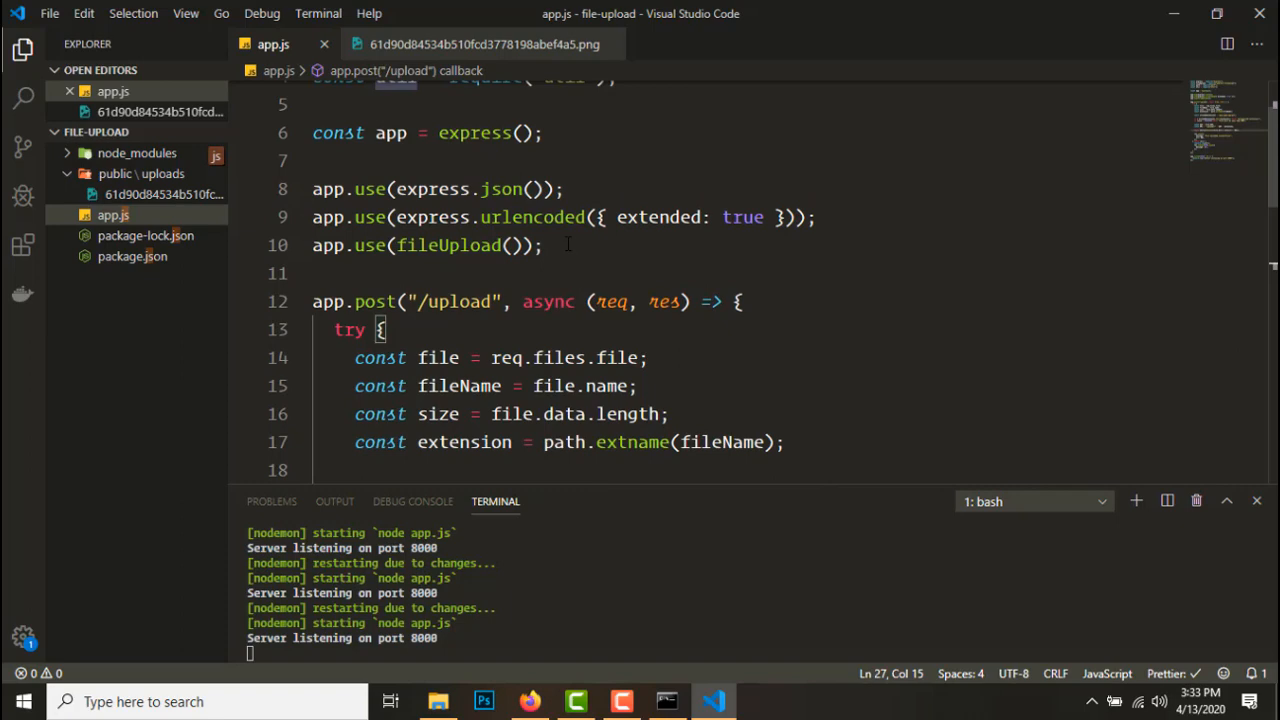
Add app.use(express.static("./public")) to app.js to serve the public folder
type("a")
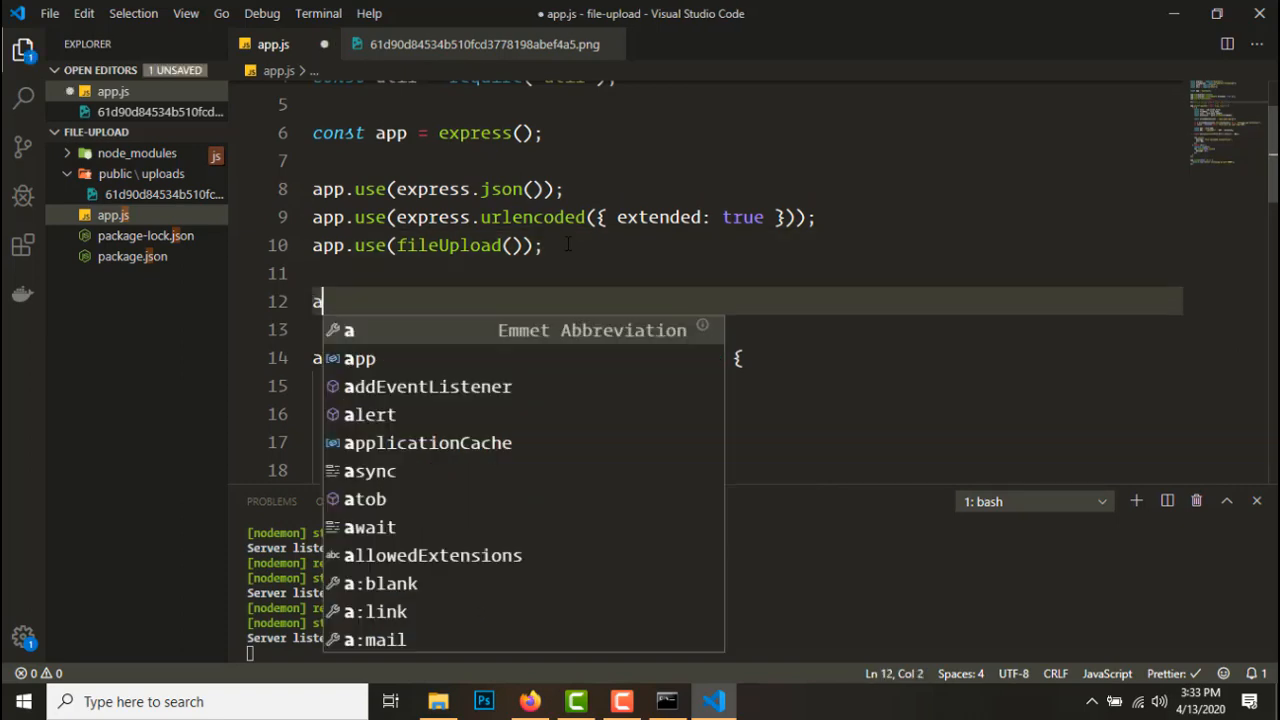
type("pp.use(exp")
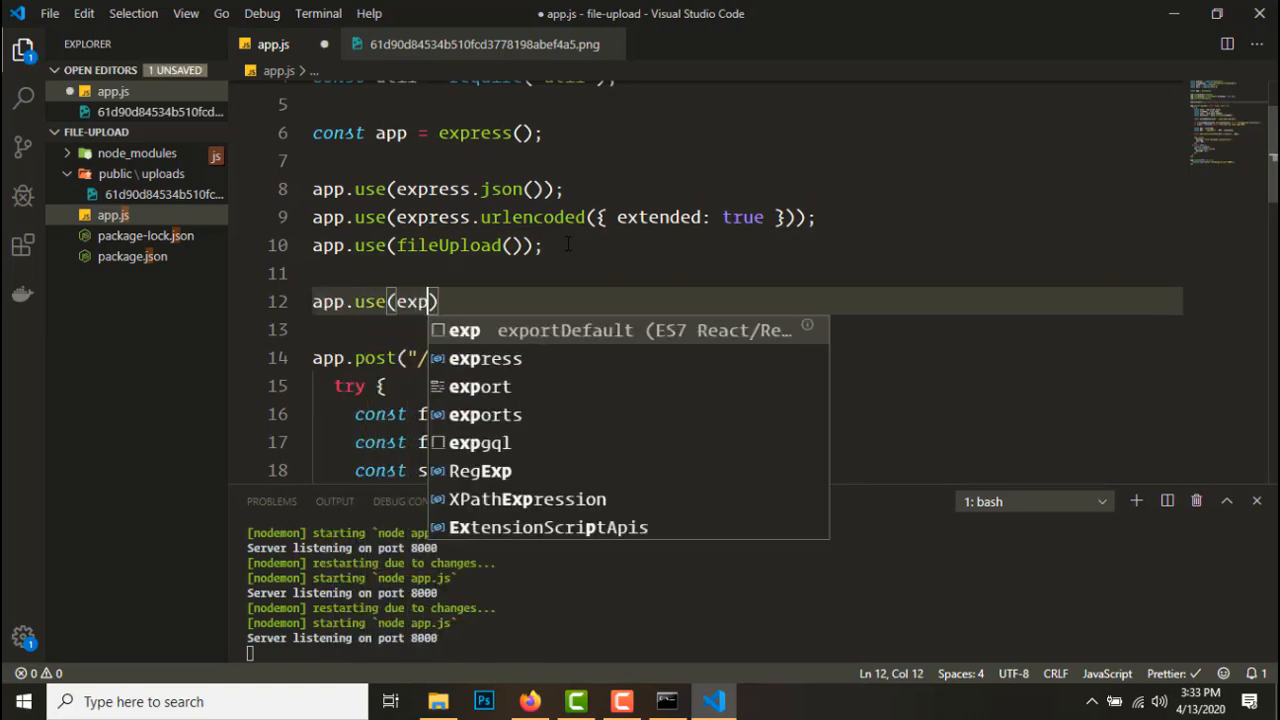
type("ress.static(\"./p")
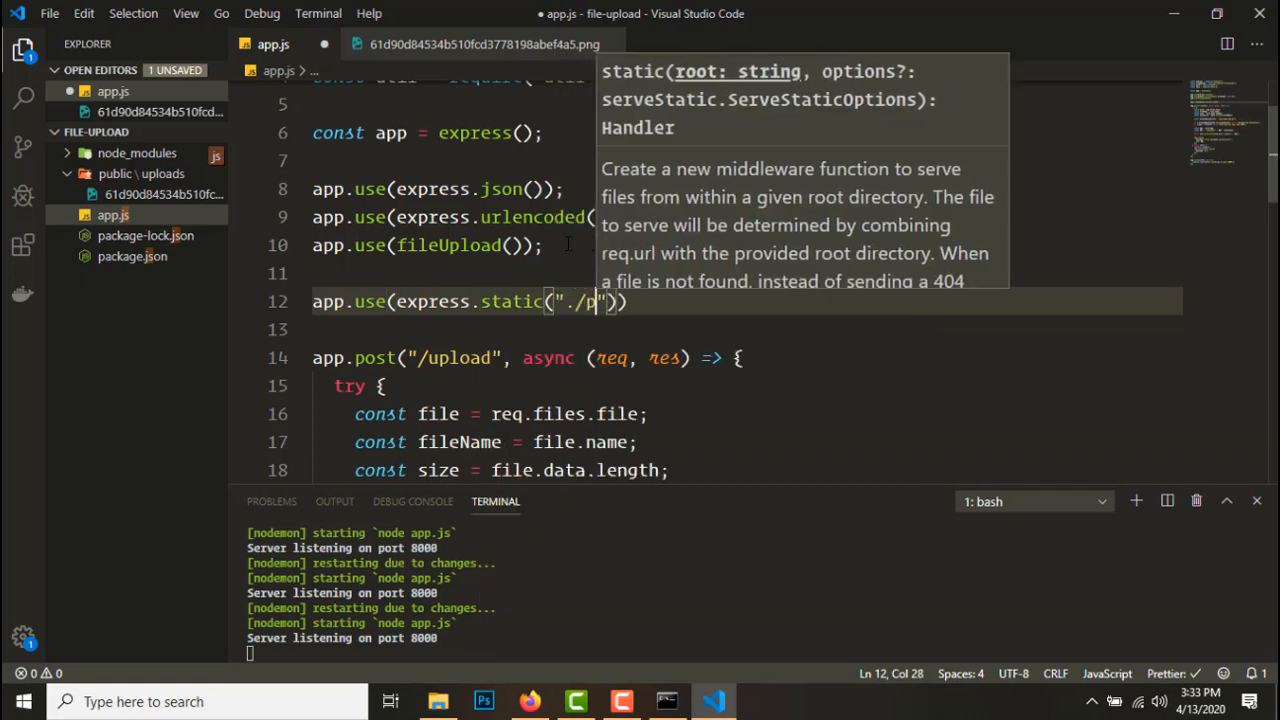
type("ublic")
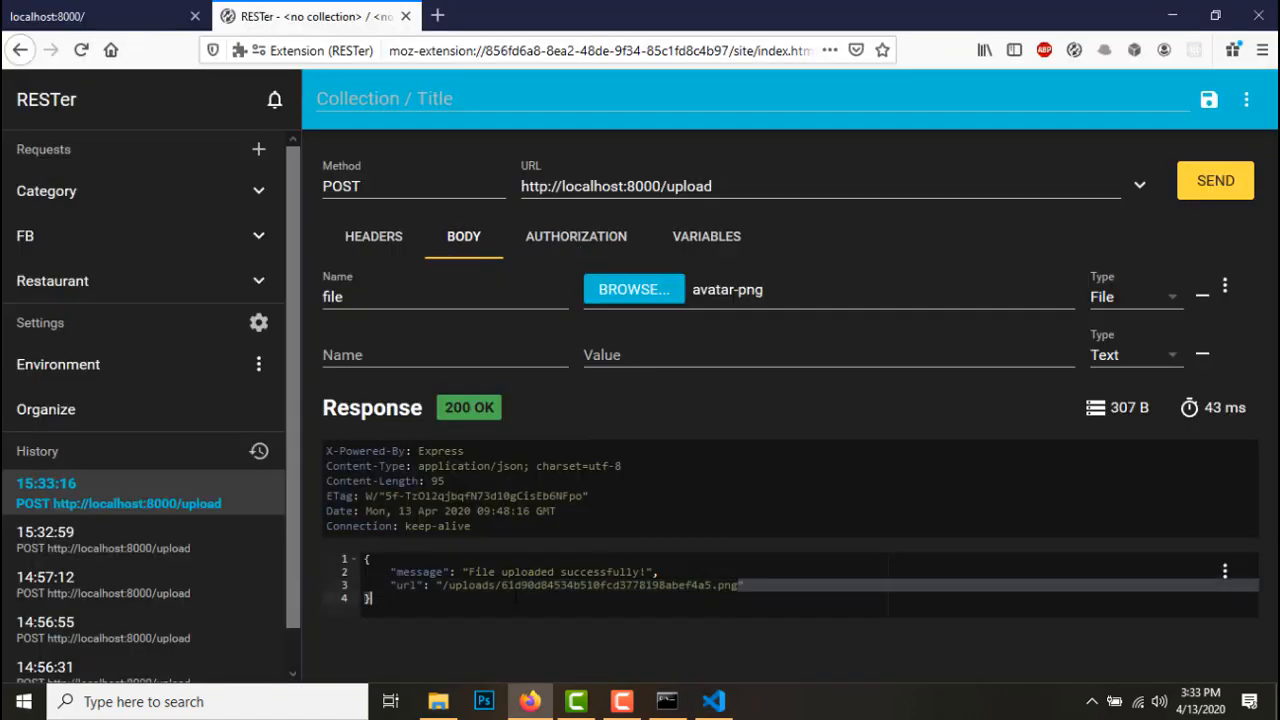
Open the returned upload url in a new Firefox tab to view the avatar, then close it
double_click(590, 585)
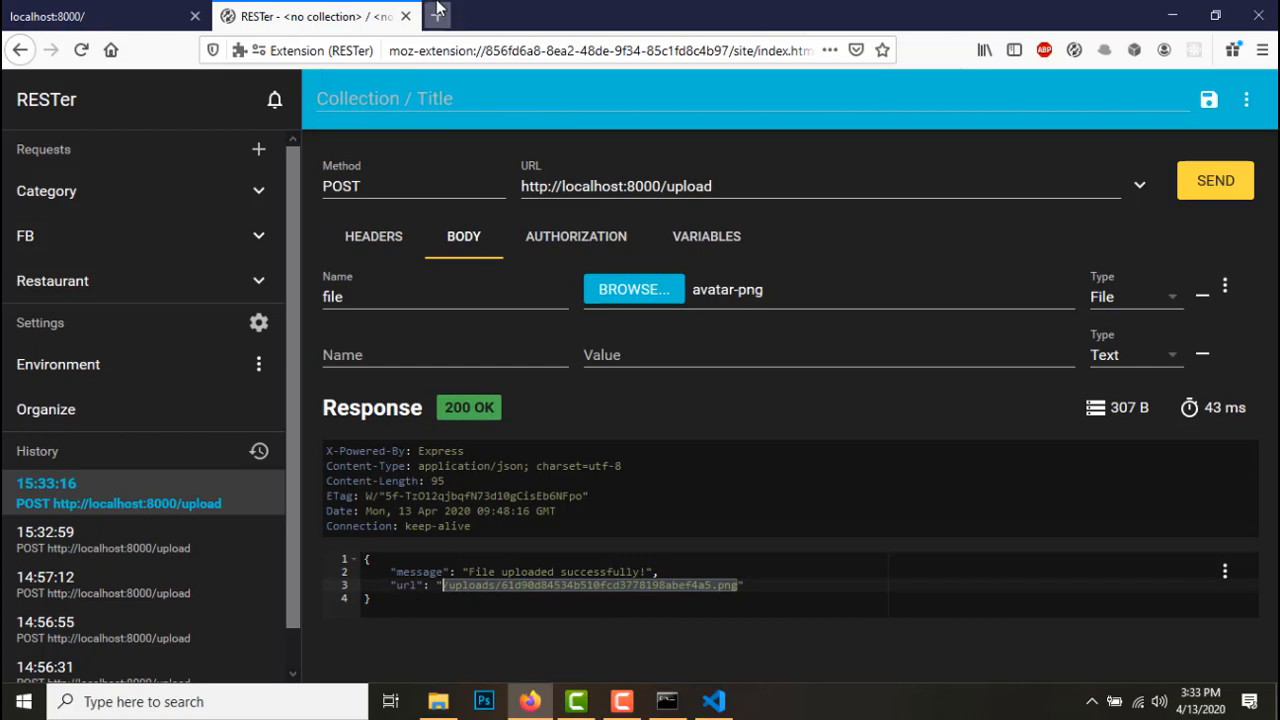
left_click(437, 15)
type("localhost:8000/uploads/61d90d84534b510fcd3778198abef4a5.png")
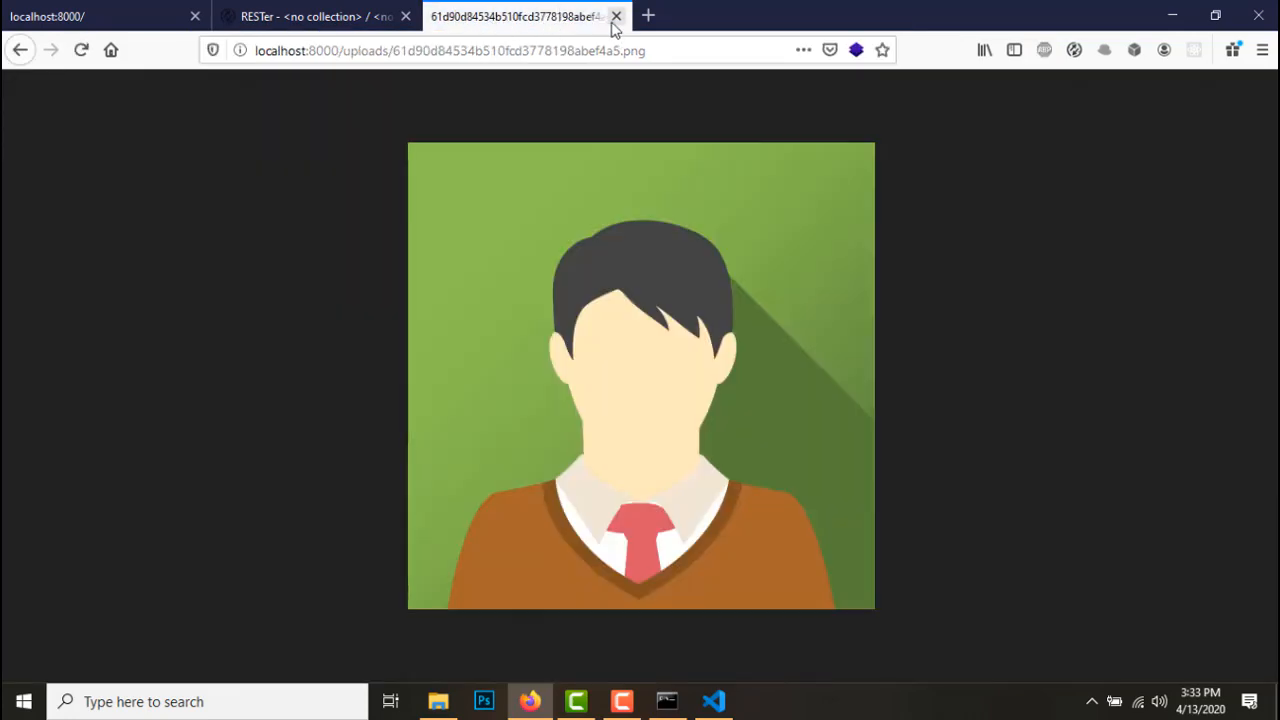
left_click(712, 701)
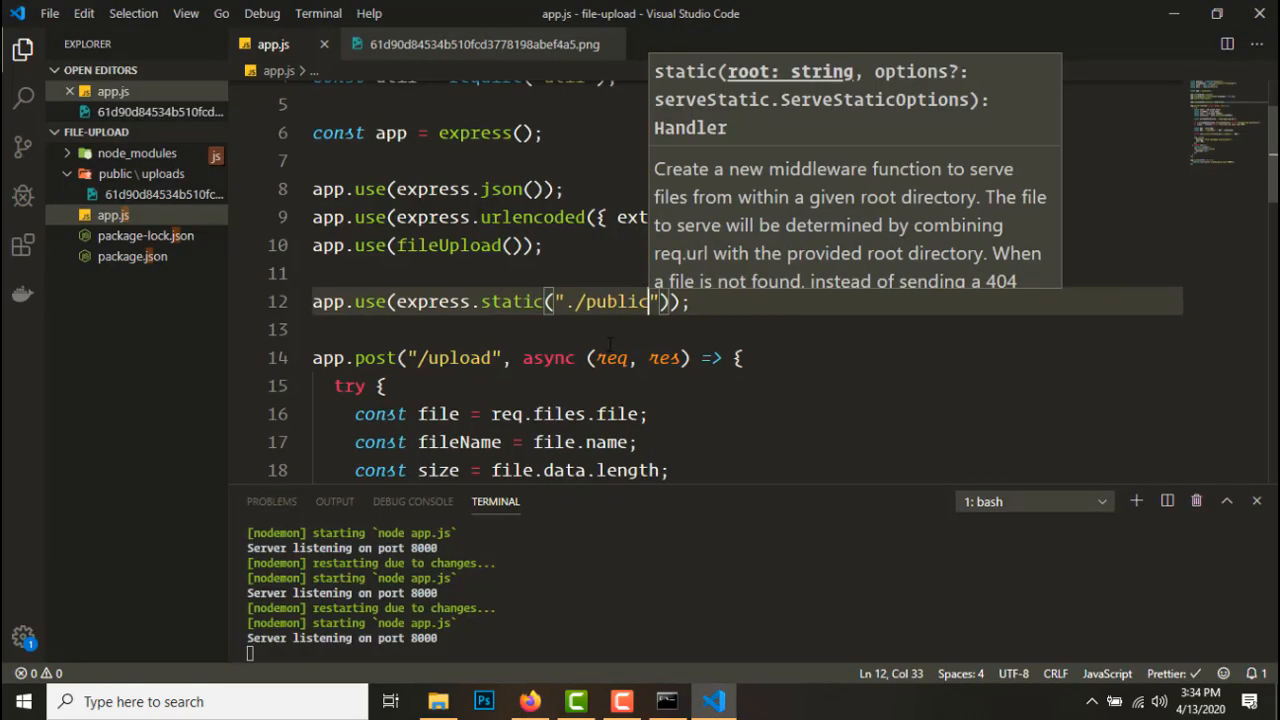